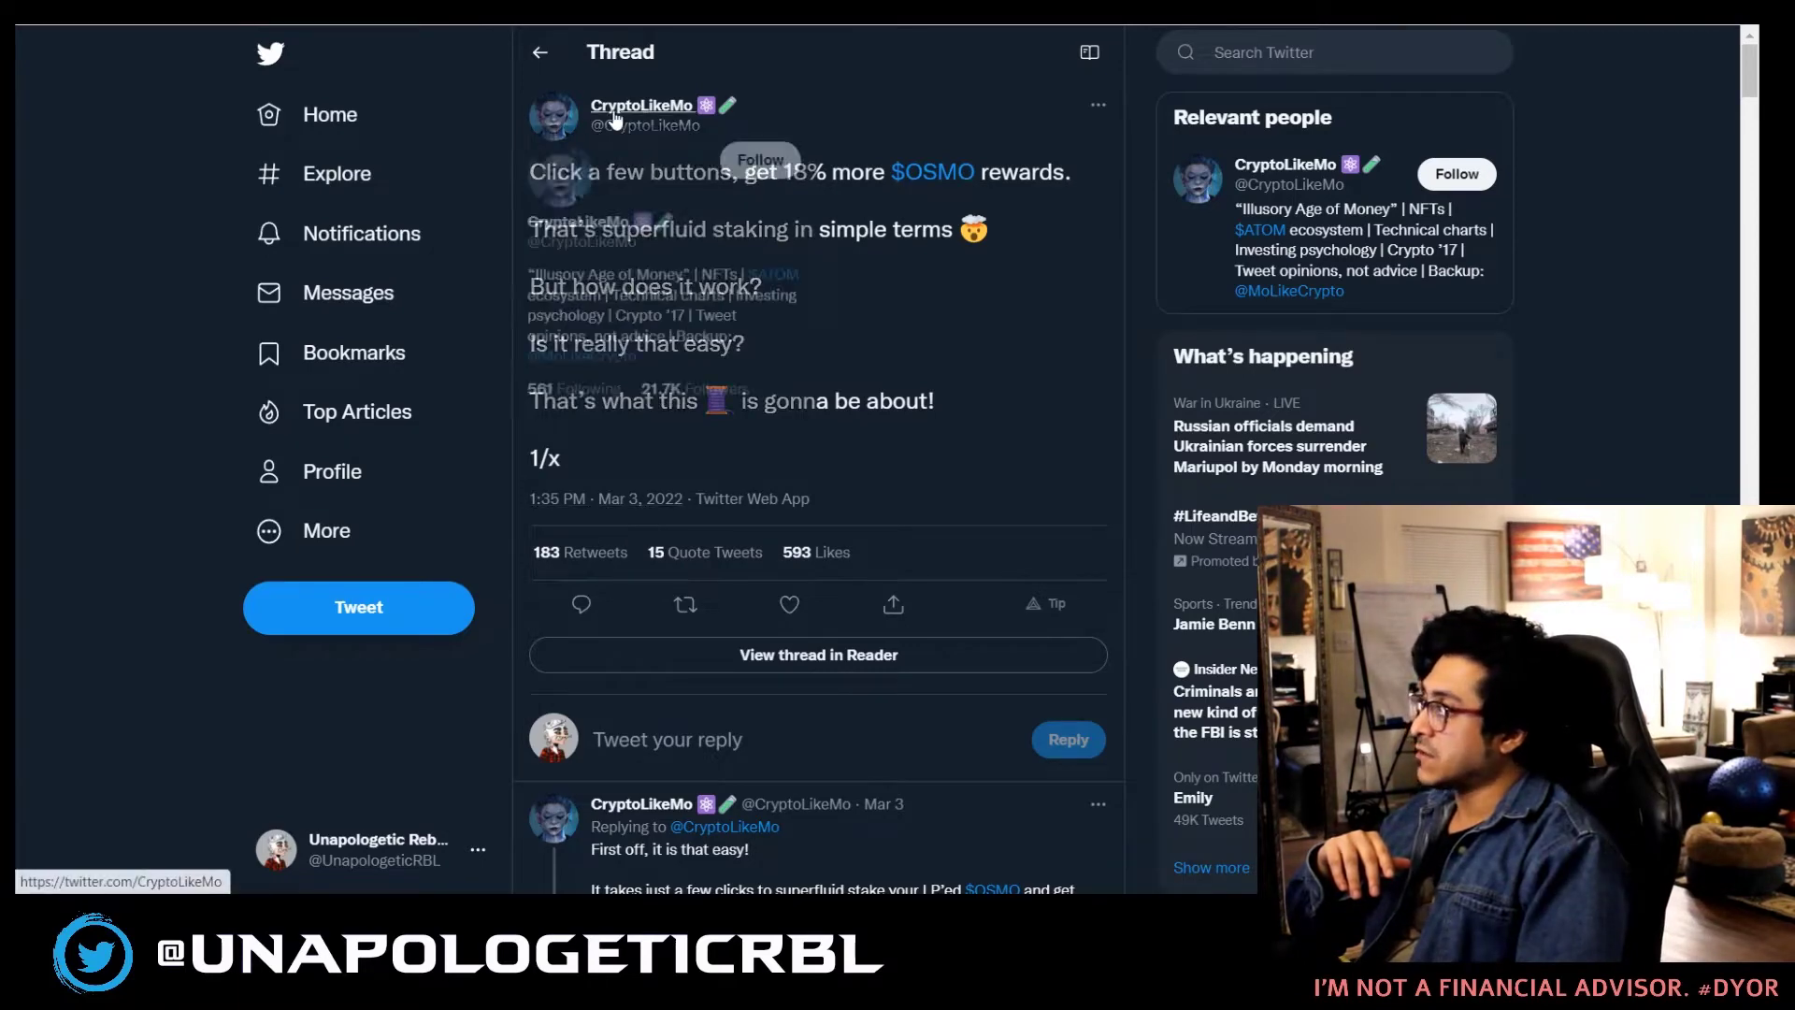
mouse_move(972, 286)
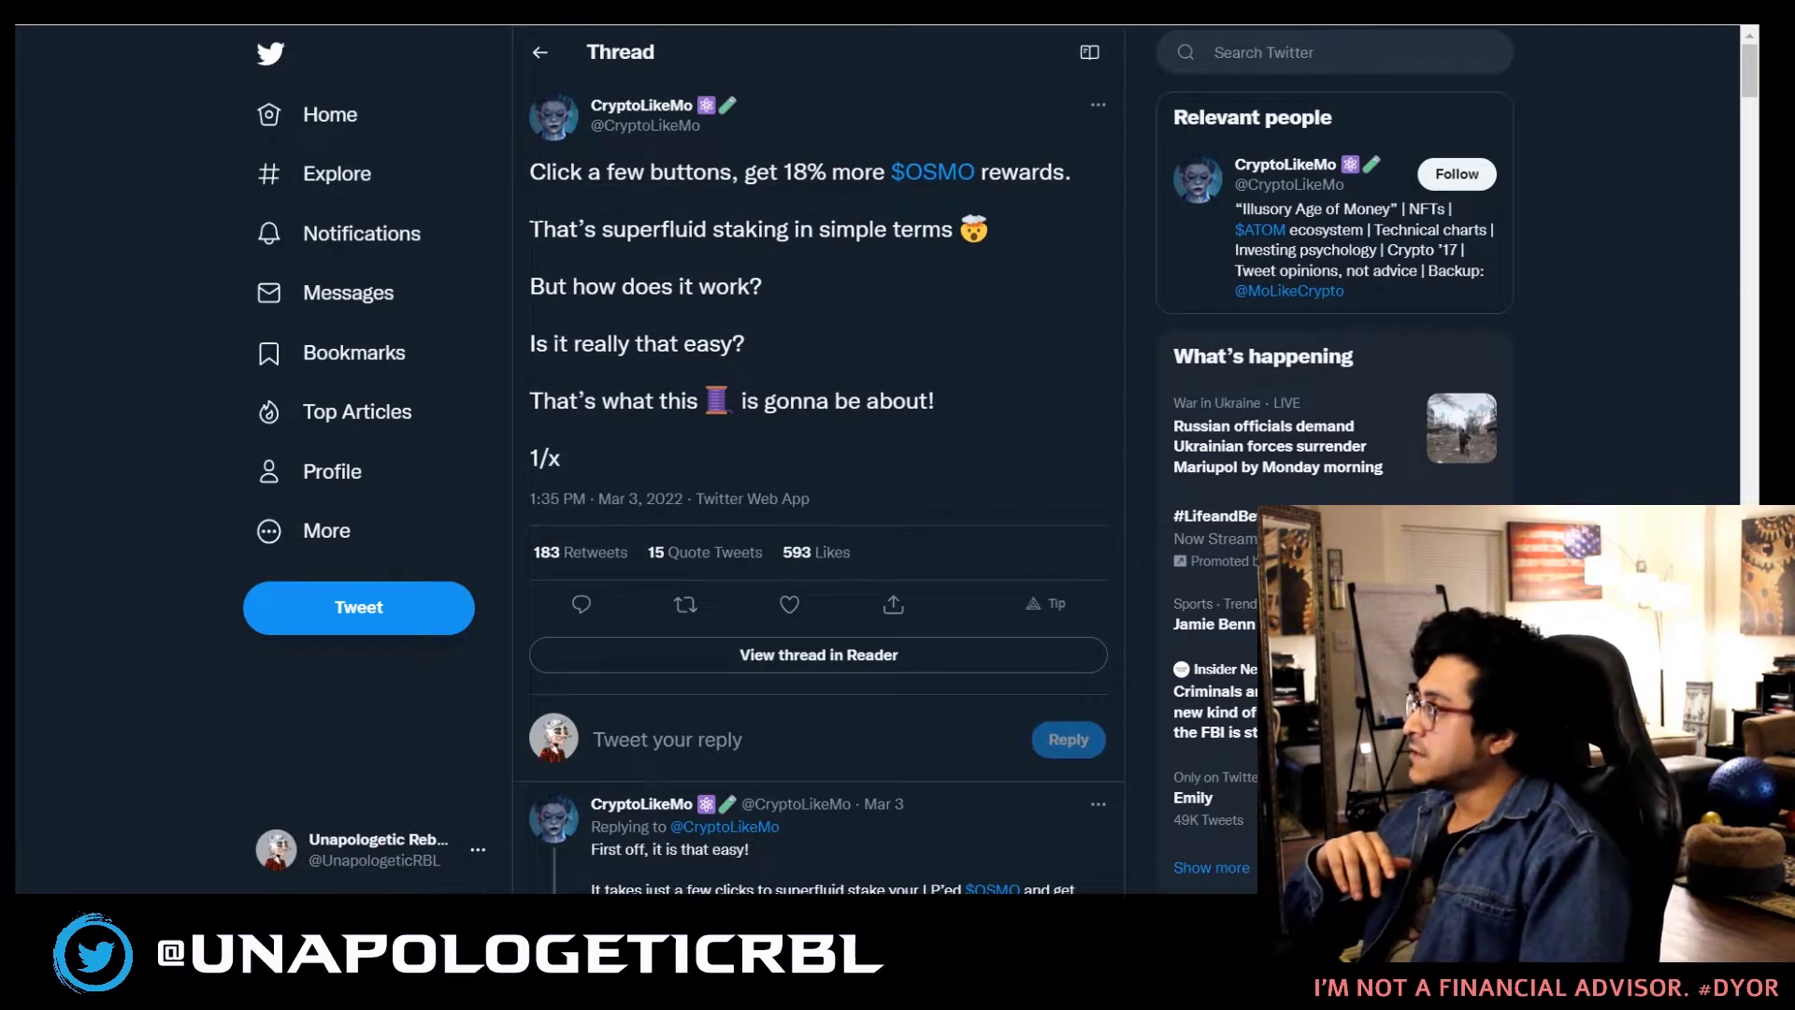
mouse_move(974, 208)
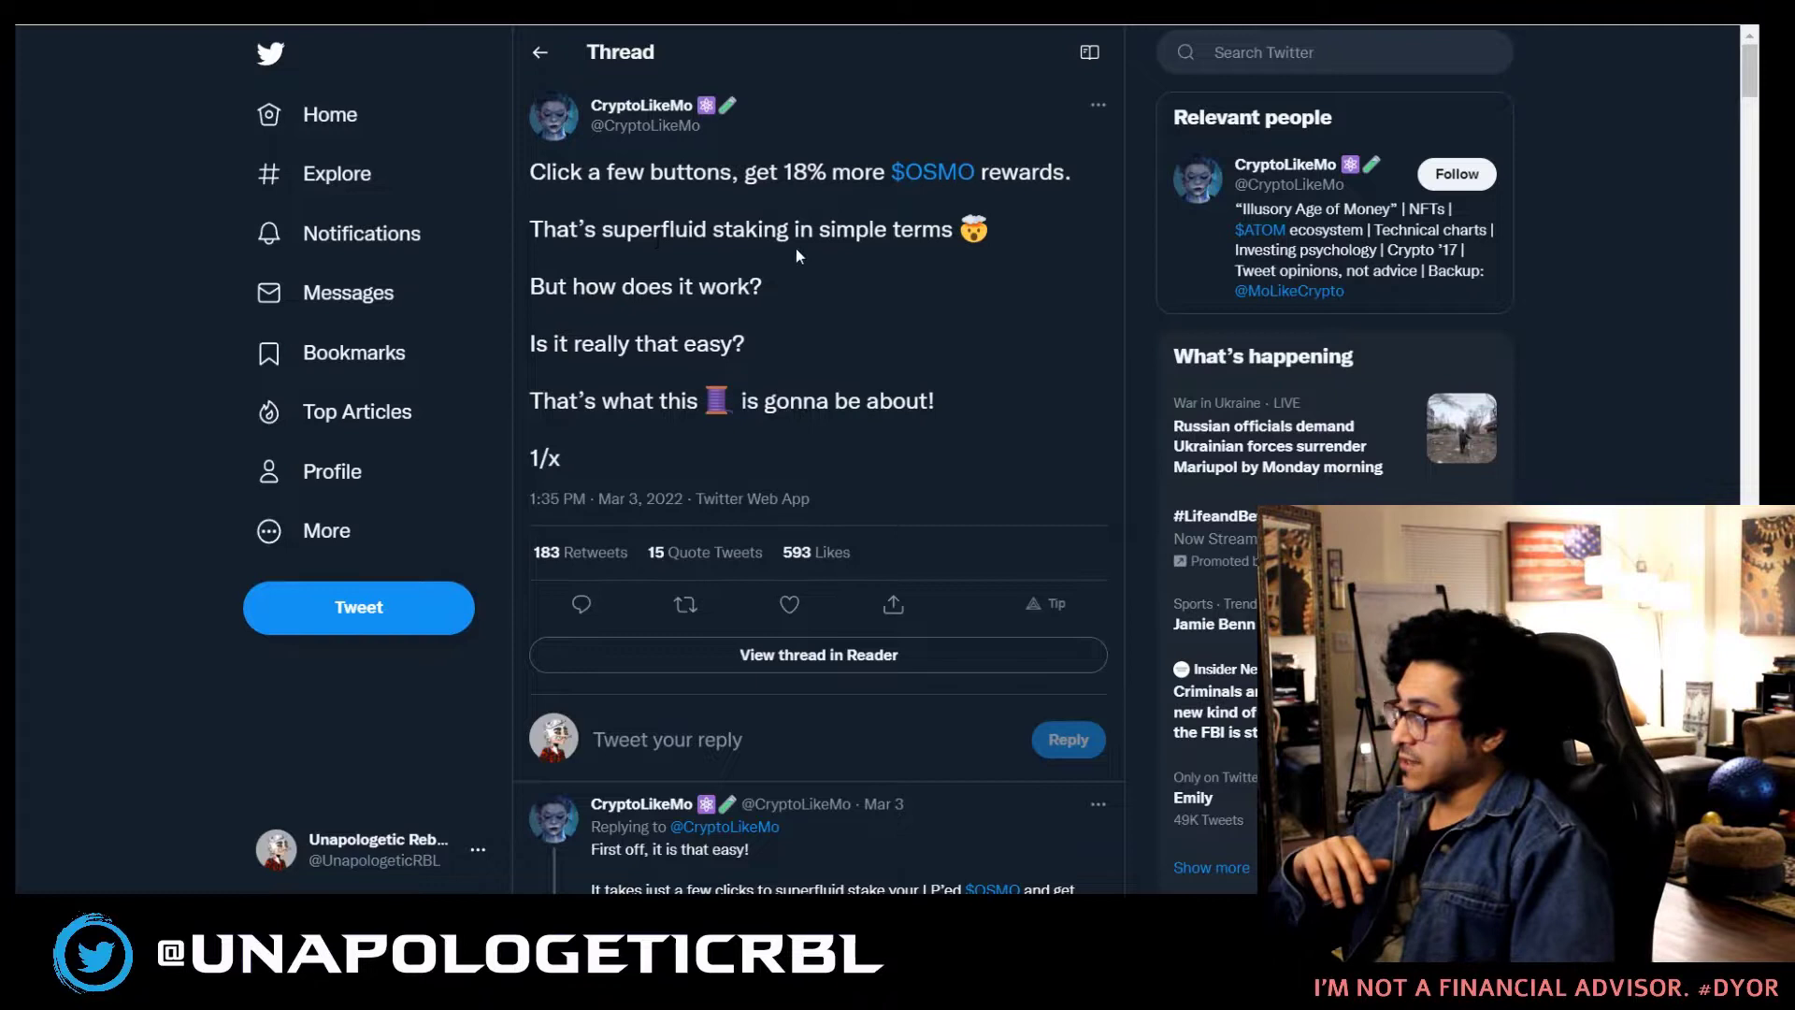
mouse_move(559, 309)
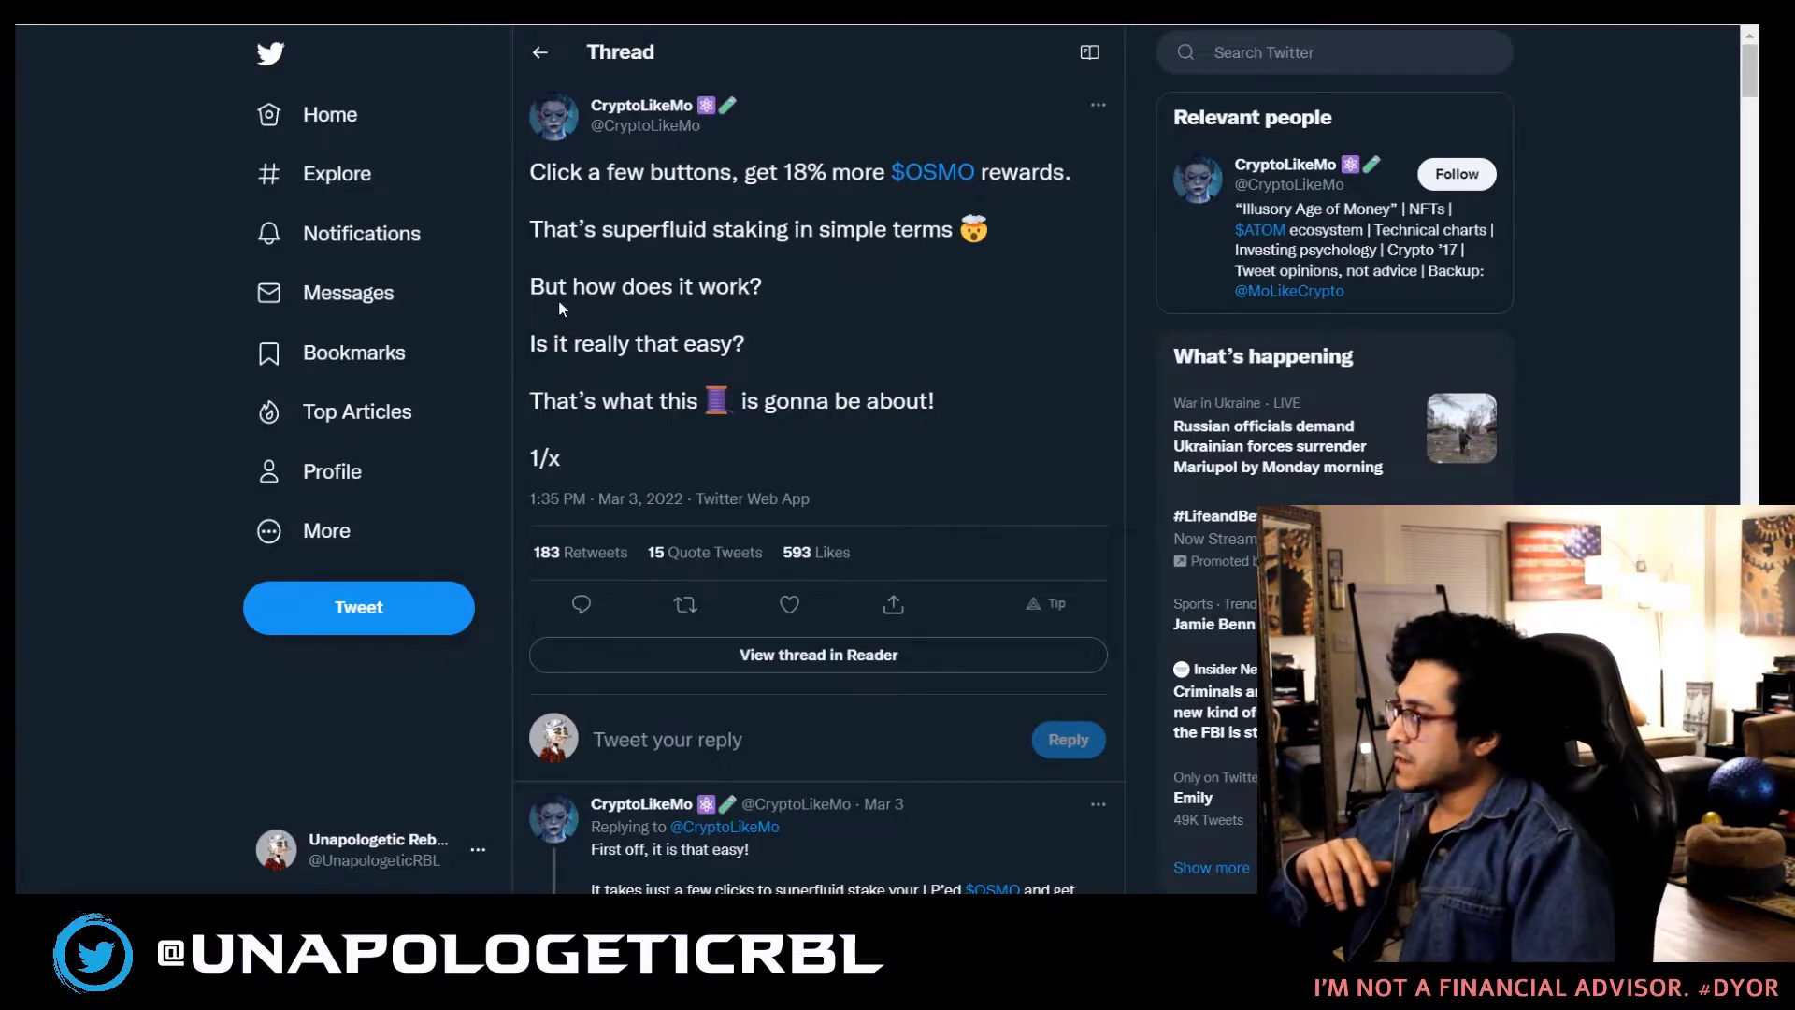
mouse_move(787, 357)
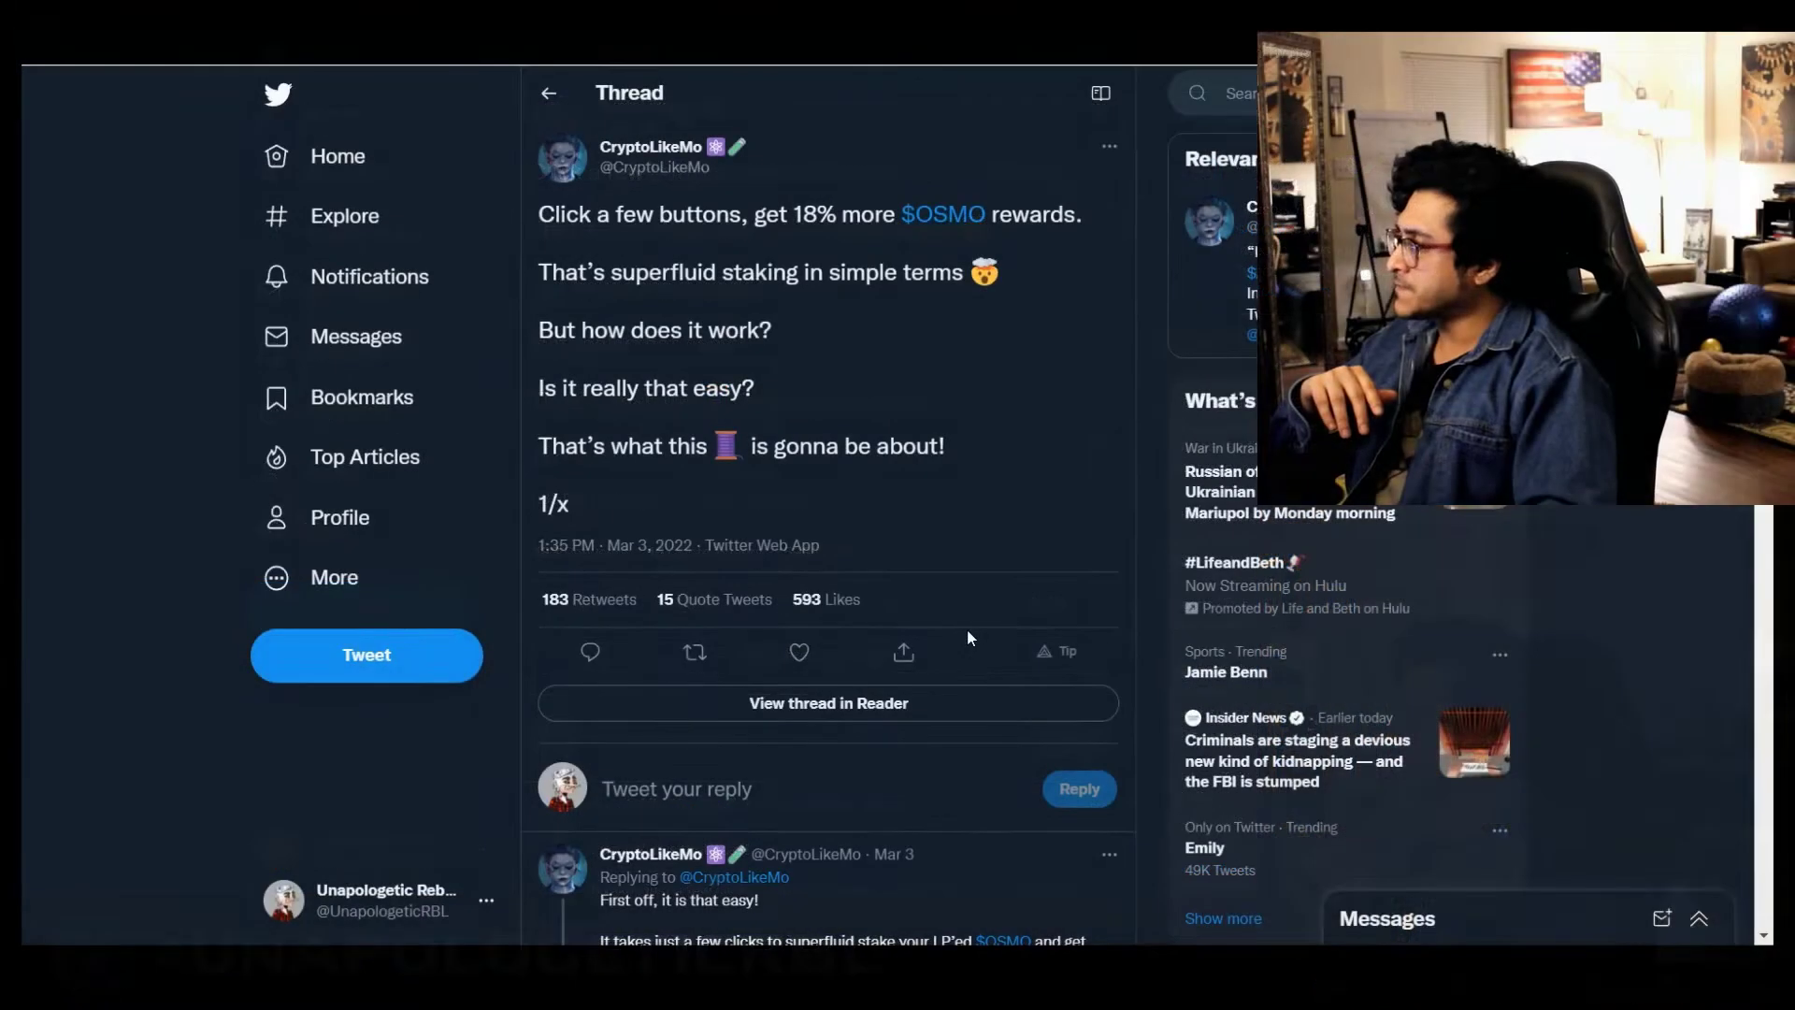
Scroll the thread down to tweets 2/x and 3/x on caveats and the ATOM/OSMO pool example
scroll("down", 3)
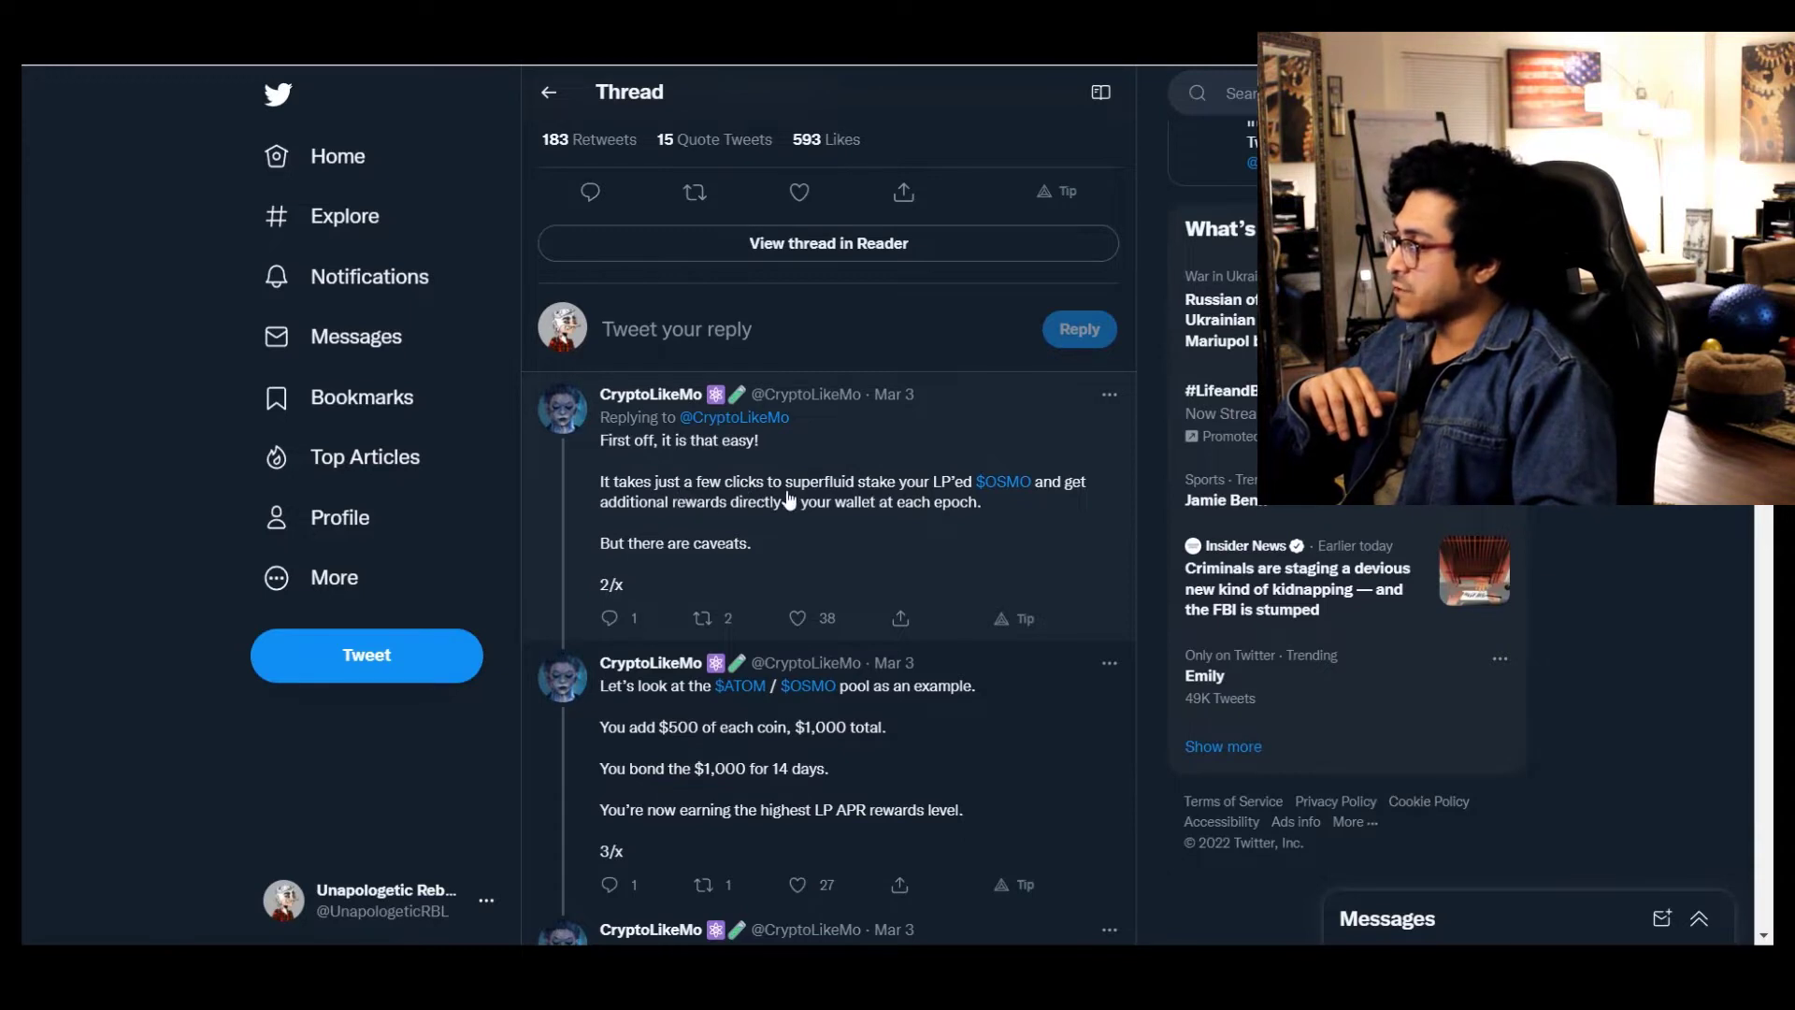
mouse_move(928, 501)
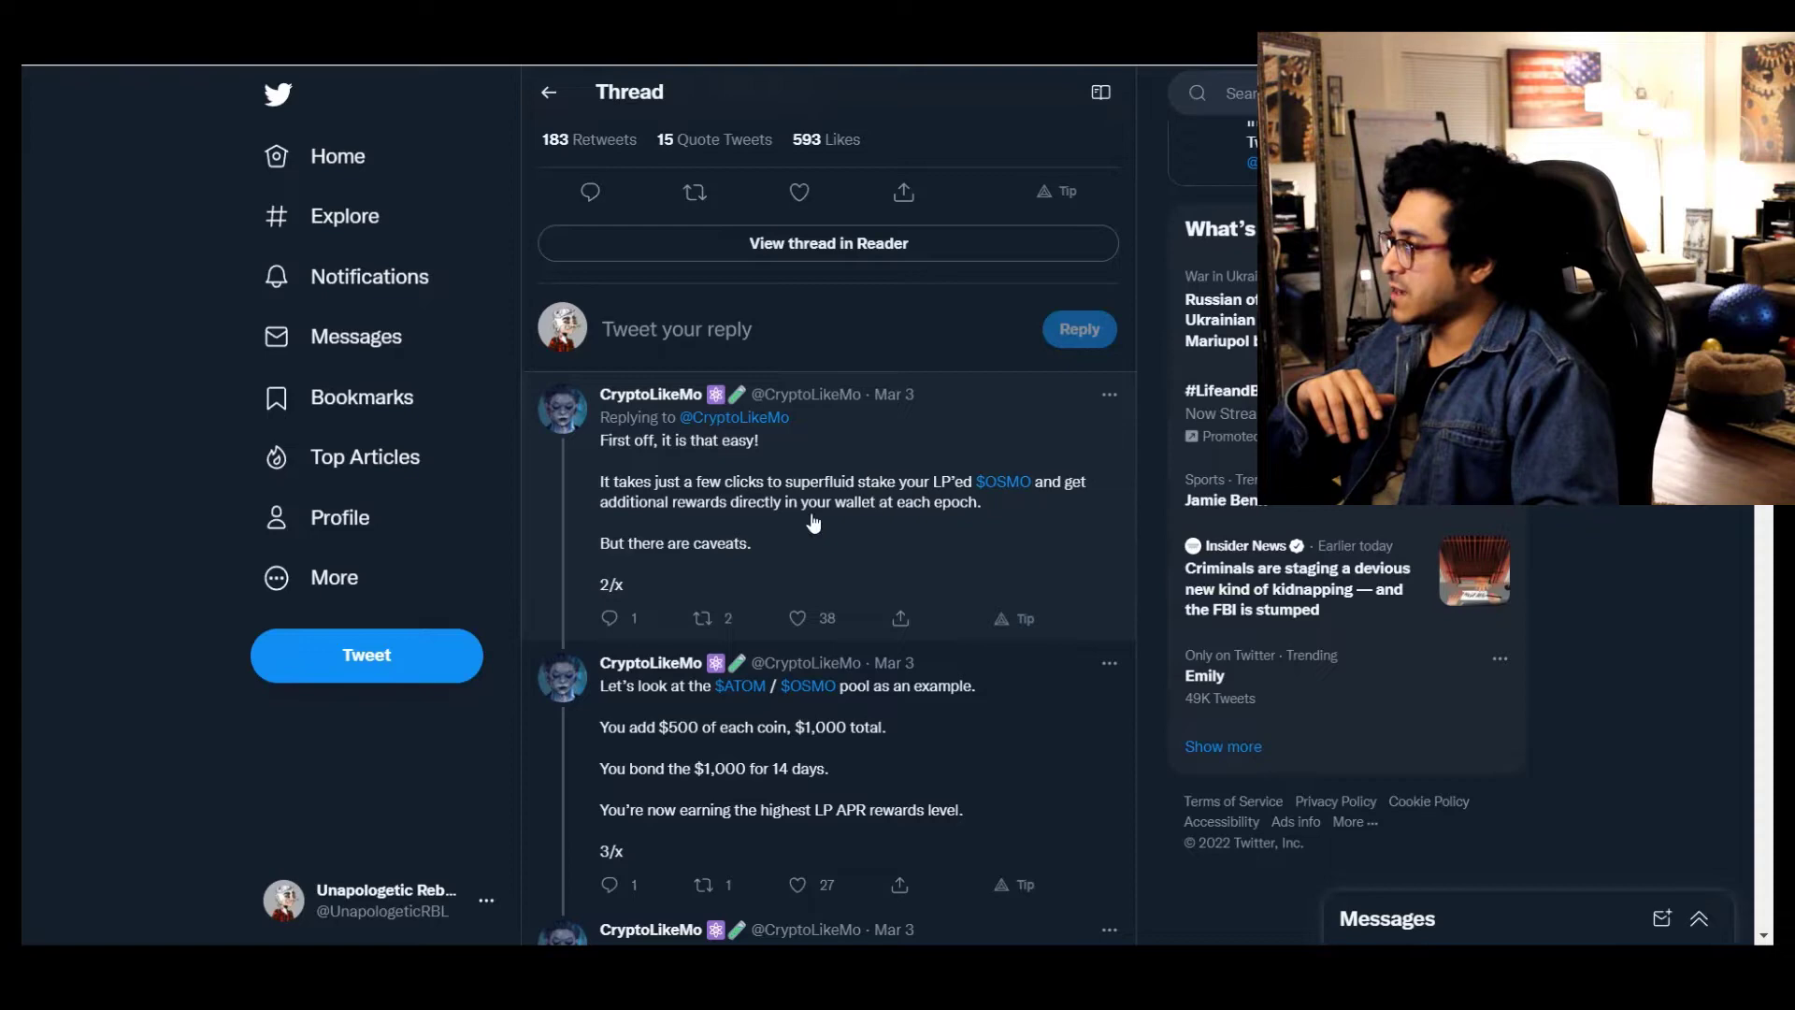
mouse_move(890, 518)
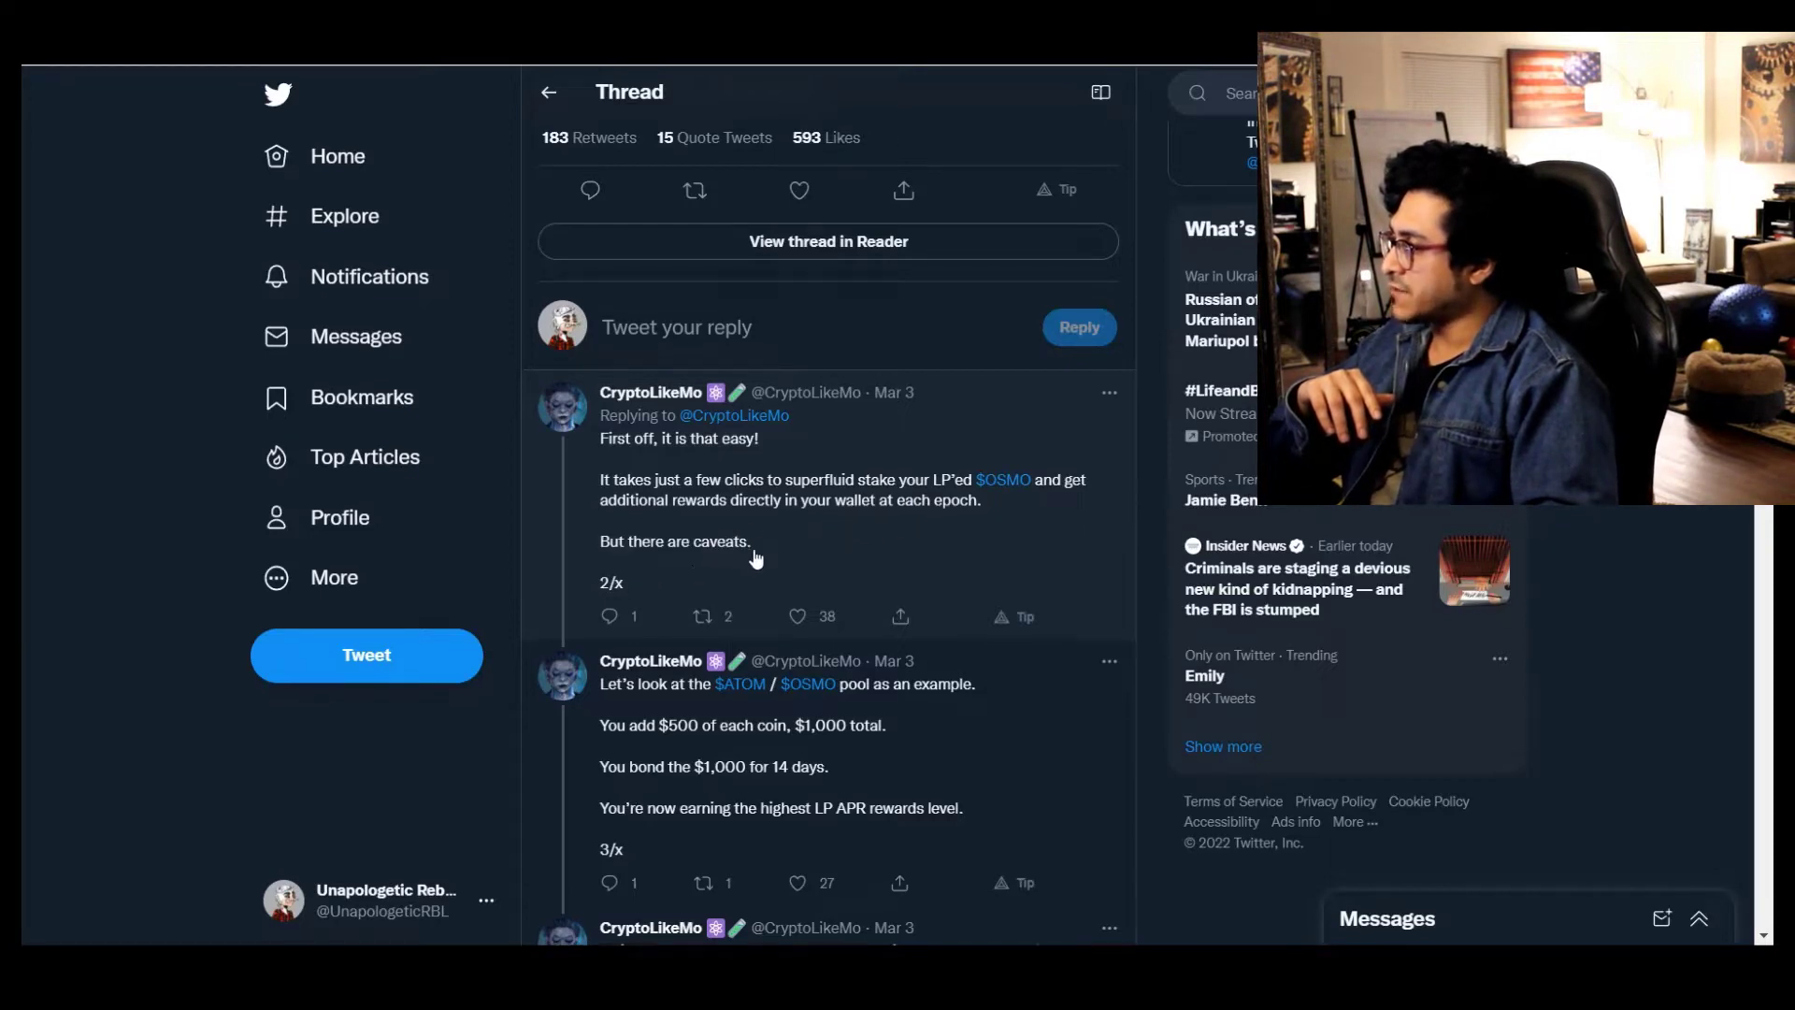
scroll("down", 3)
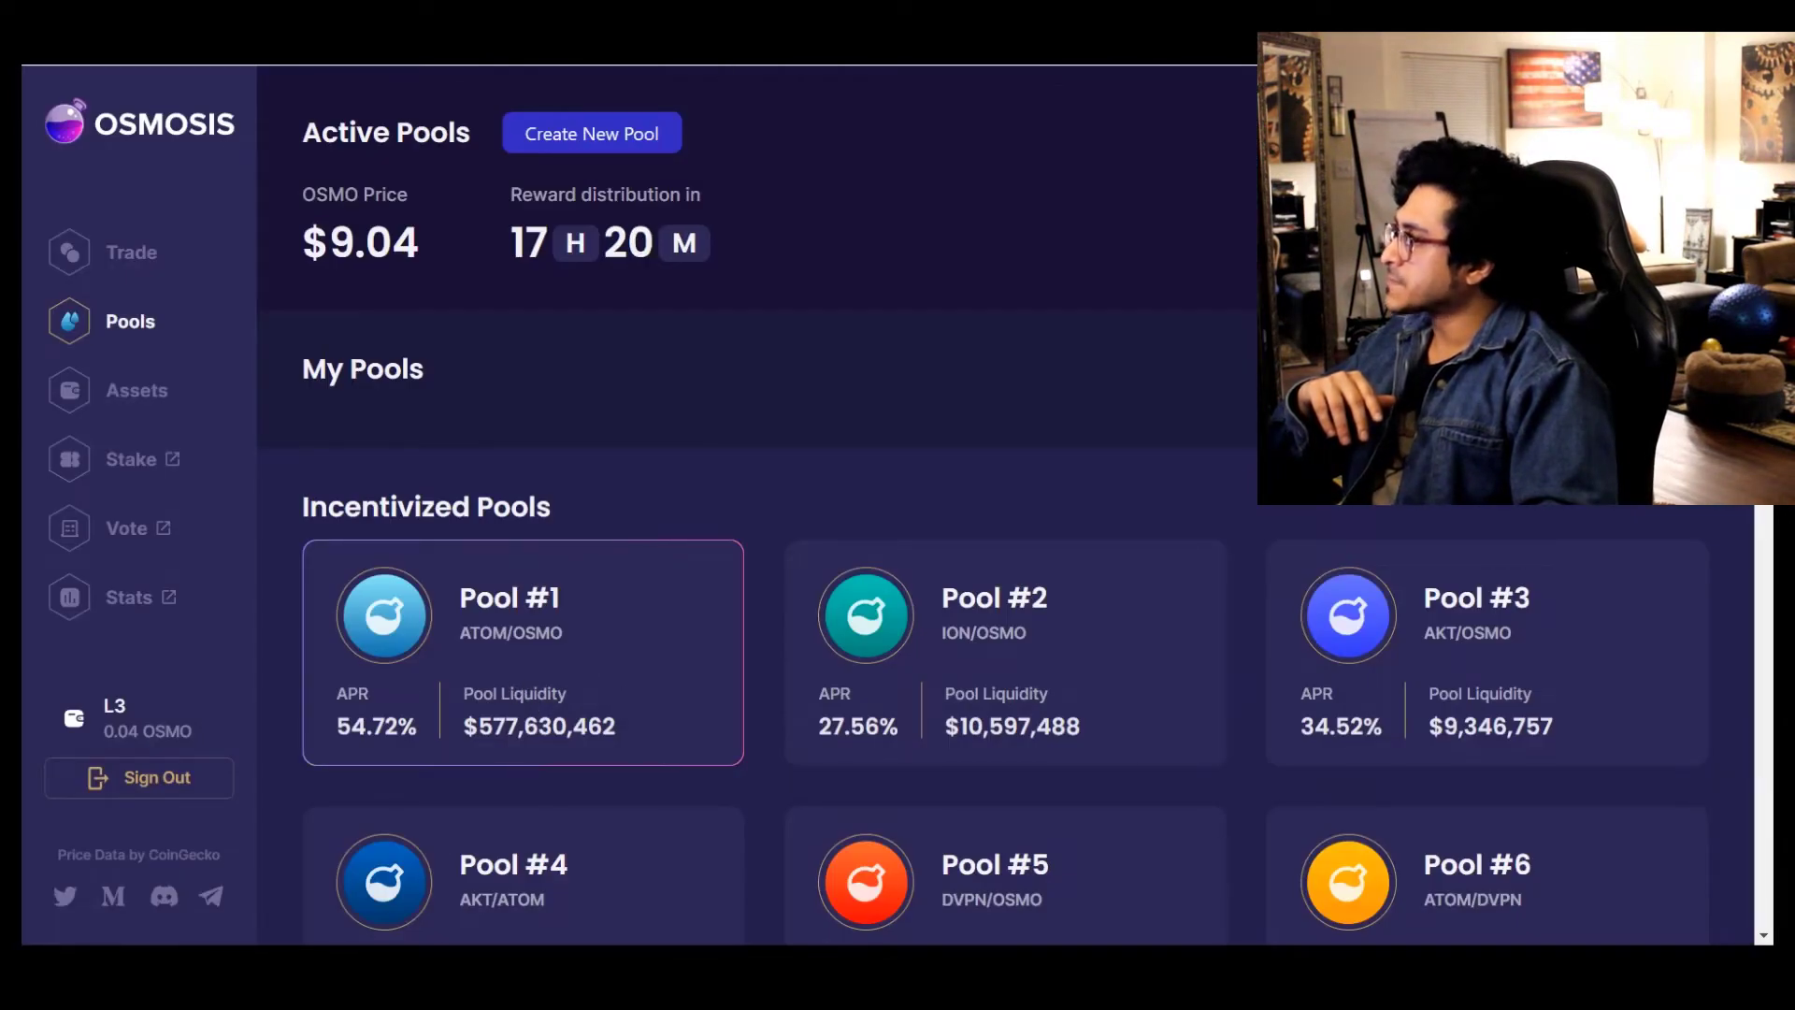
Scroll the Incentivized Pools grid to Pool #561 LUNA/OSMO, then on to the external incentive pools
scroll("down", 3)
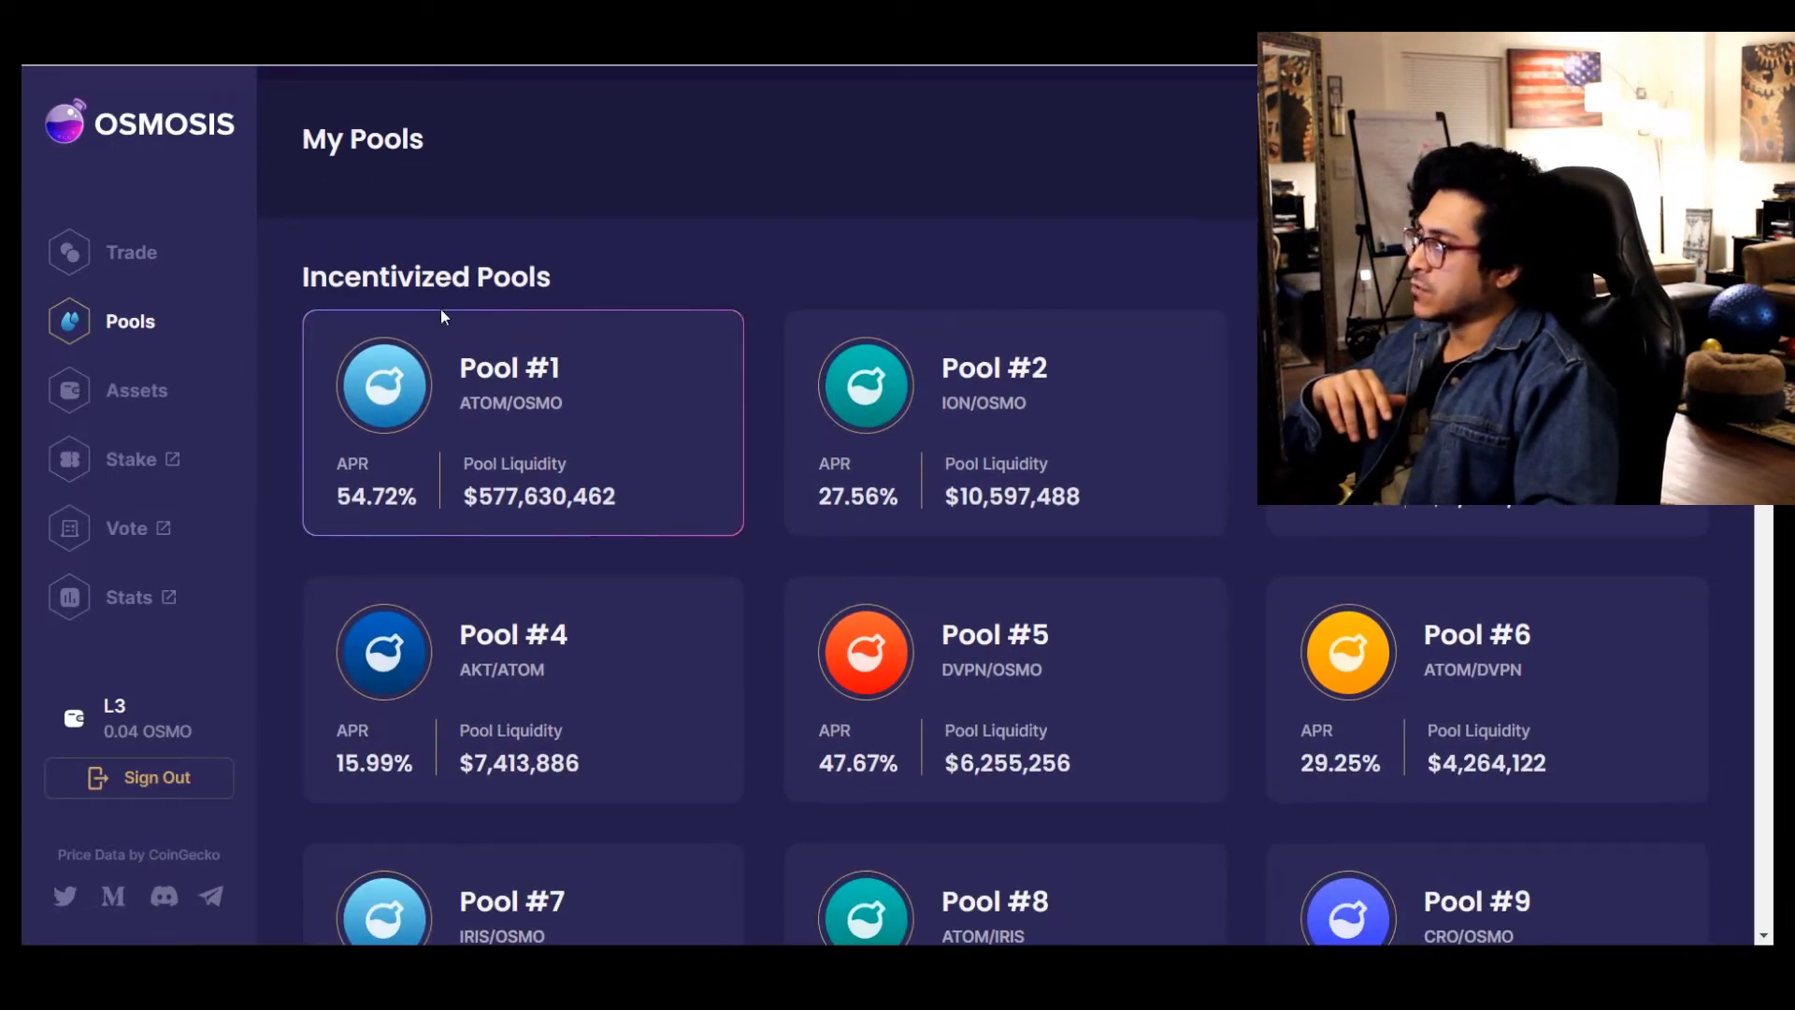
mouse_move(389, 533)
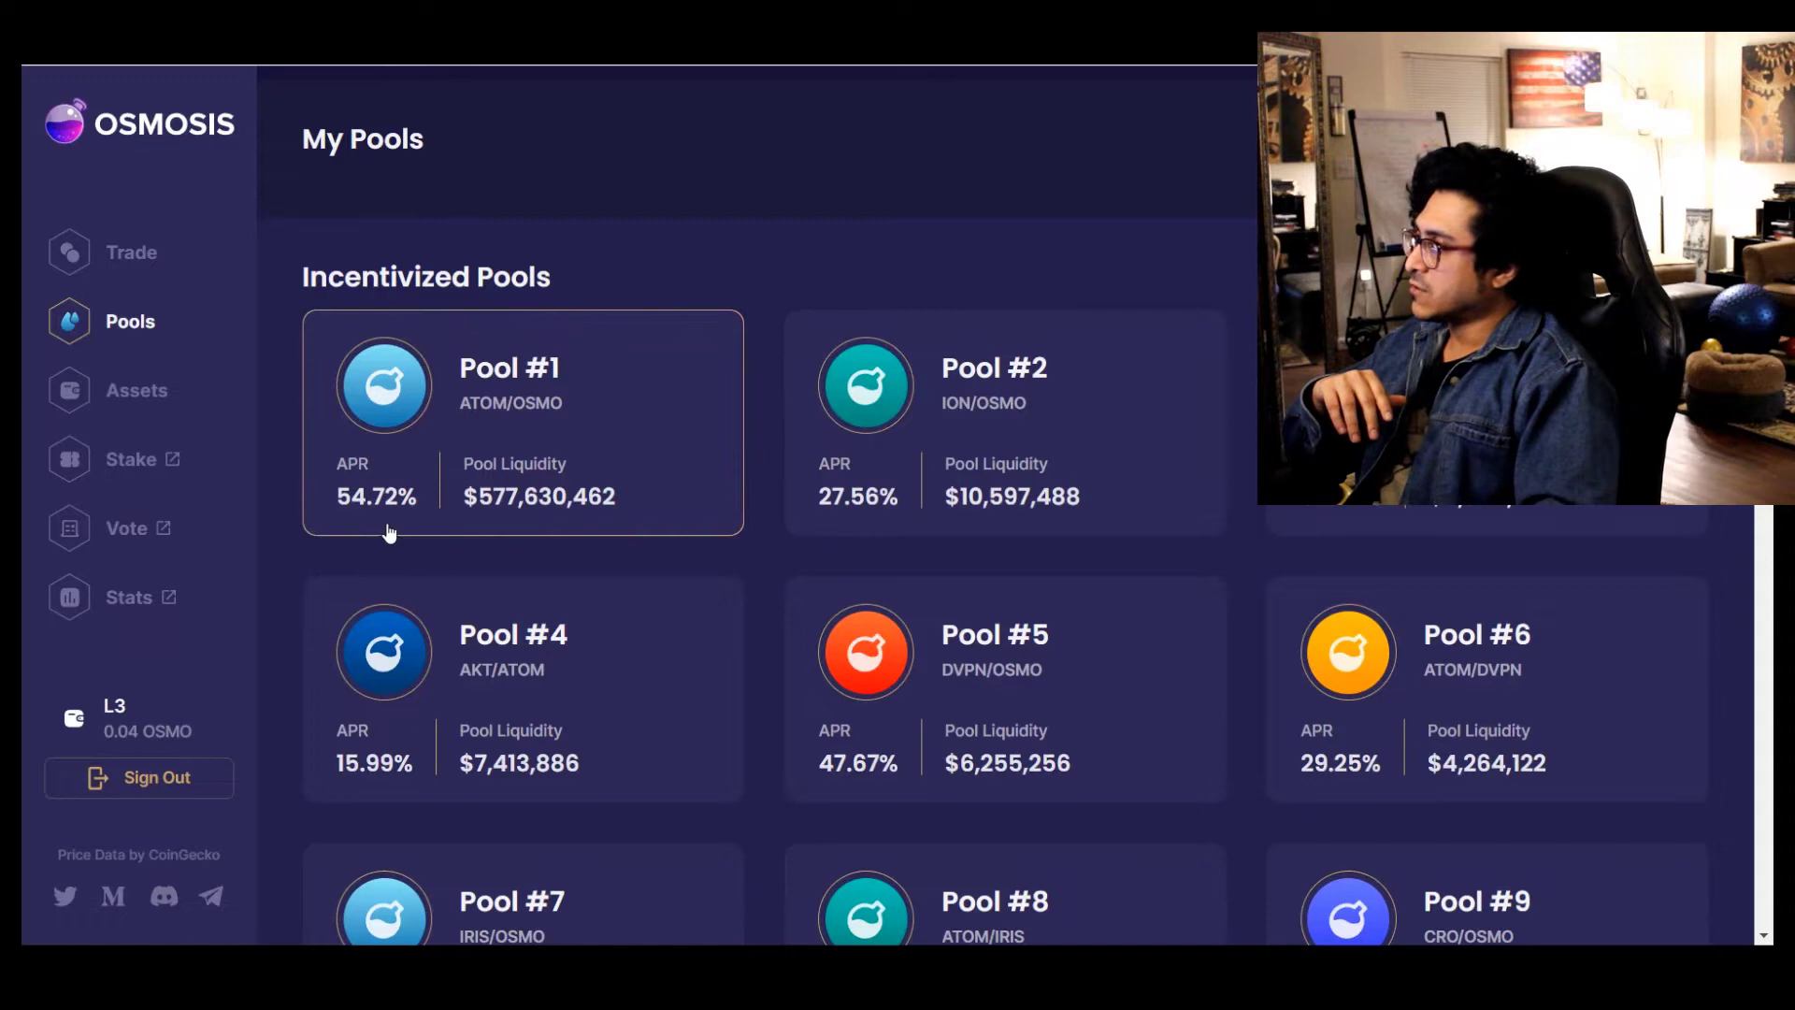
mouse_move(523, 397)
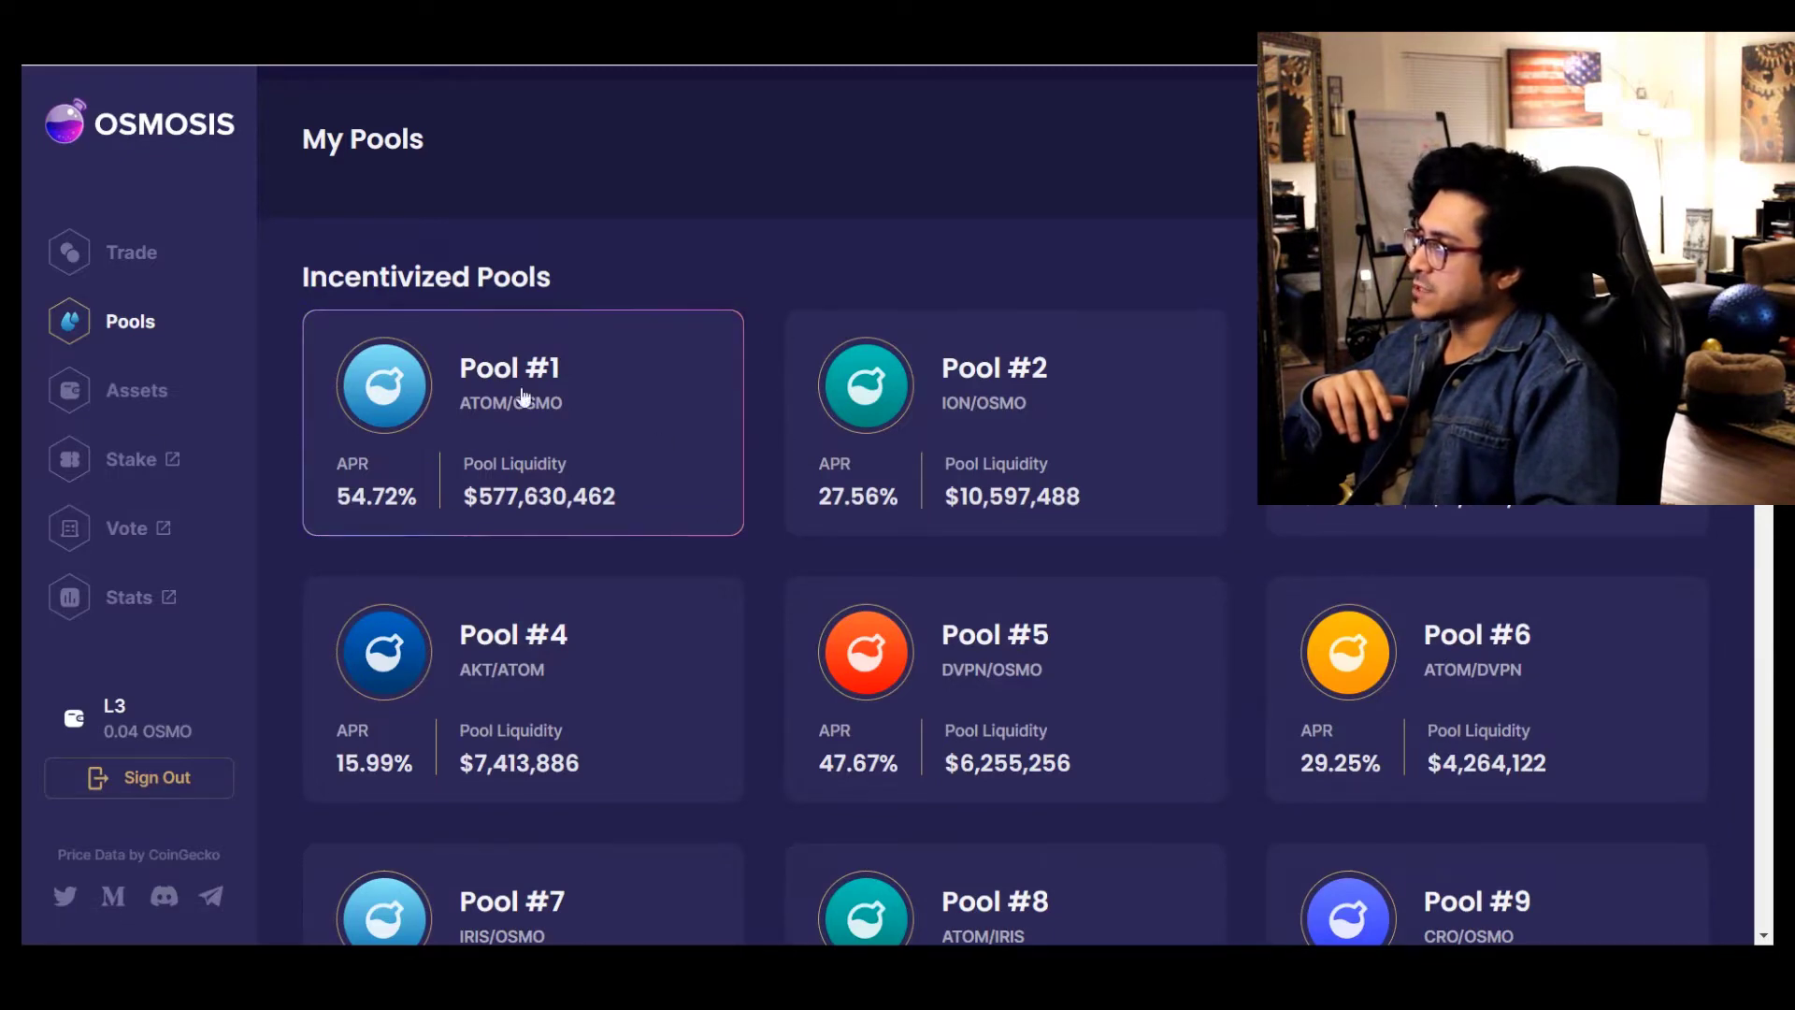
scroll("down", 3)
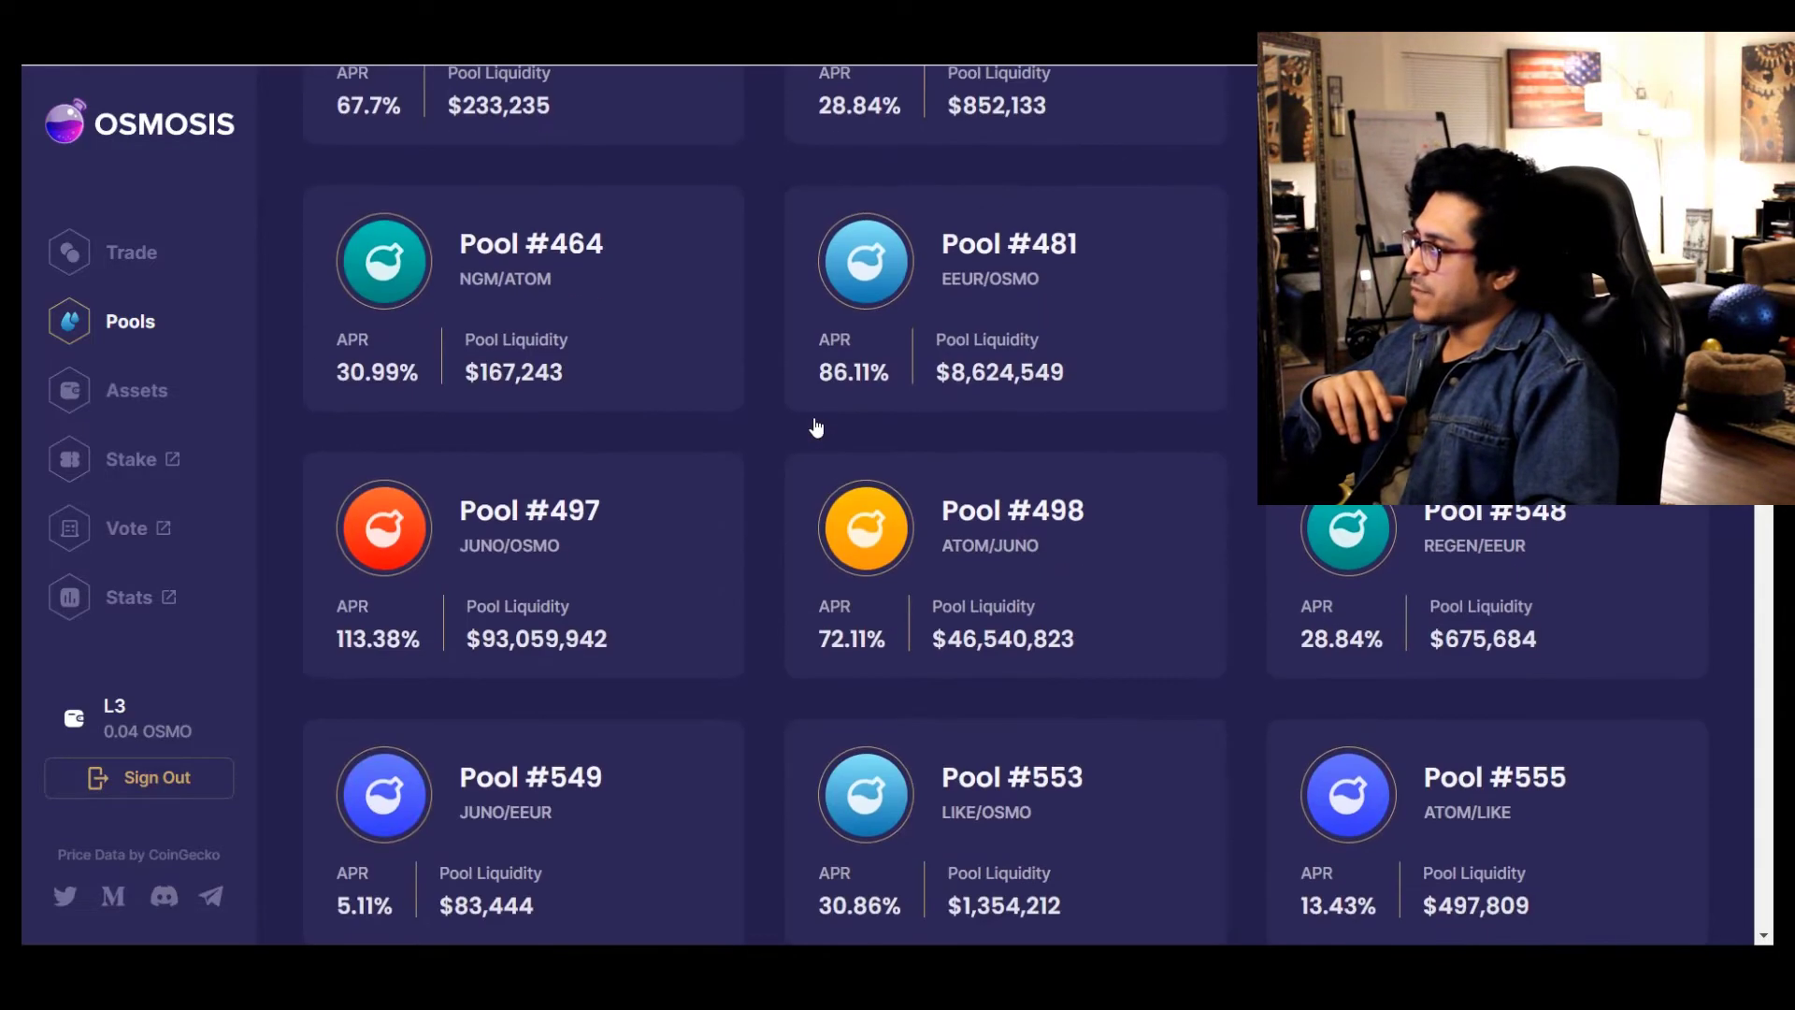
scroll("down", 3)
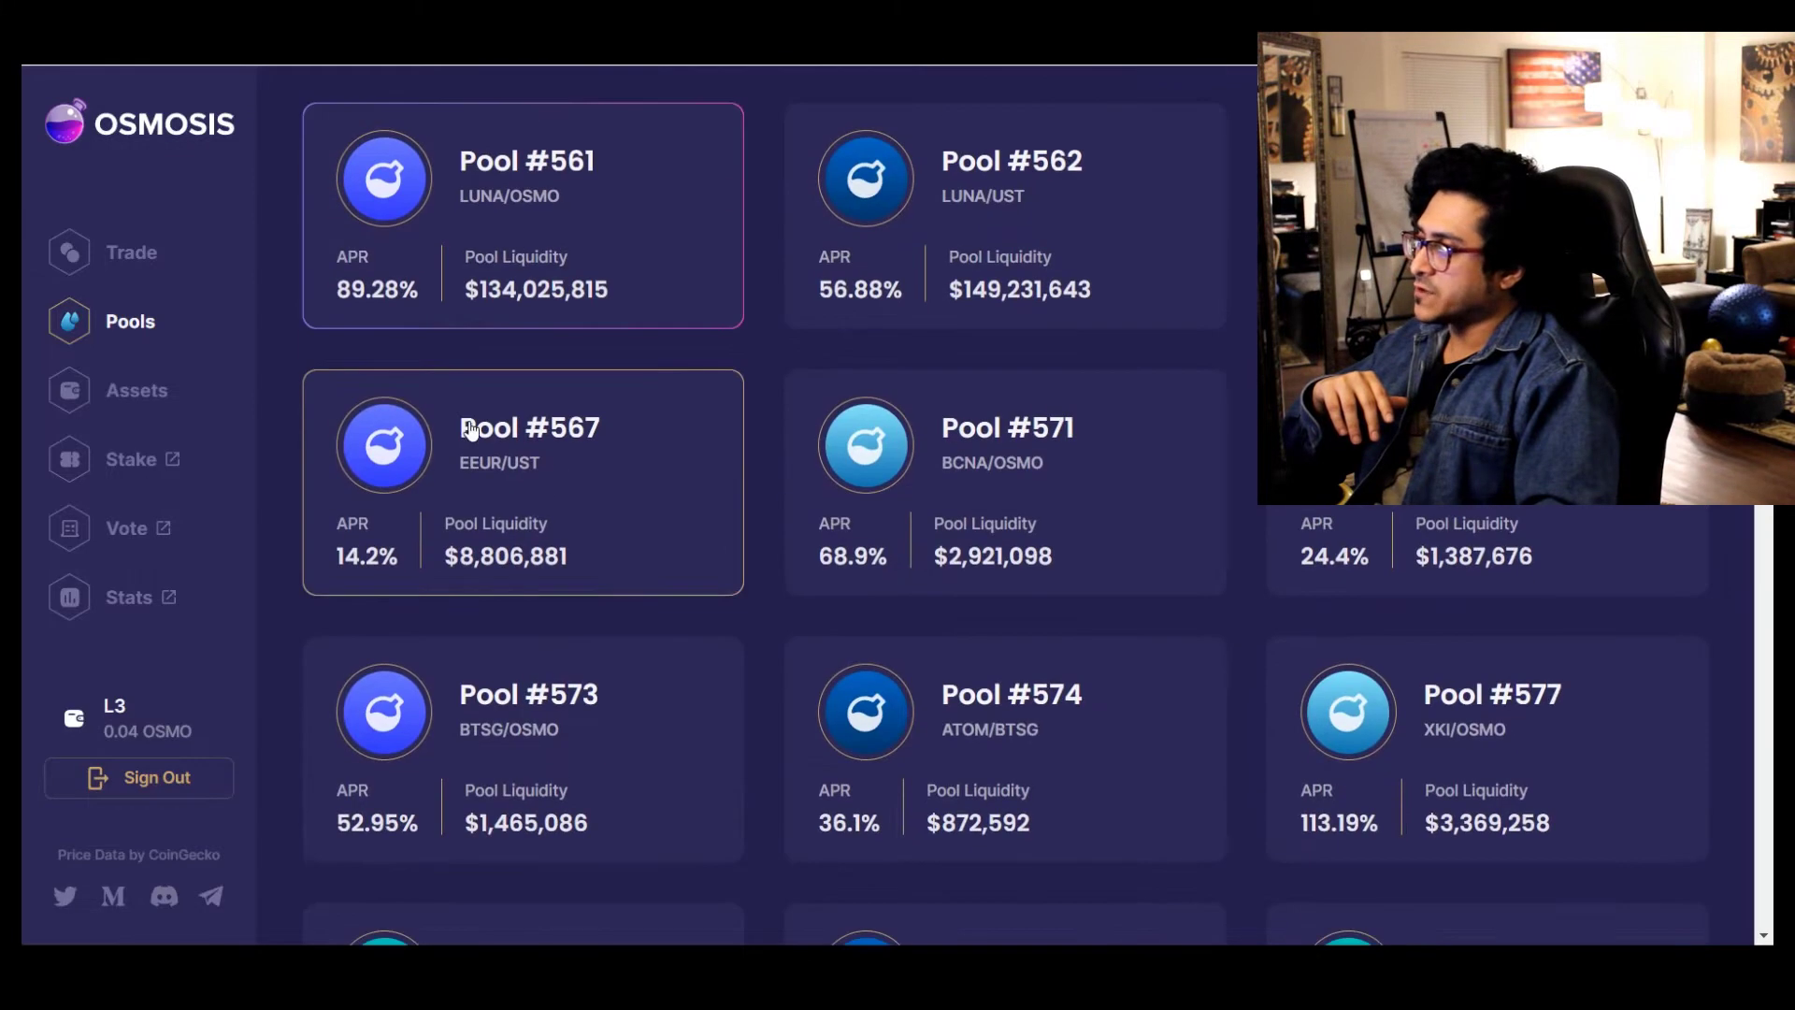
scroll("up", 3)
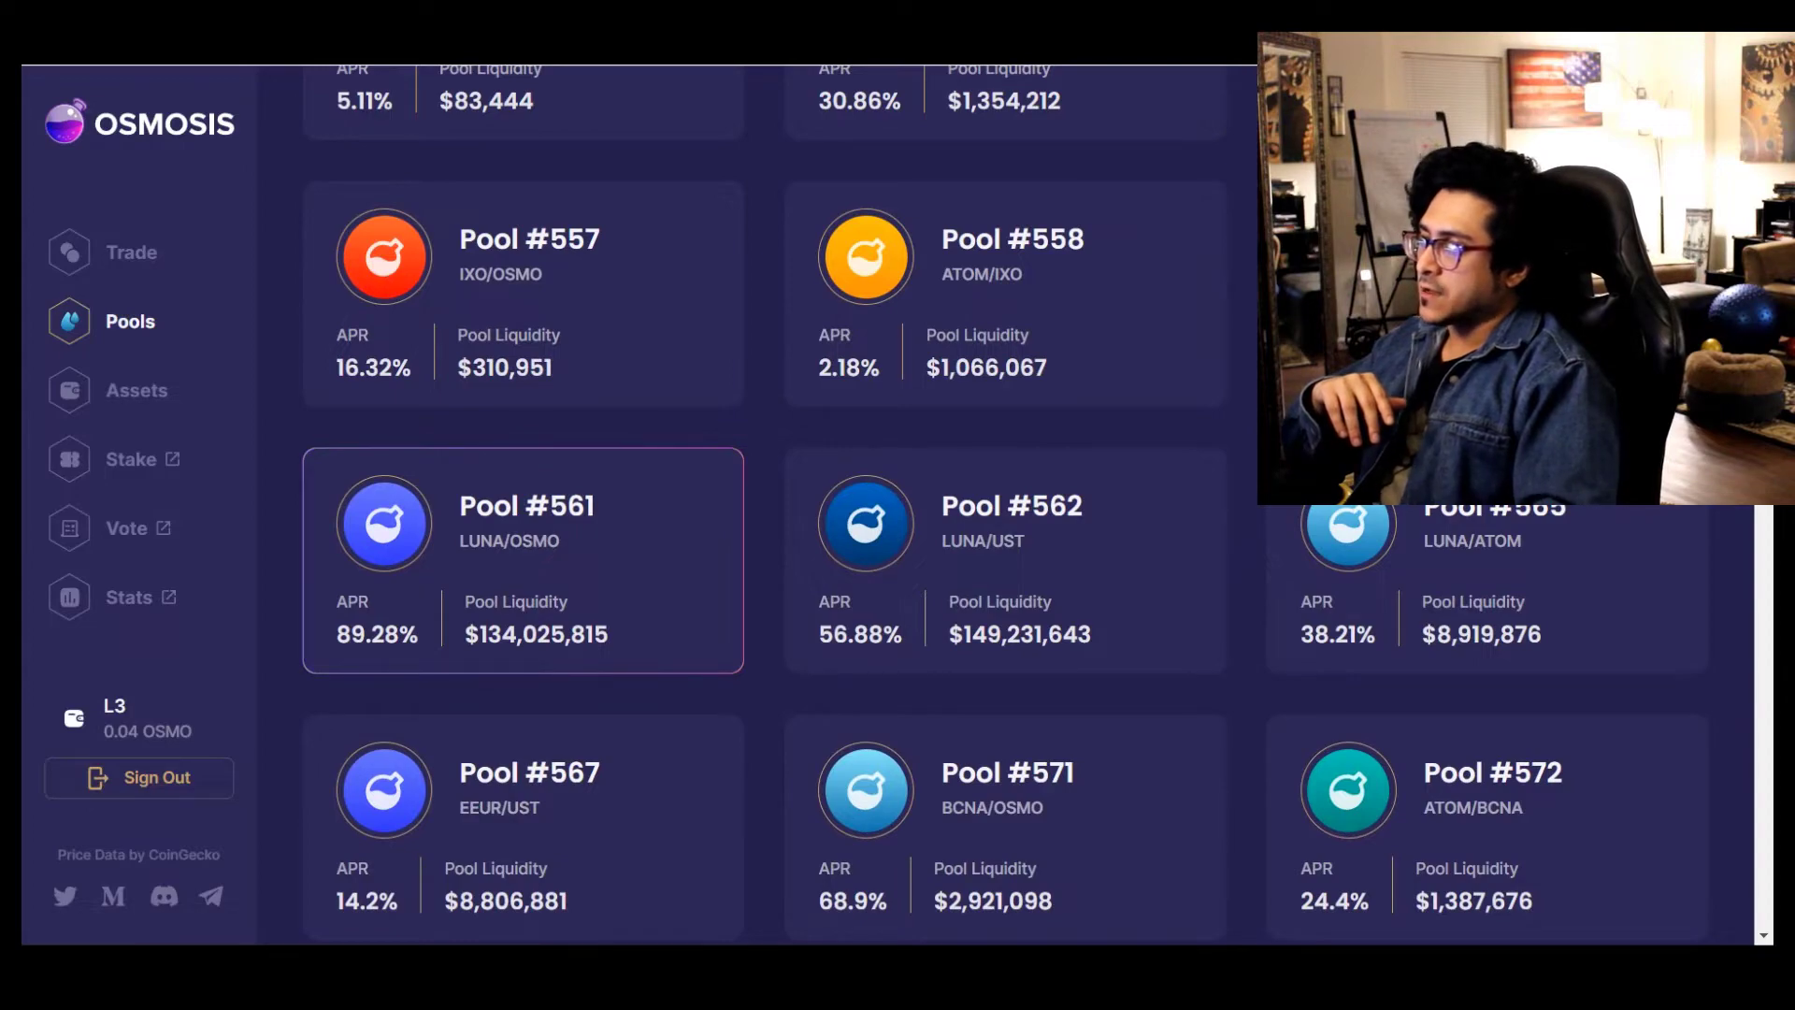
scroll("down", 3)
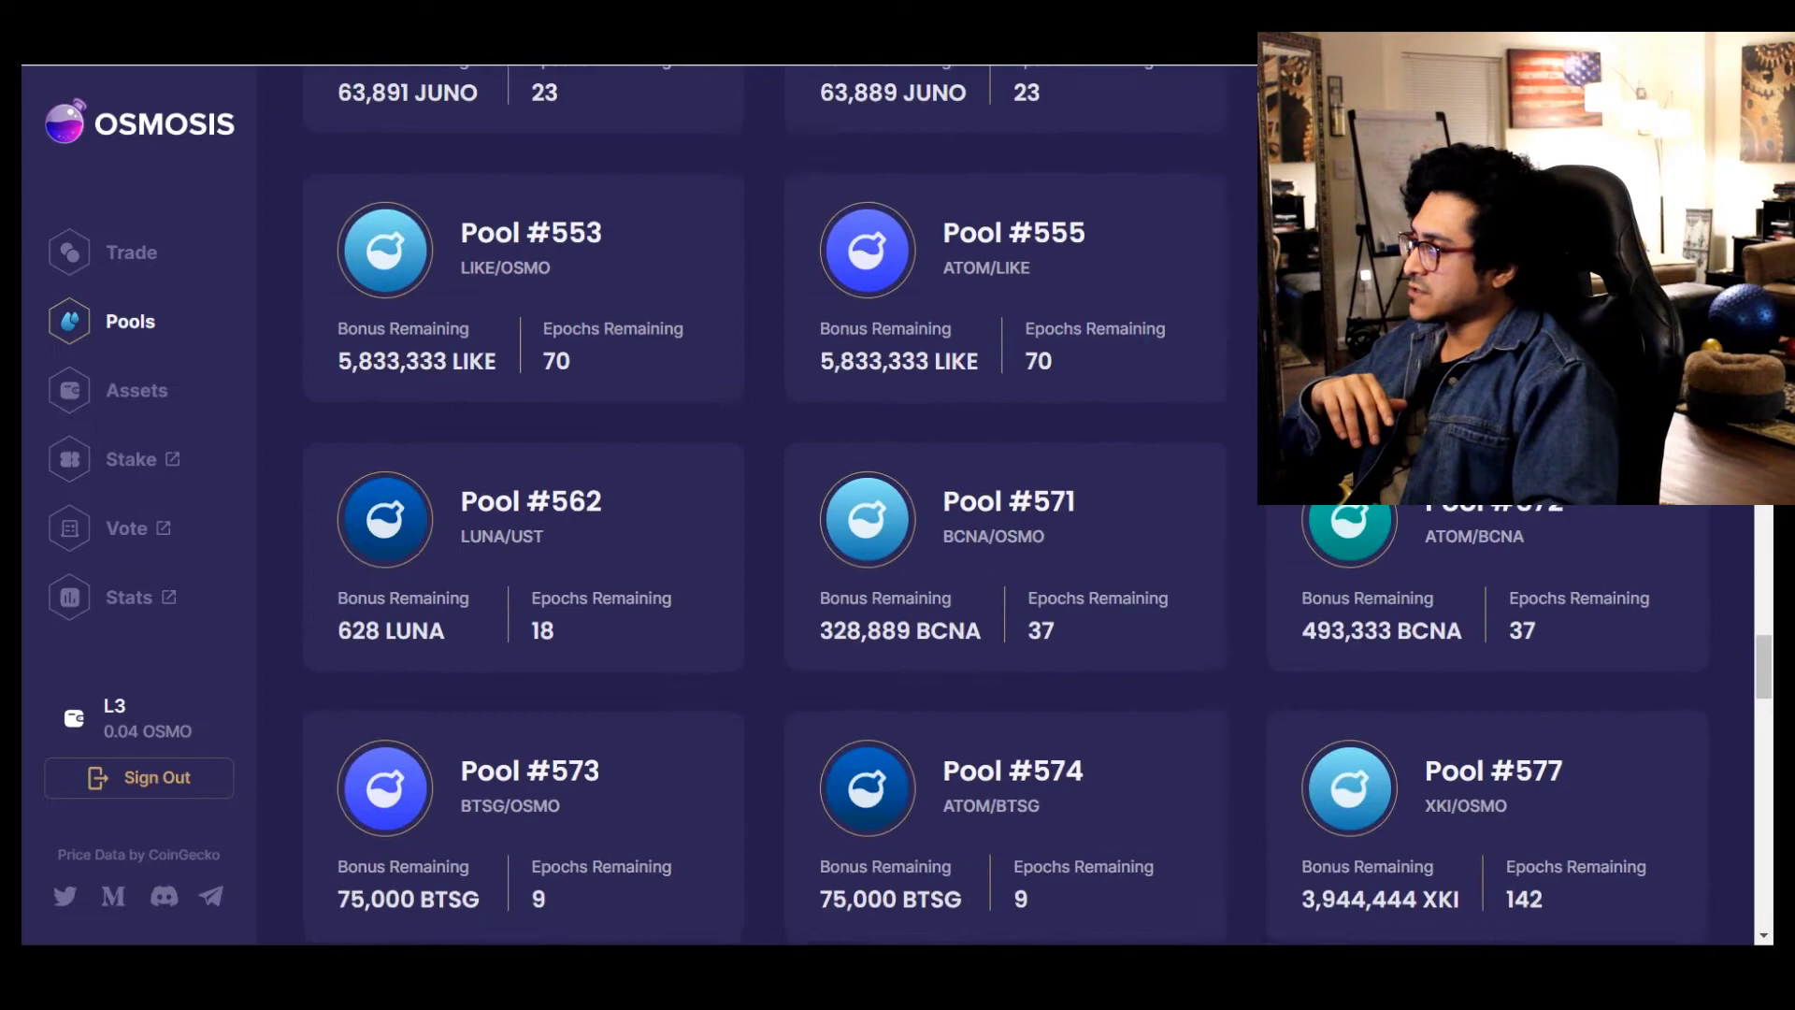
scroll("down", 3)
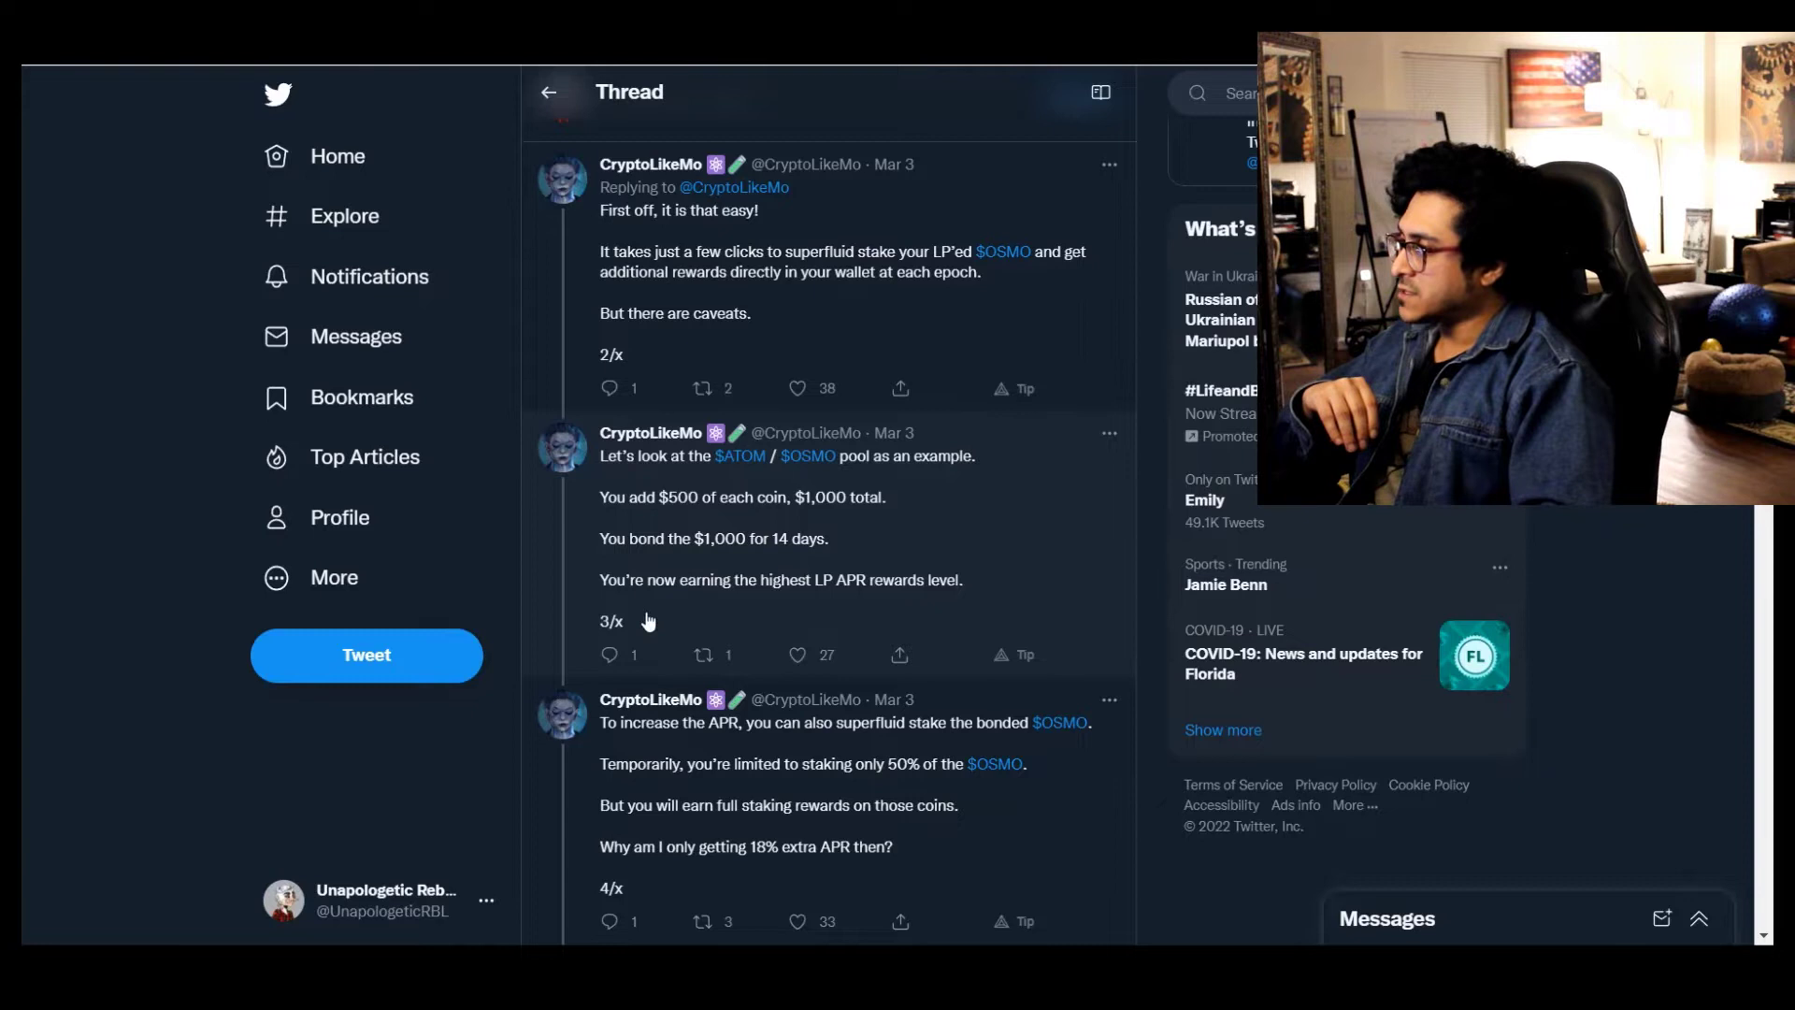
mouse_move(838, 595)
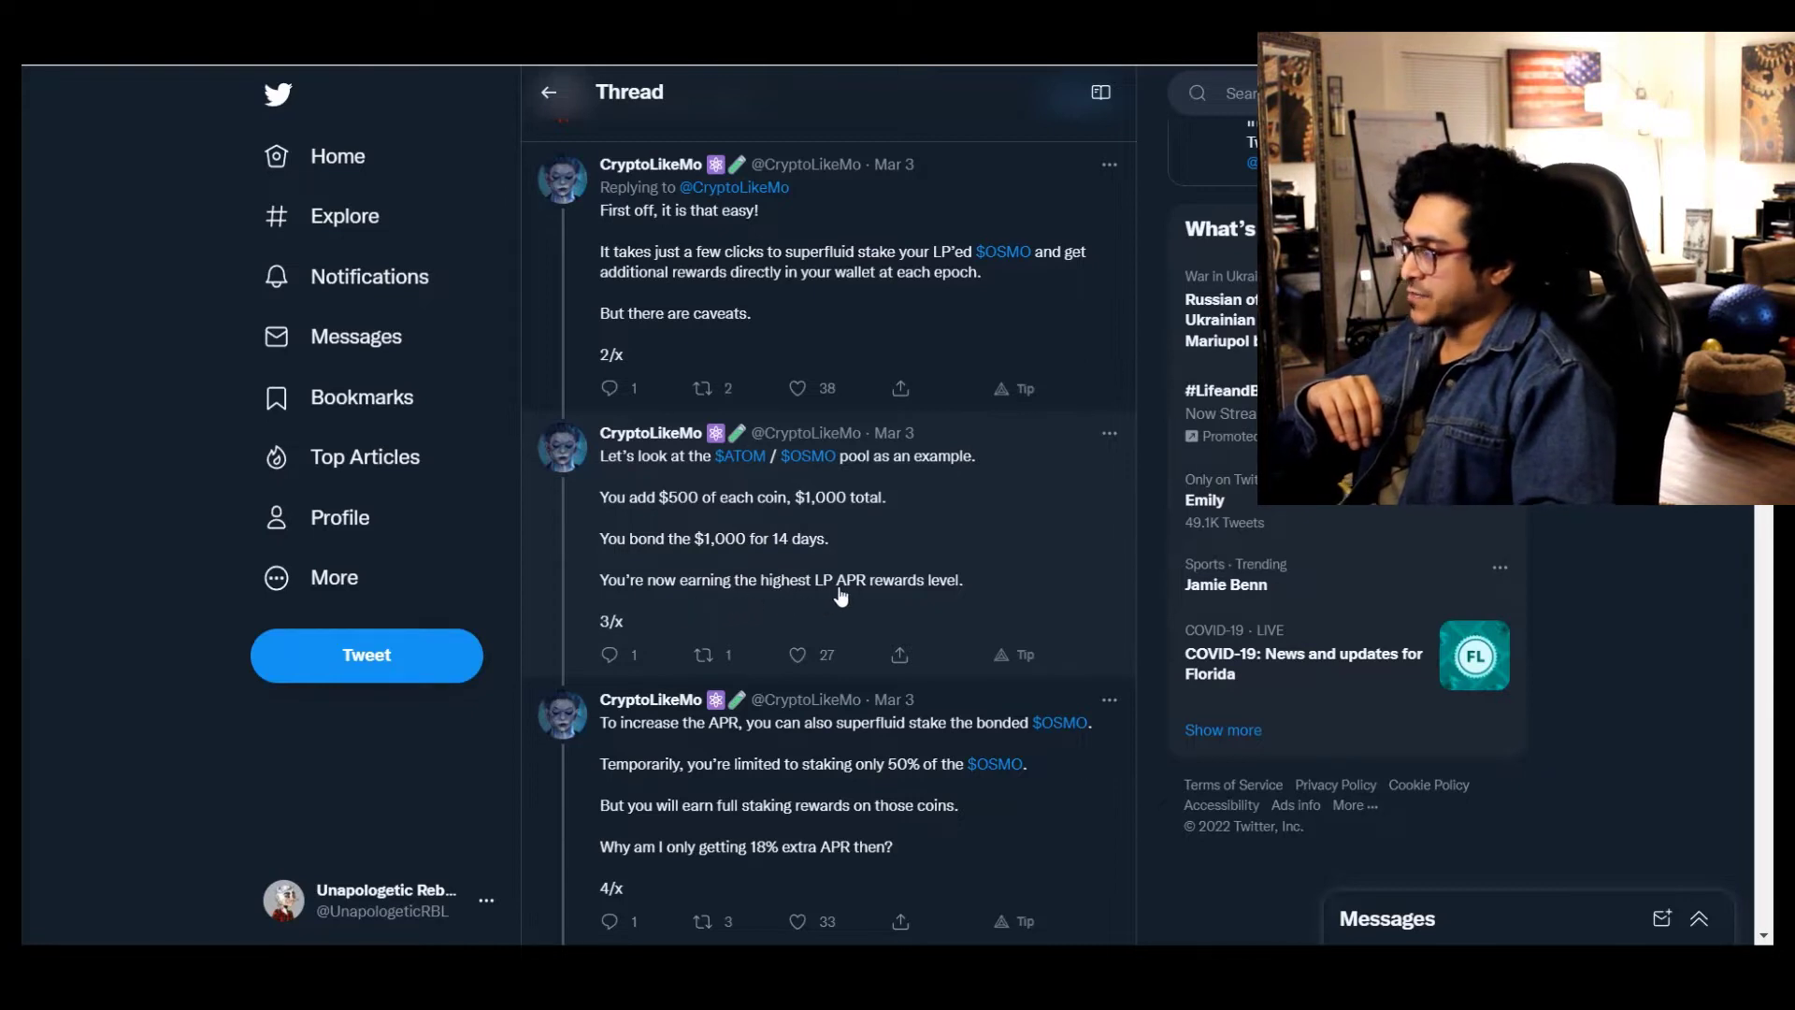
Scroll the thread through tweets 4/x and 5/x on the ~18% APR math to tweet 6/x
scroll("down", 3)
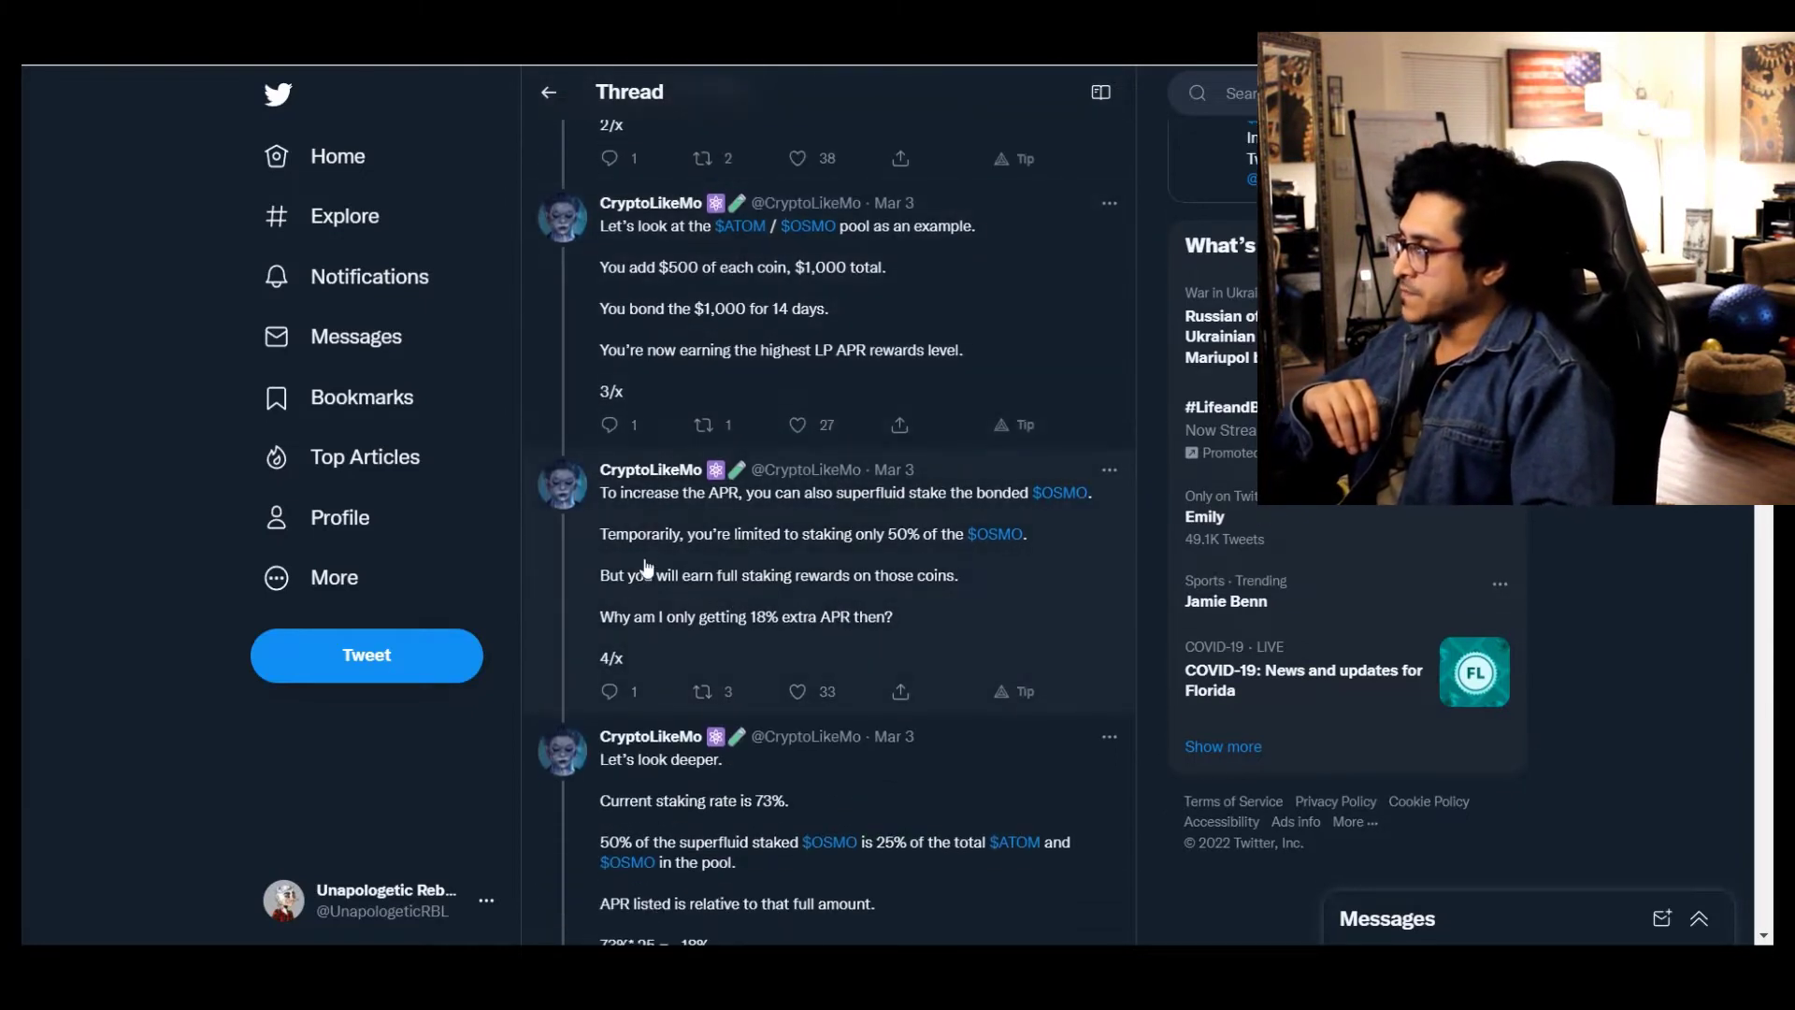
mouse_move(847, 516)
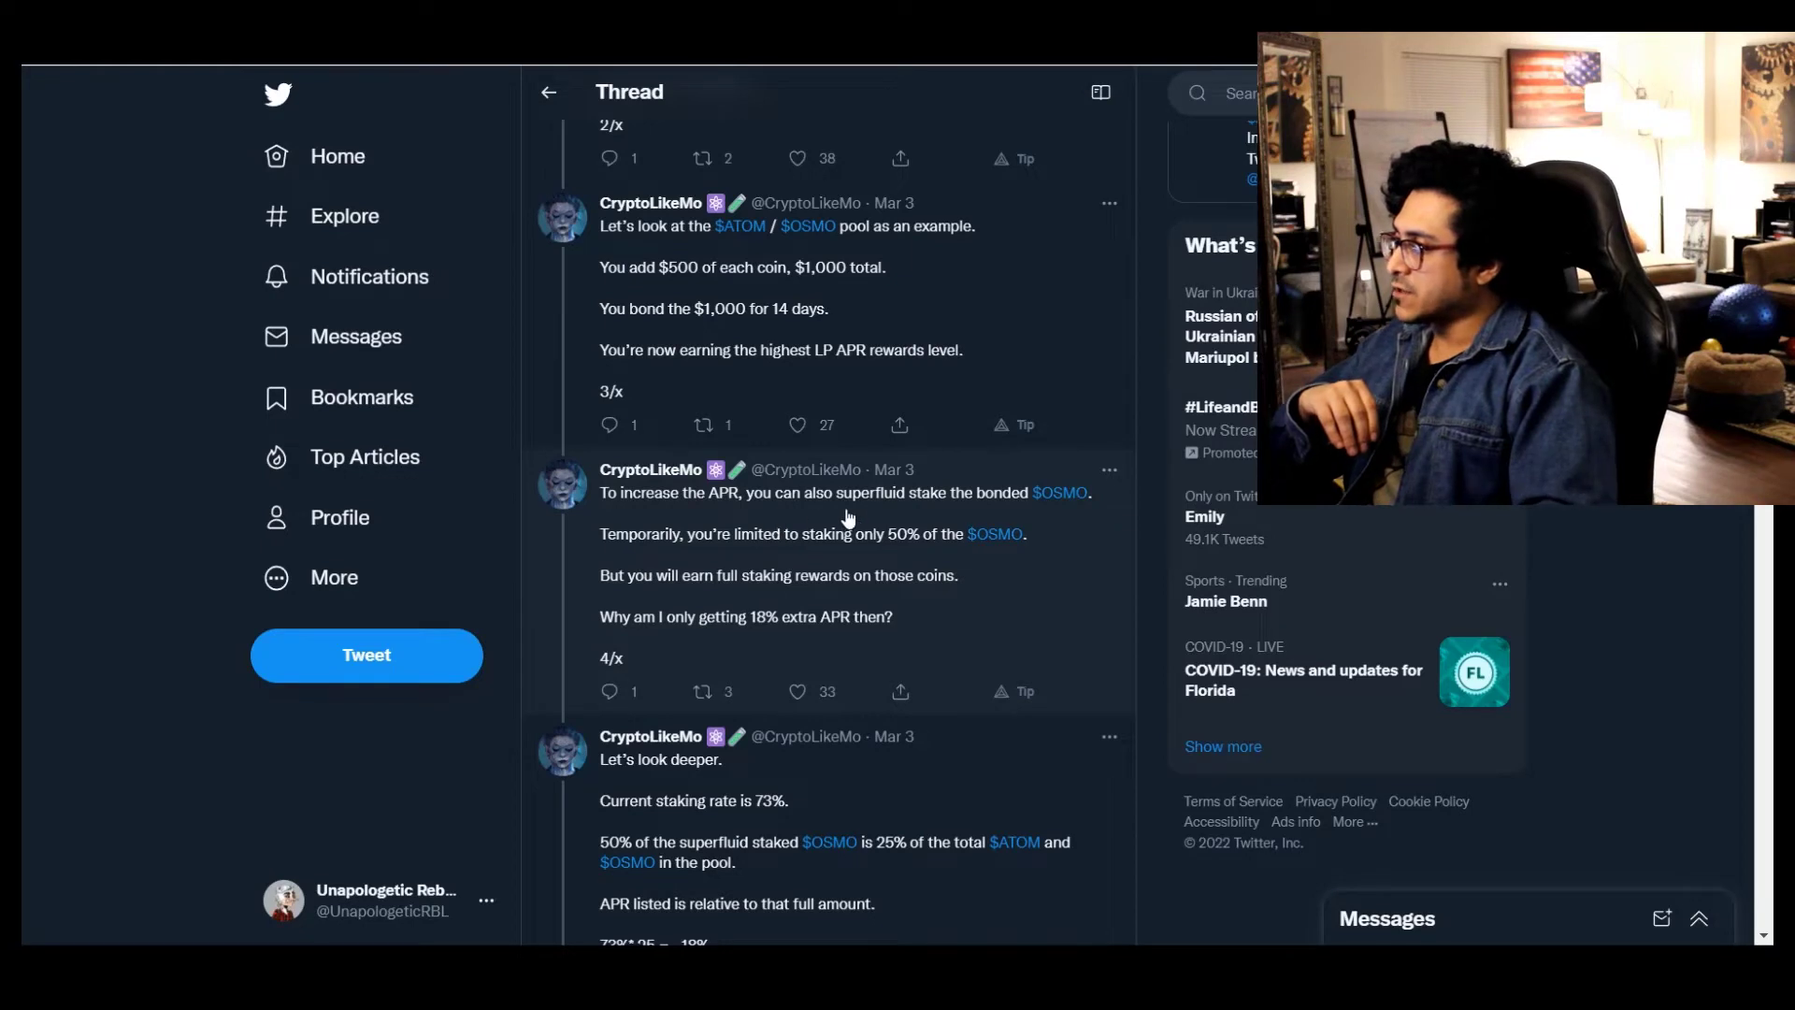
mouse_move(686, 572)
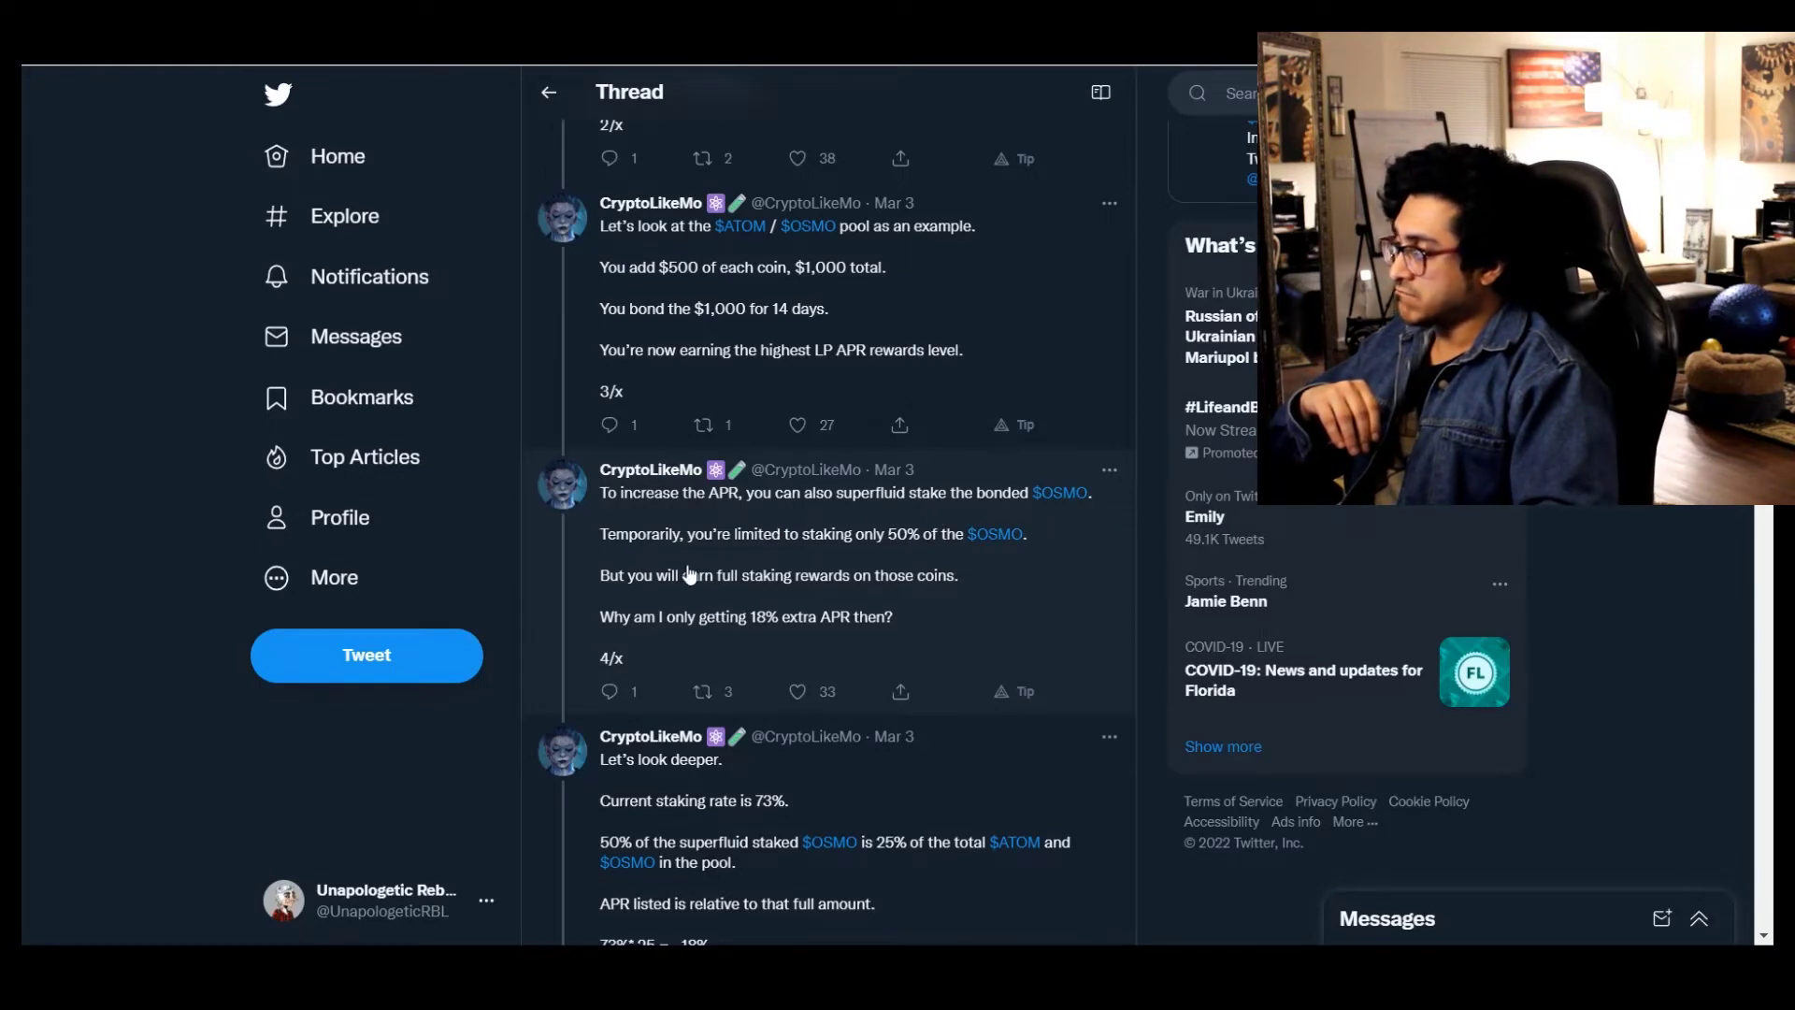
mouse_move(787, 559)
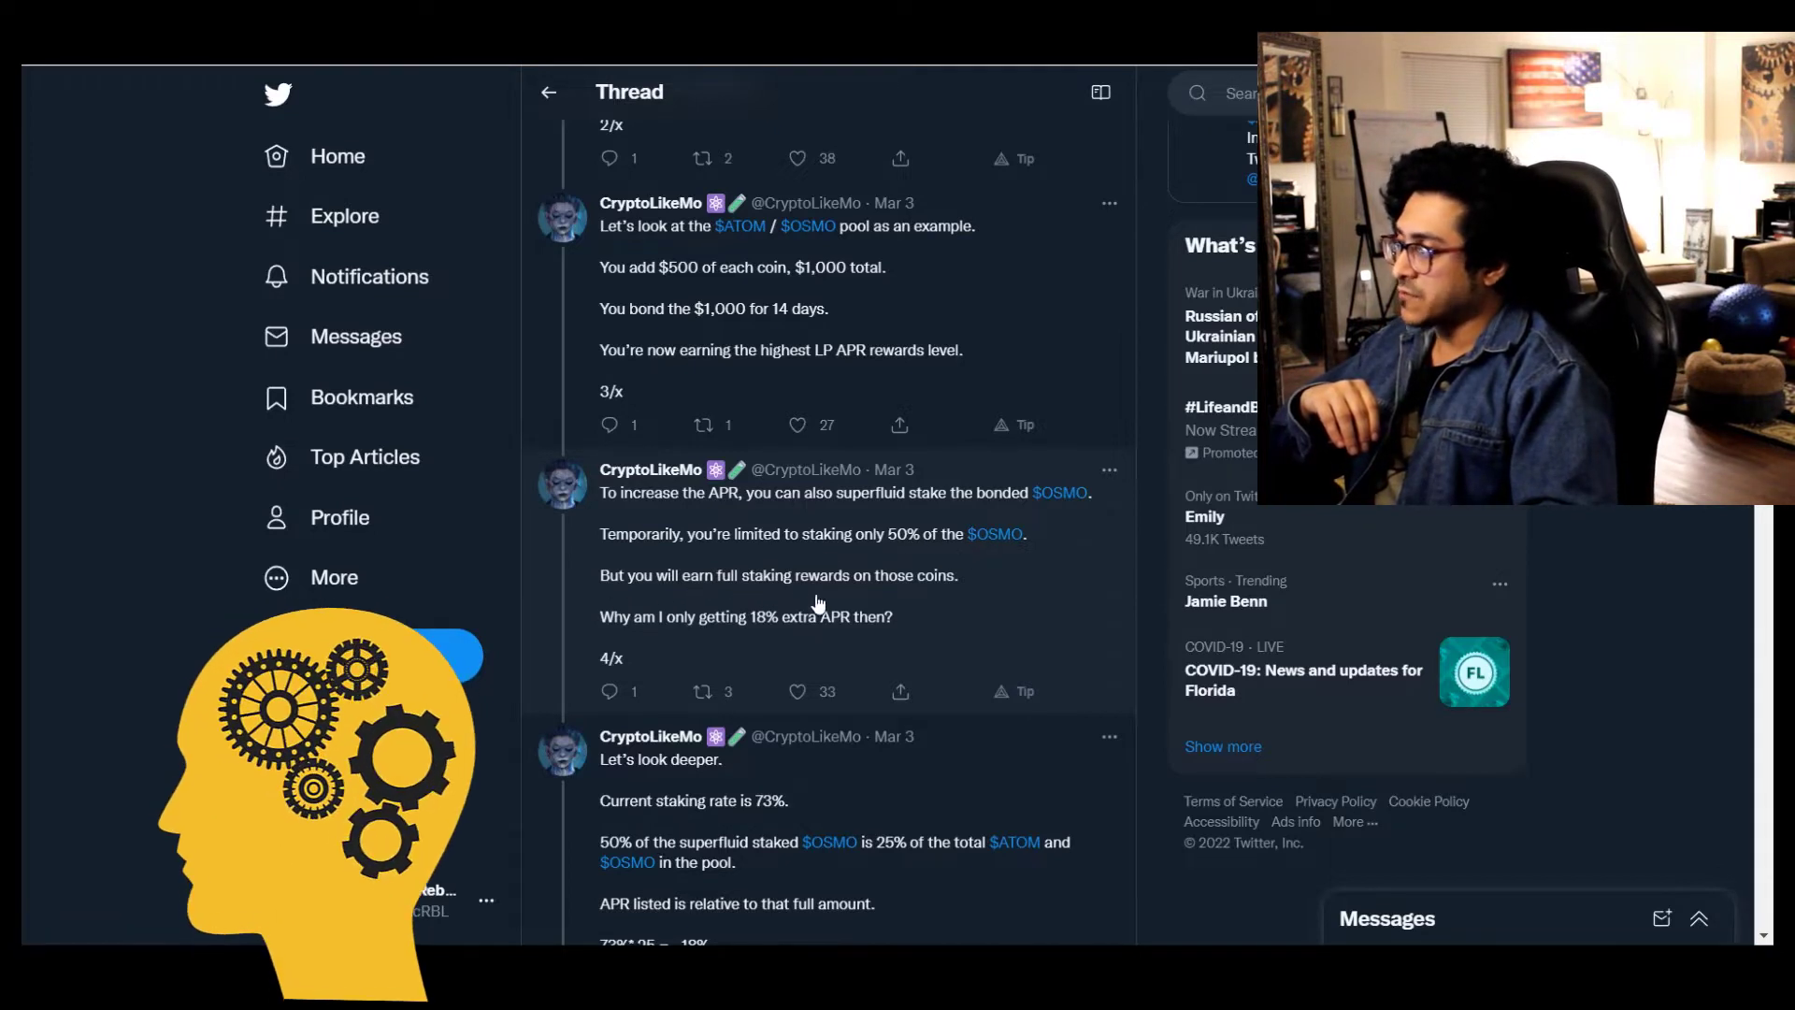
mouse_move(662, 636)
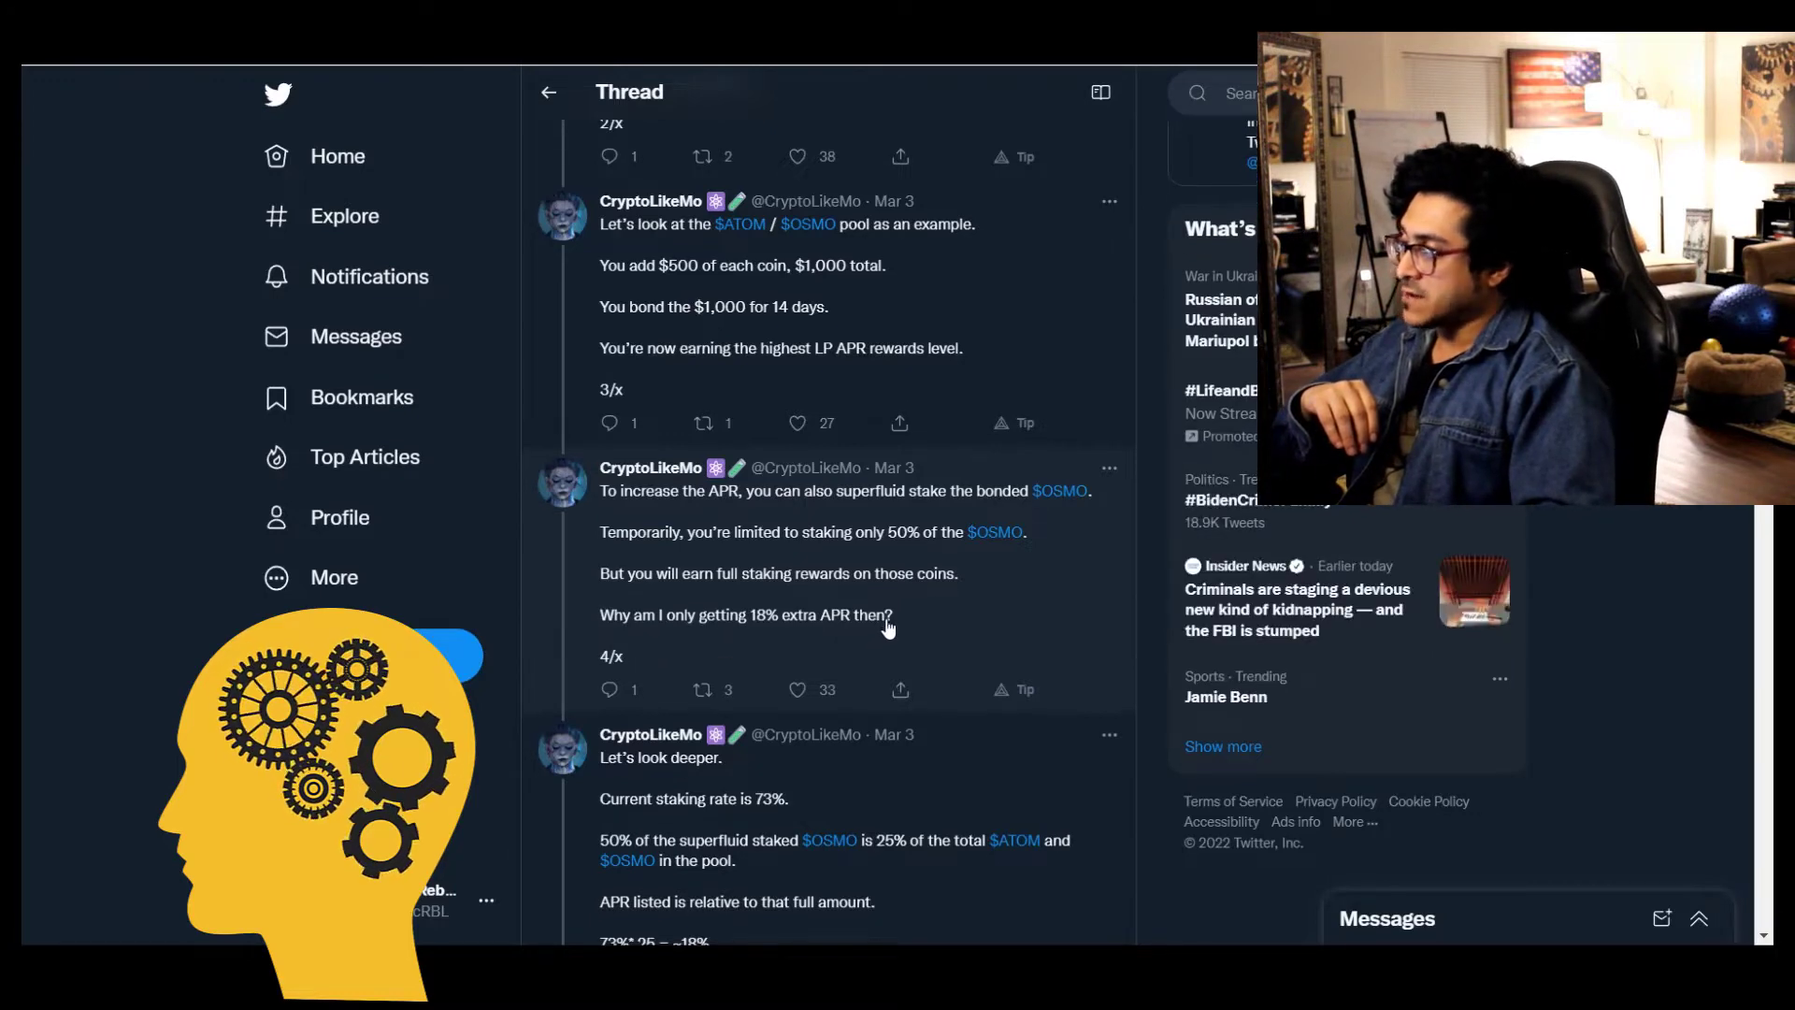
scroll("down", 3)
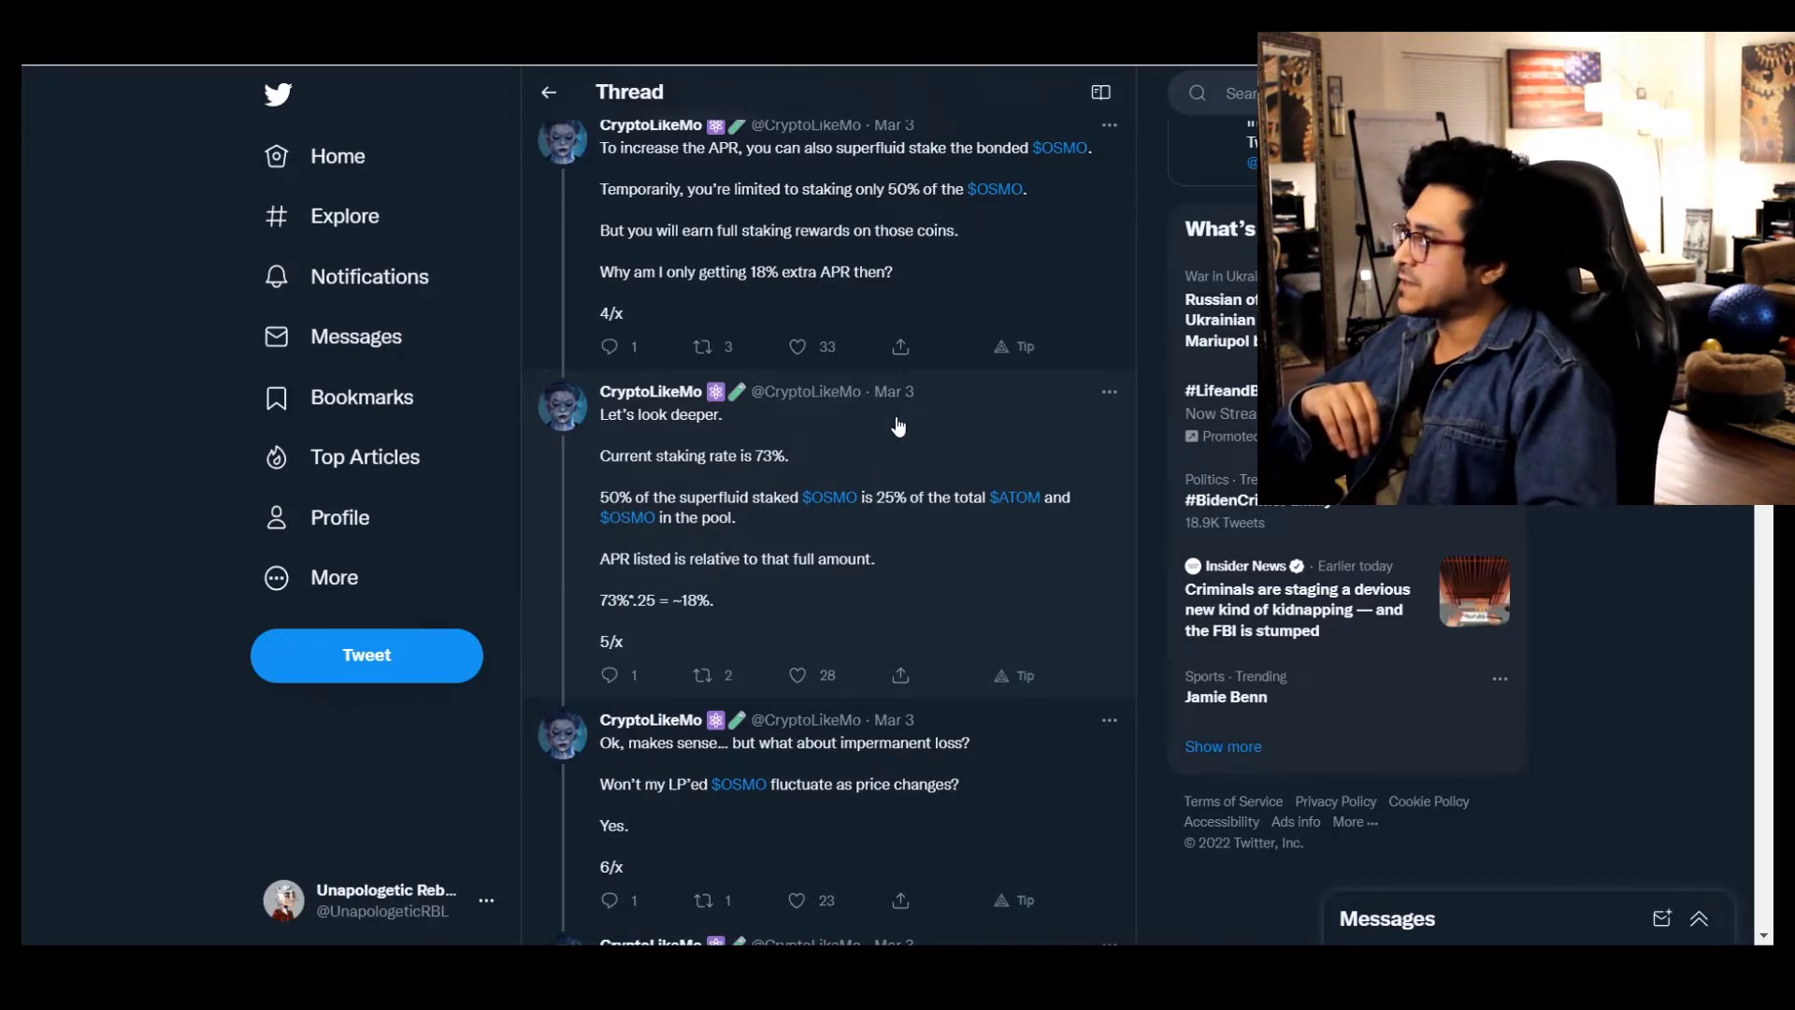
mouse_move(658, 479)
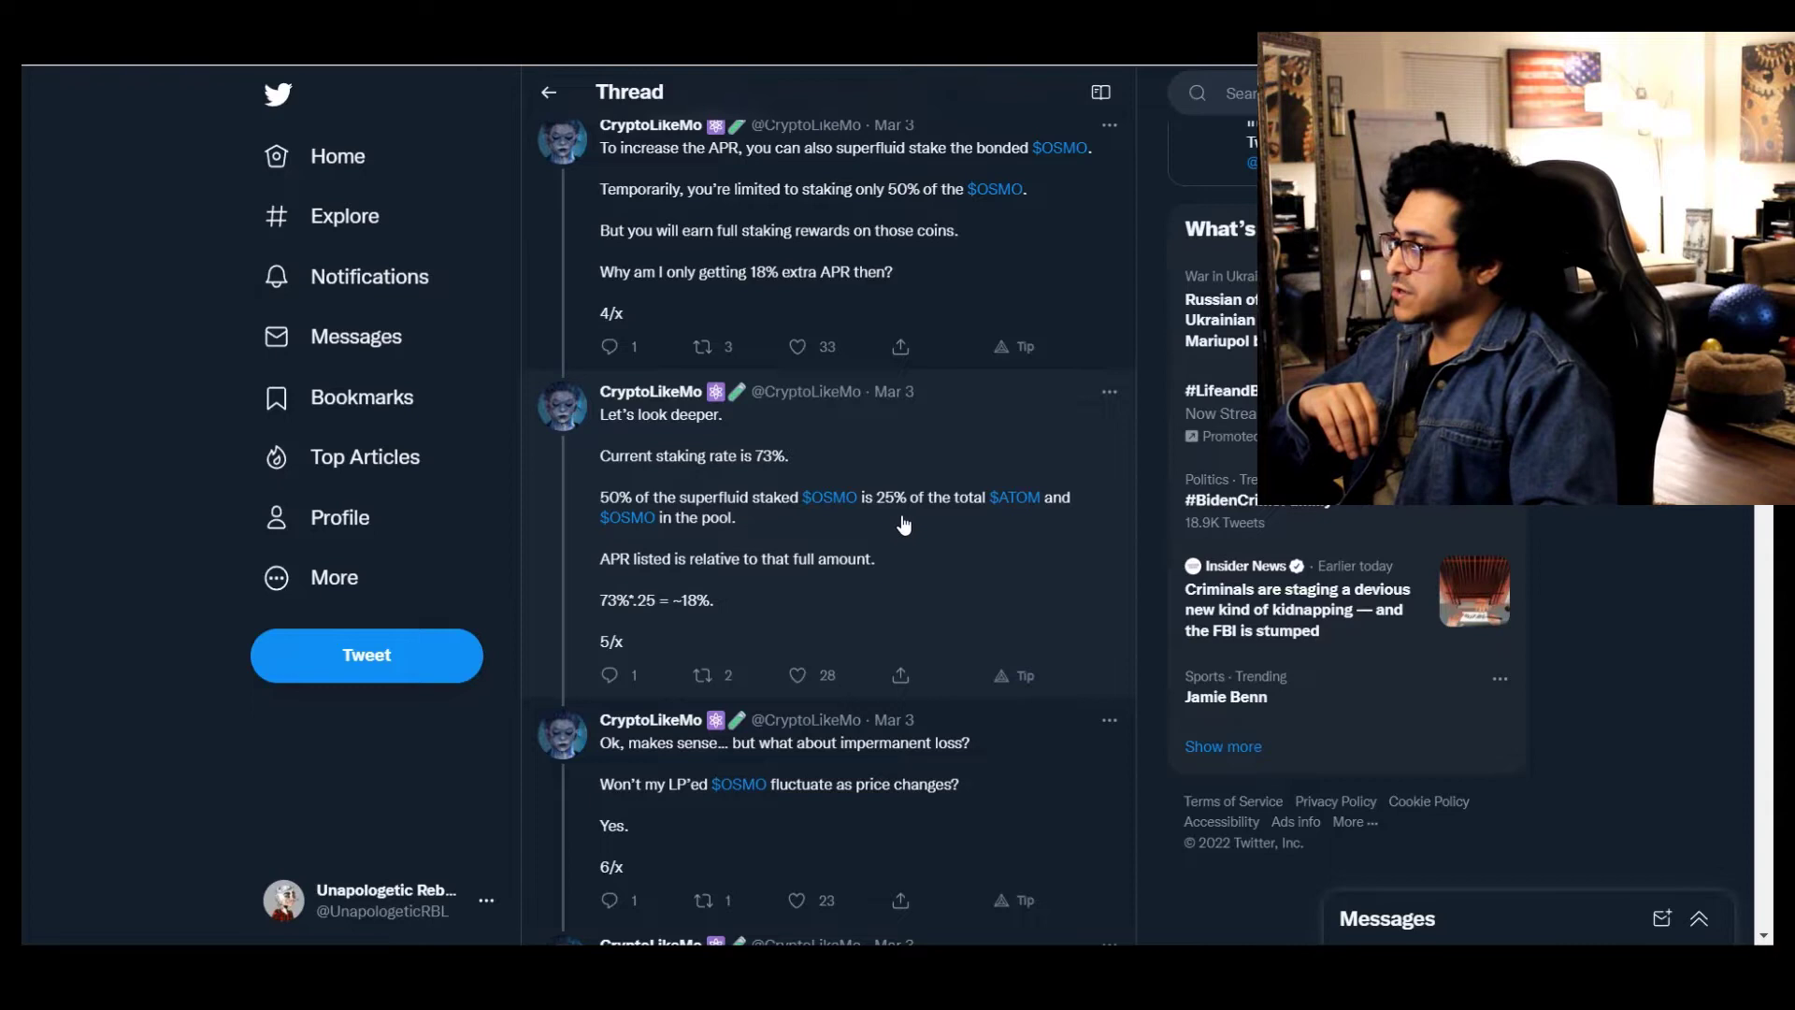
mouse_move(651, 594)
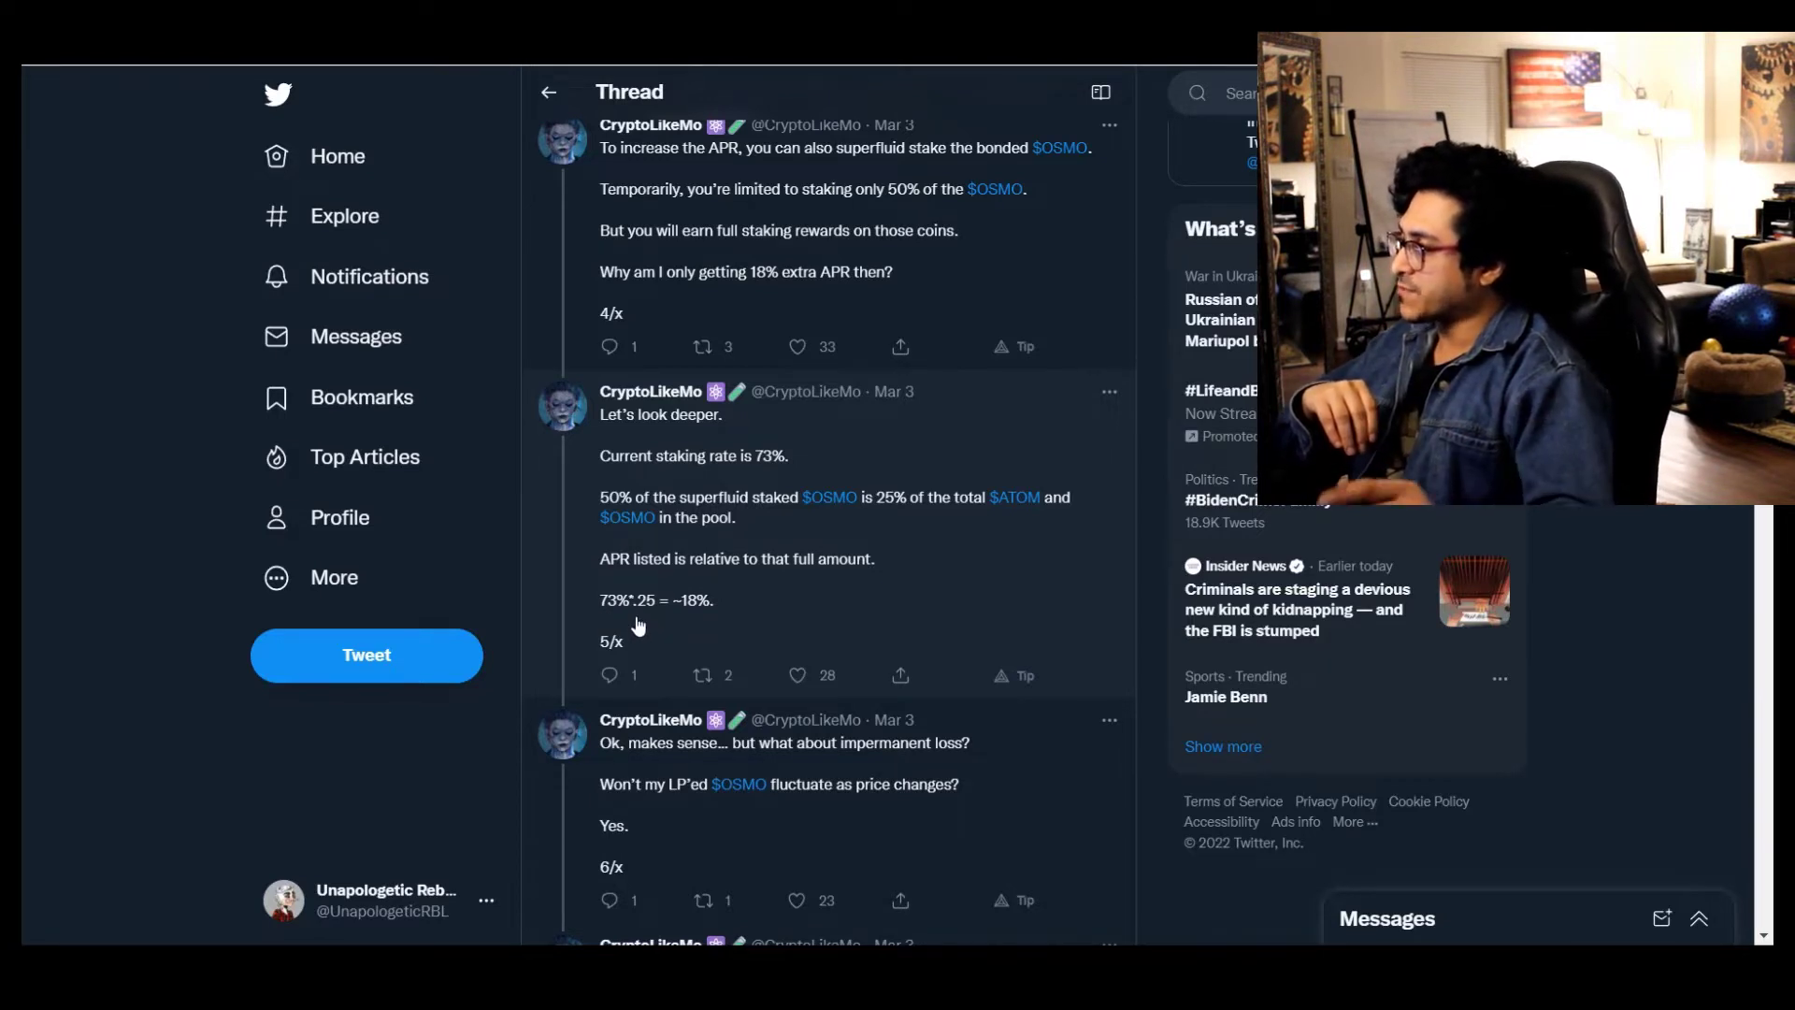
Scroll past tweets 7/x and 8/x on slashing buffers to tweet 9/x about the GAMM derivative
scroll("down", 3)
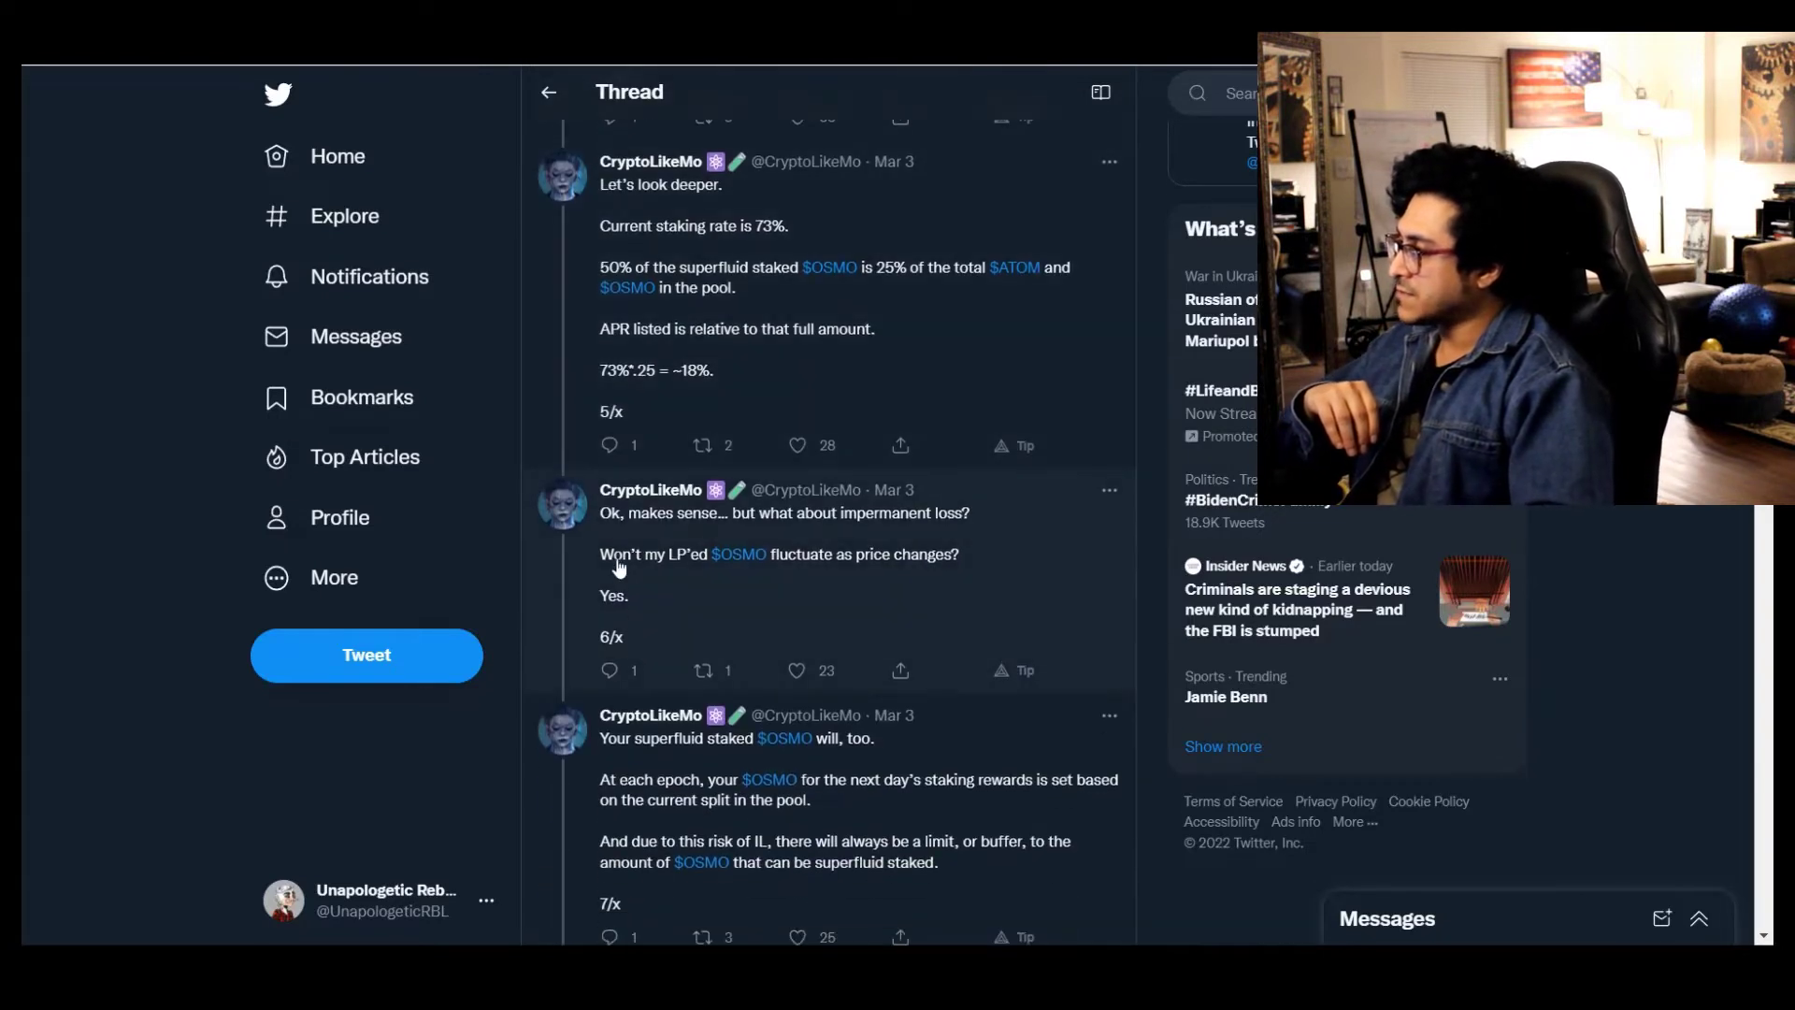
mouse_move(780, 537)
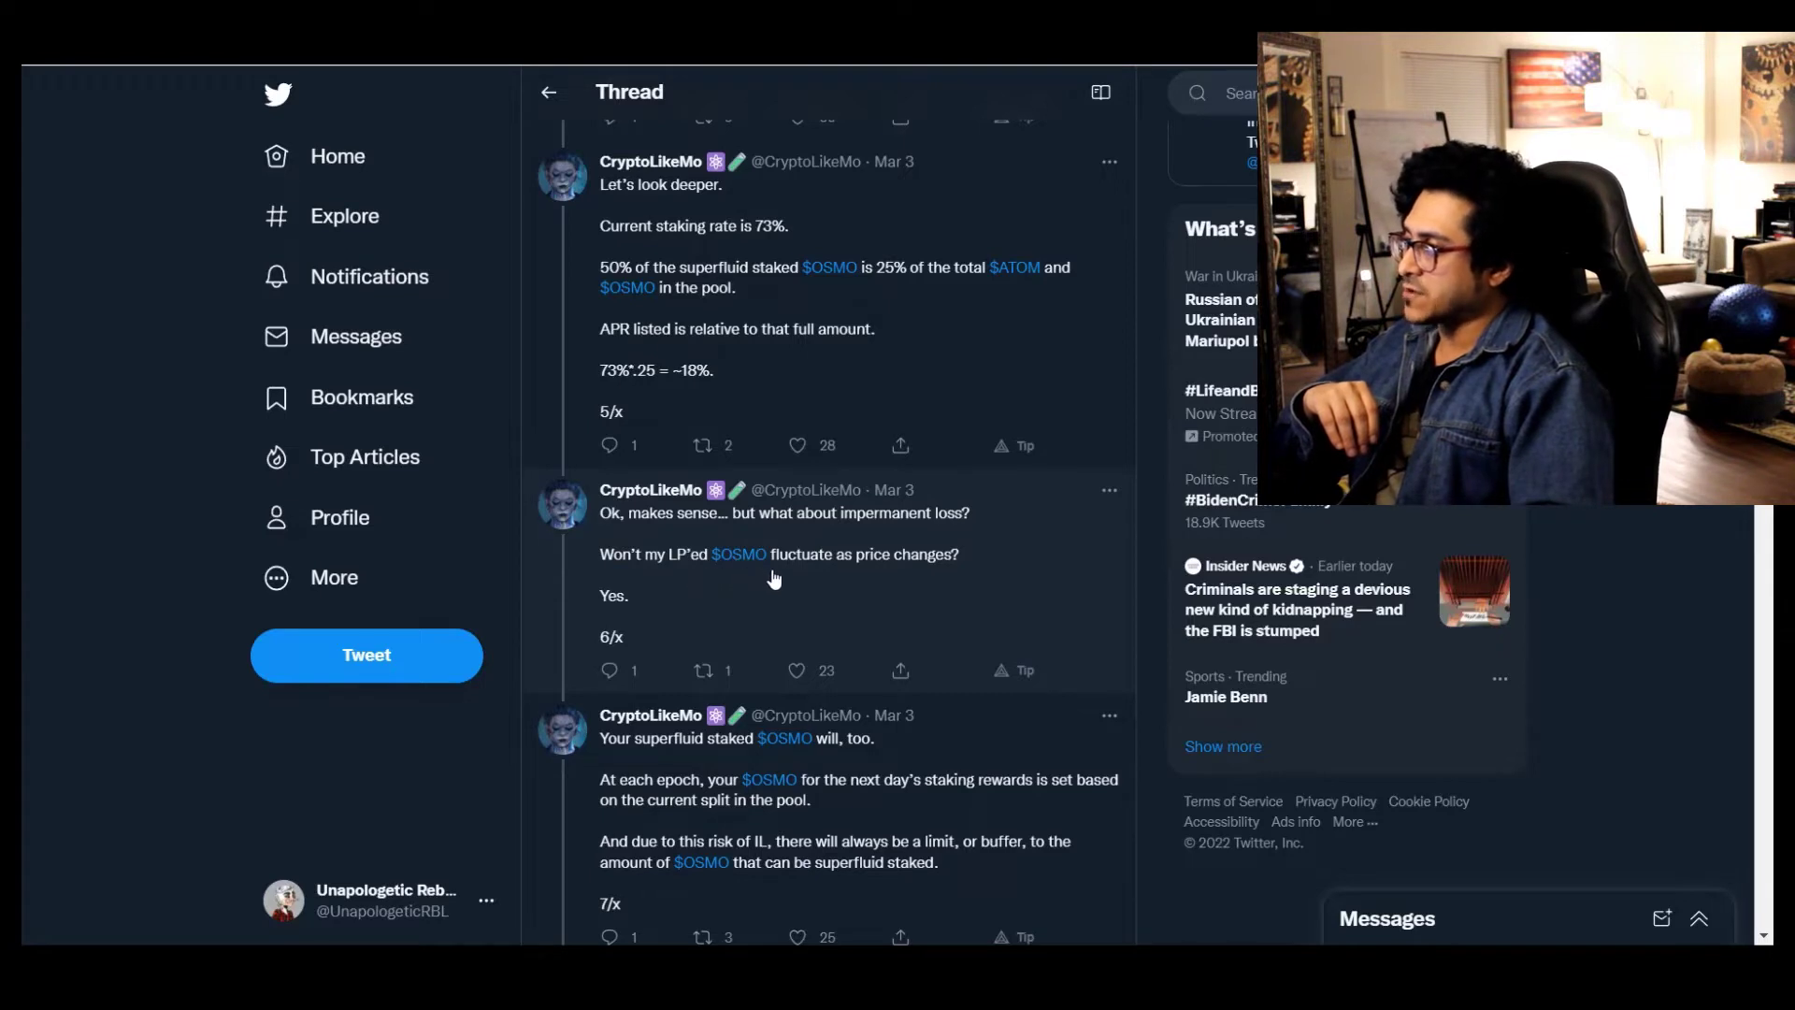
scroll("down", 3)
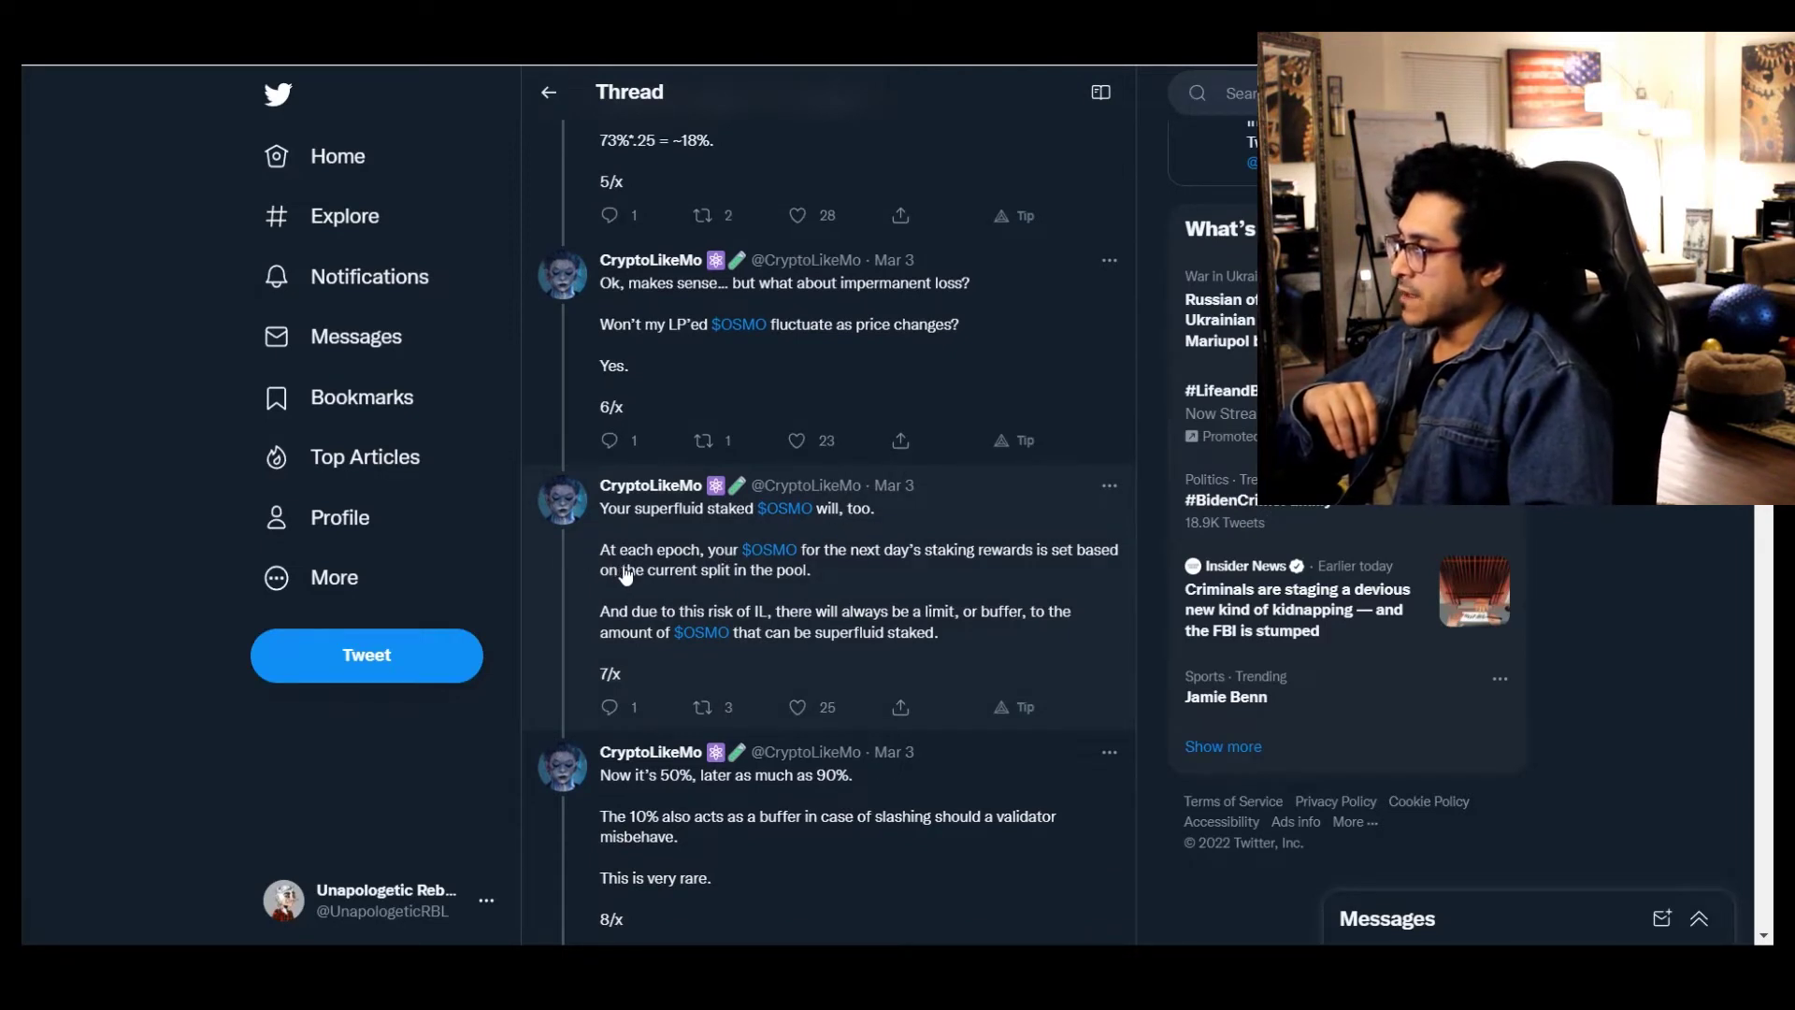
mouse_move(902, 589)
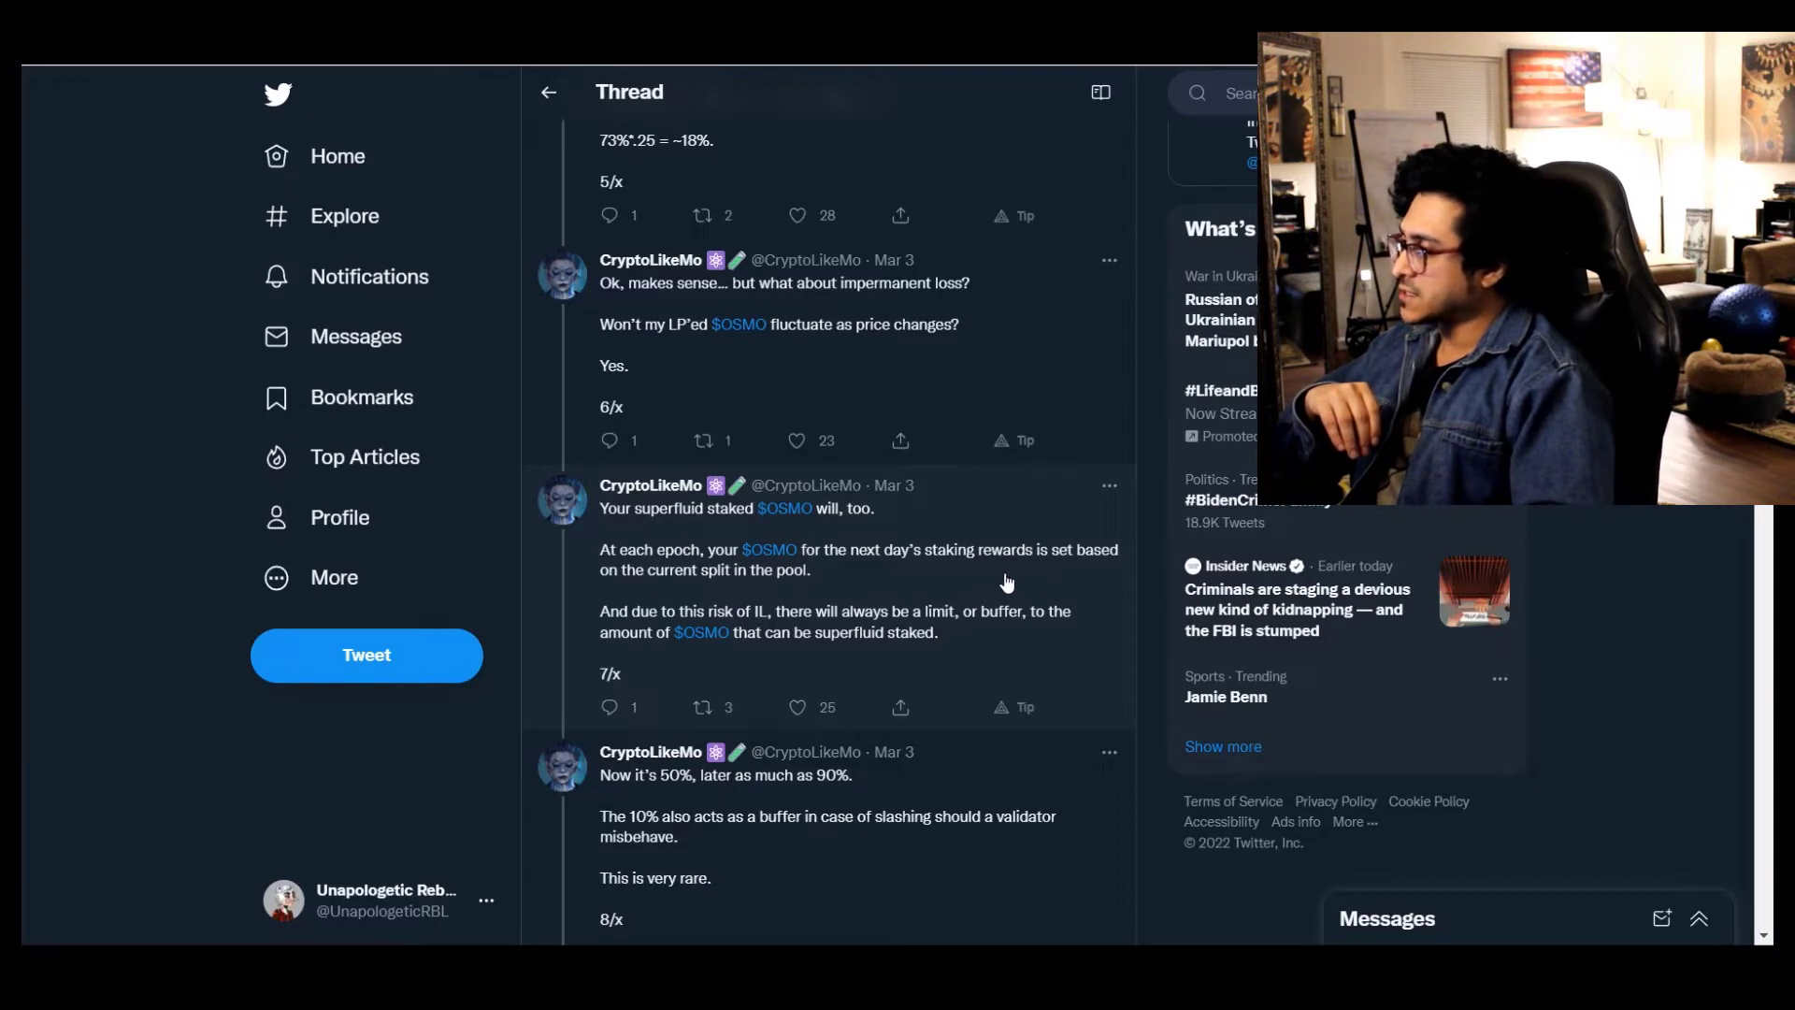
mouse_move(755, 595)
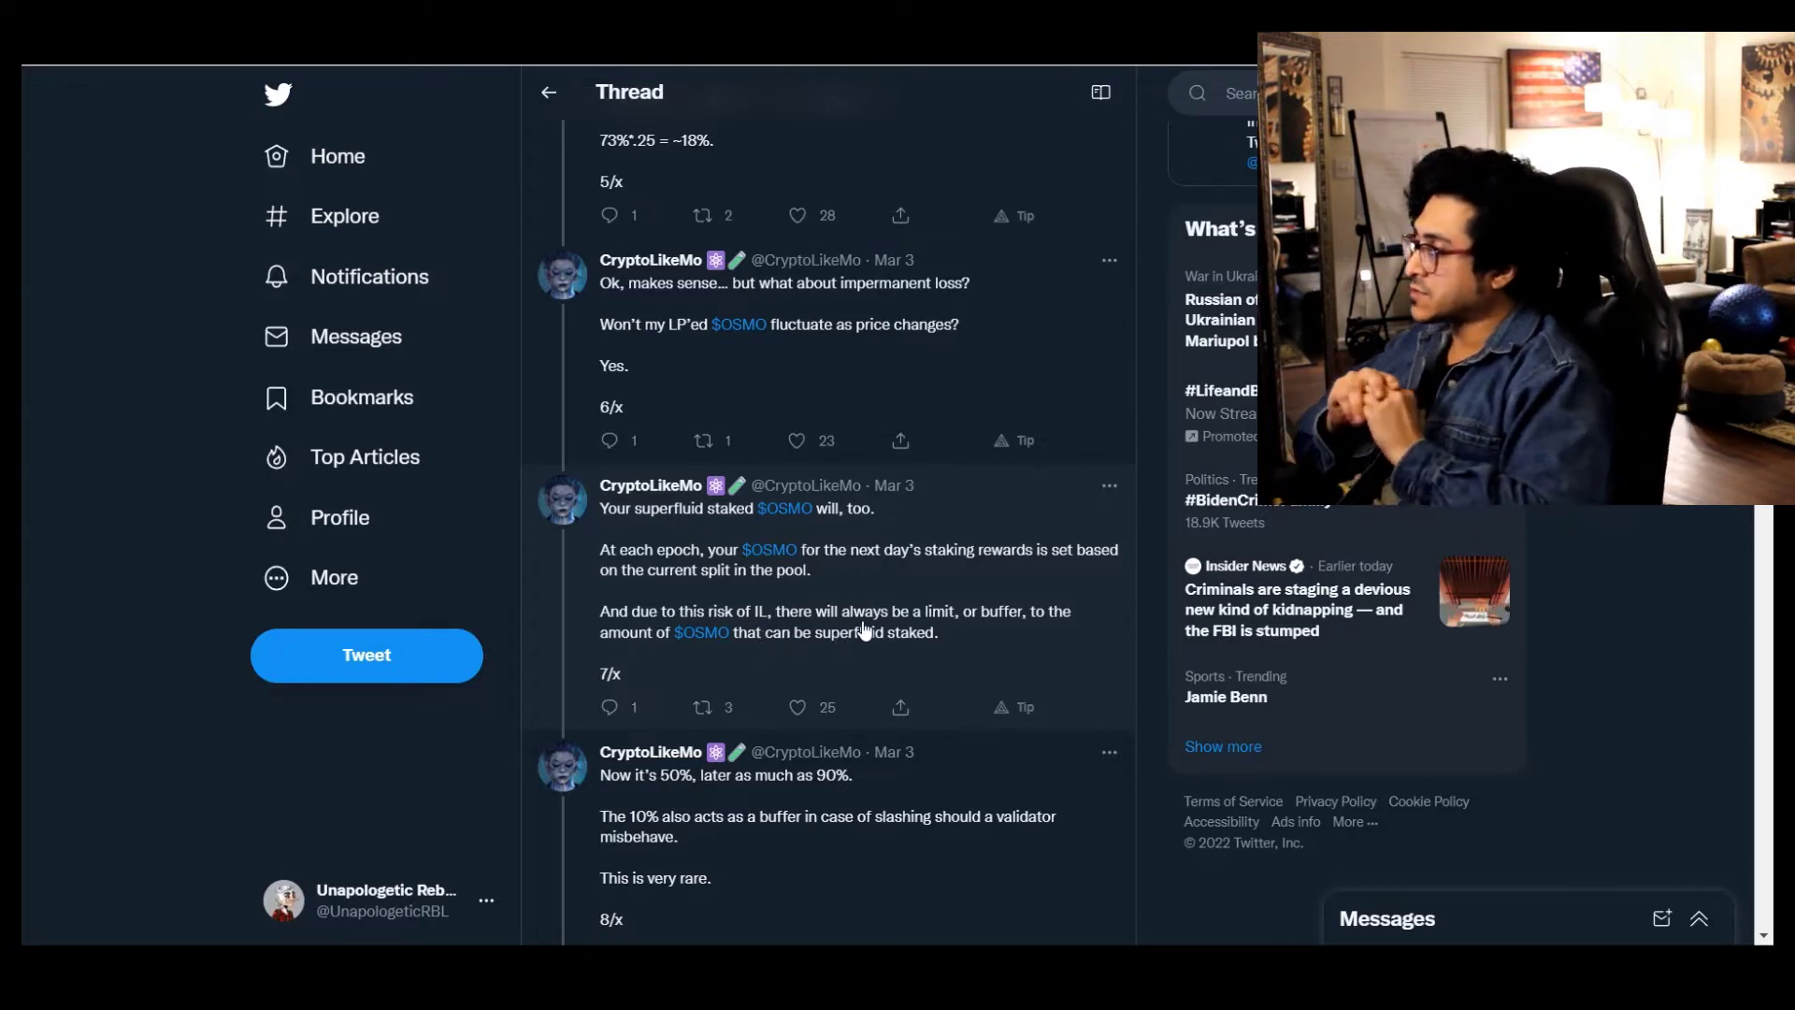
scroll("down", 3)
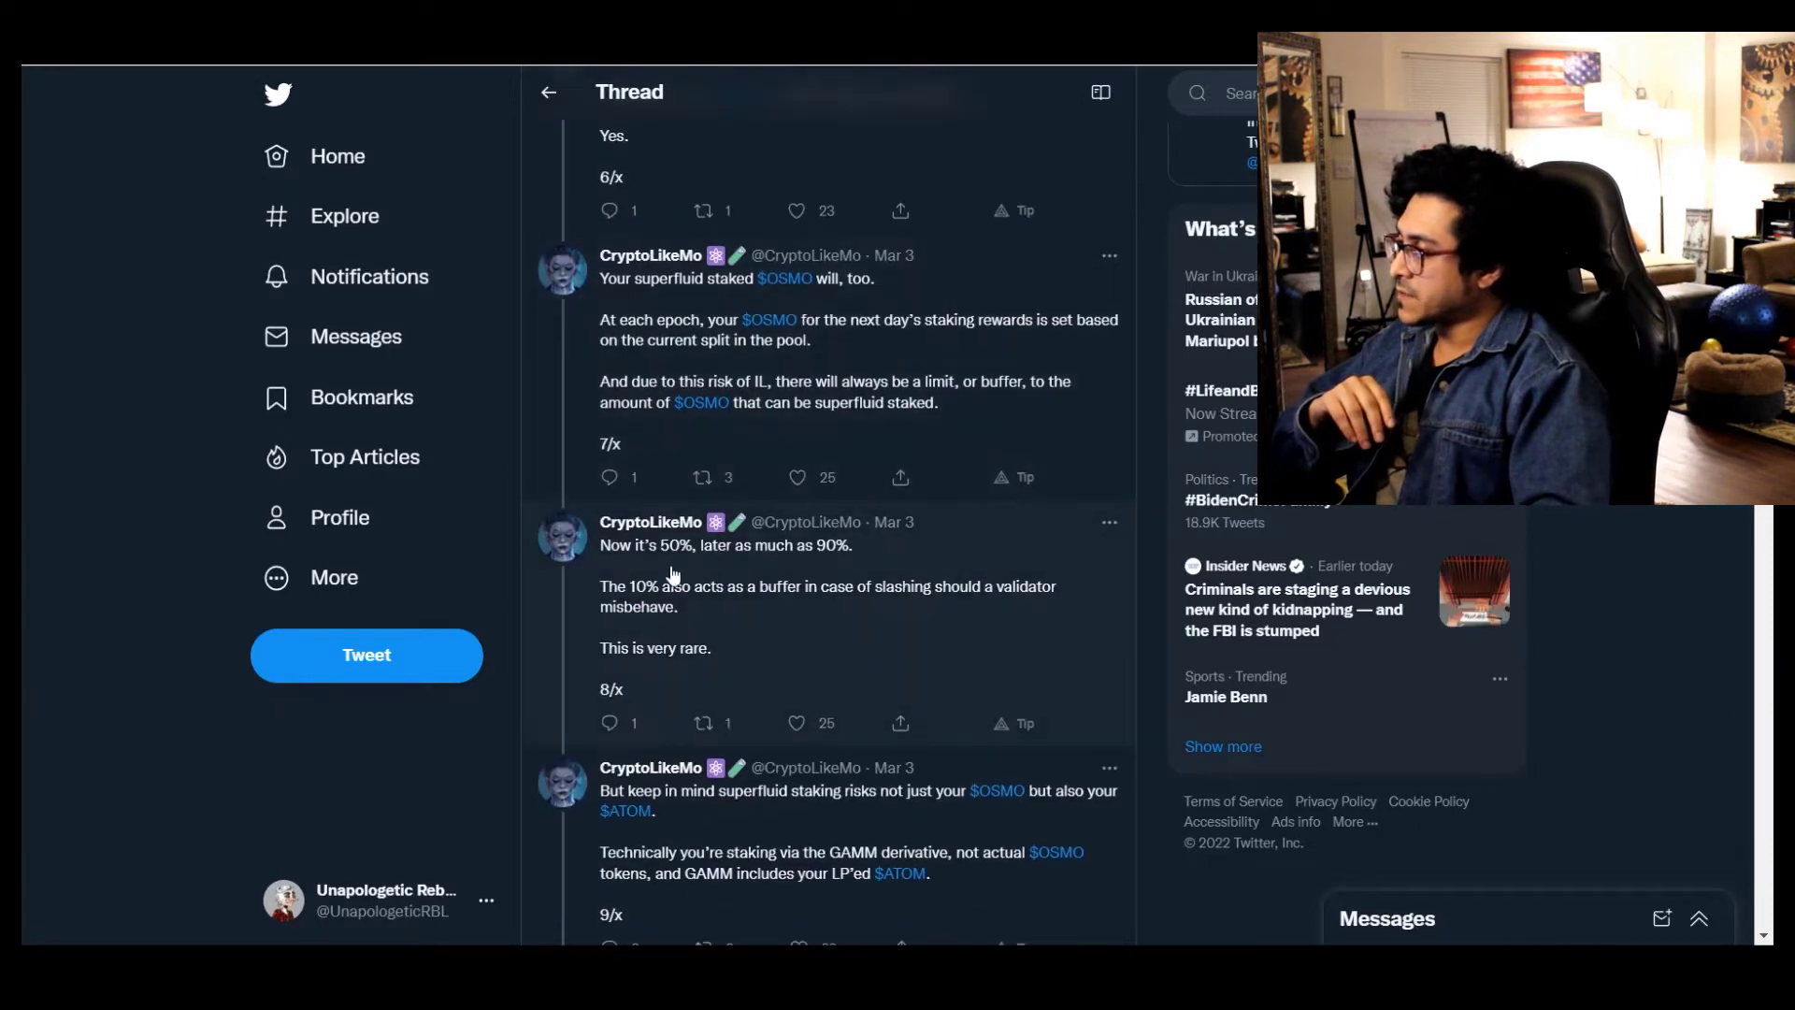
mouse_move(761, 578)
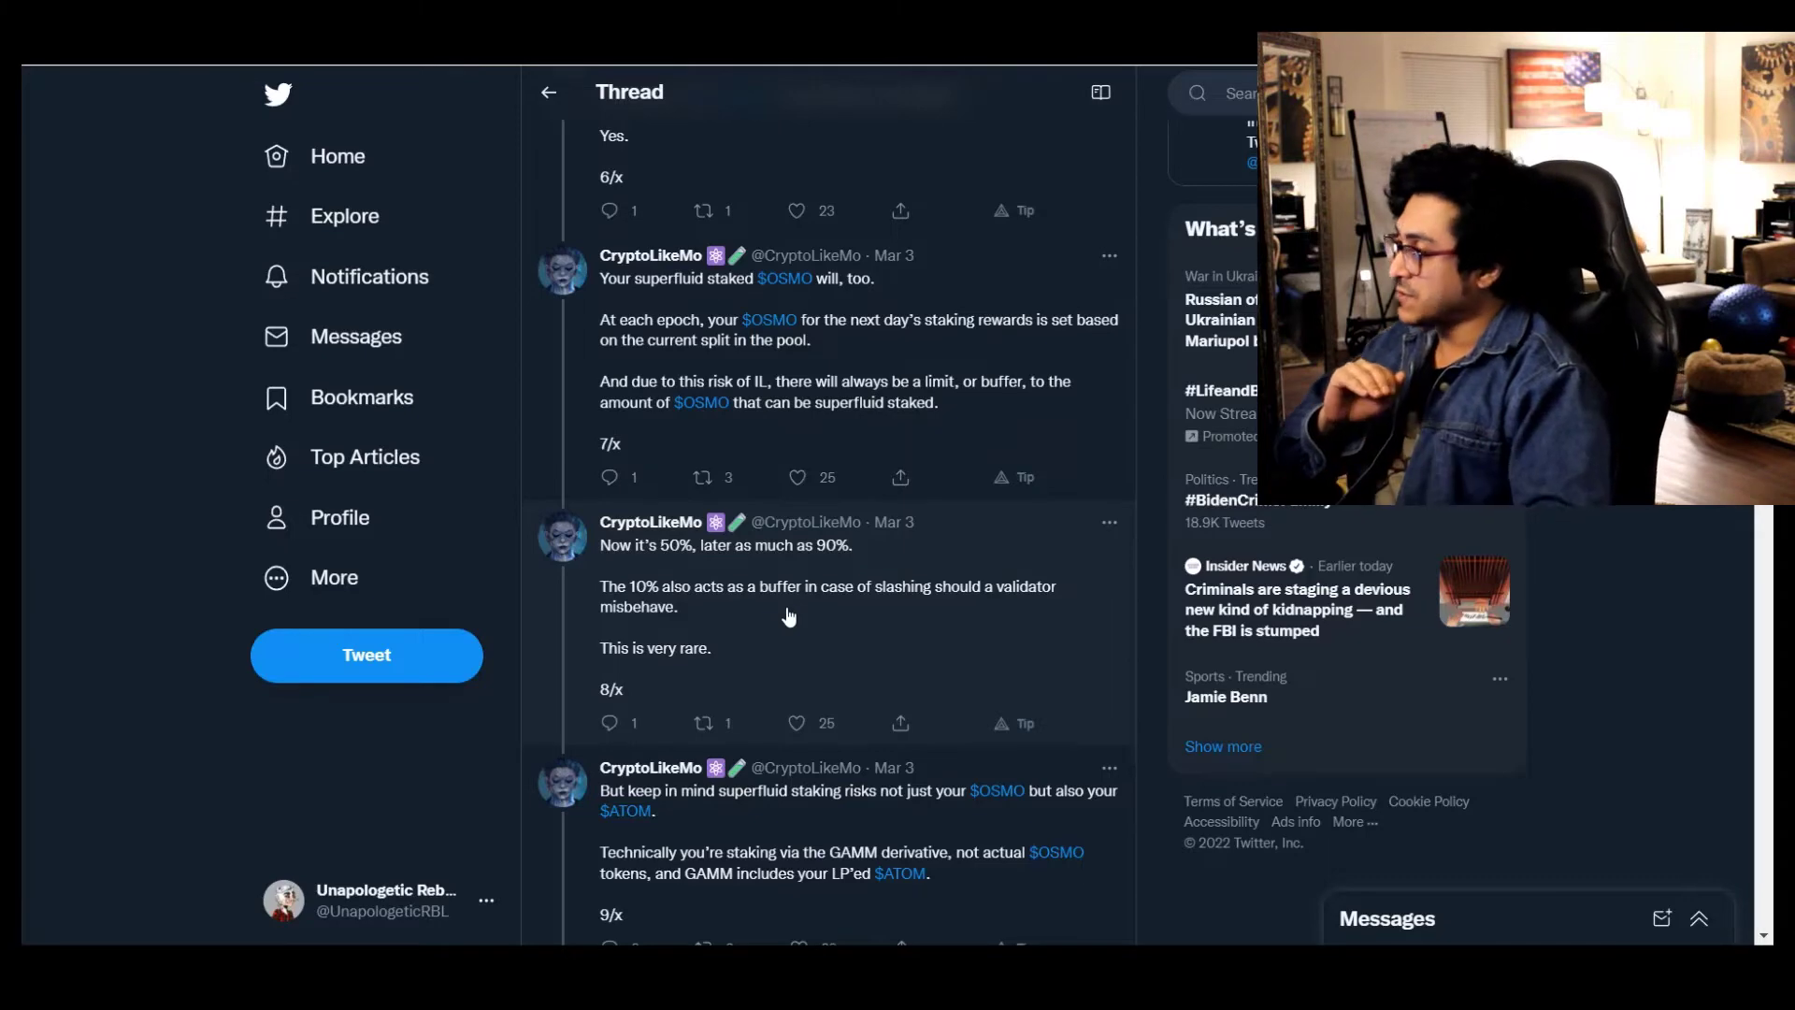
scroll("down", 3)
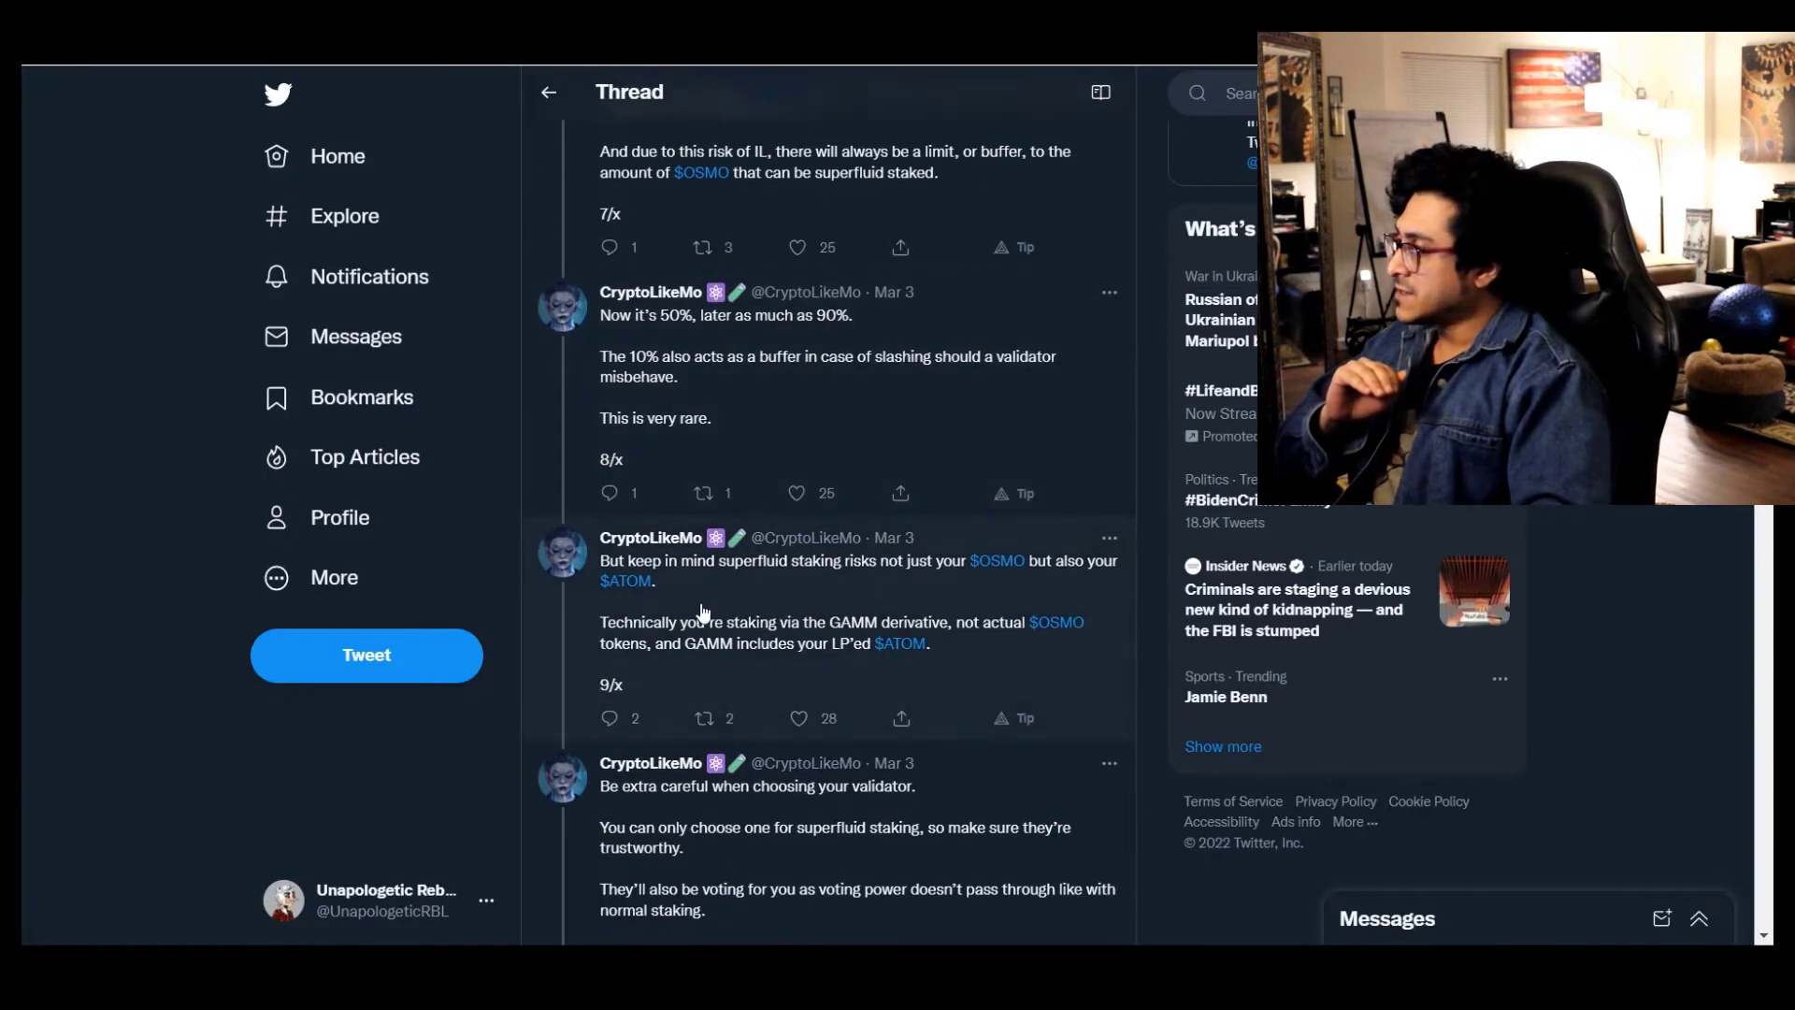
mouse_move(733, 621)
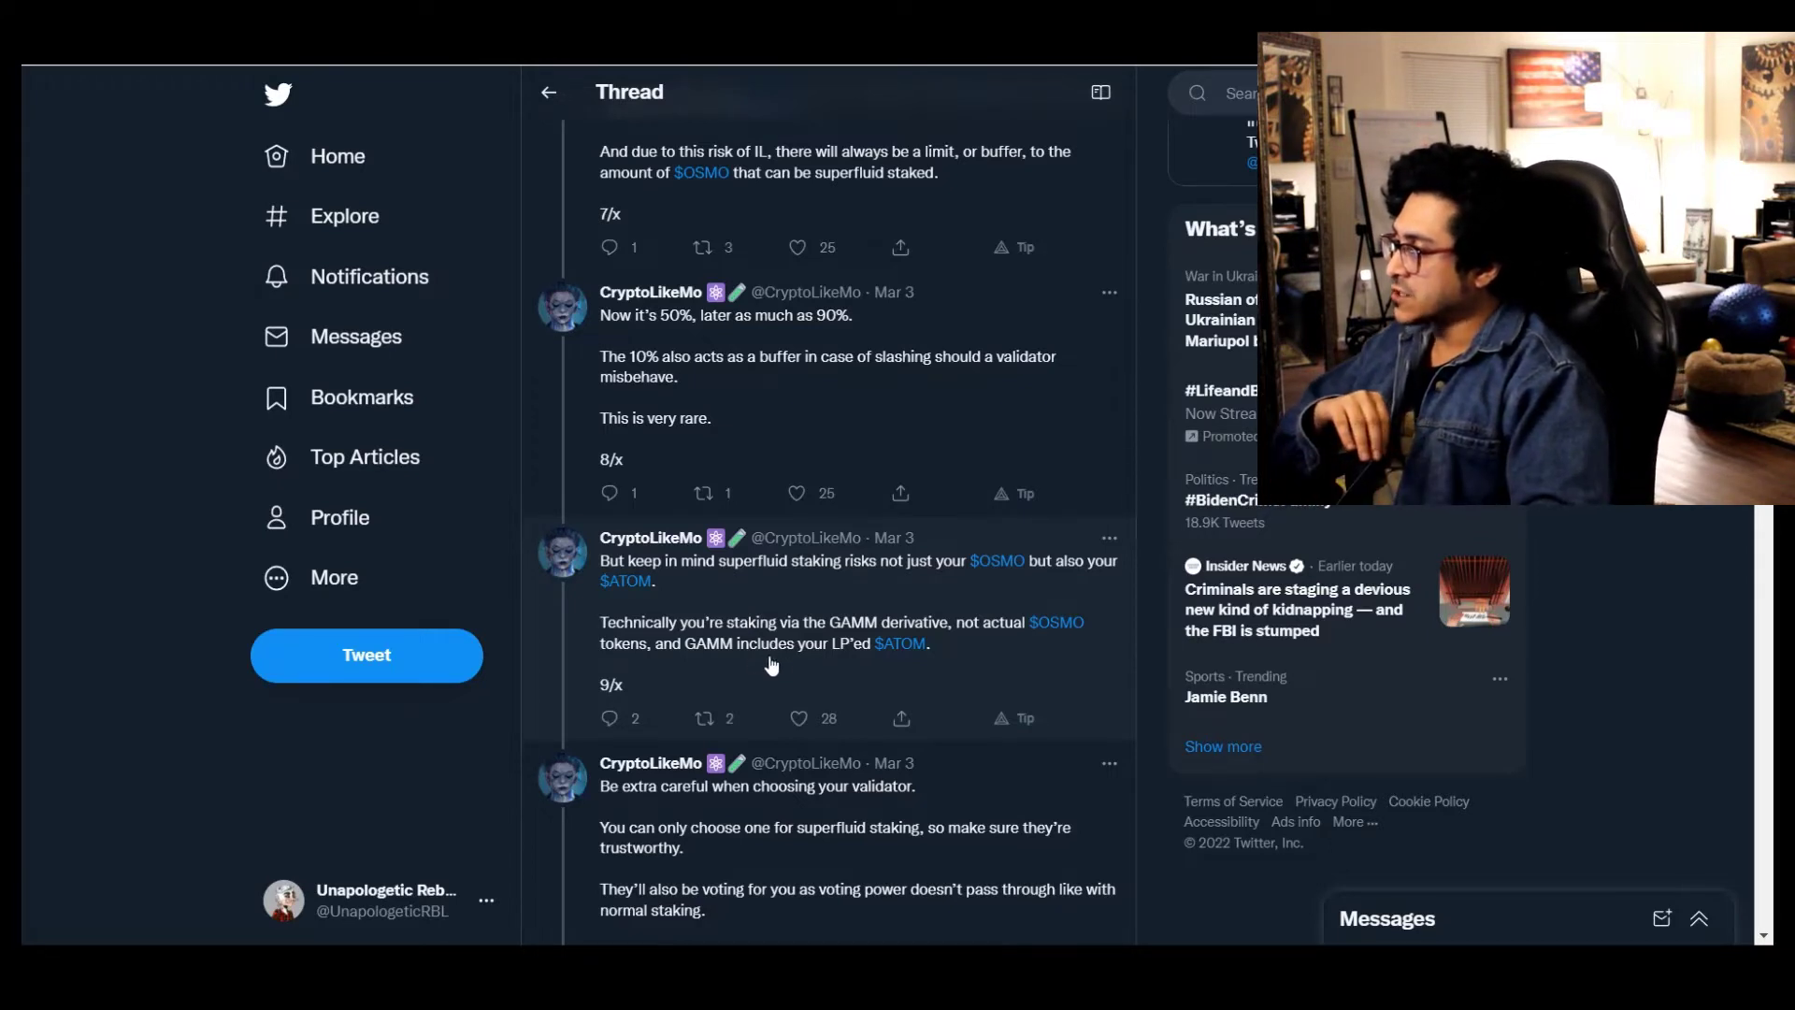
mouse_move(911, 634)
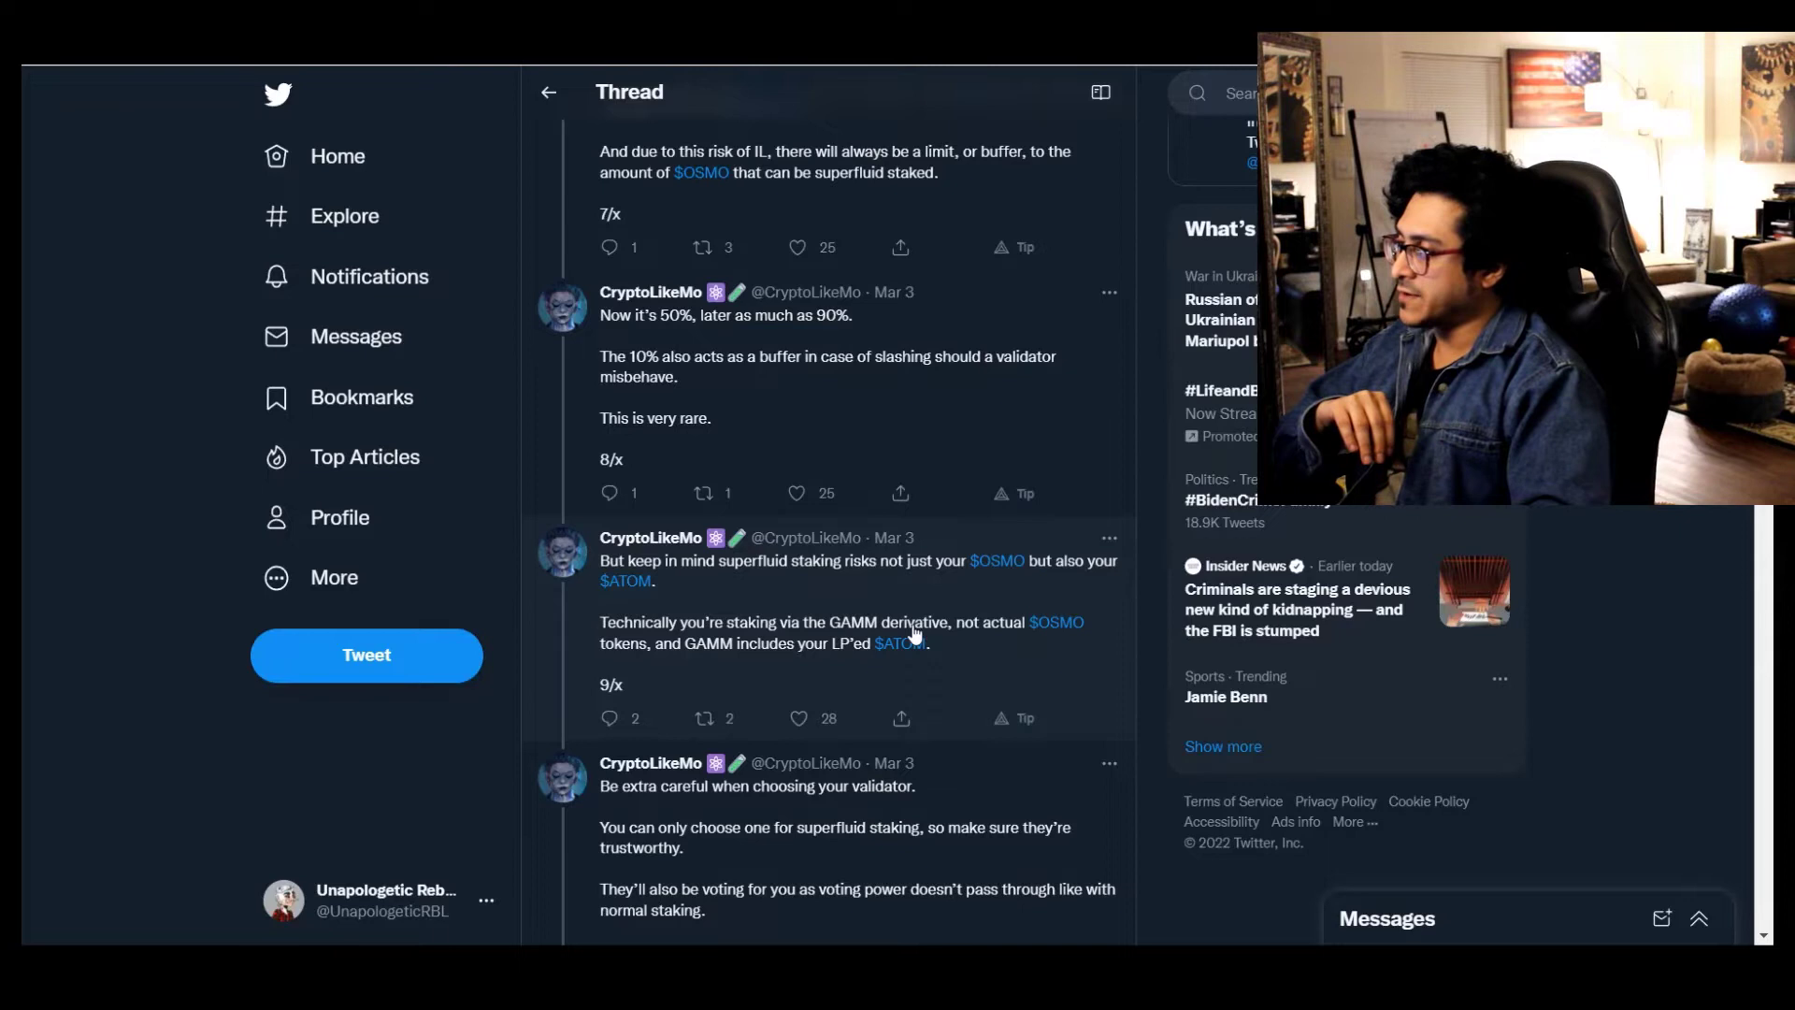
mouse_move(697, 673)
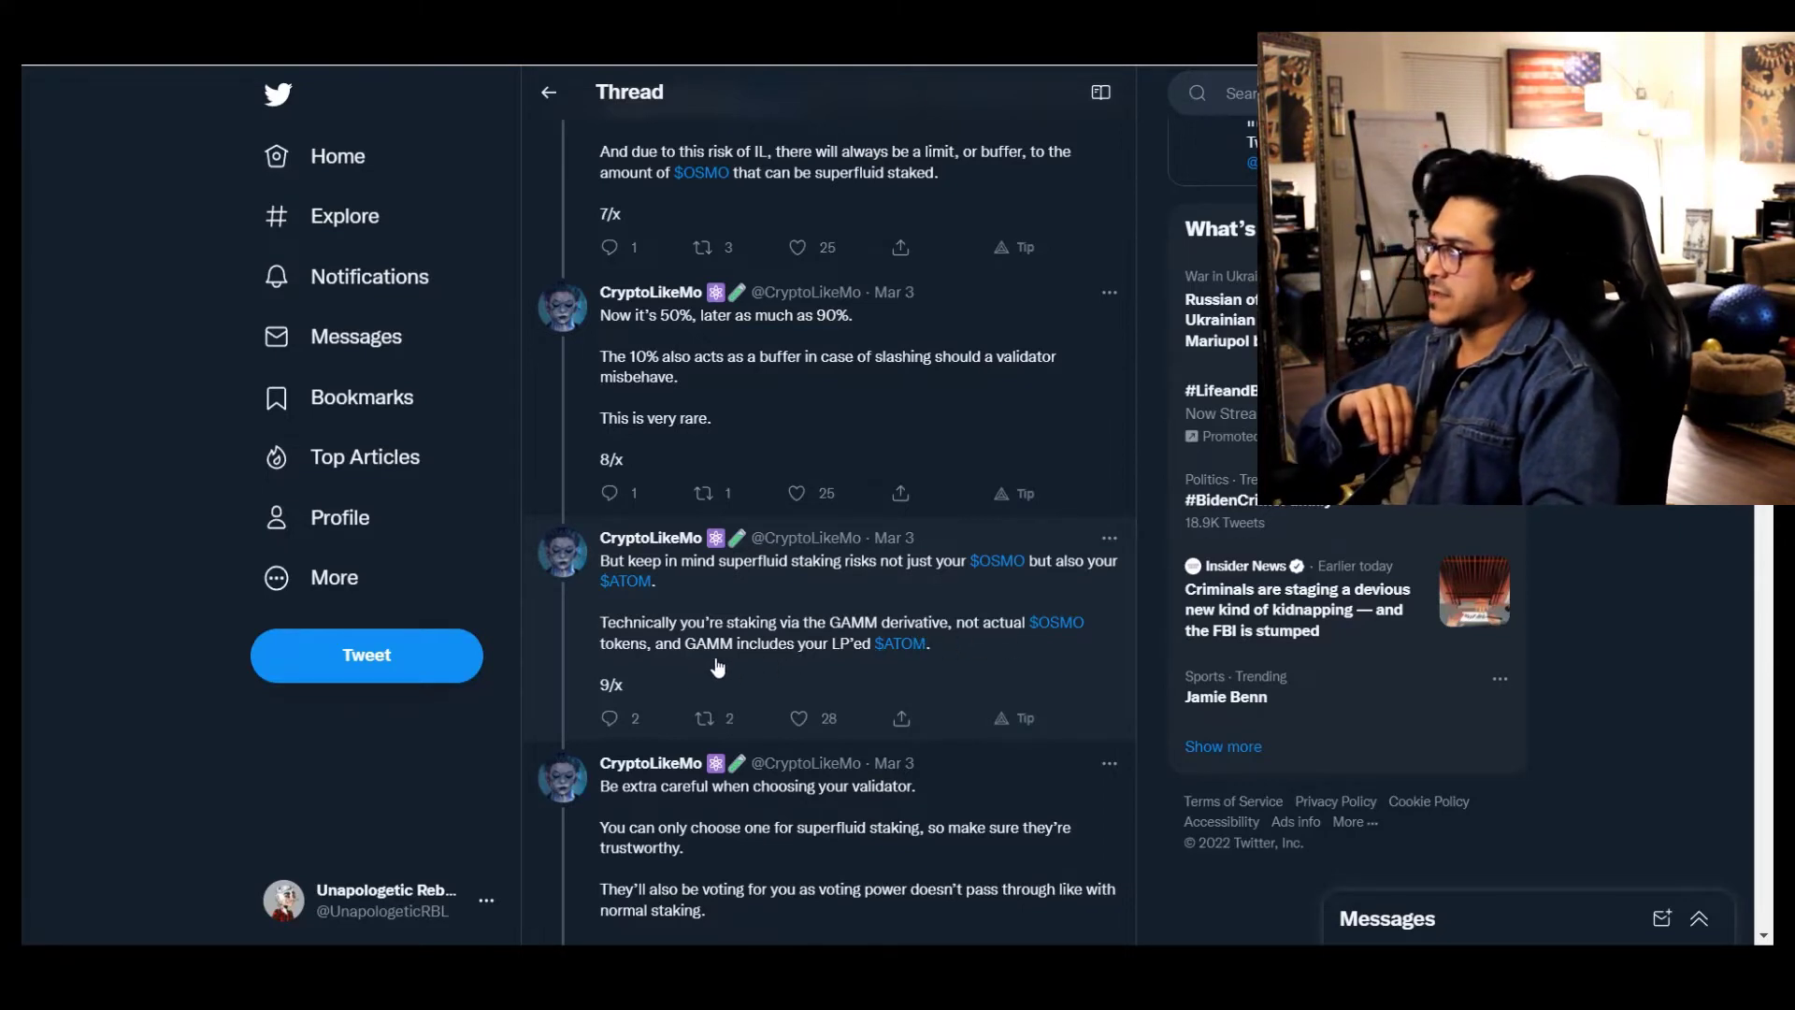
Scroll the thread through tweets 10/x to 12/x on validator choice and airdrops
scroll("down", 3)
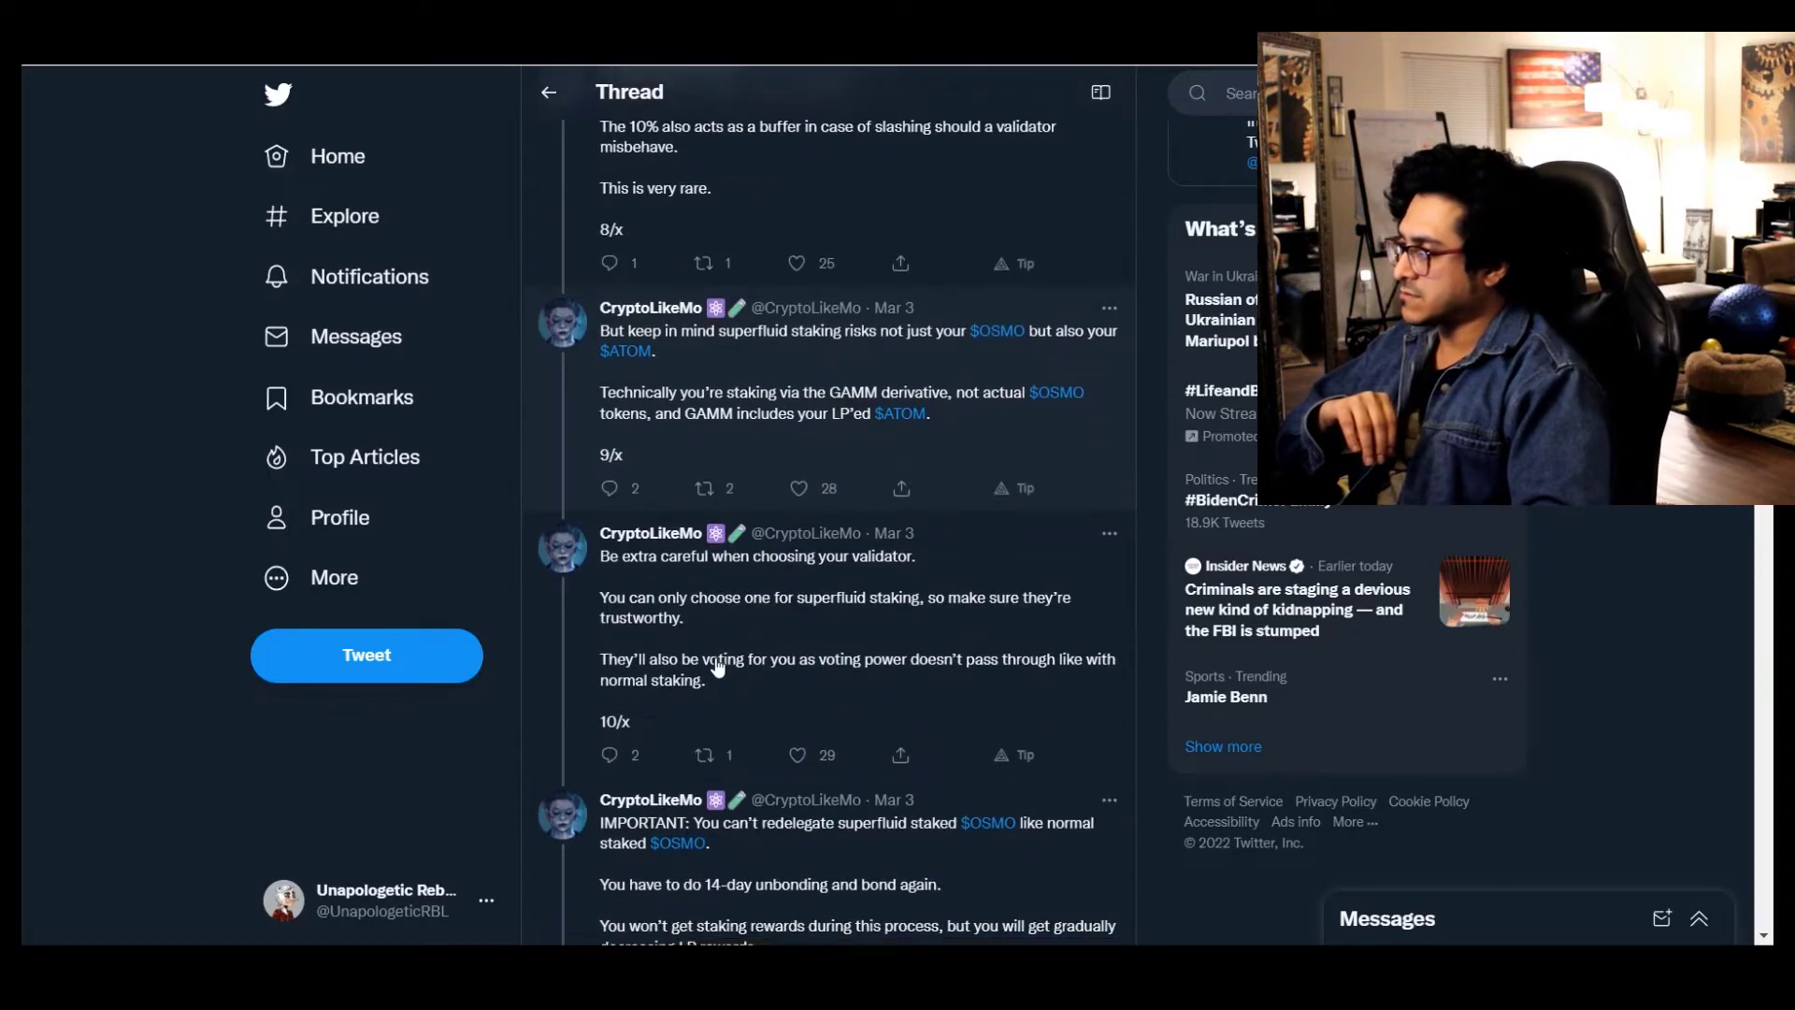
scroll("down", 3)
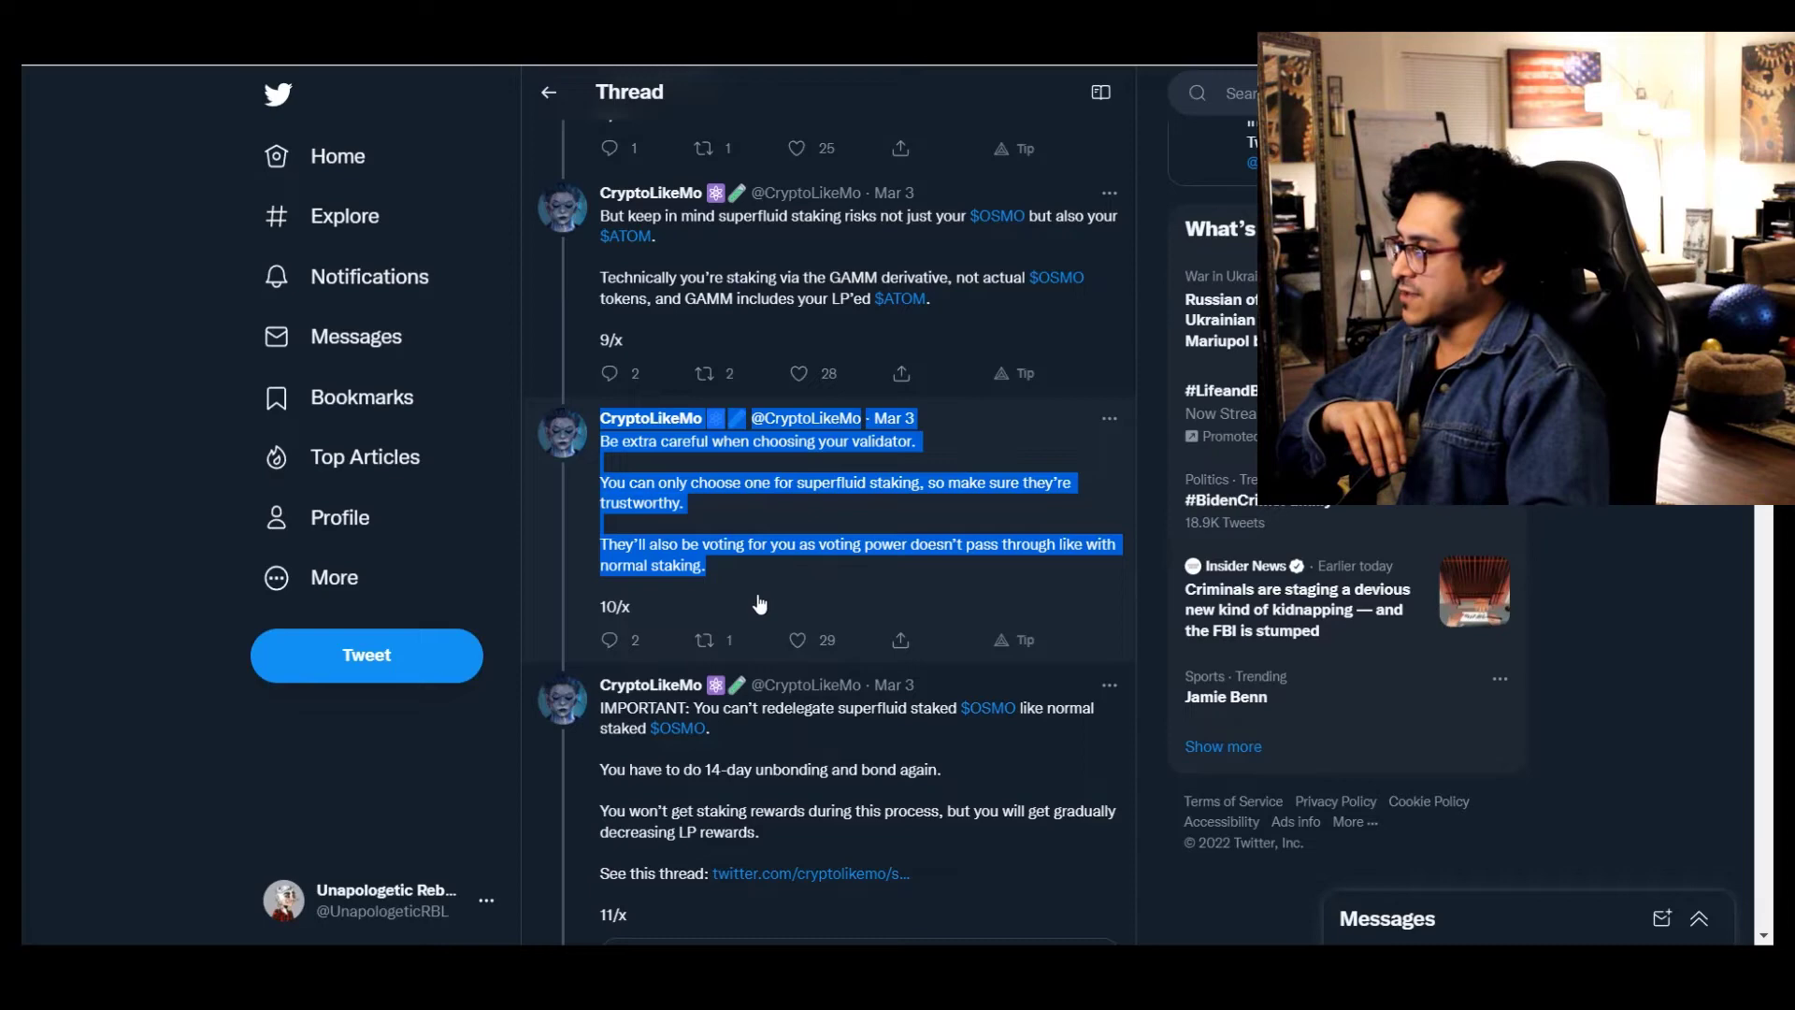
scroll("down", 3)
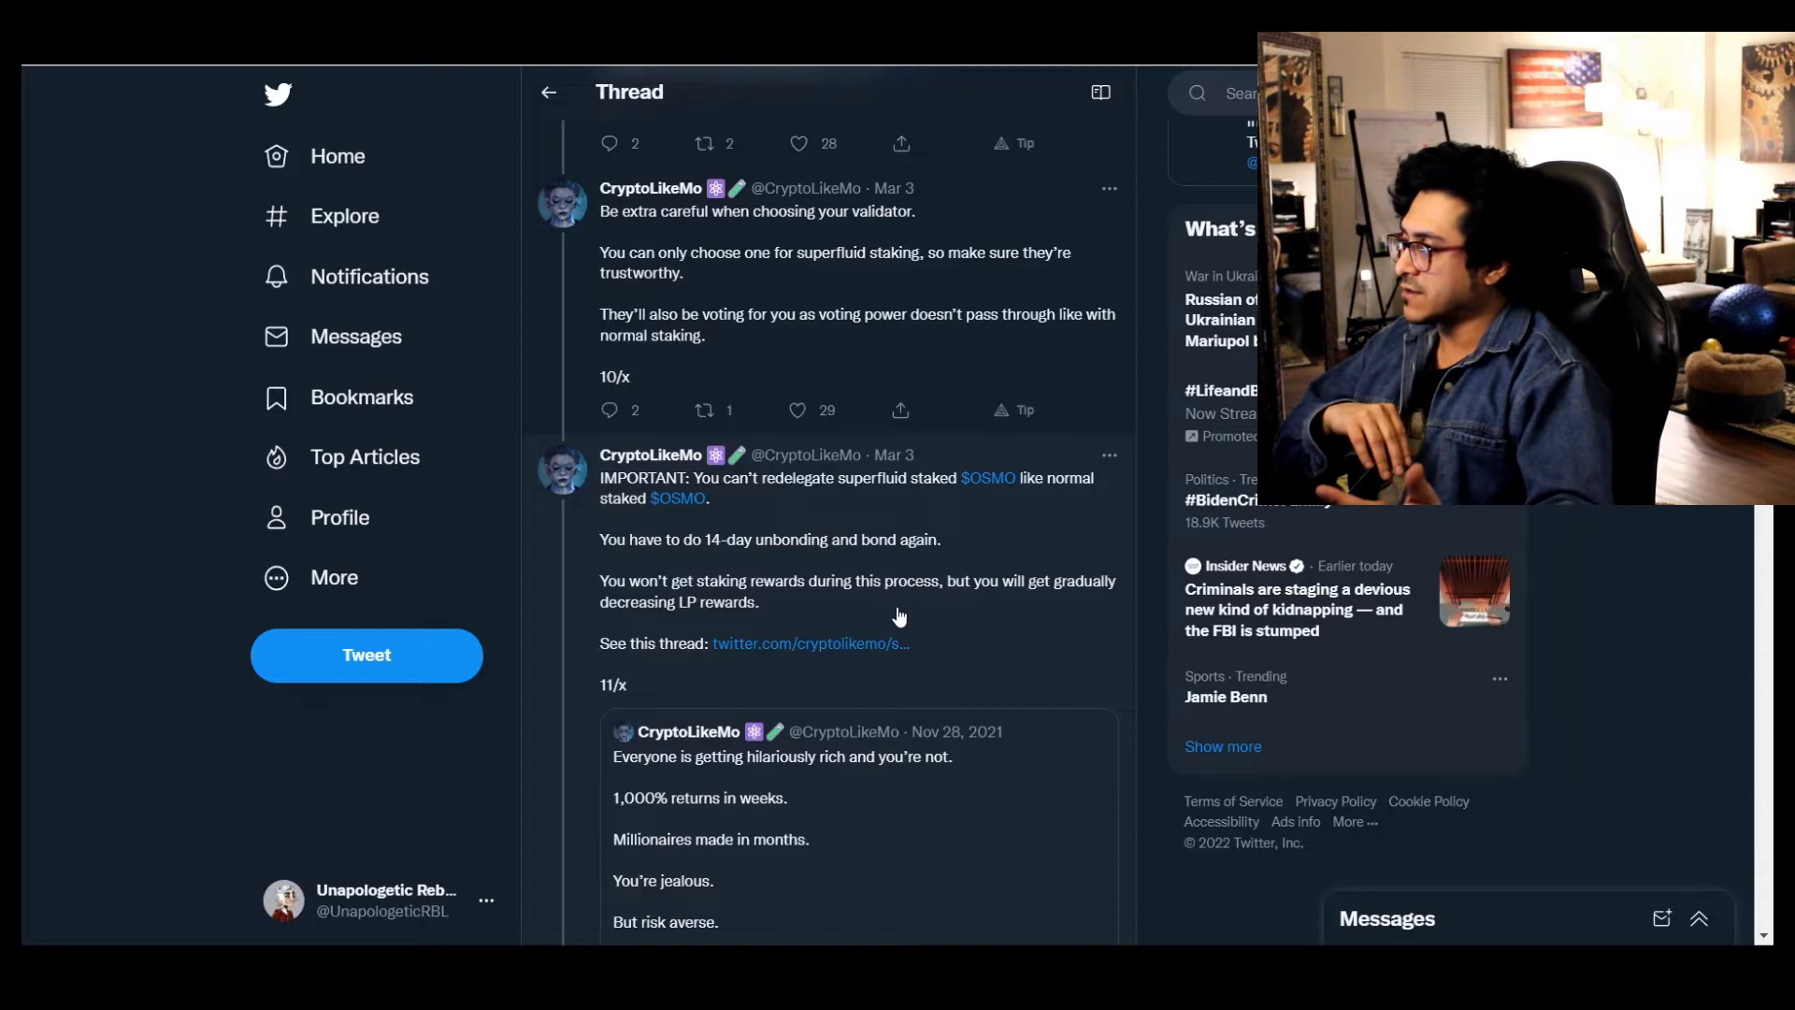
scroll("down", 3)
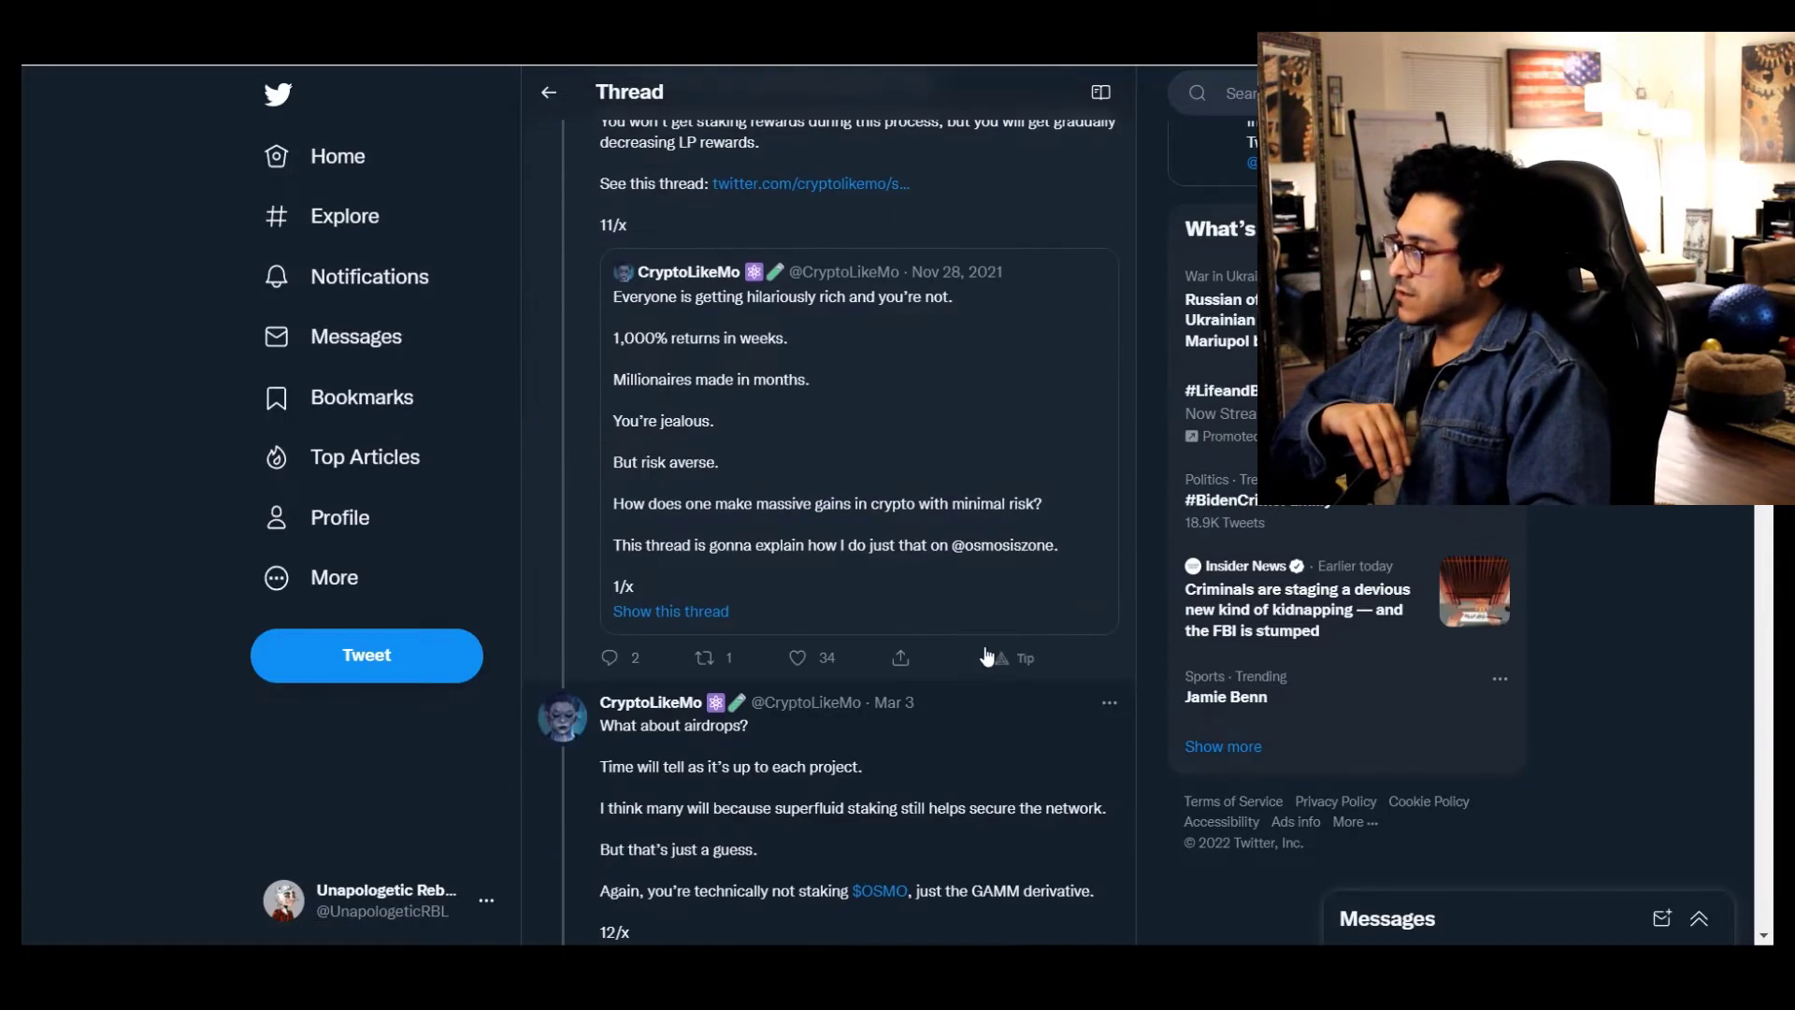
scroll("down", 3)
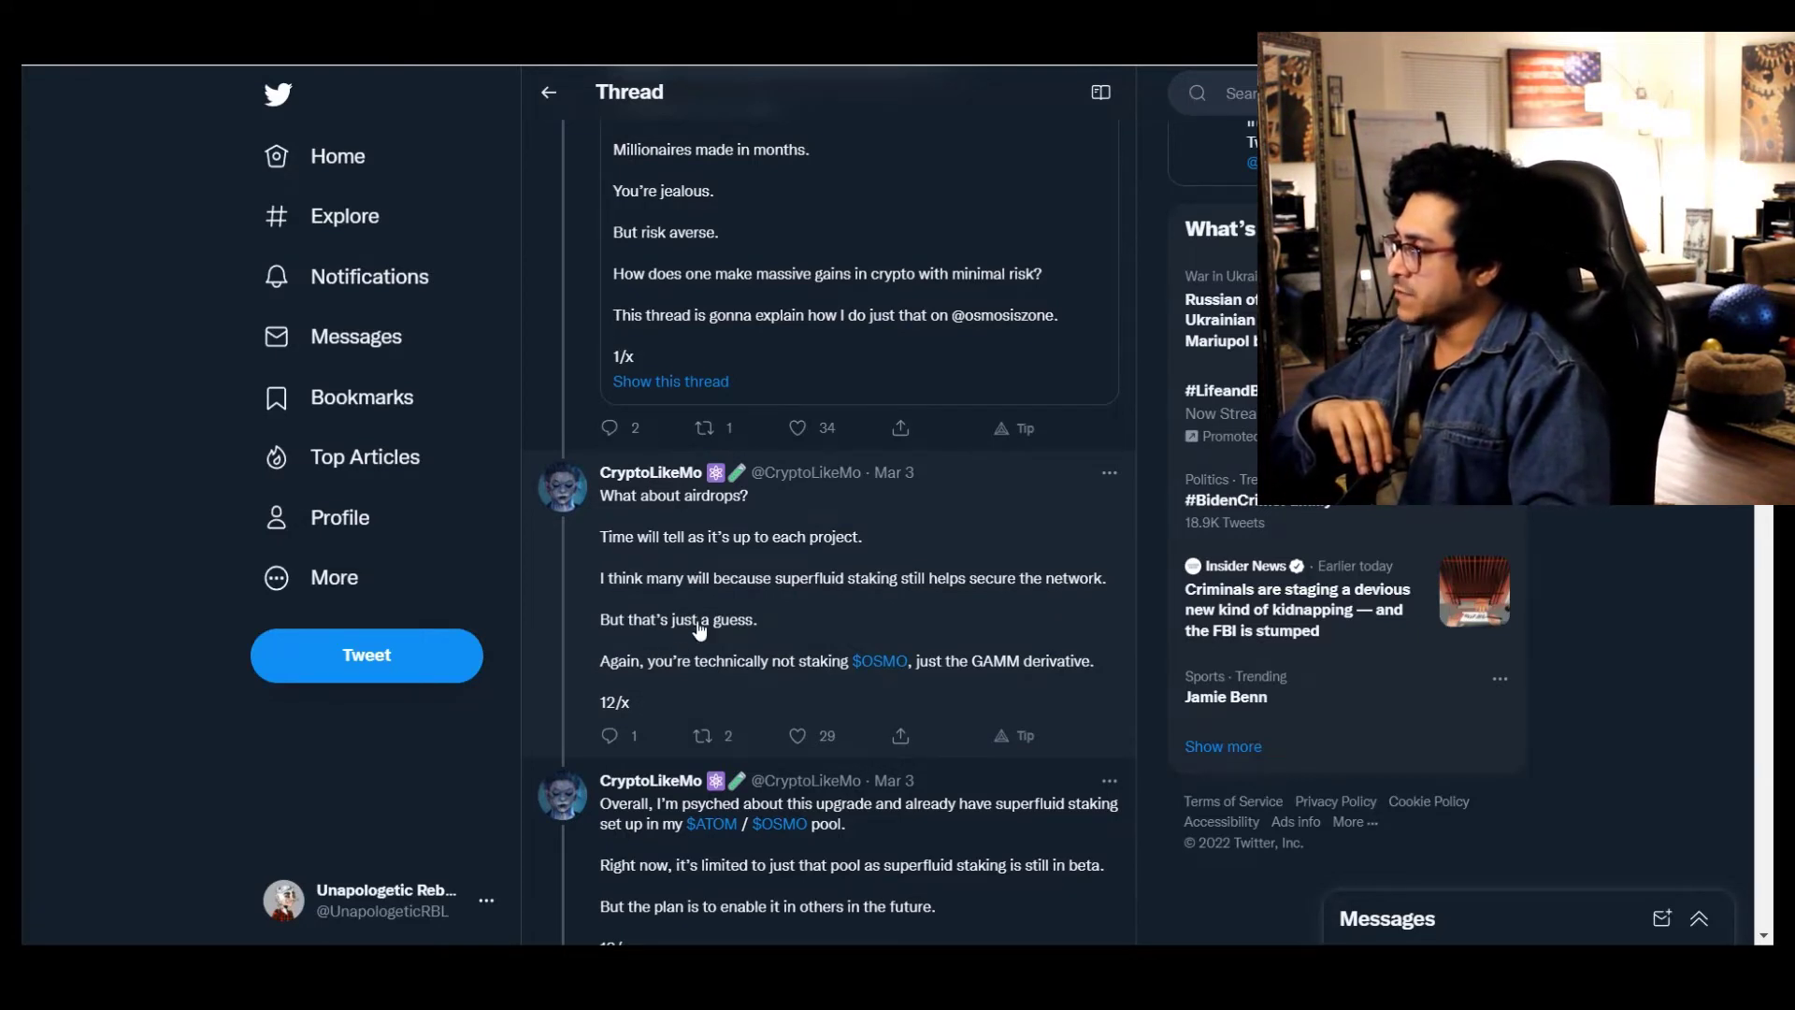
mouse_move(930, 595)
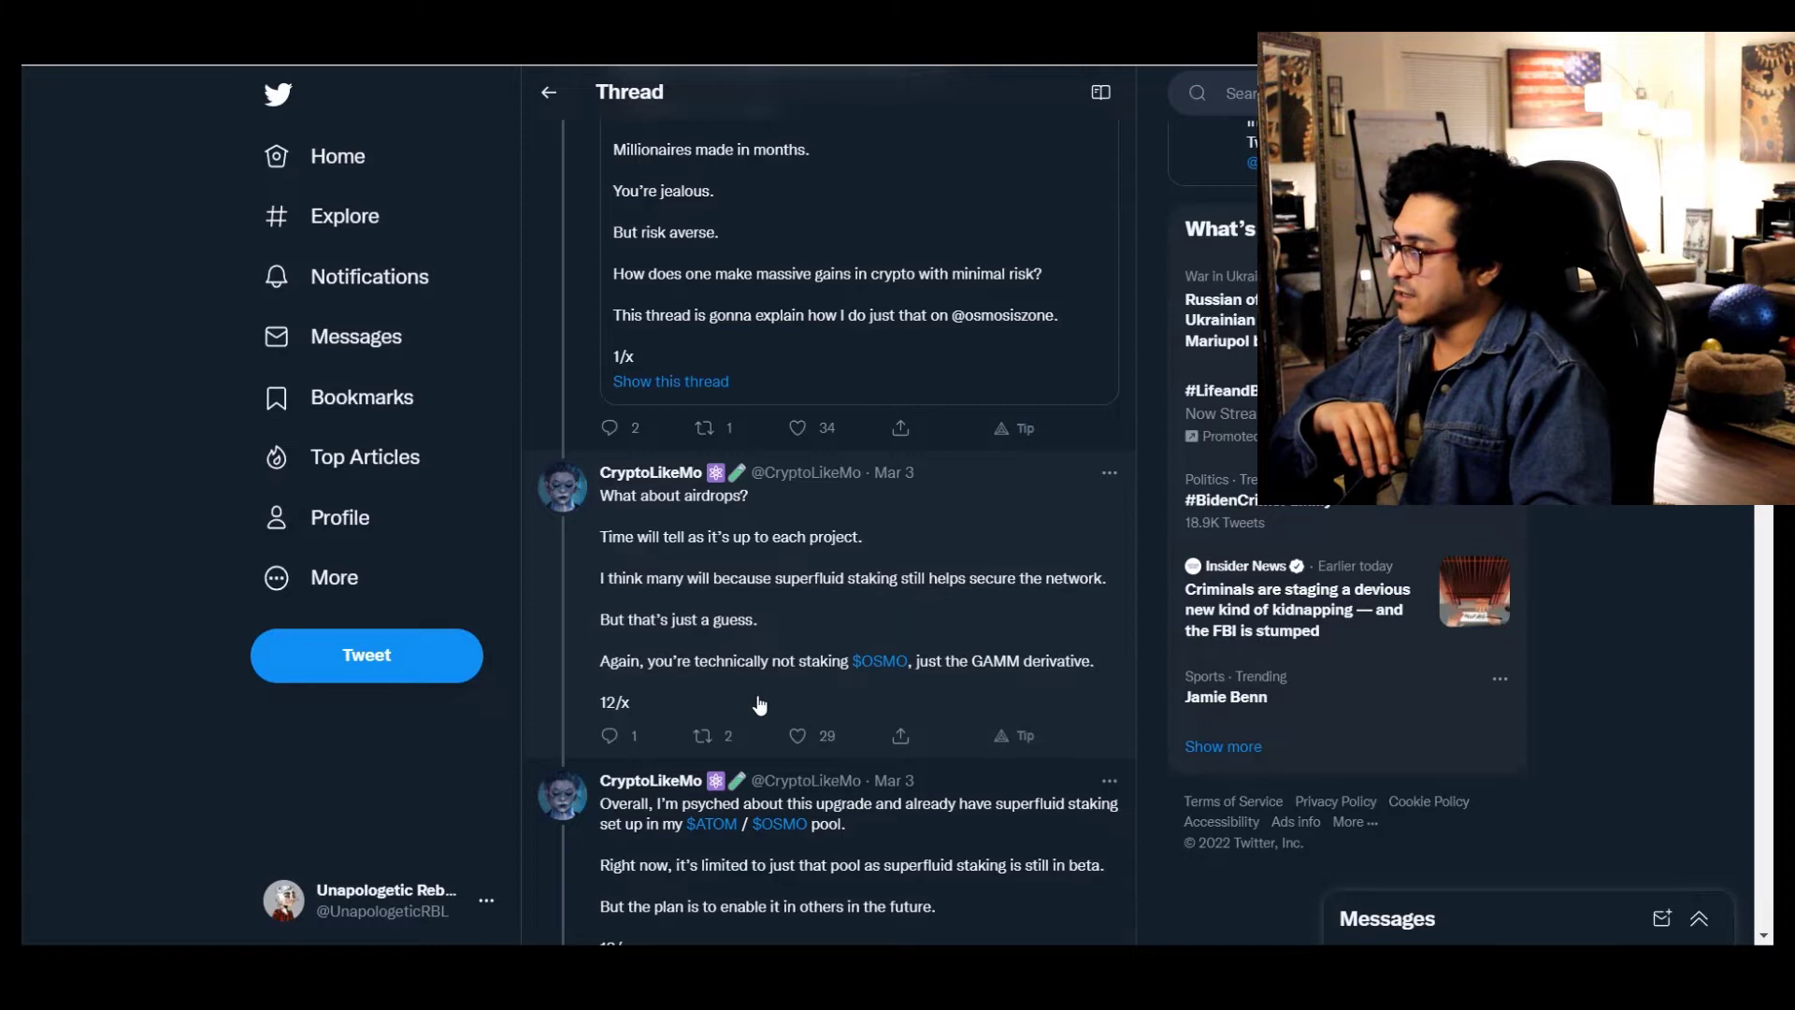
mouse_move(864, 700)
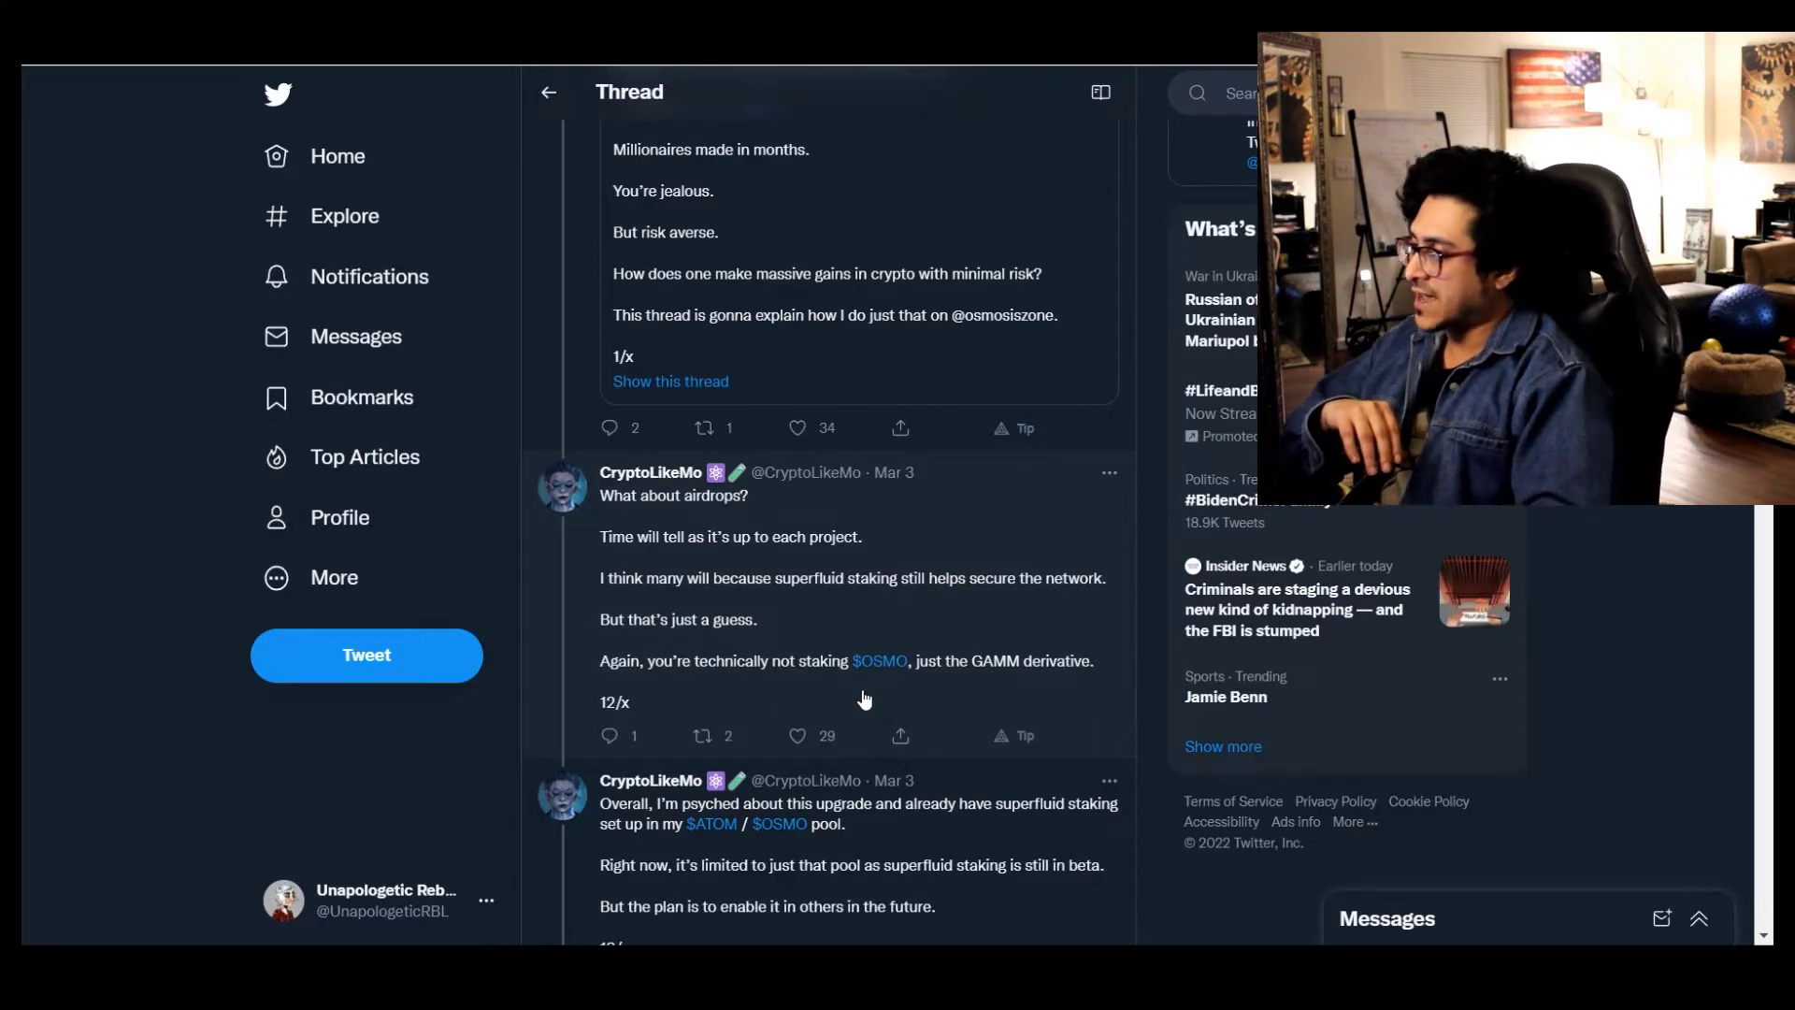
Continue to tweets 13/x to 15/x on interfluid staking and the quoted Cosmos HOSS technical thread
scroll("down", 3)
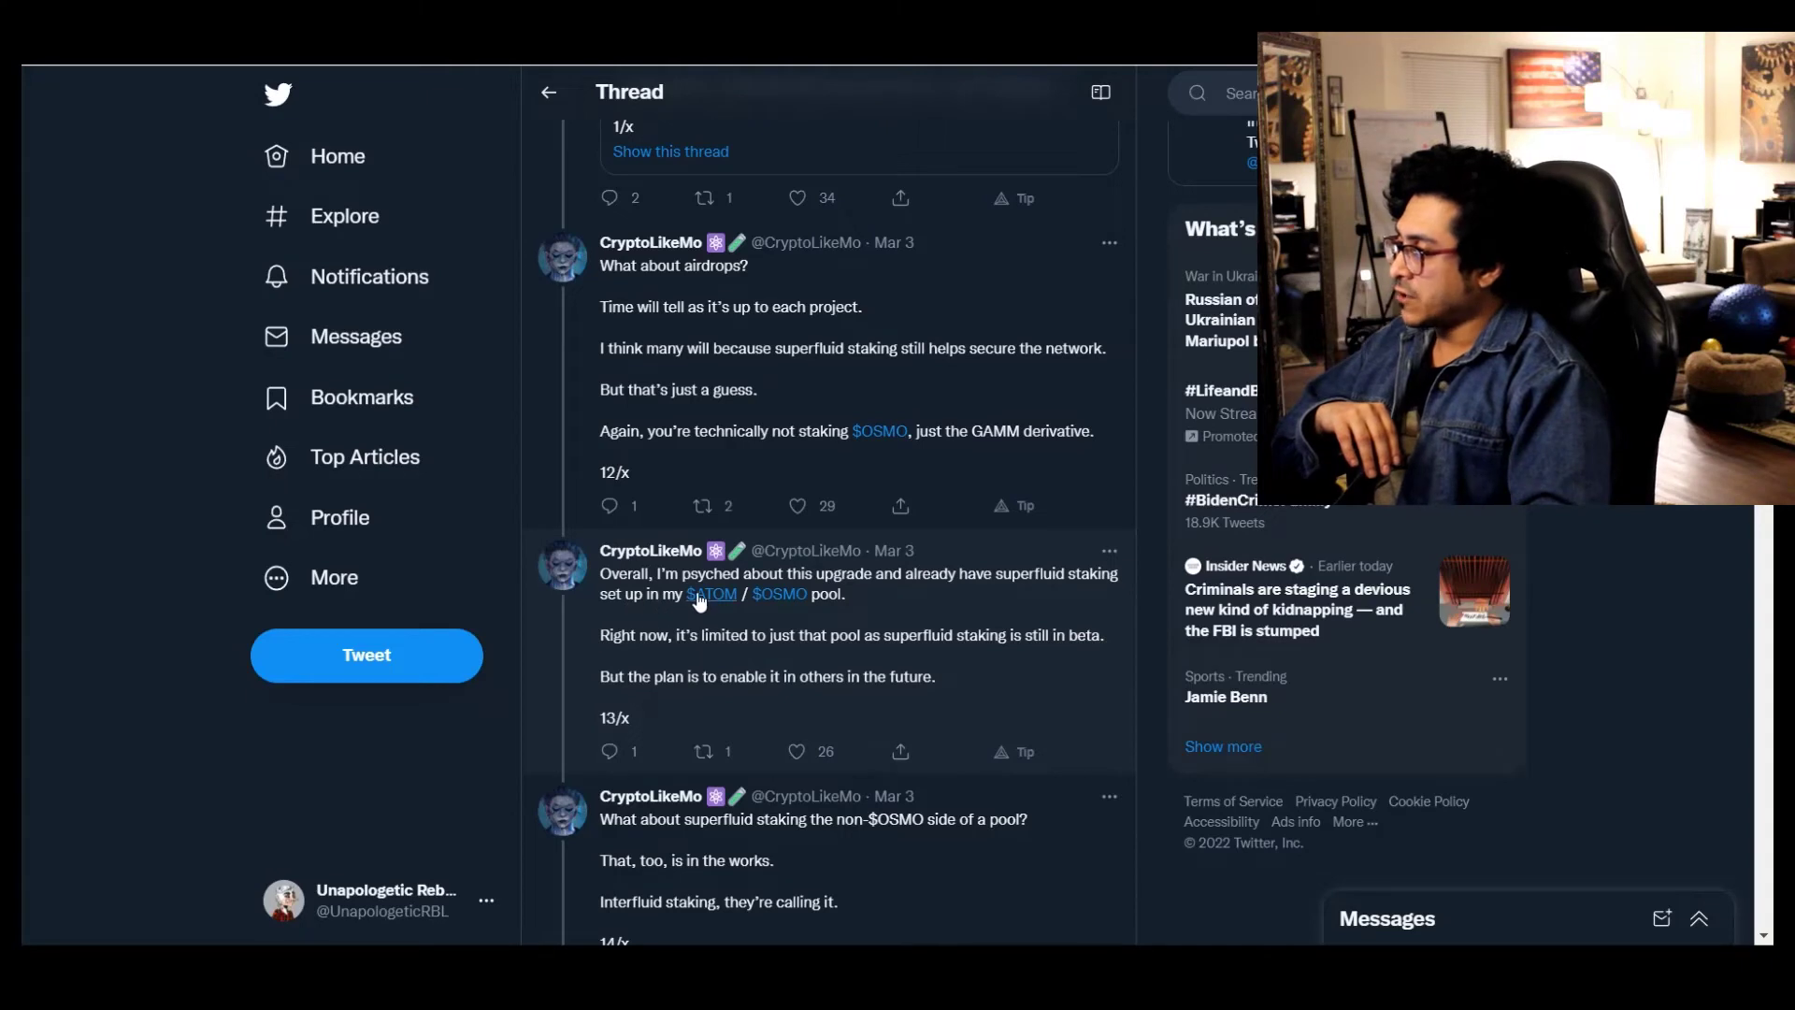
mouse_move(955, 595)
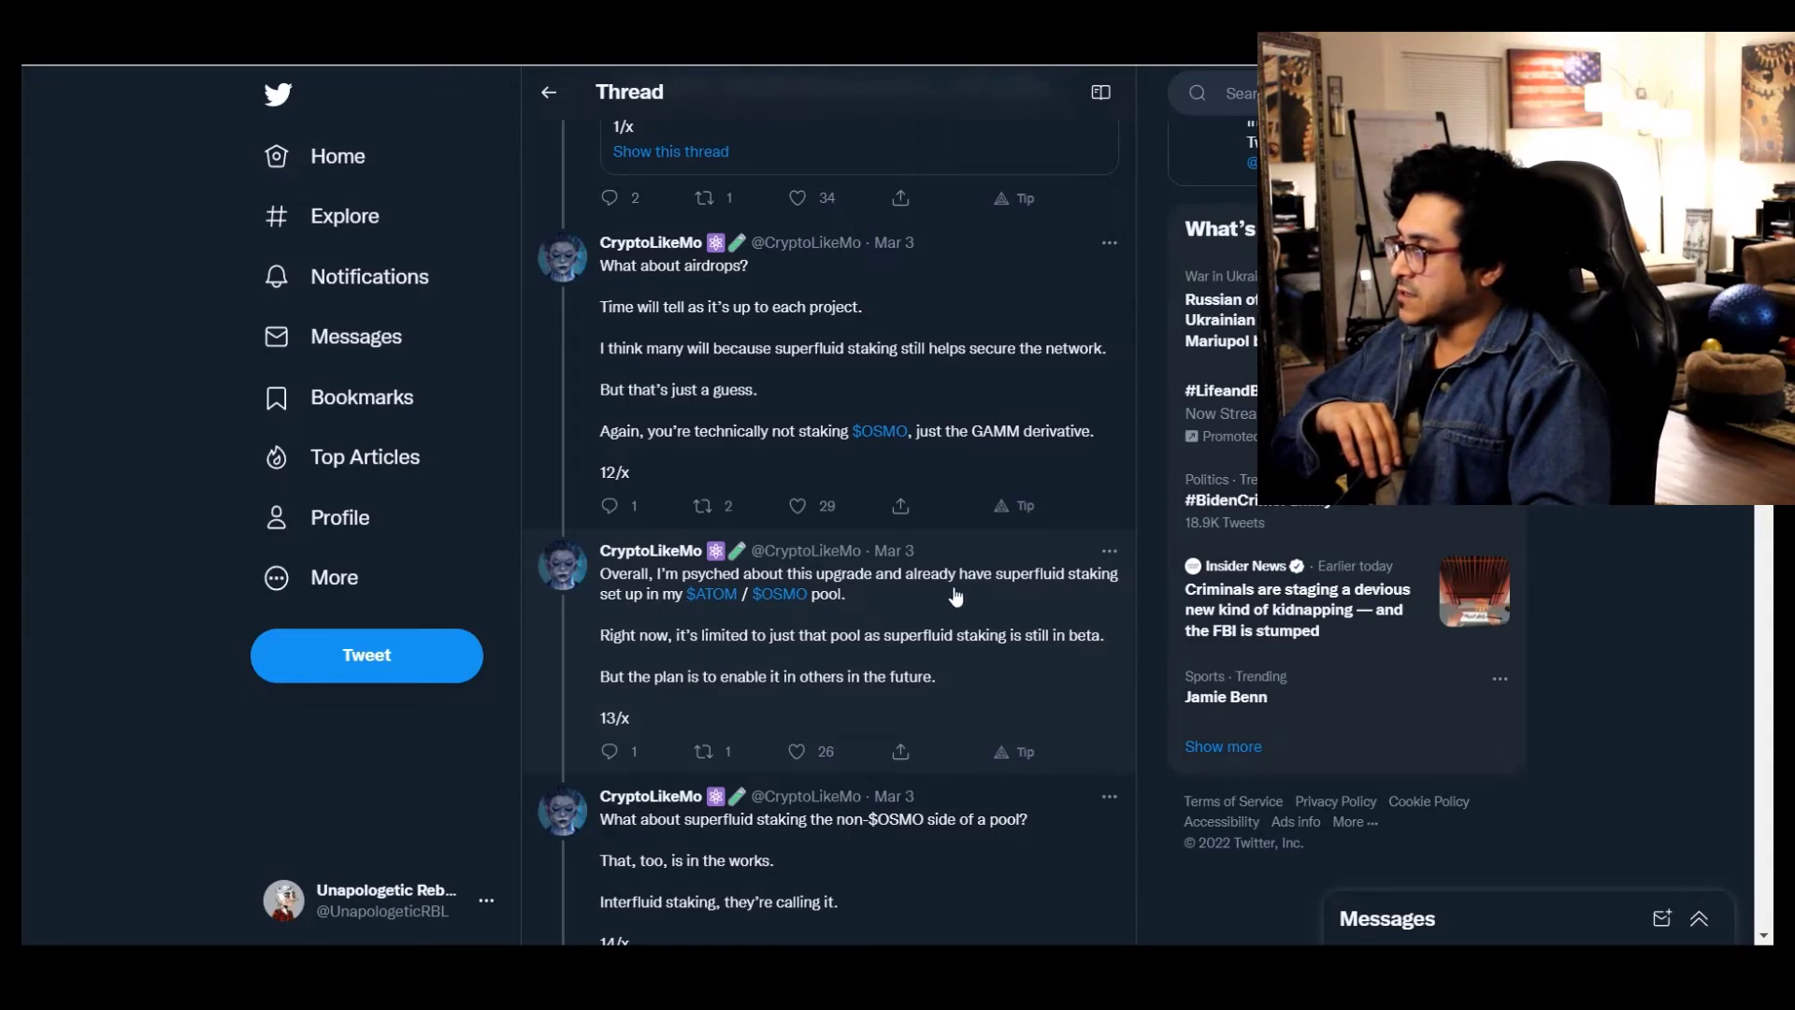
mouse_move(789, 610)
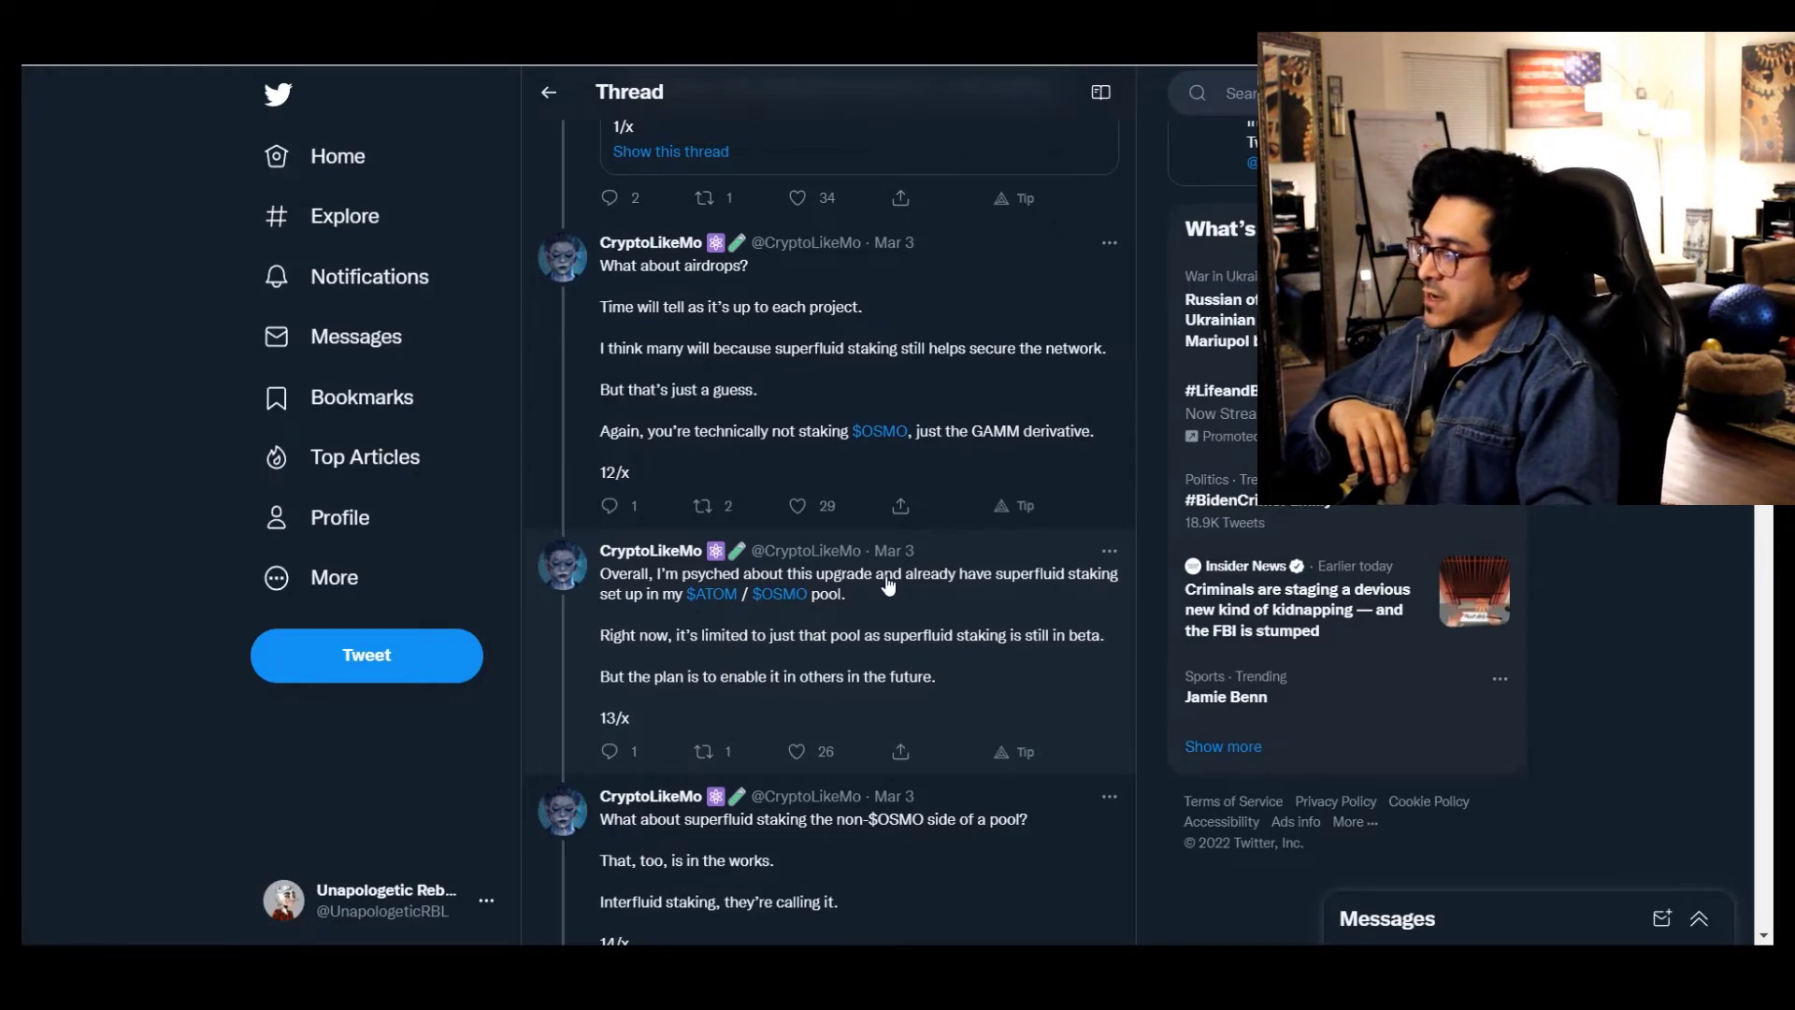
scroll("down", 3)
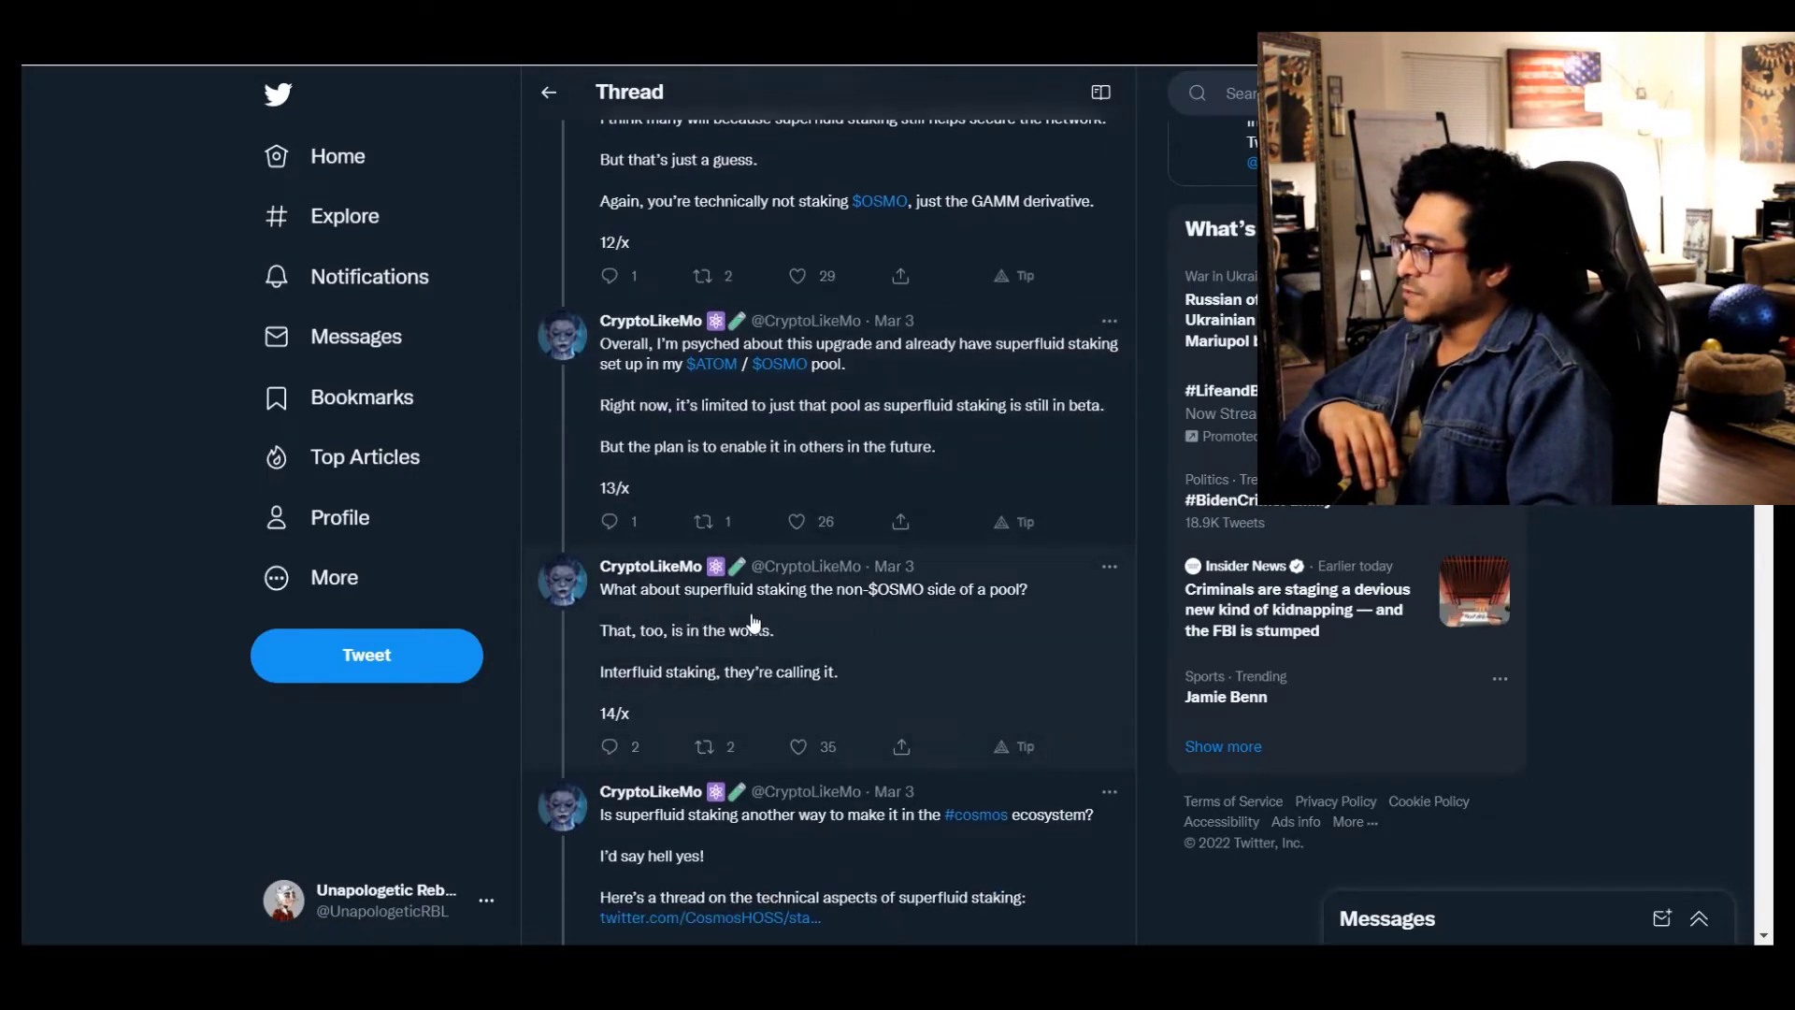
mouse_move(991, 606)
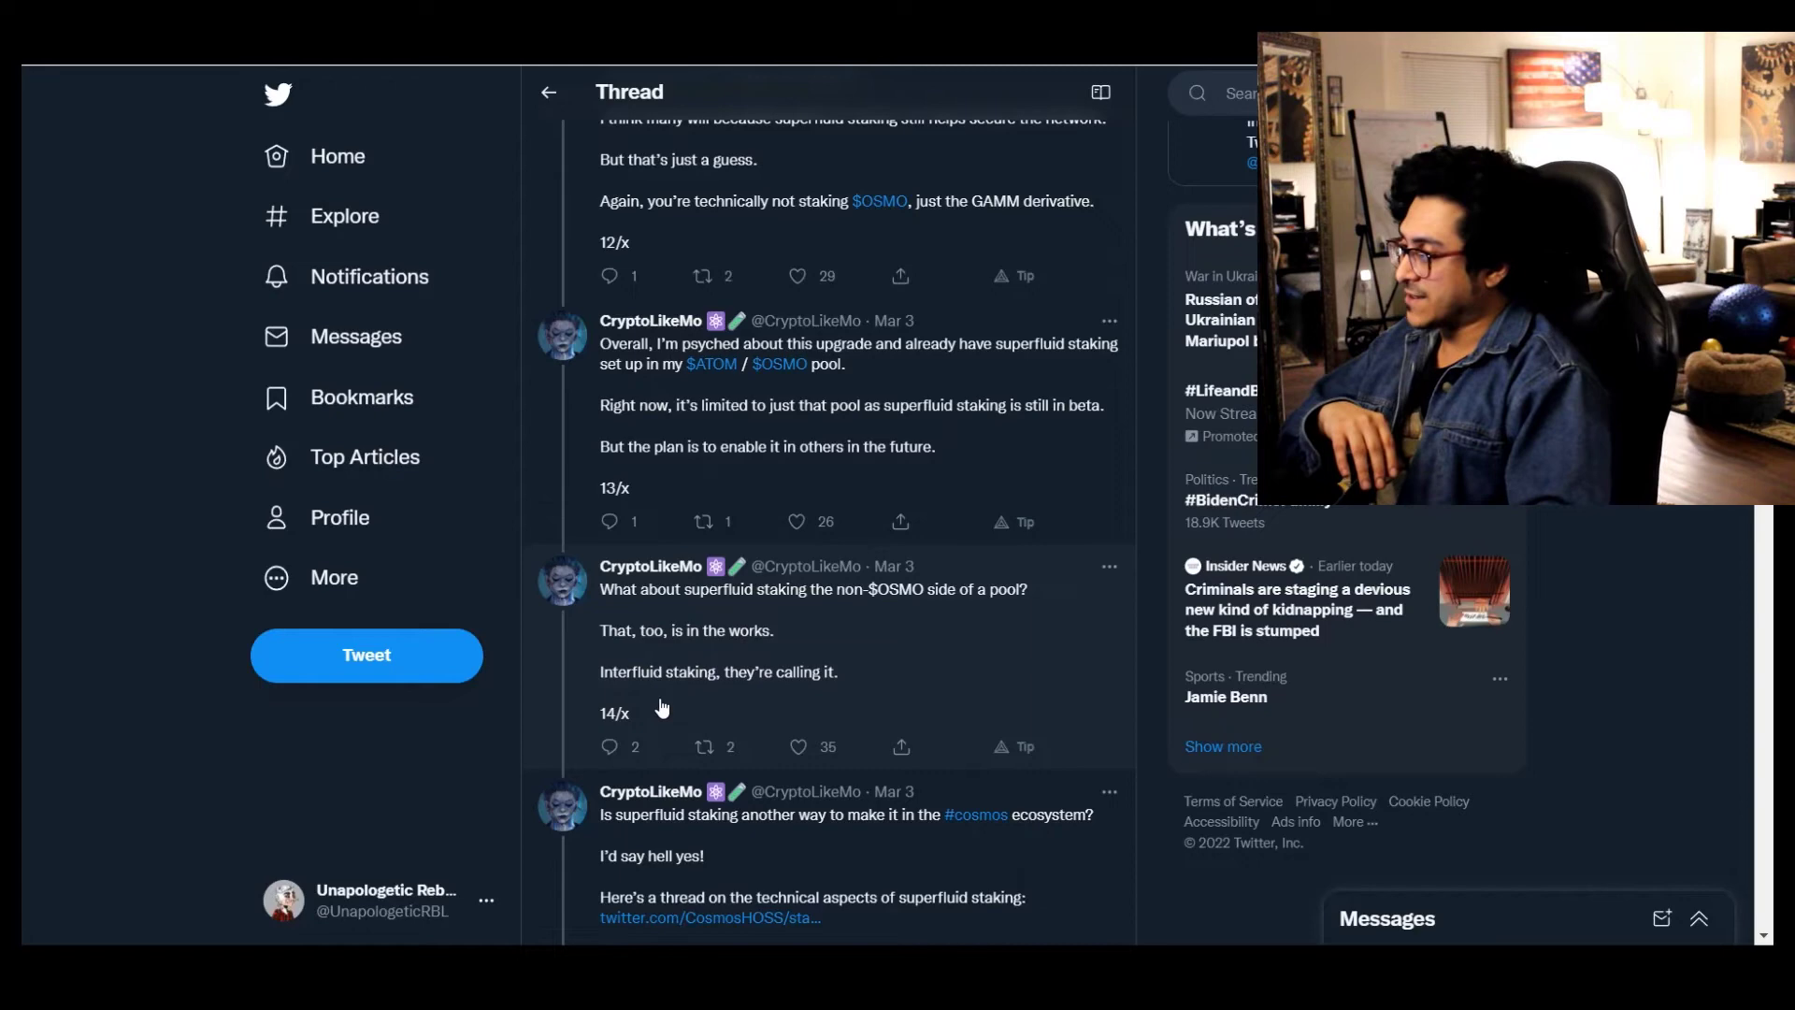
scroll("down", 3)
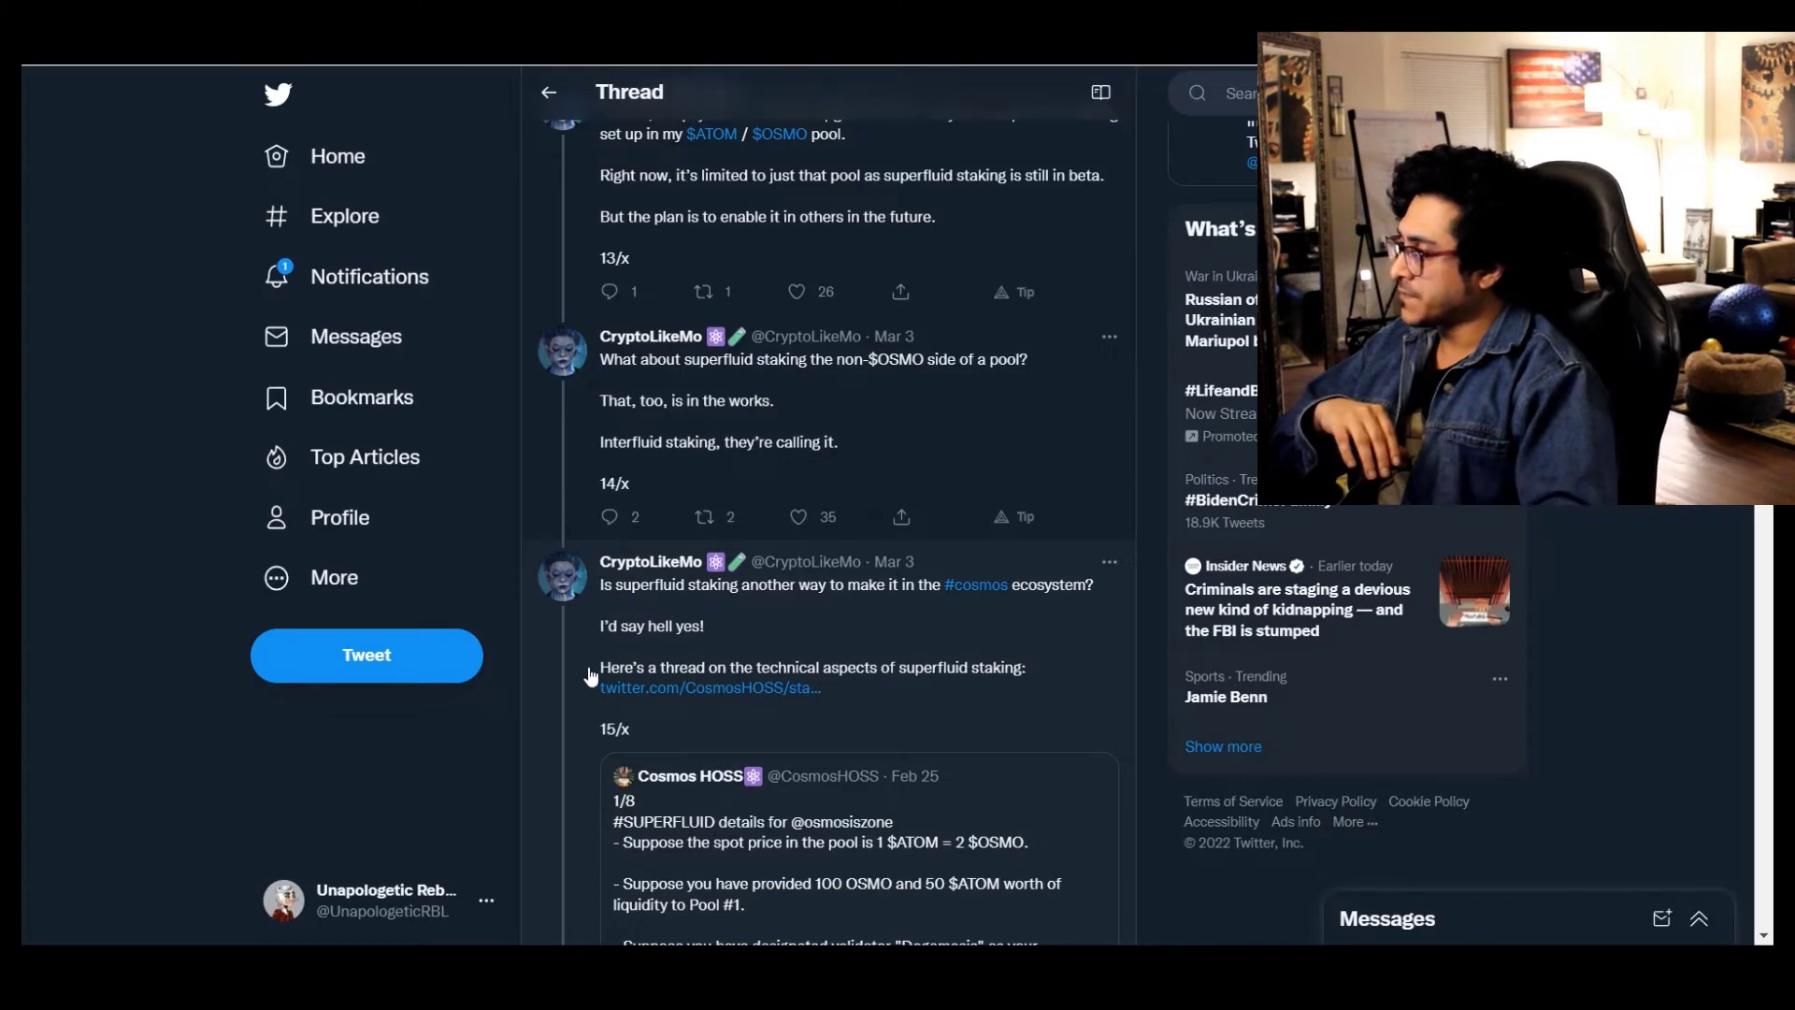
mouse_move(787, 679)
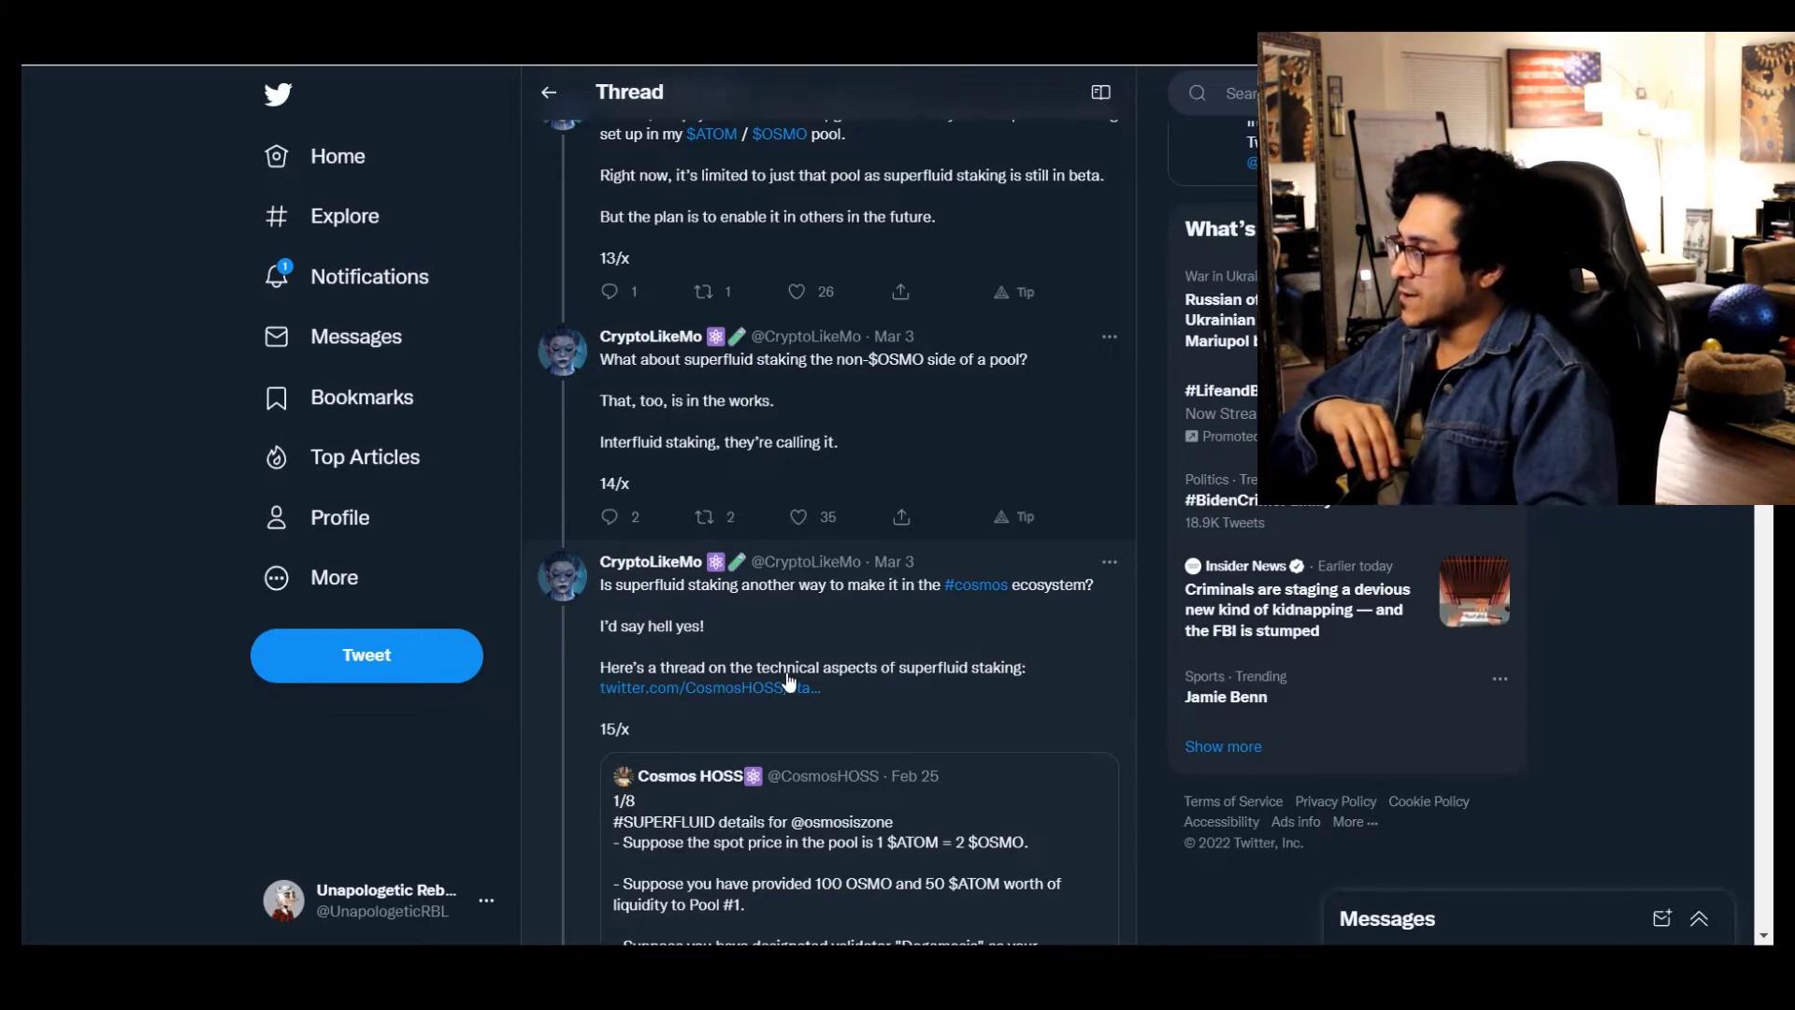
Scroll to the final tweet 16/16 asking readers to retweet the first tweet
scroll("down", 3)
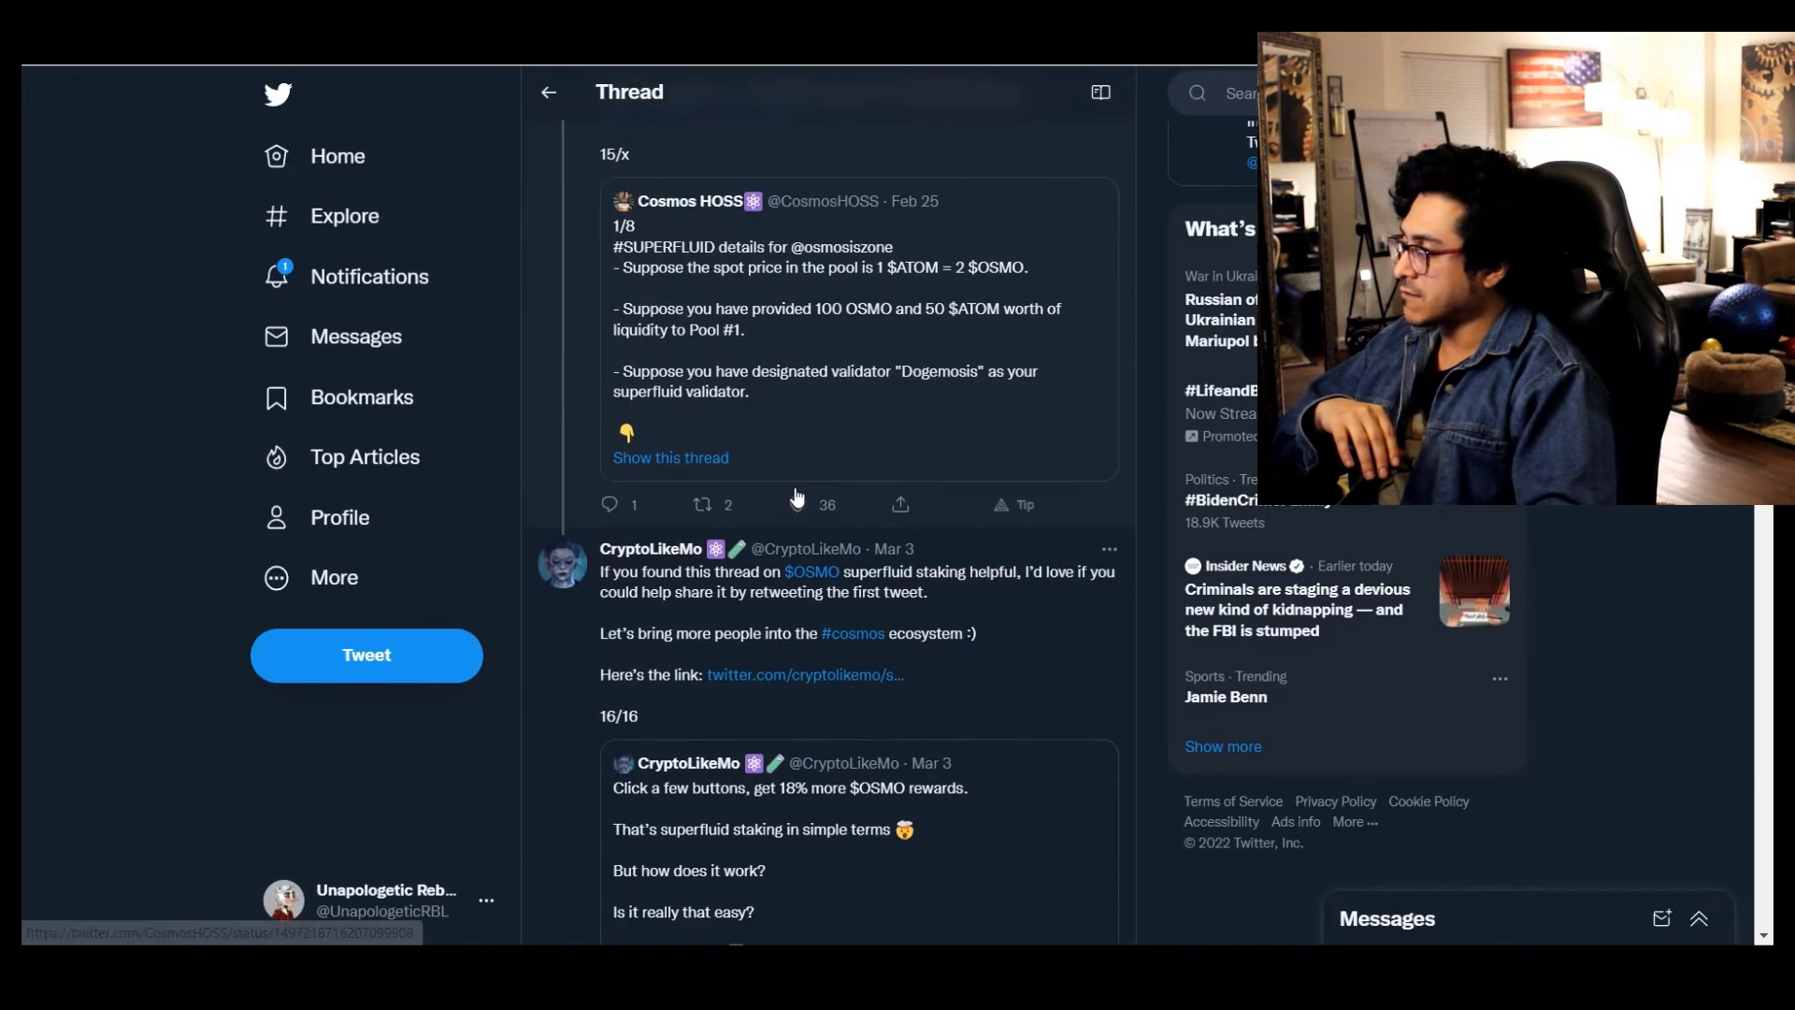
scroll("down", 3)
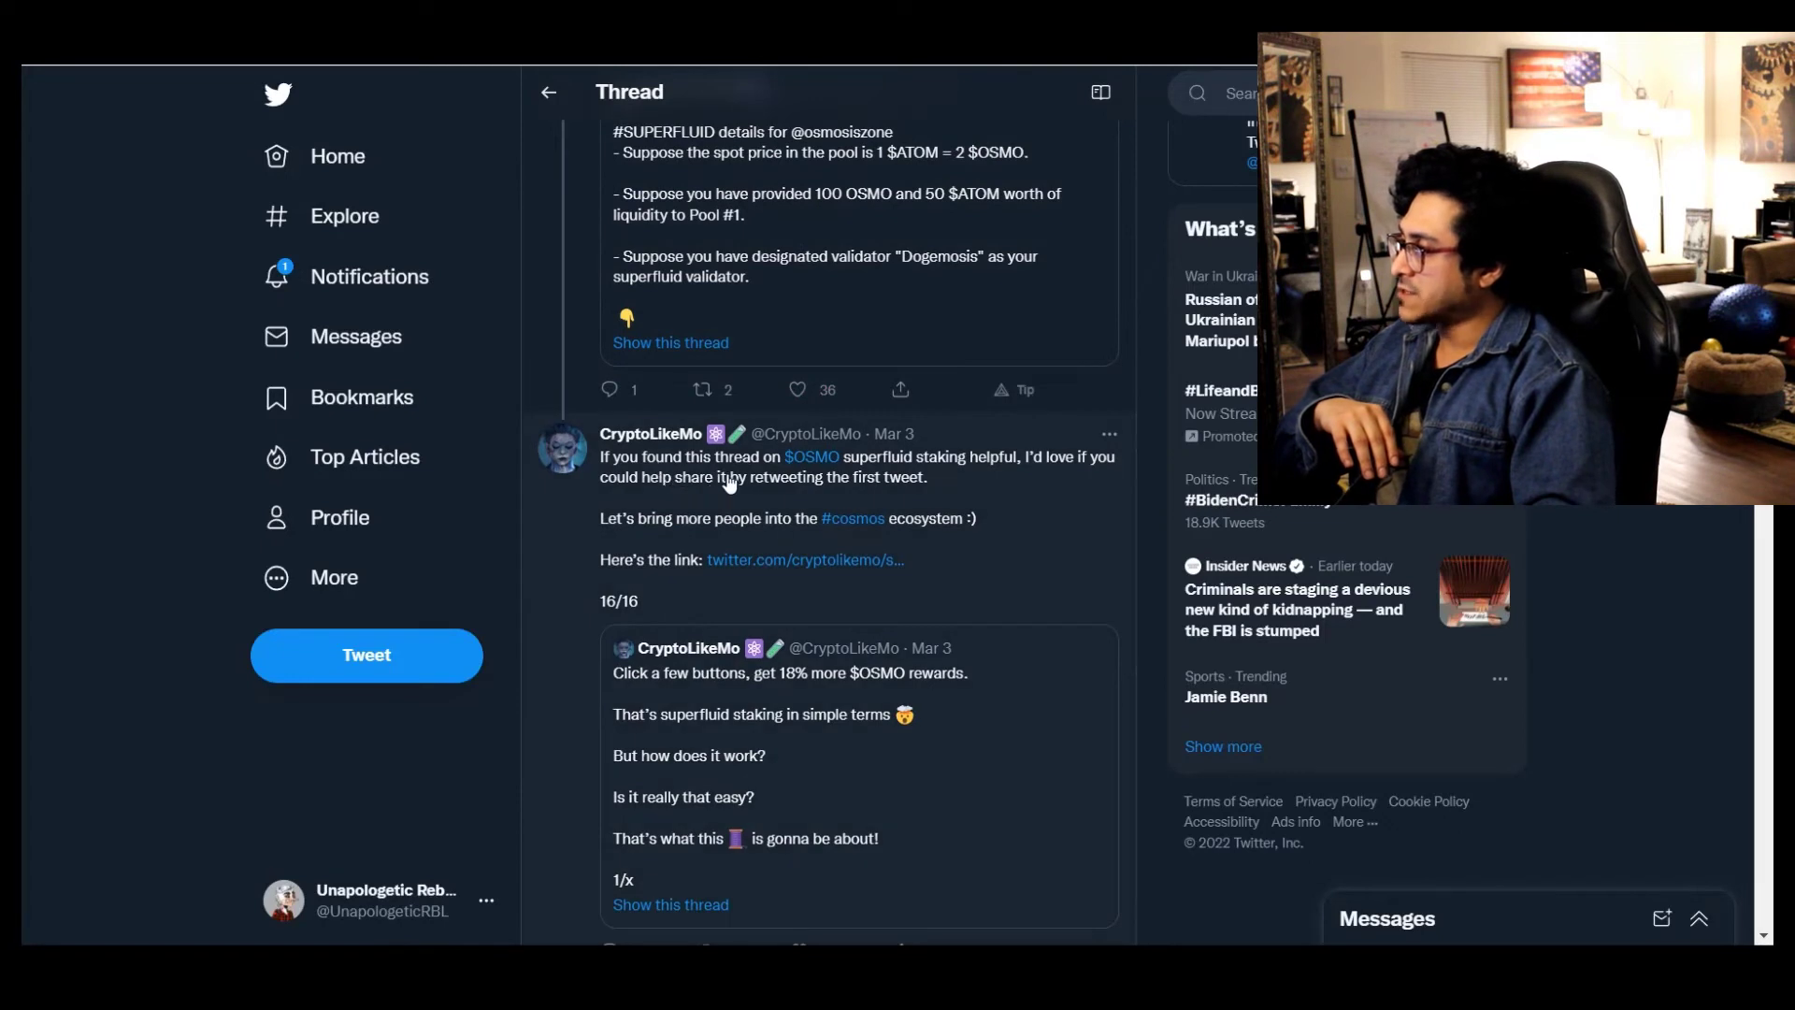
mouse_move(836, 490)
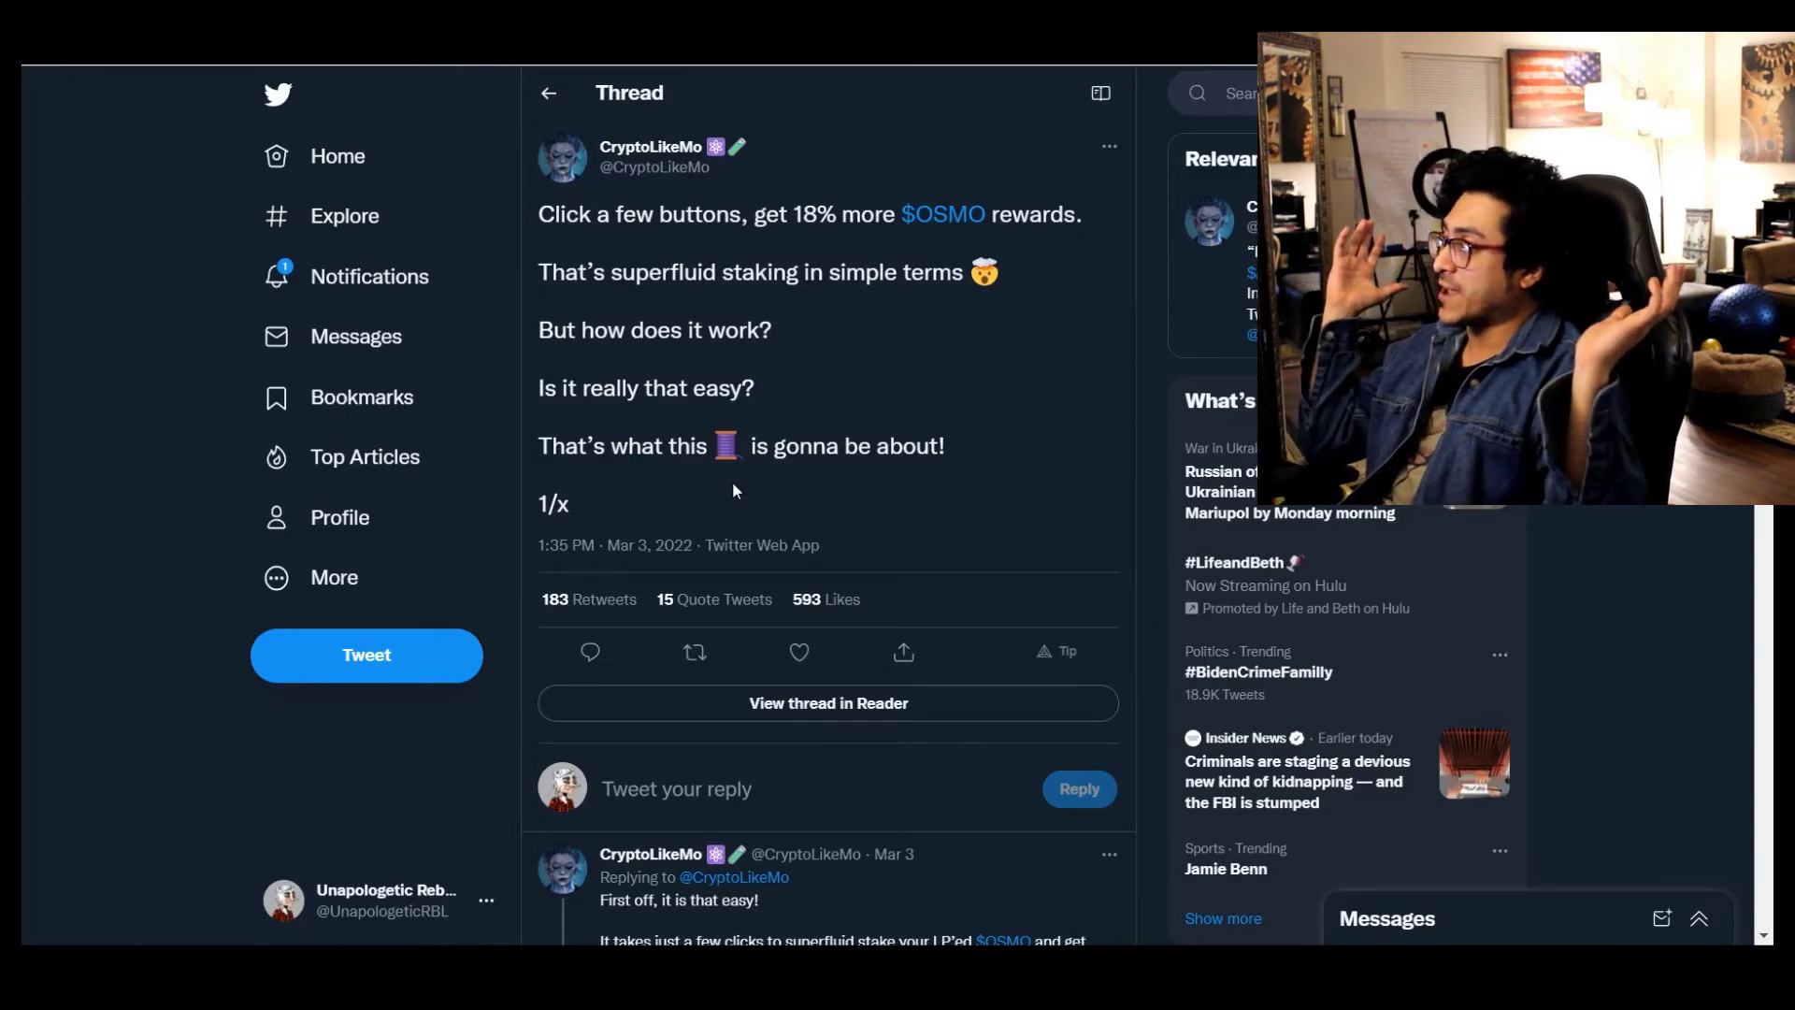
mouse_move(350, 431)
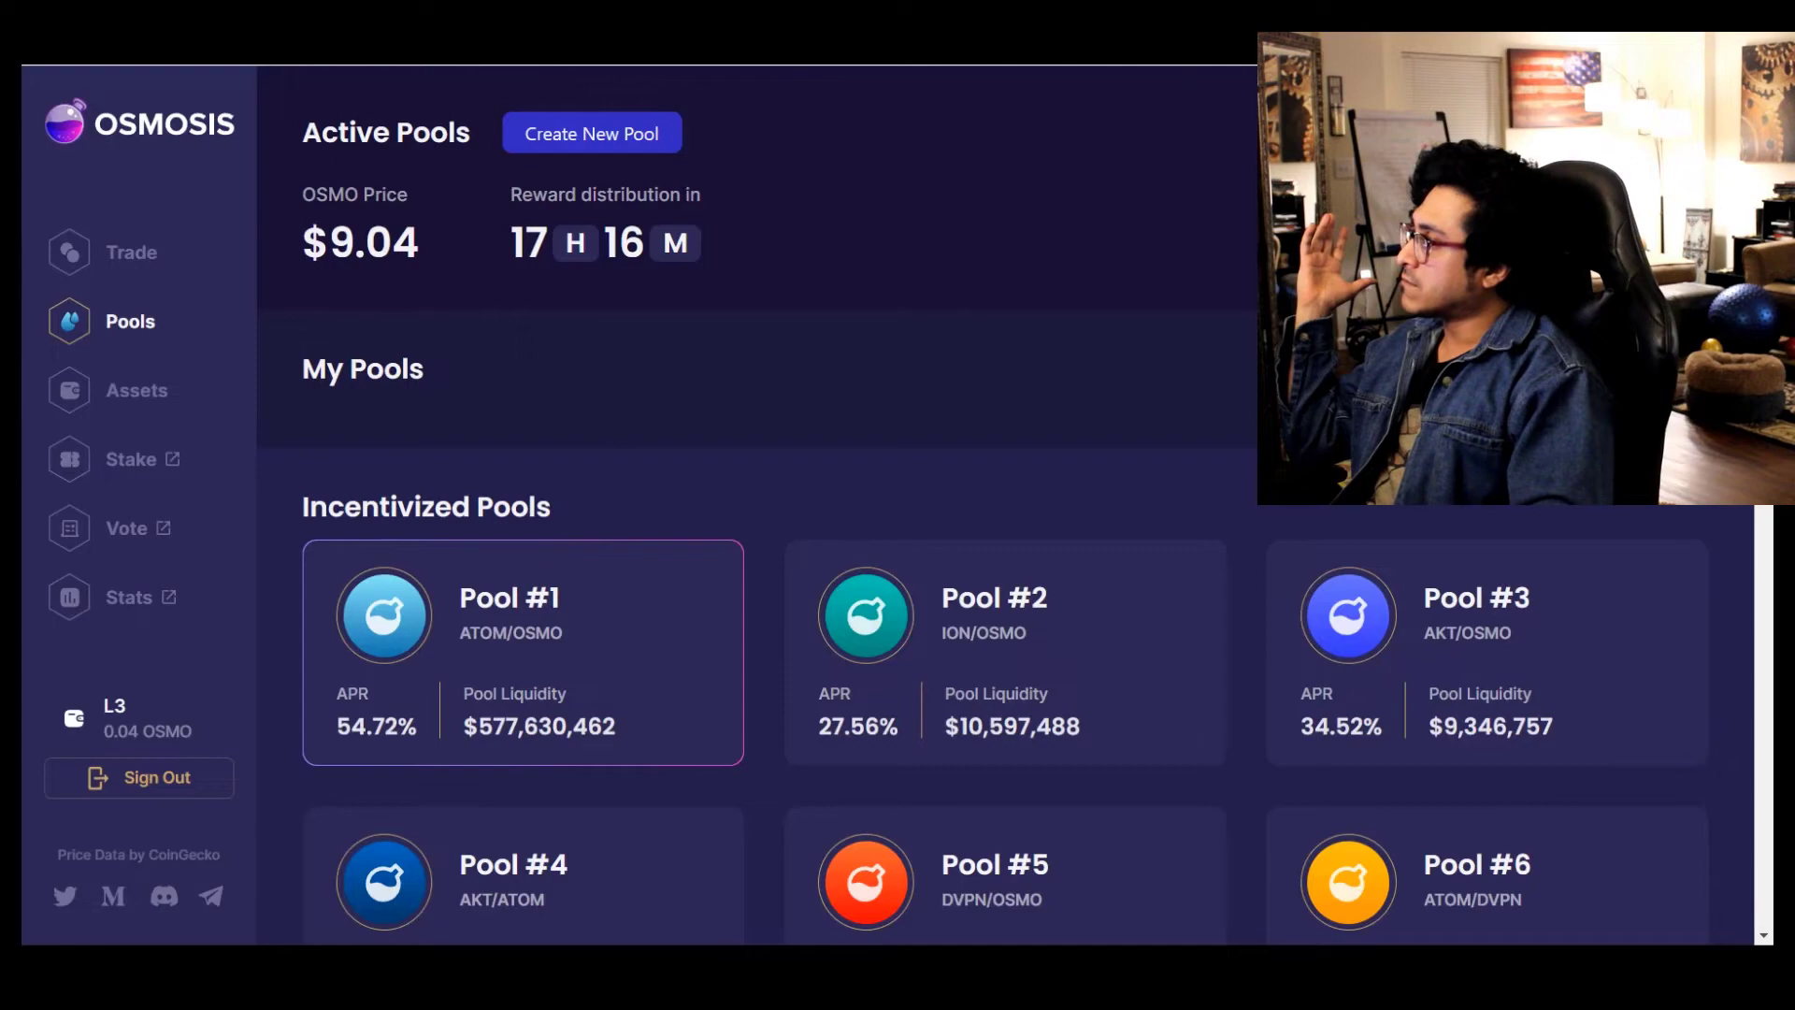
Scroll the Pools list down to the Pool #561 LUNA/OSMO card
scroll("down", 3)
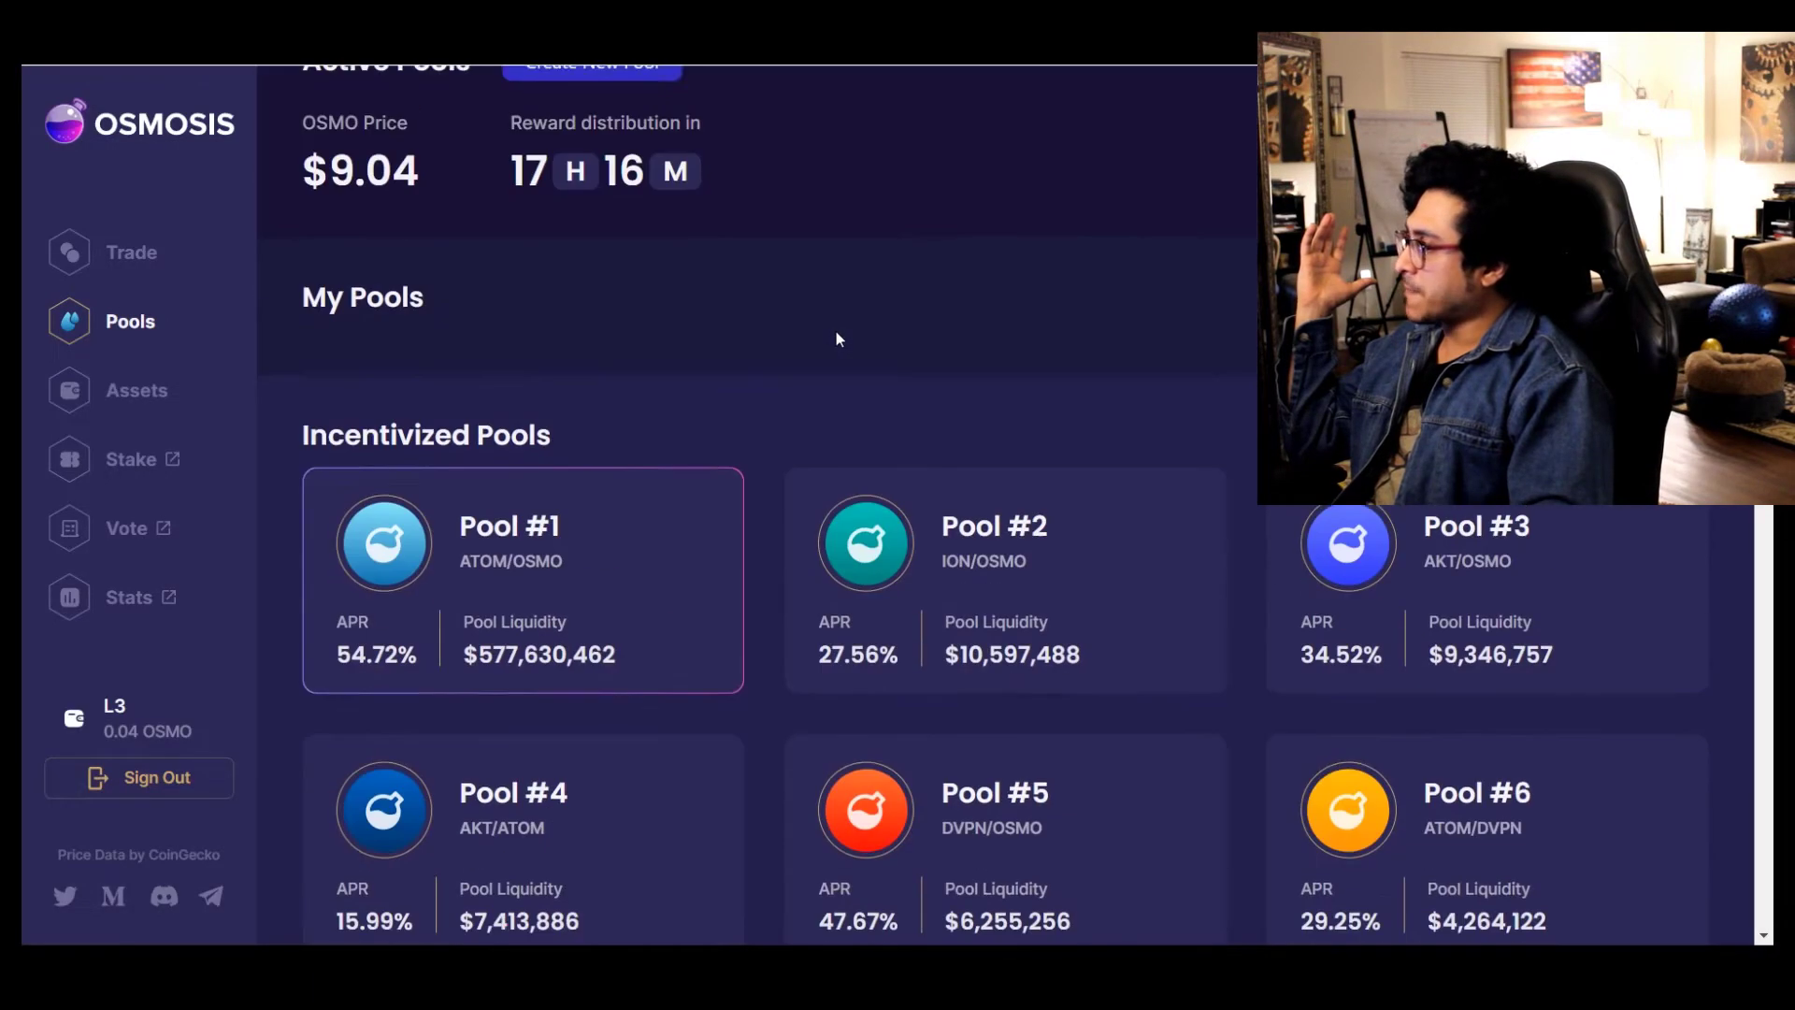
scroll("down", 3)
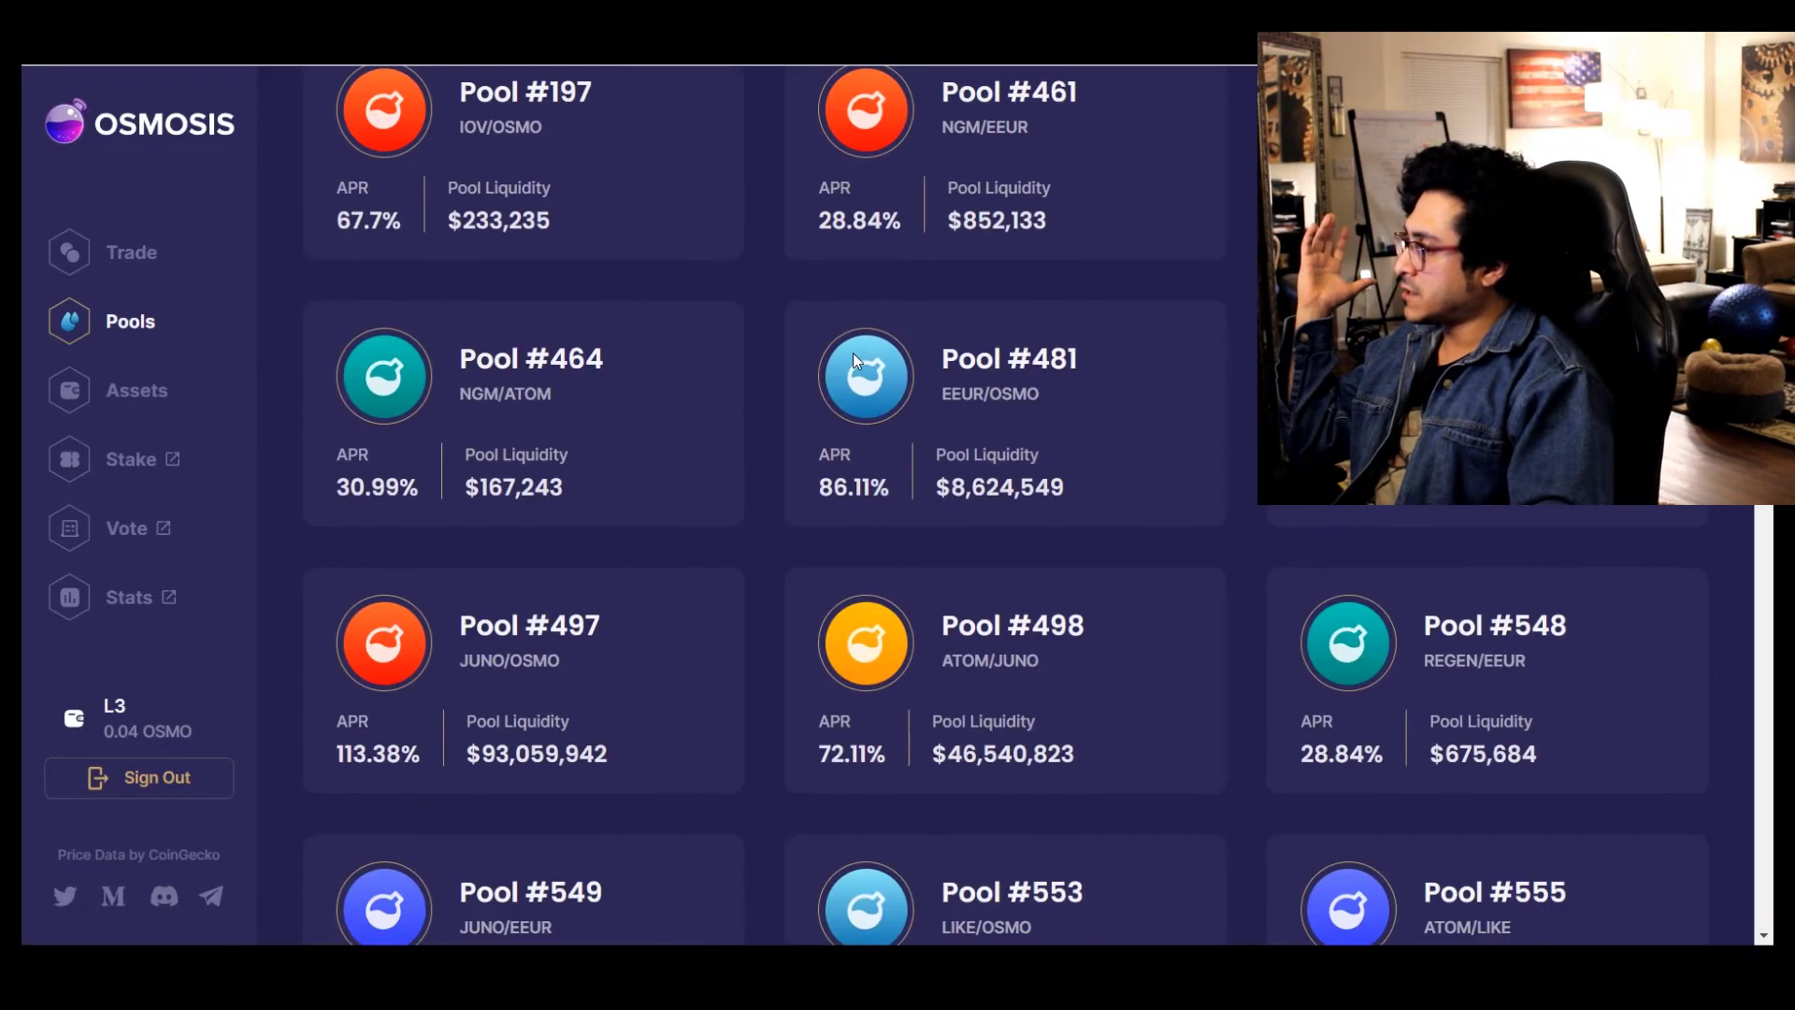
scroll("down", 3)
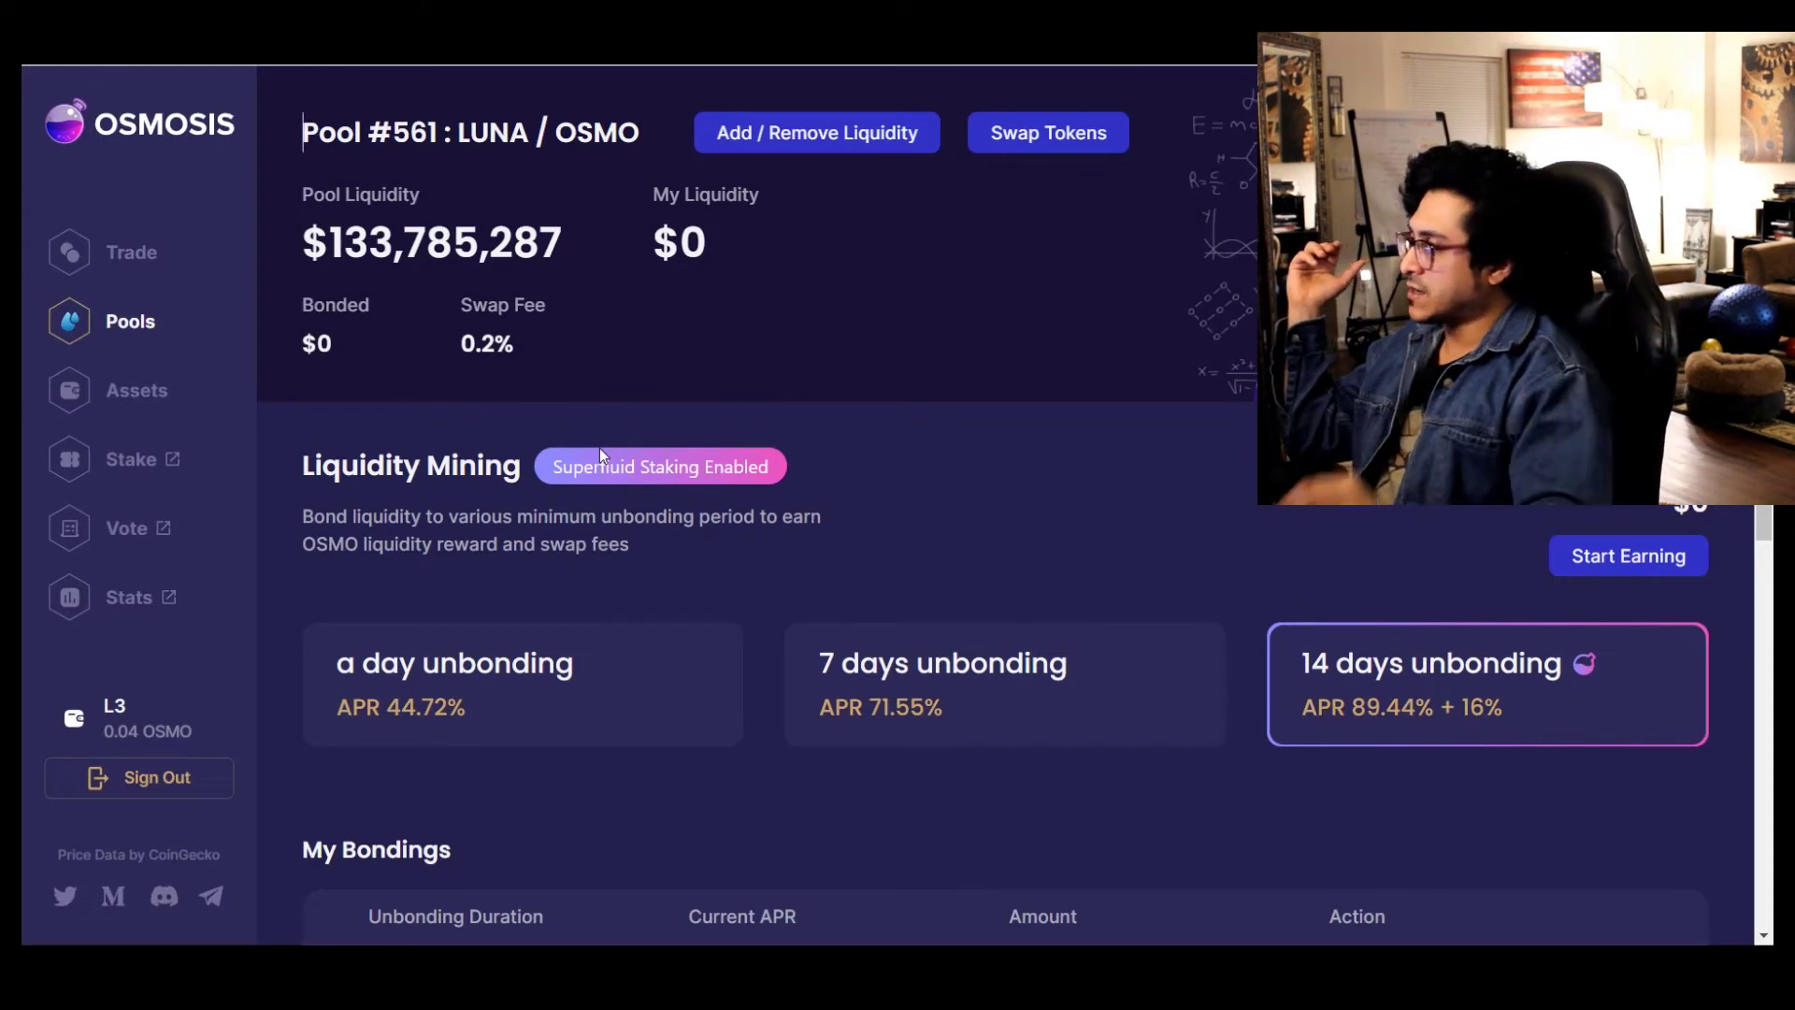
scroll("down", 3)
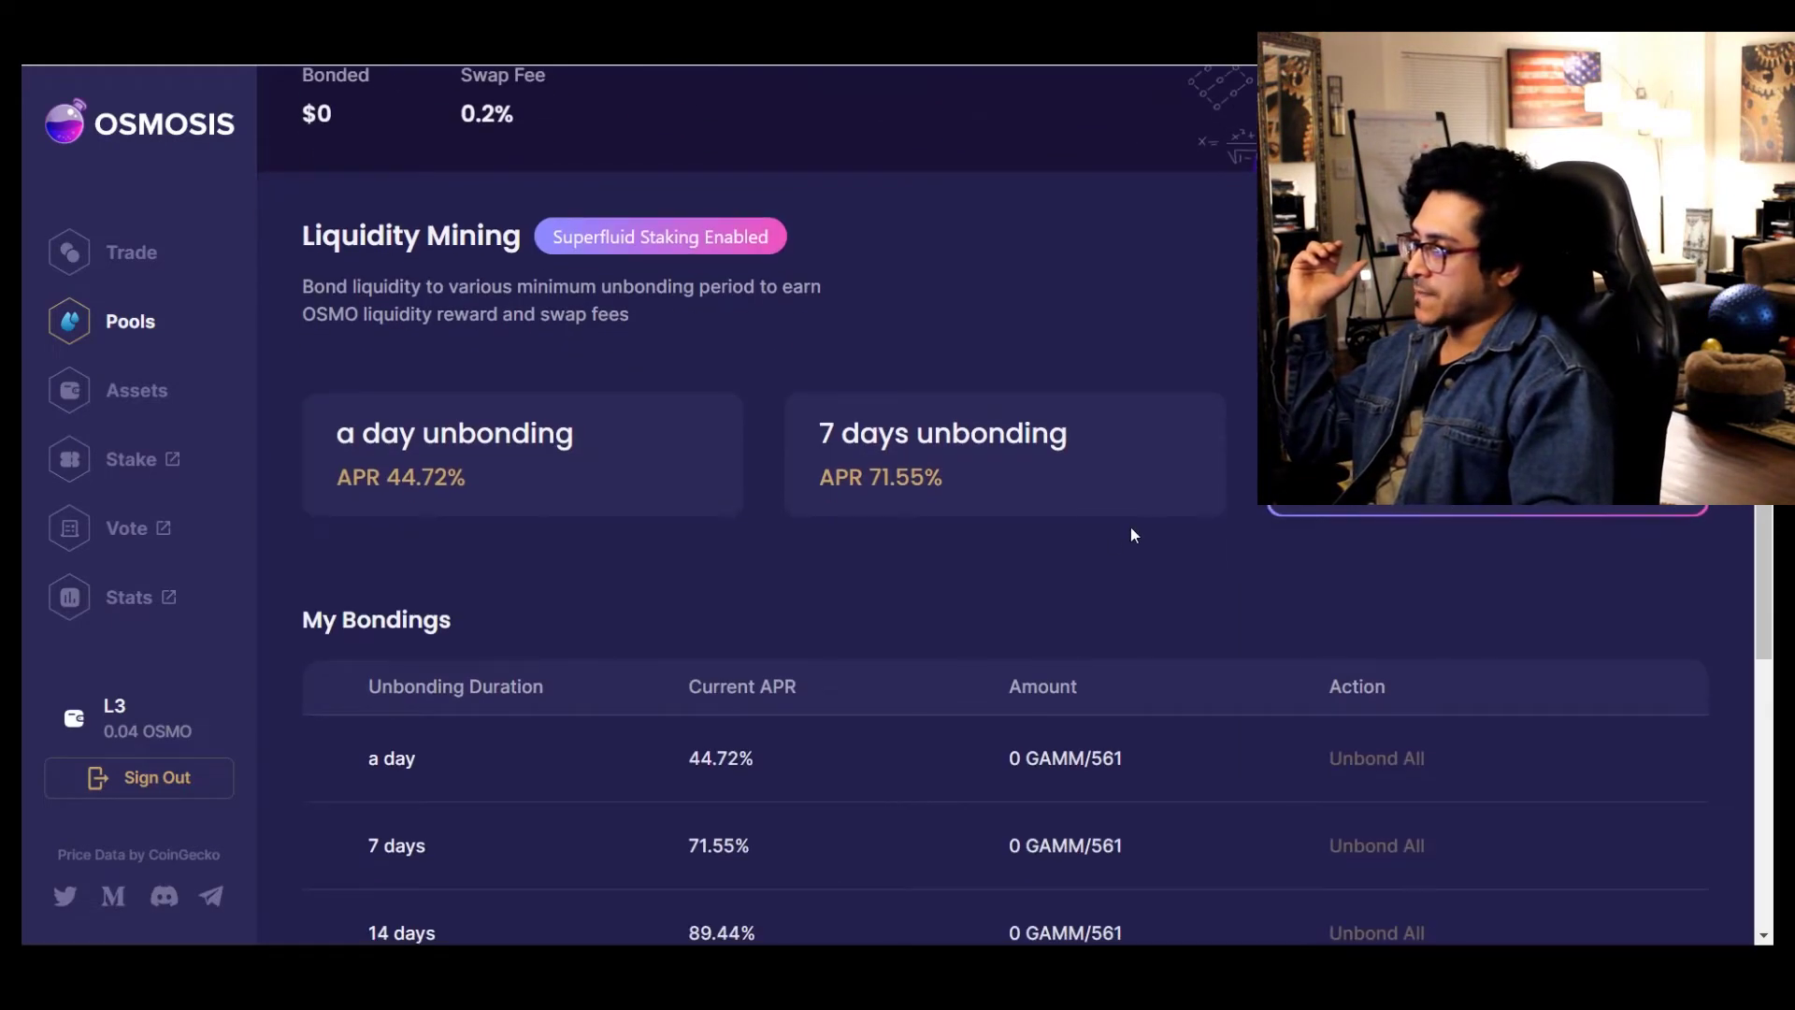
scroll("down", 3)
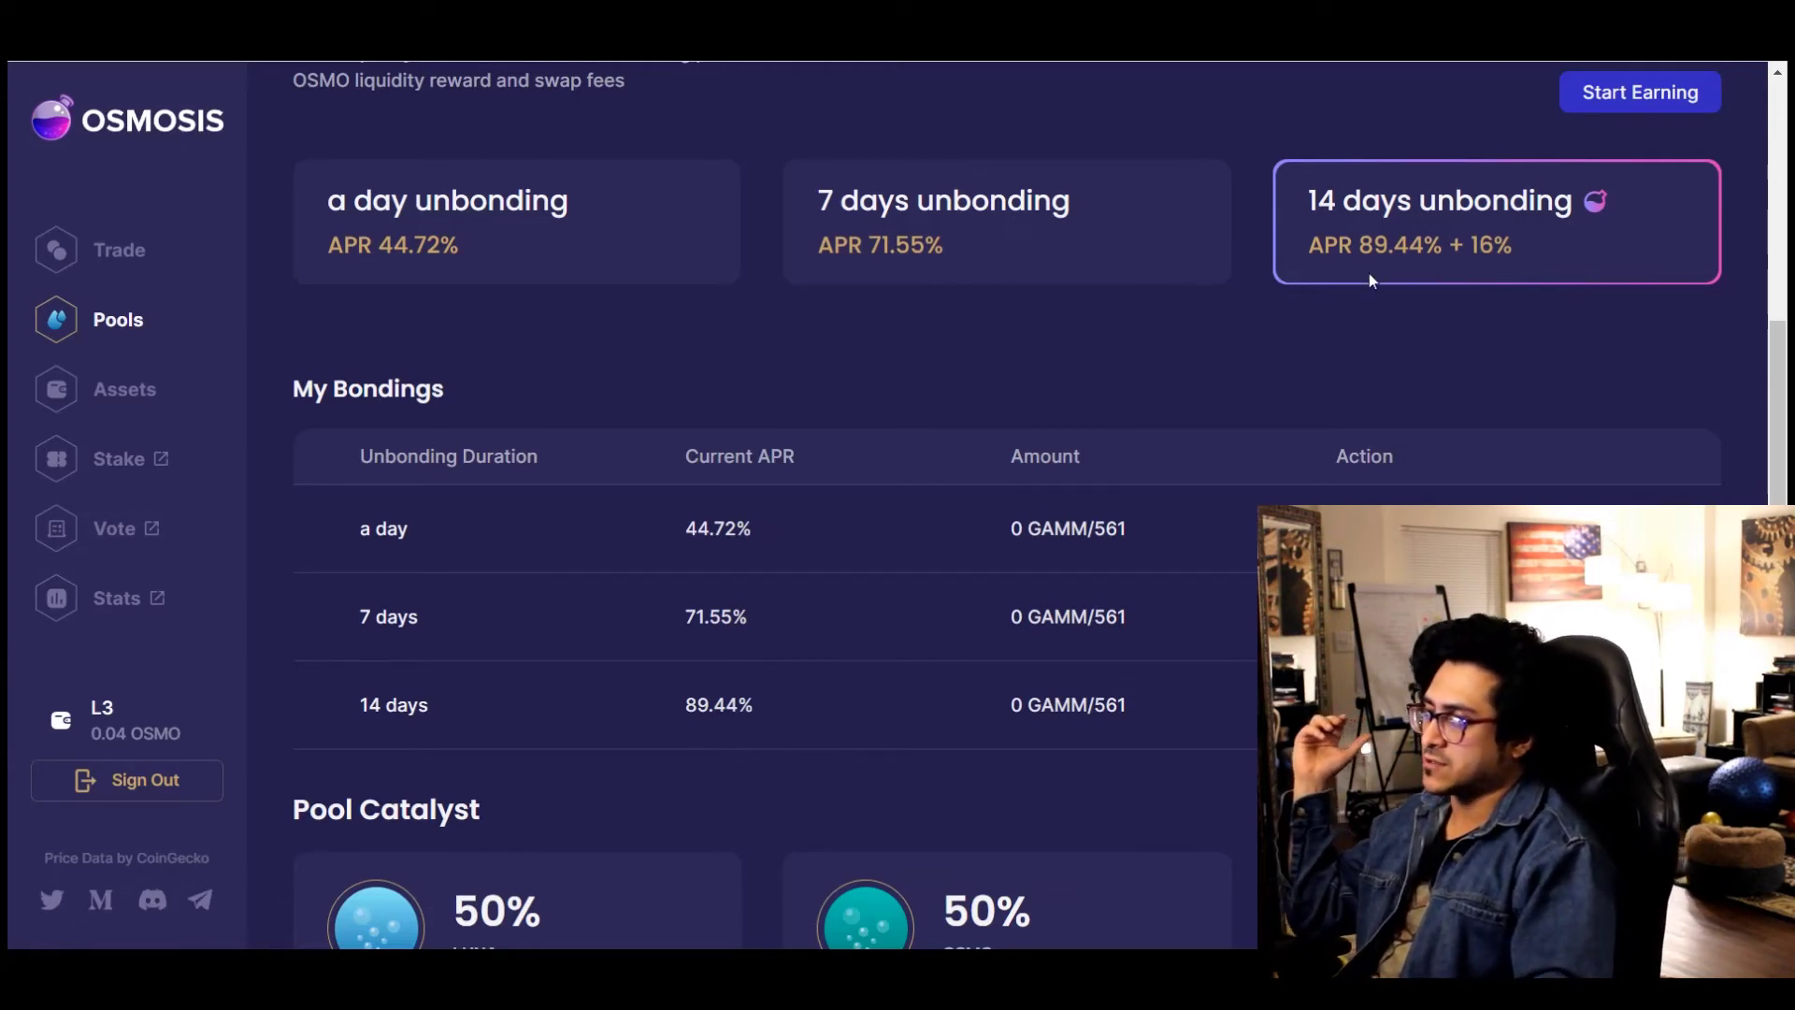
scroll("down", 3)
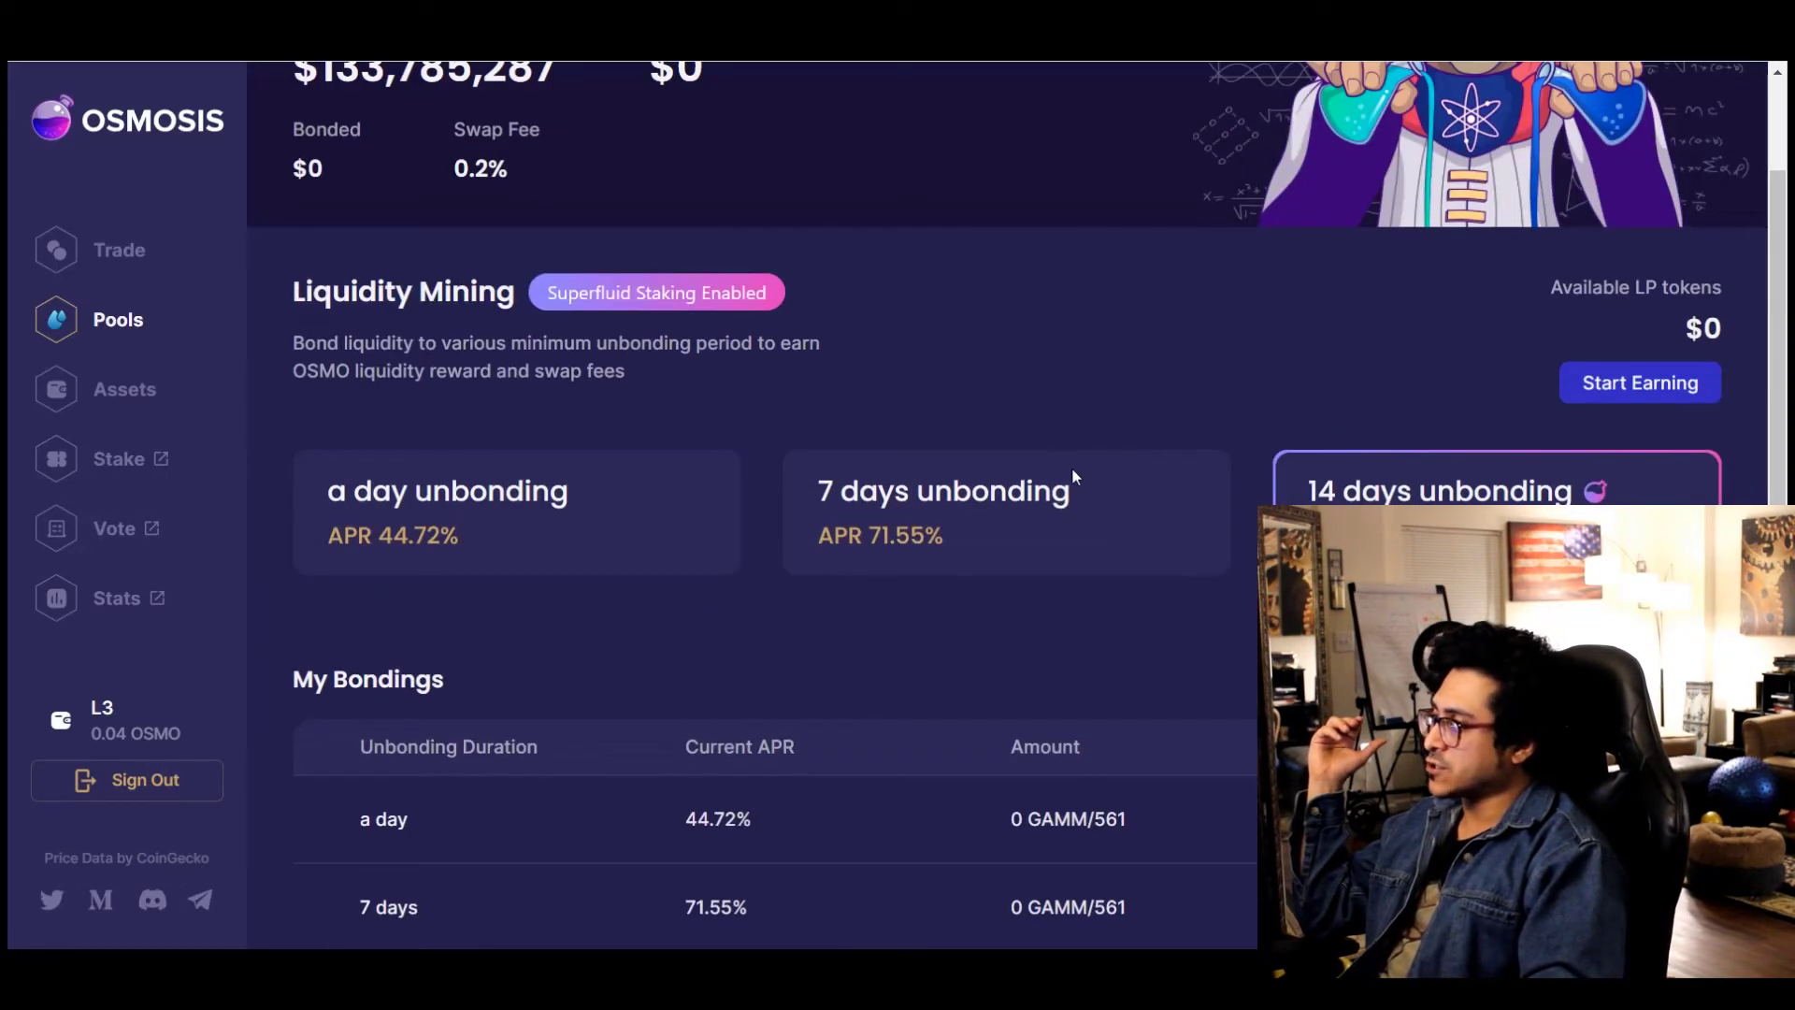
scroll("down", 3)
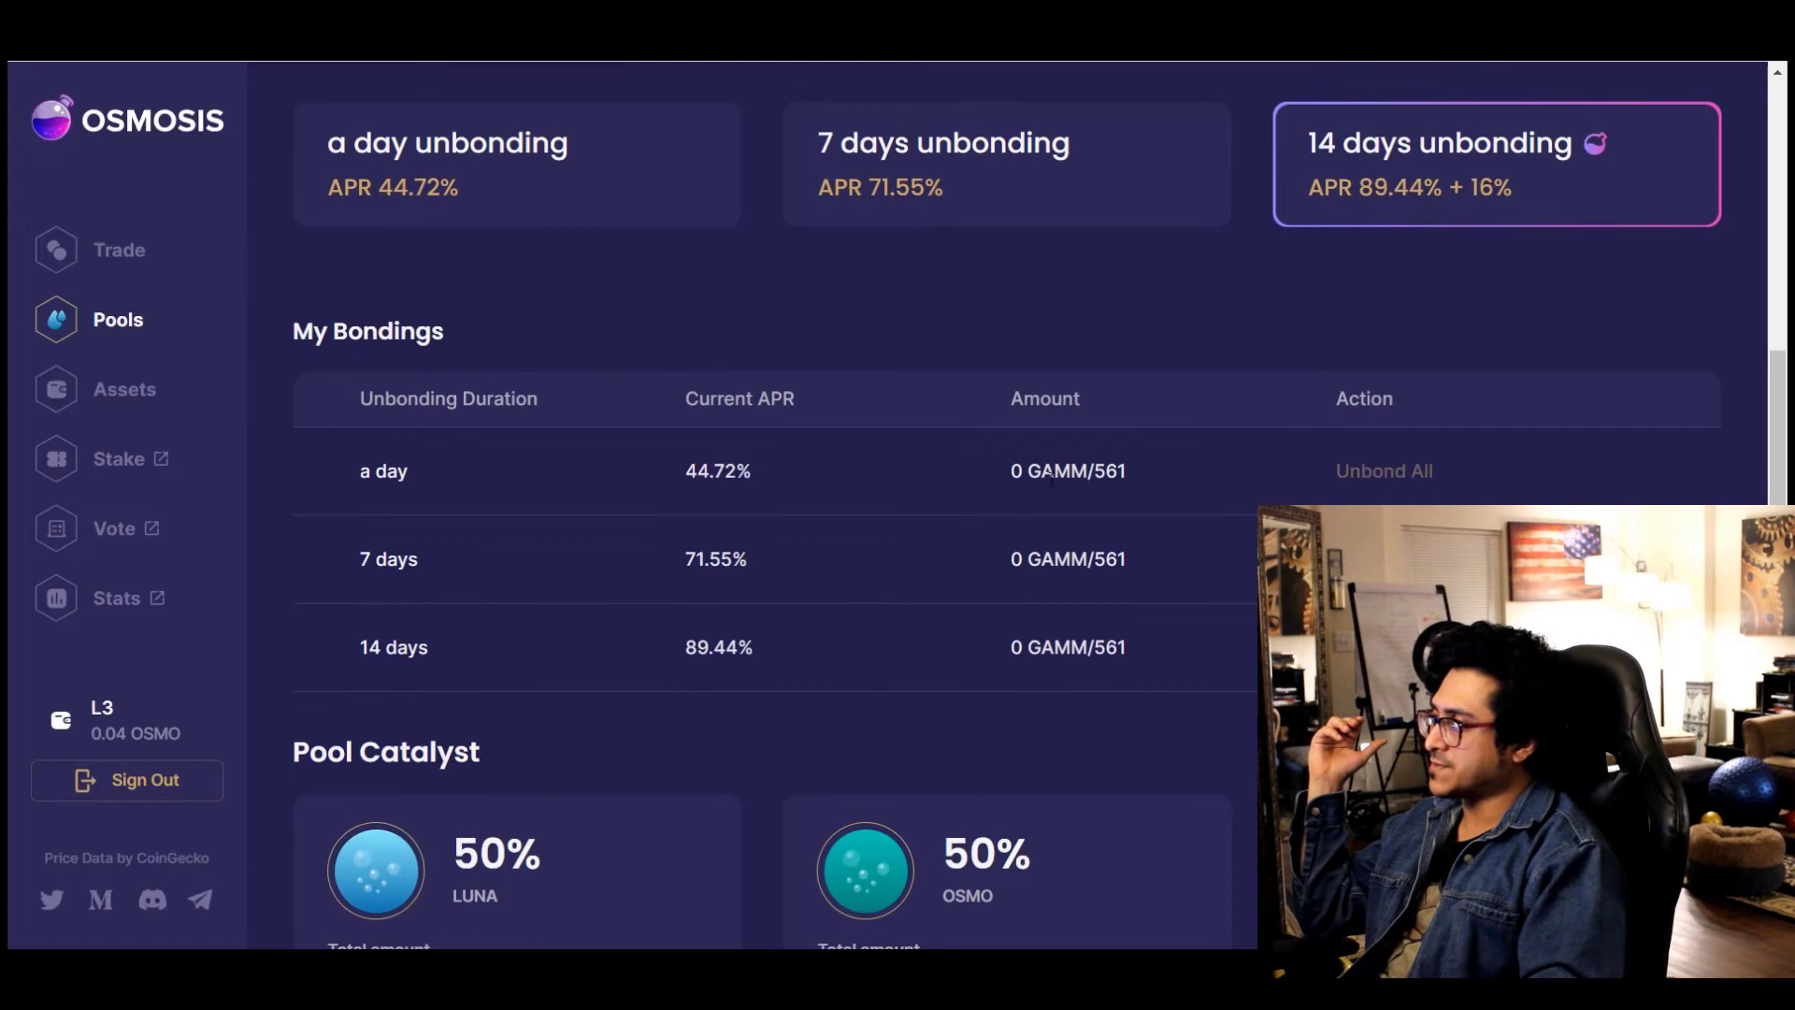
scroll("up", 3)
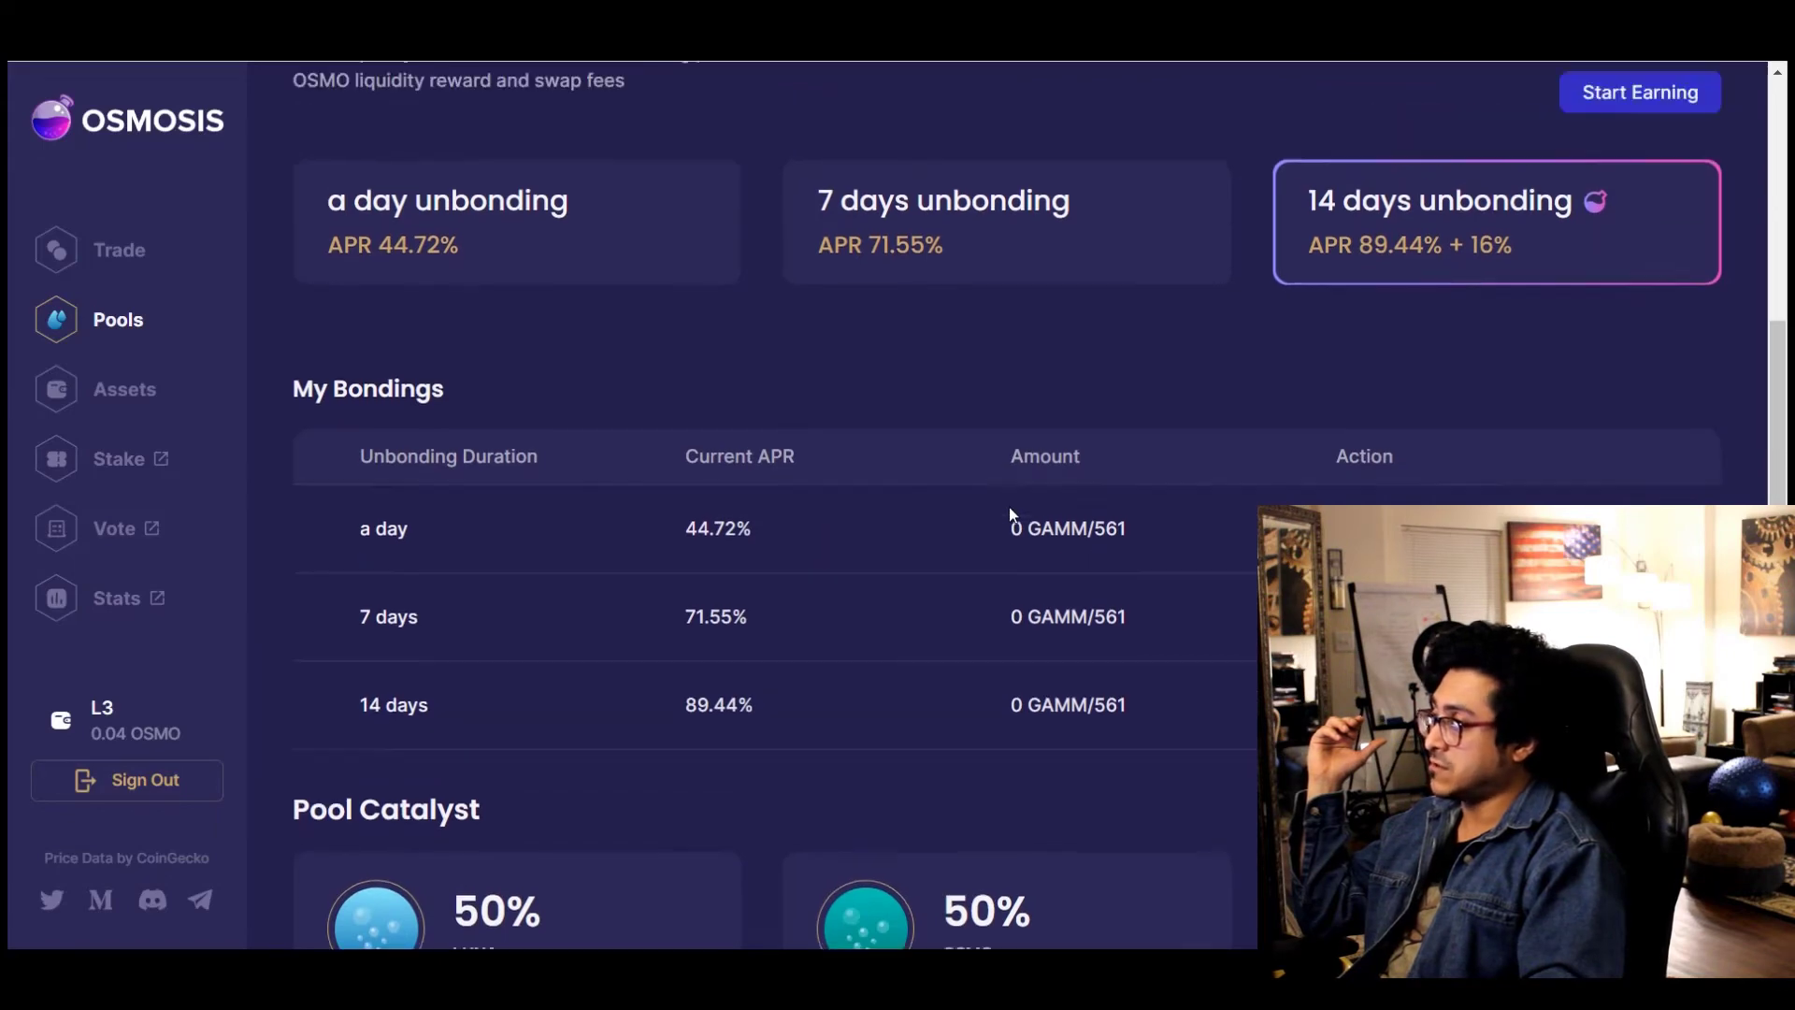
scroll("up", 3)
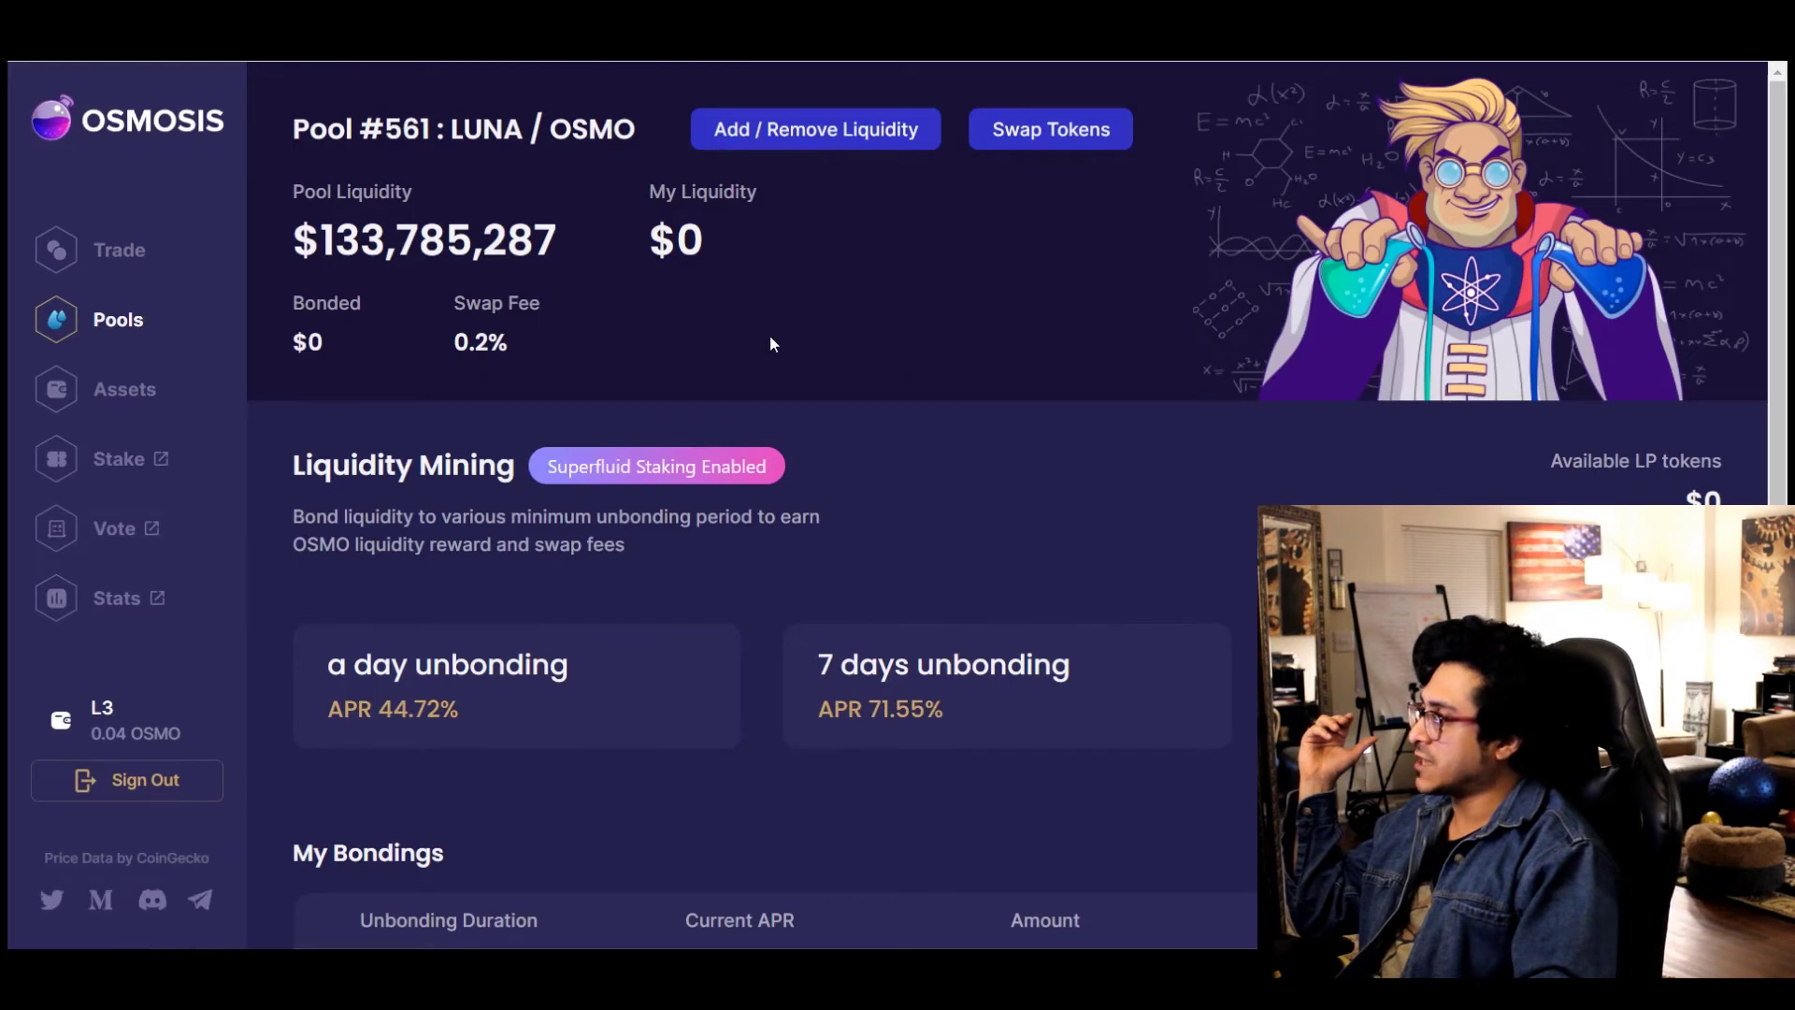
left_click(123, 389)
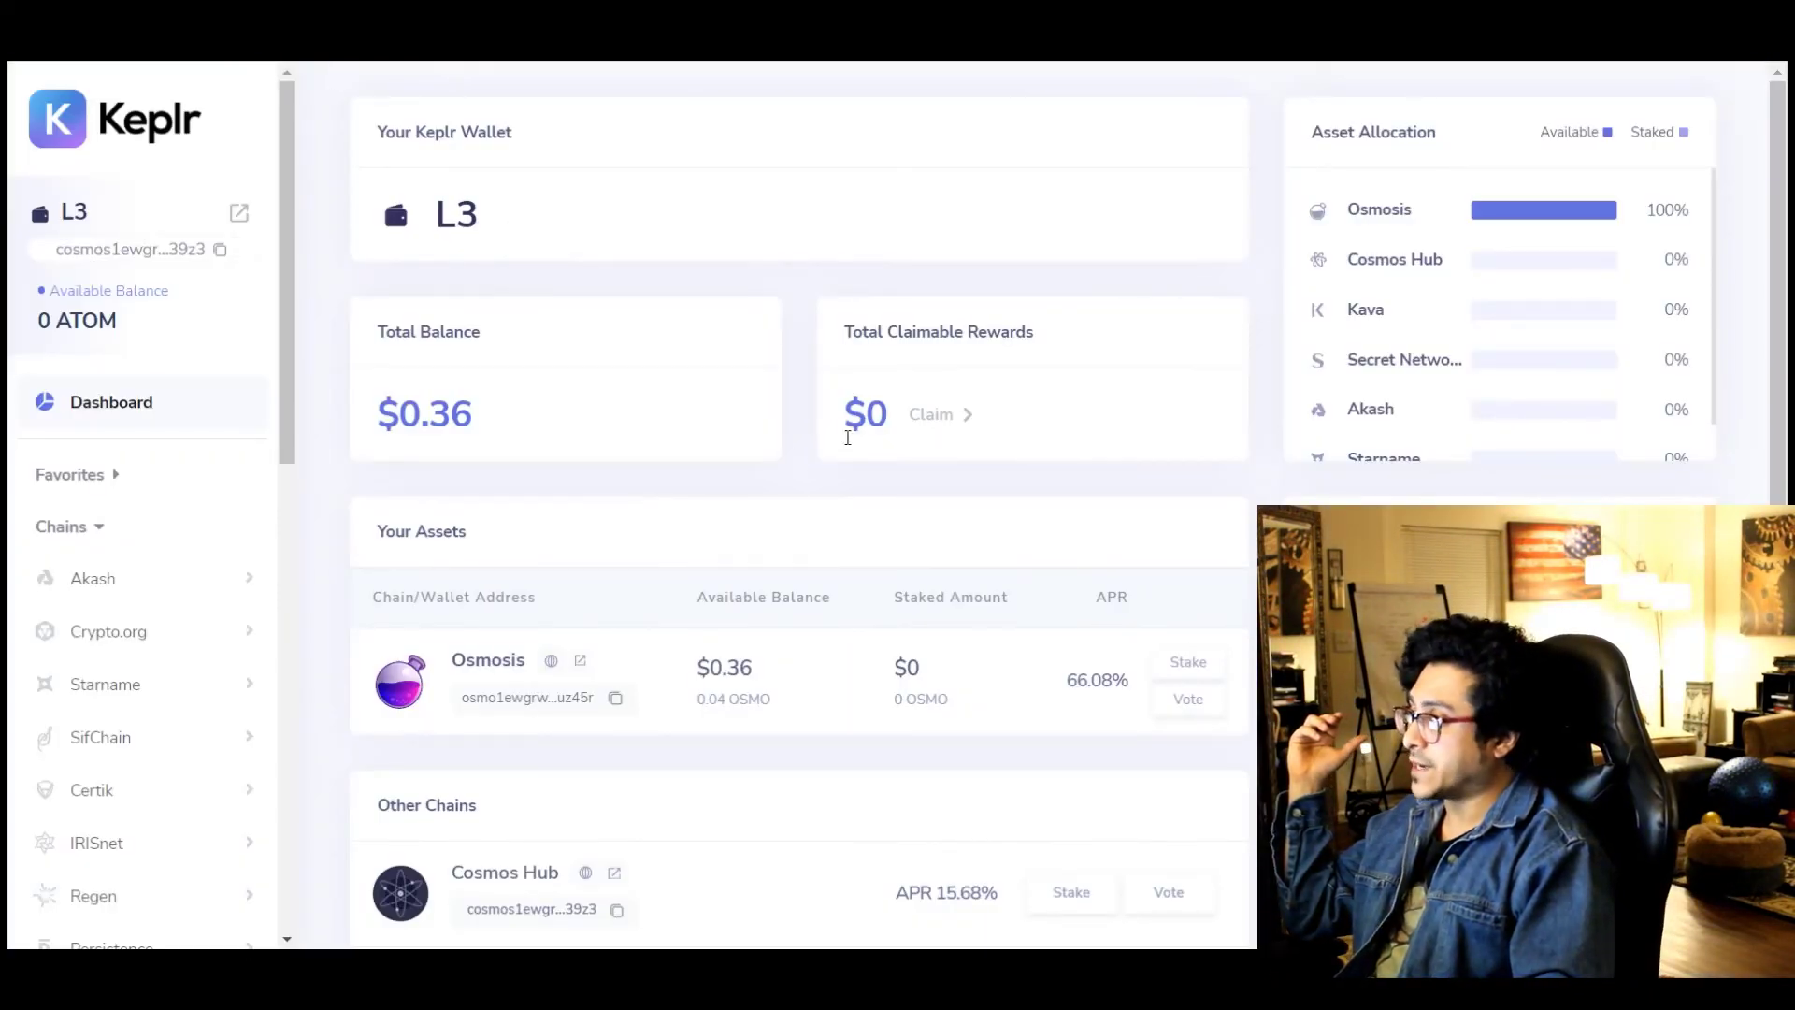
Scroll through the Keplr dashboard's Chains list to the $0.36 Osmosis balance and governance section
scroll("down", 3)
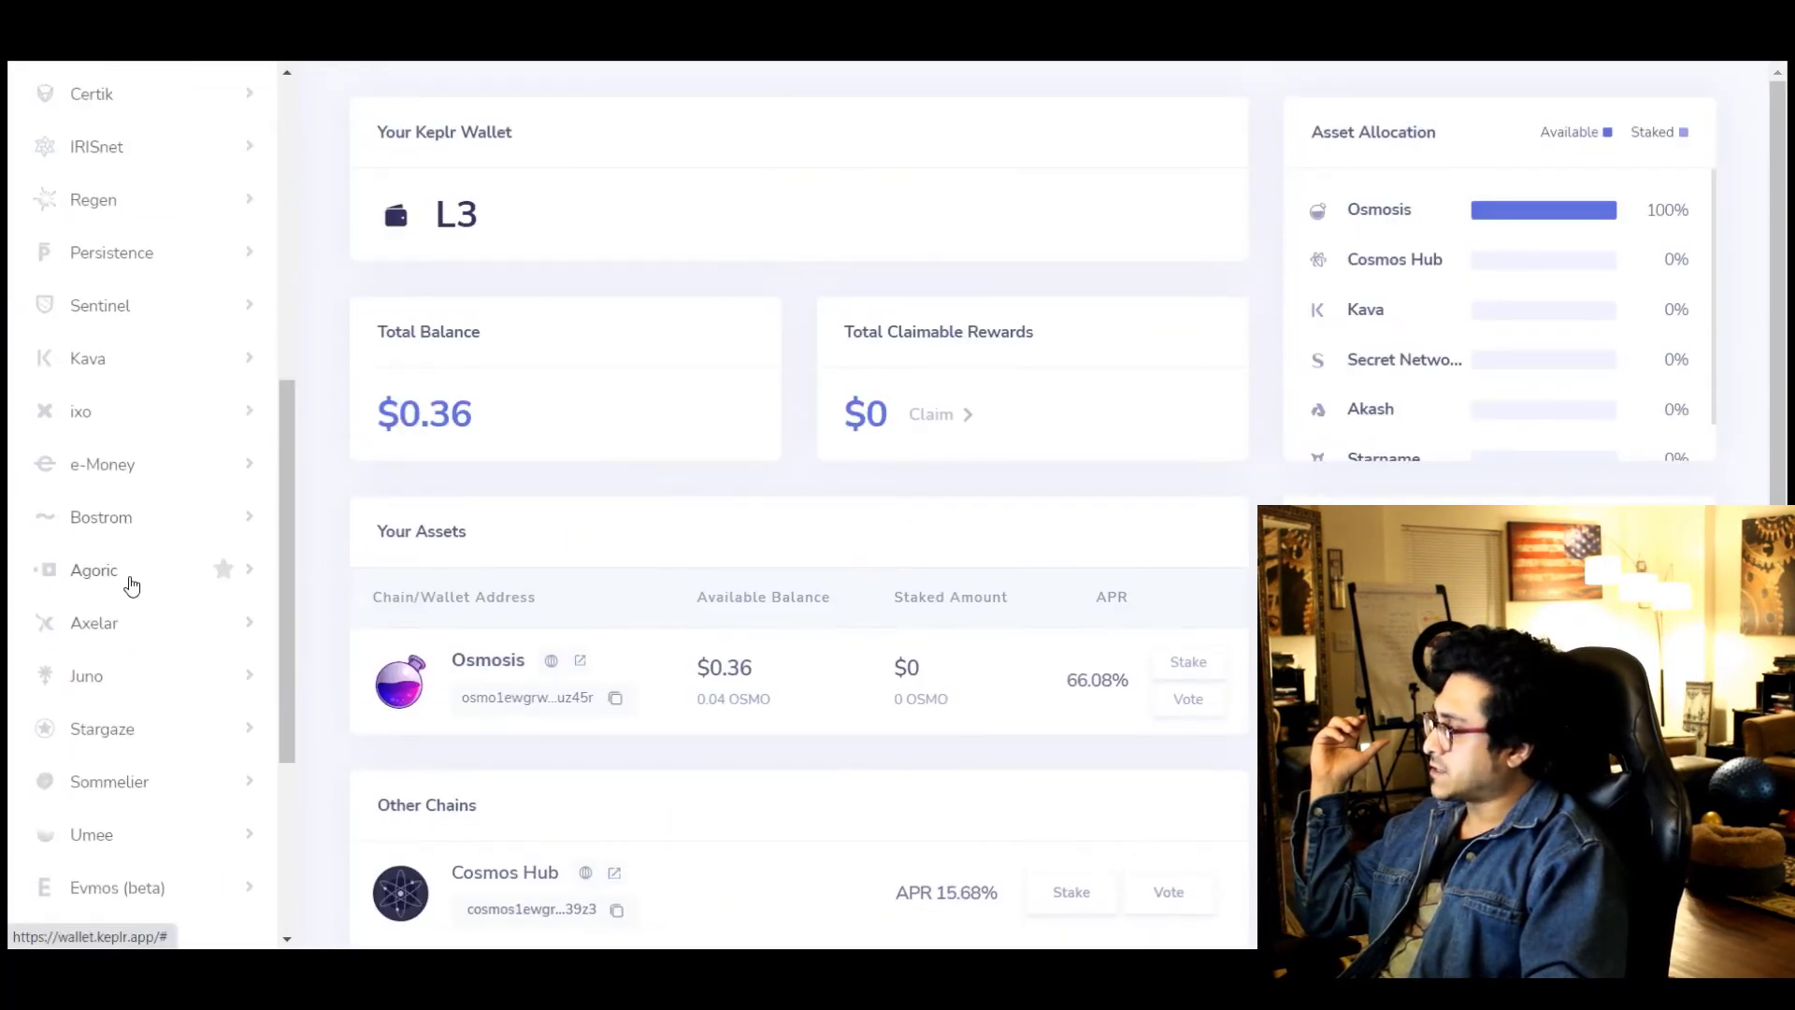
mouse_move(103, 595)
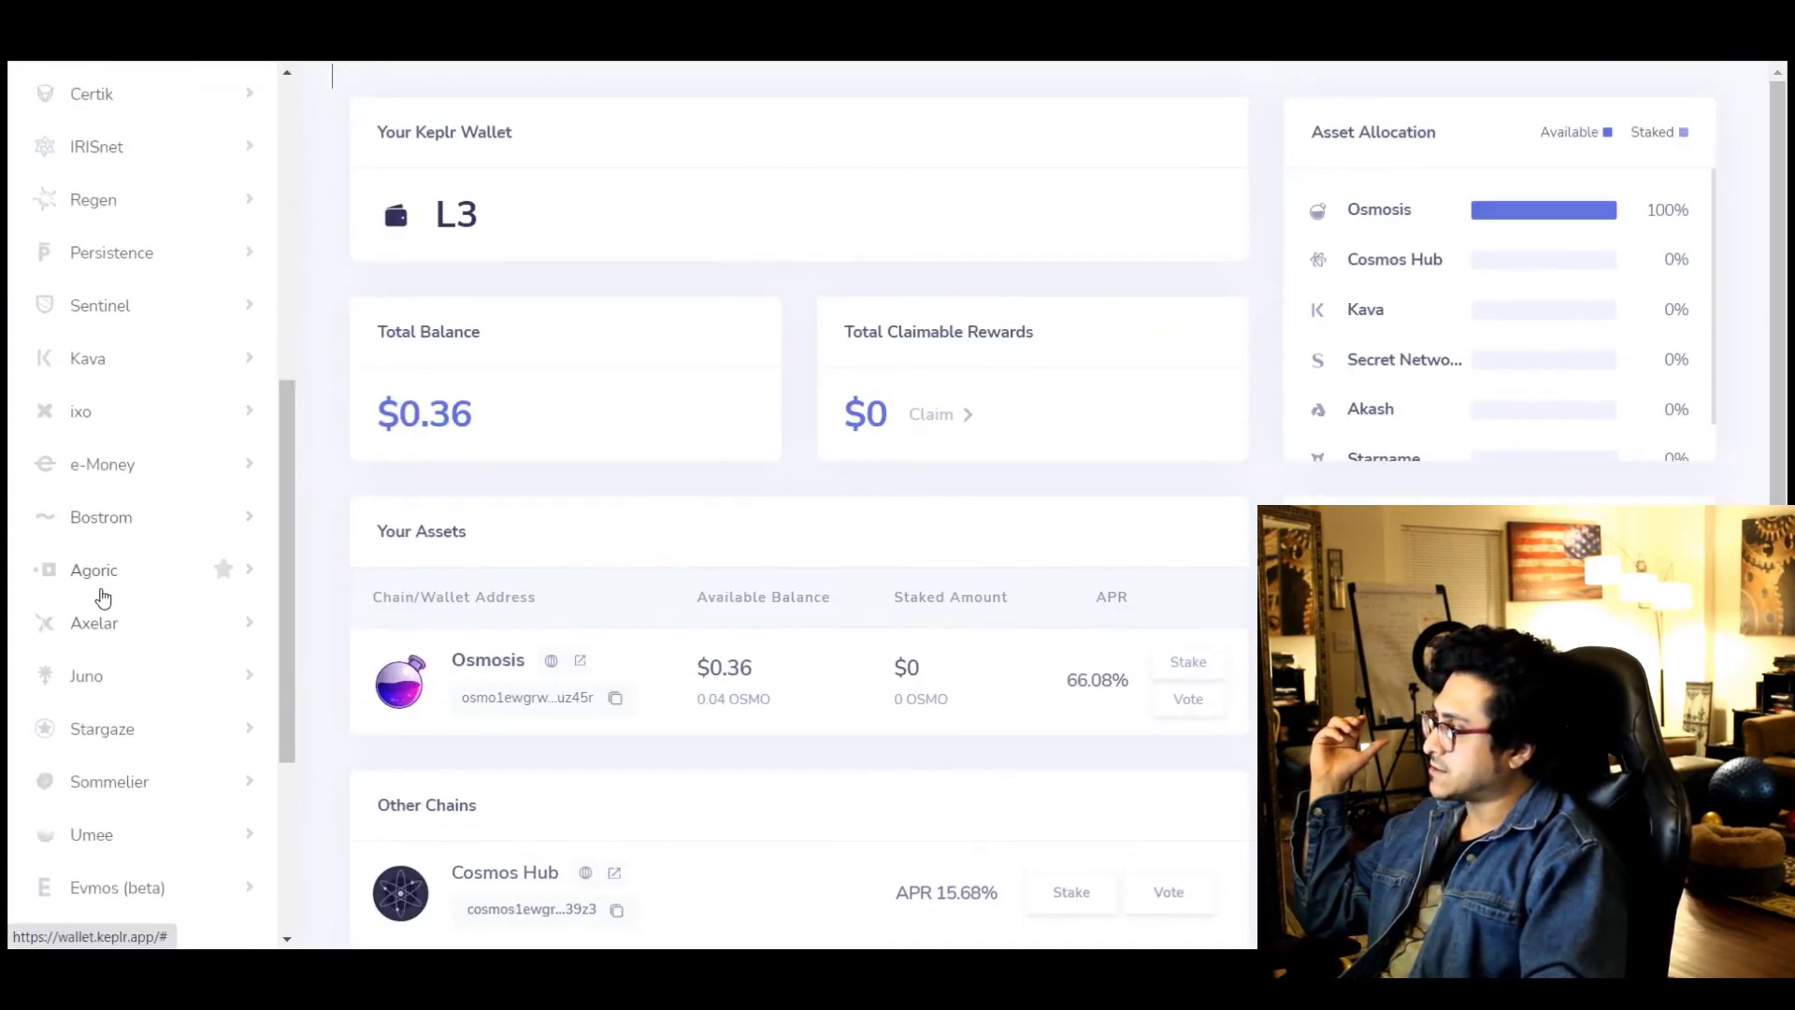
scroll("down", 3)
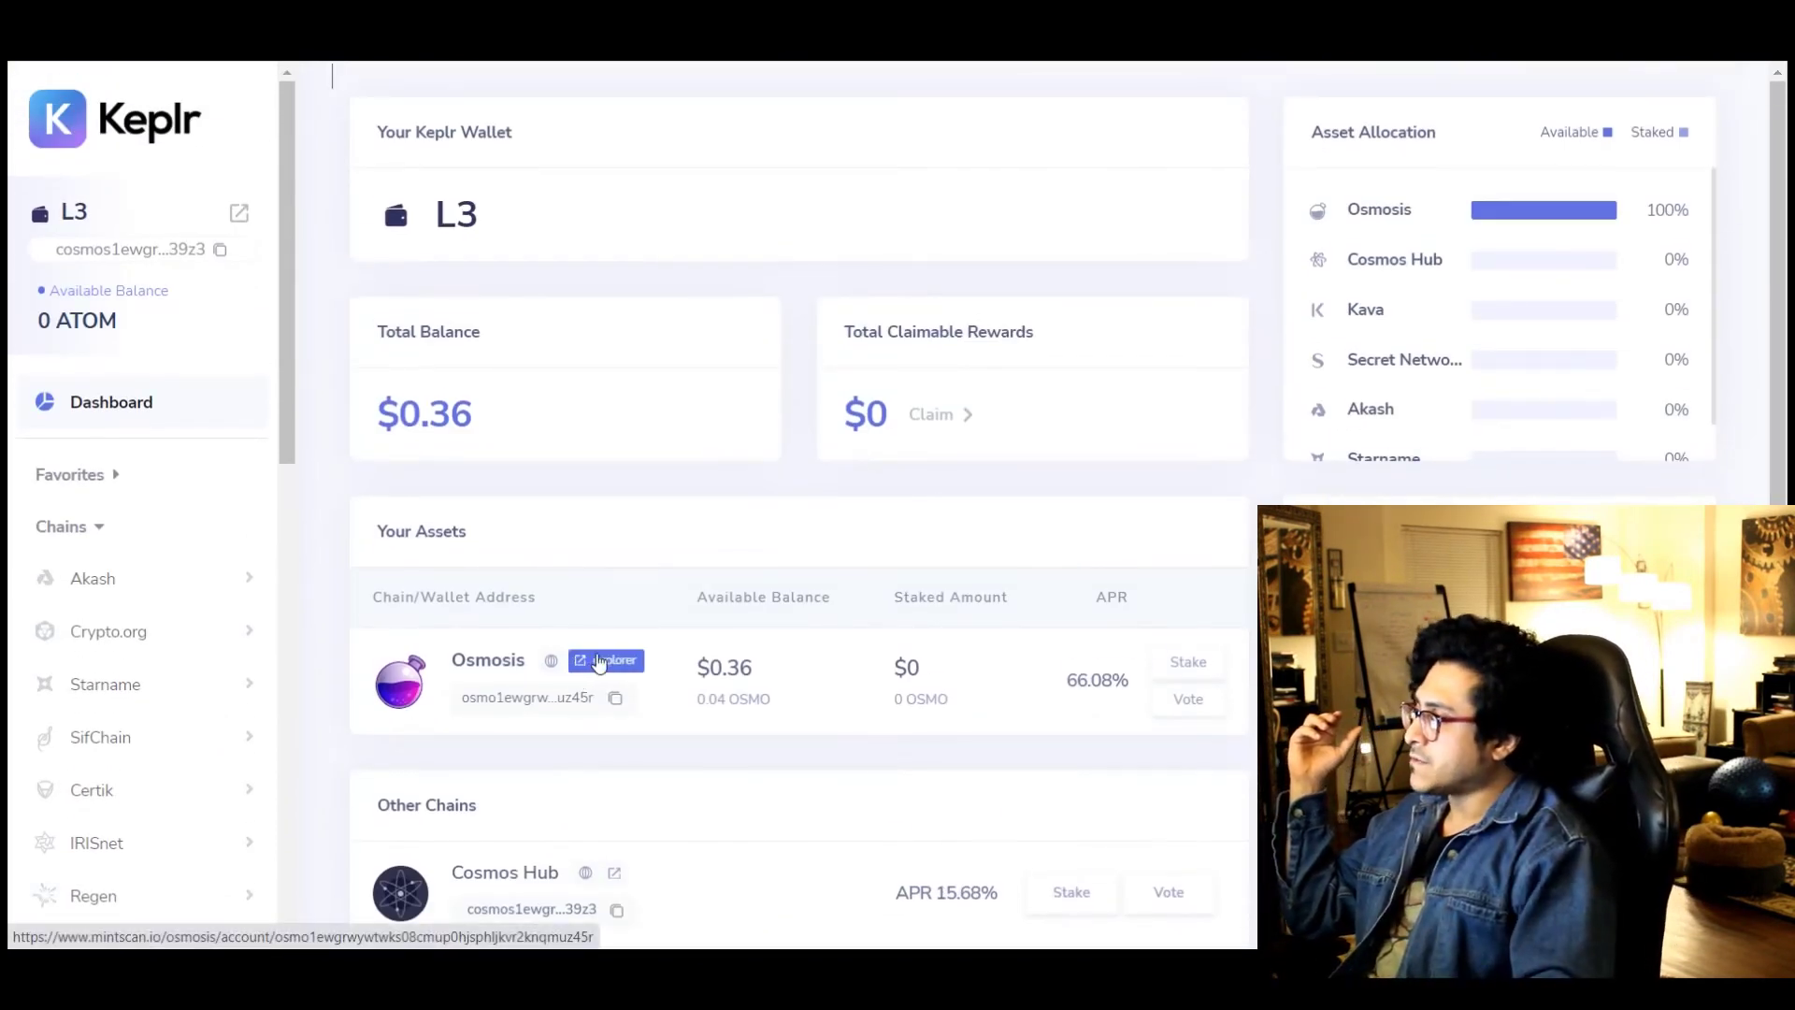
scroll("down", 3)
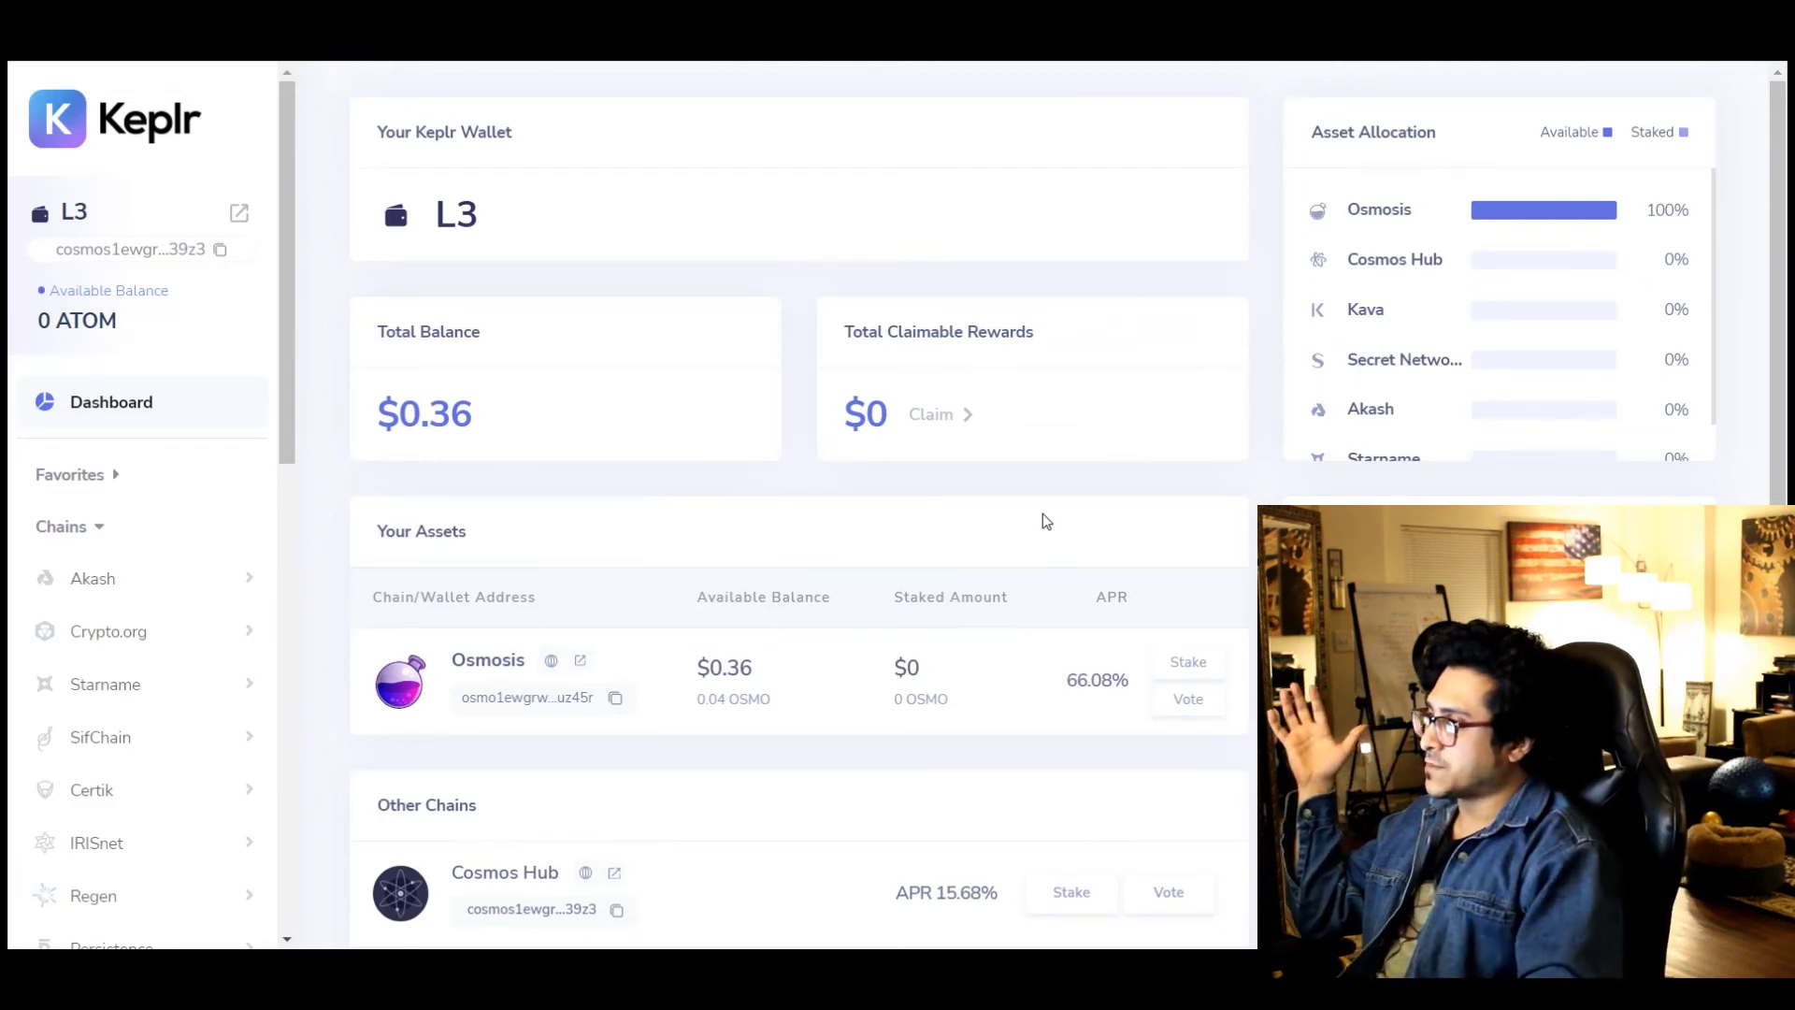
scroll("down", 3)
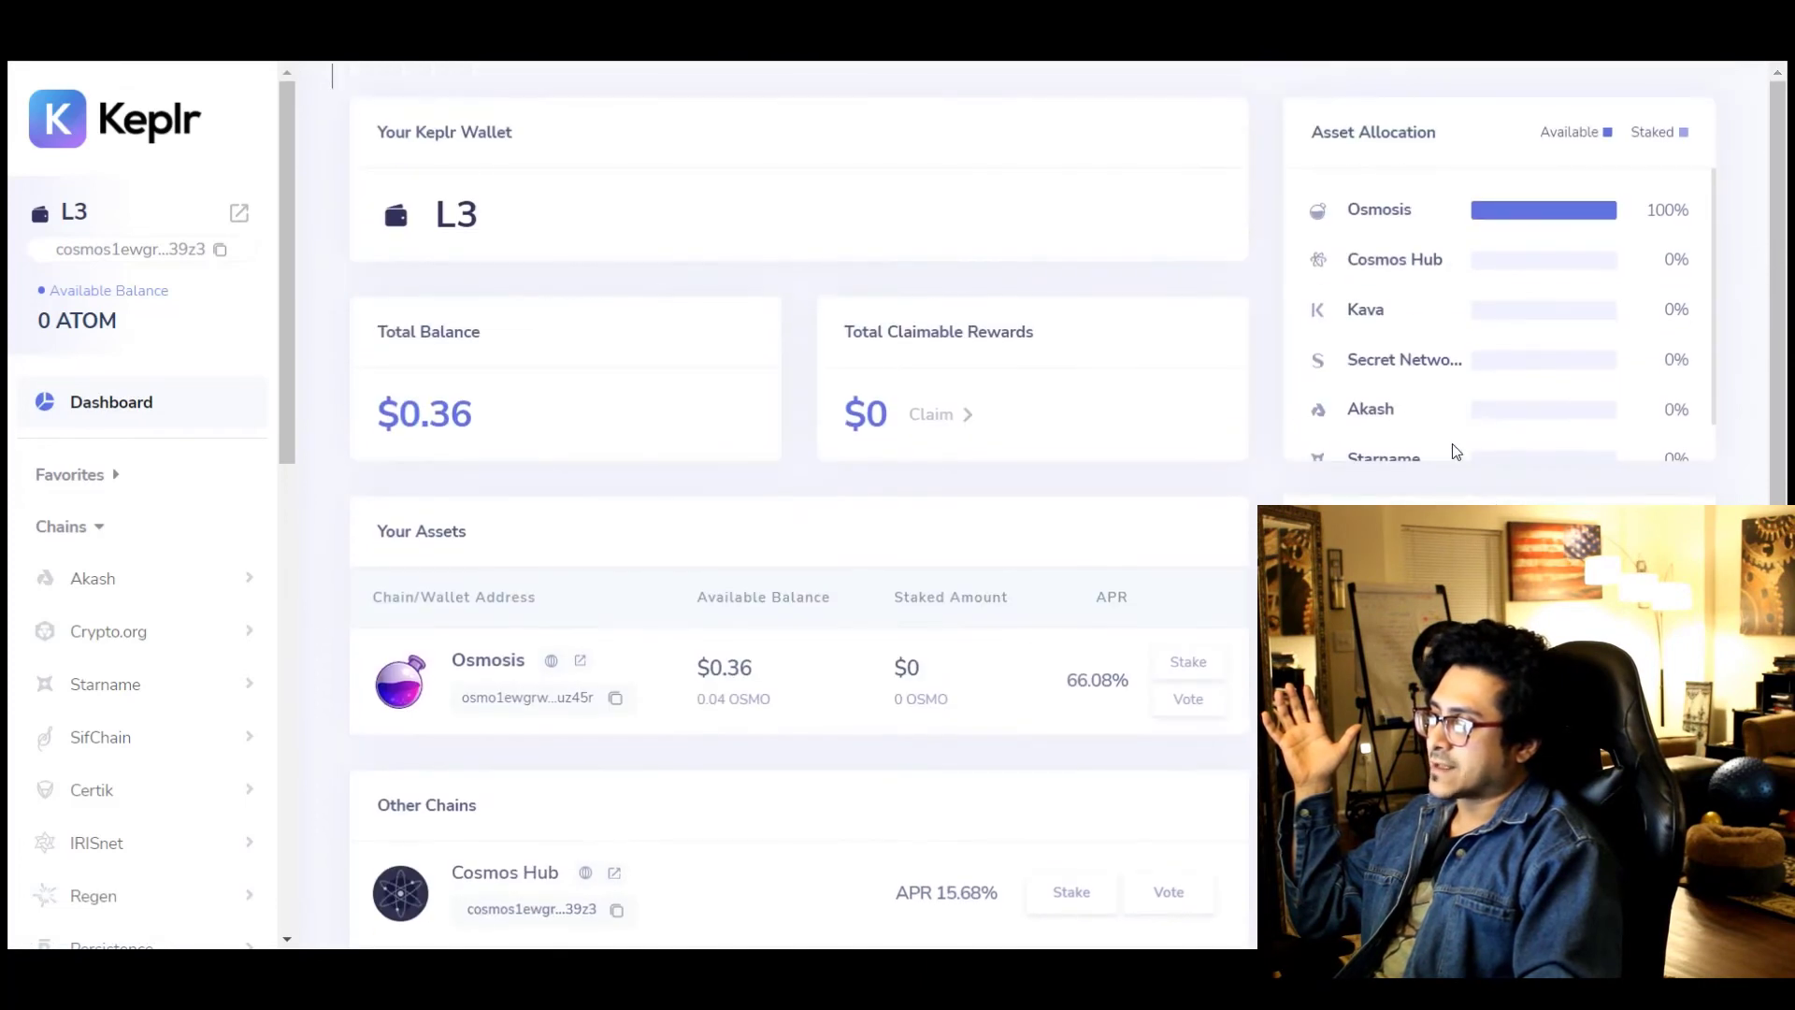
scroll("down", 3)
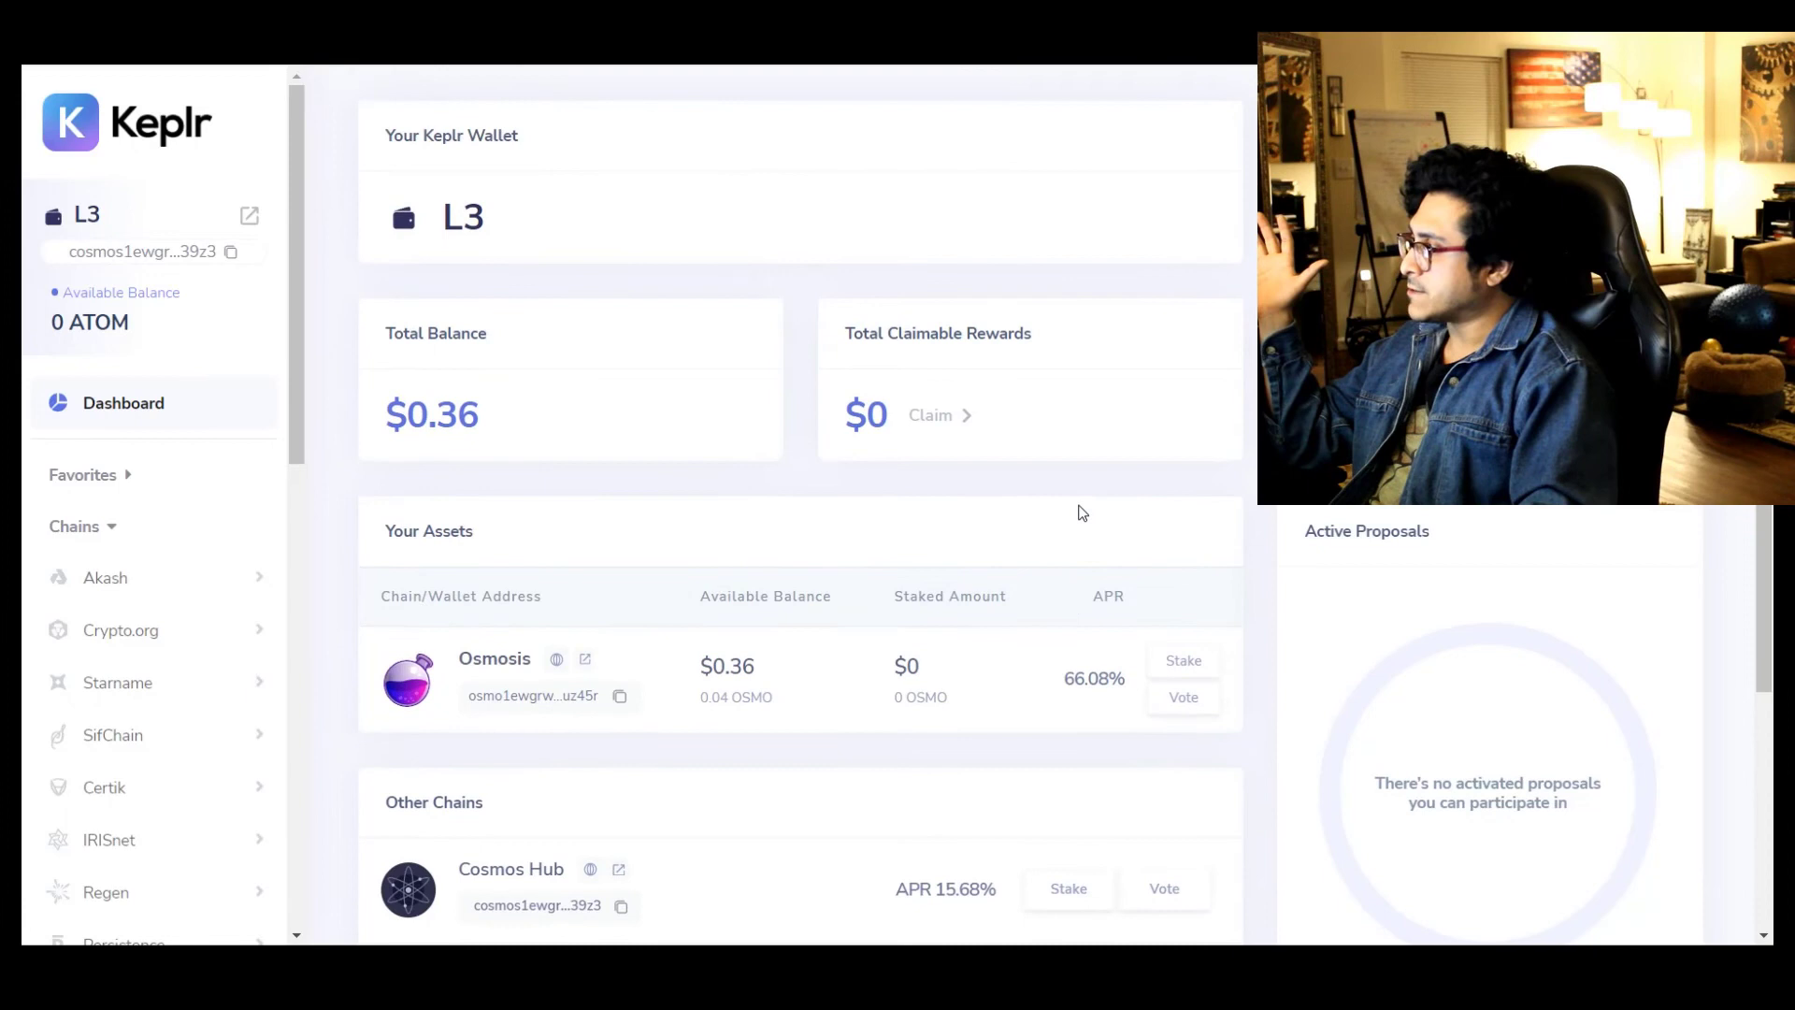
mouse_move(1130, 435)
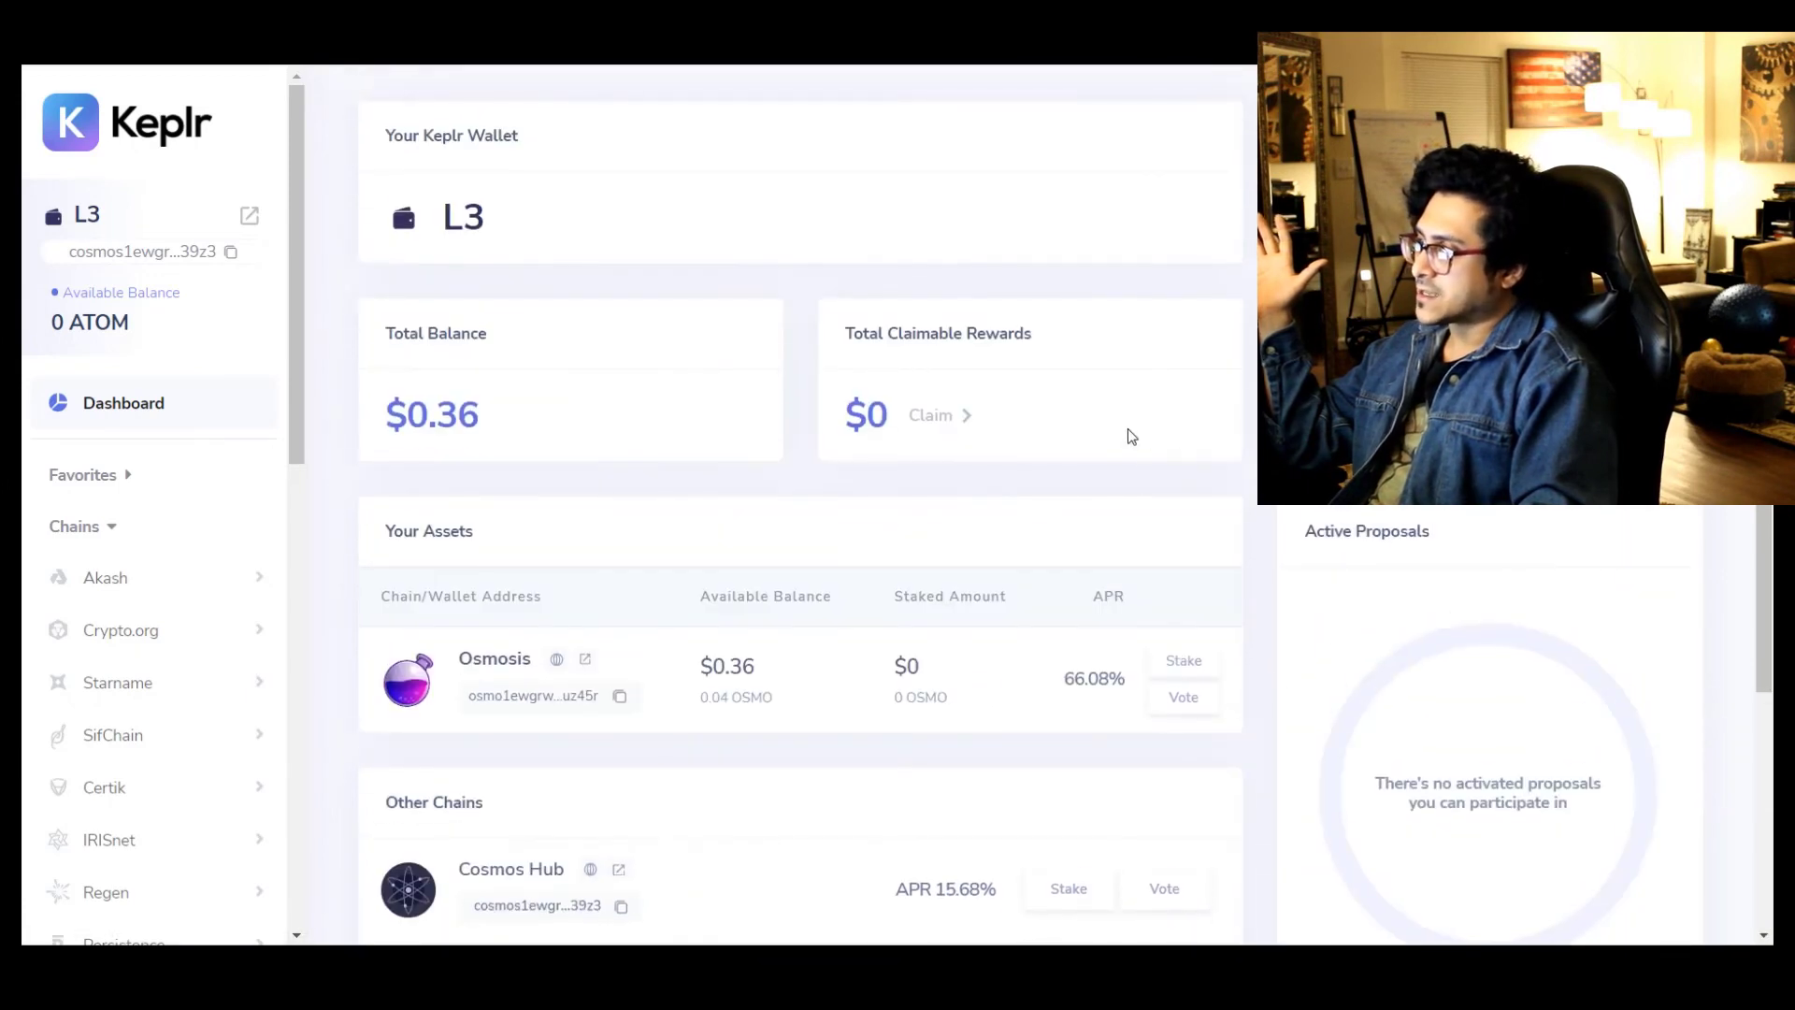
mouse_move(1182, 696)
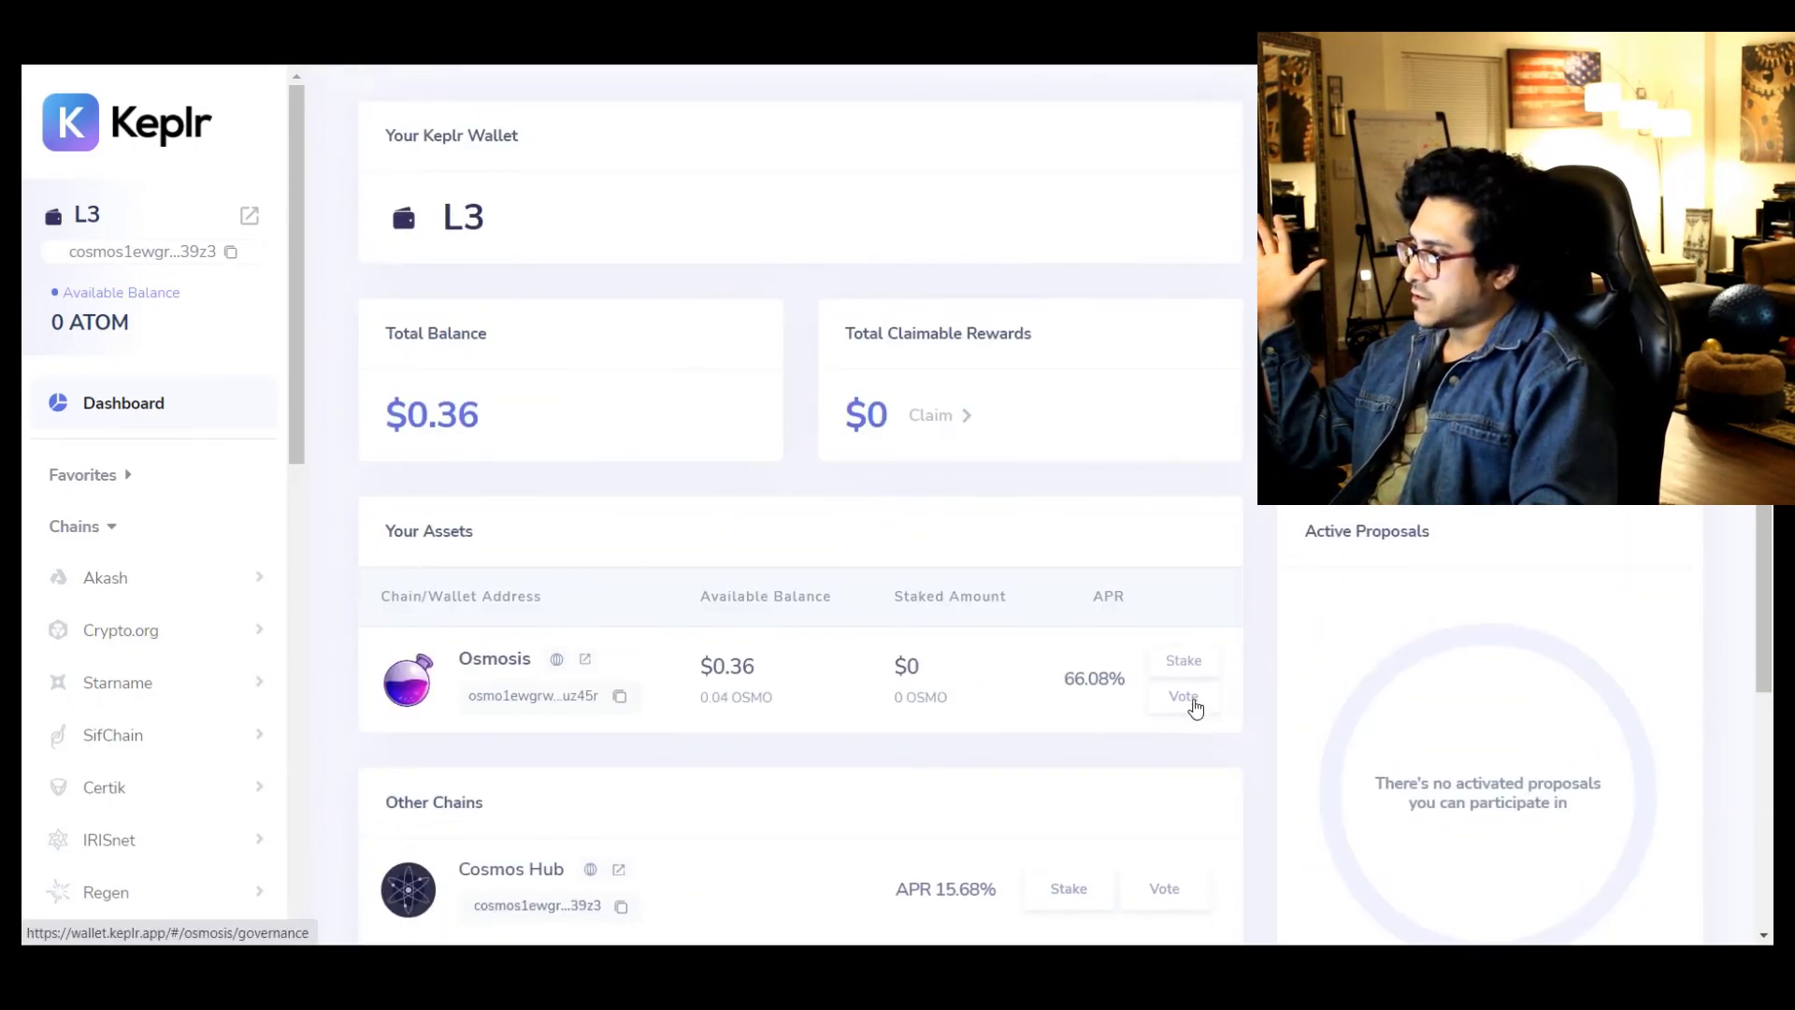
scroll("down", 3)
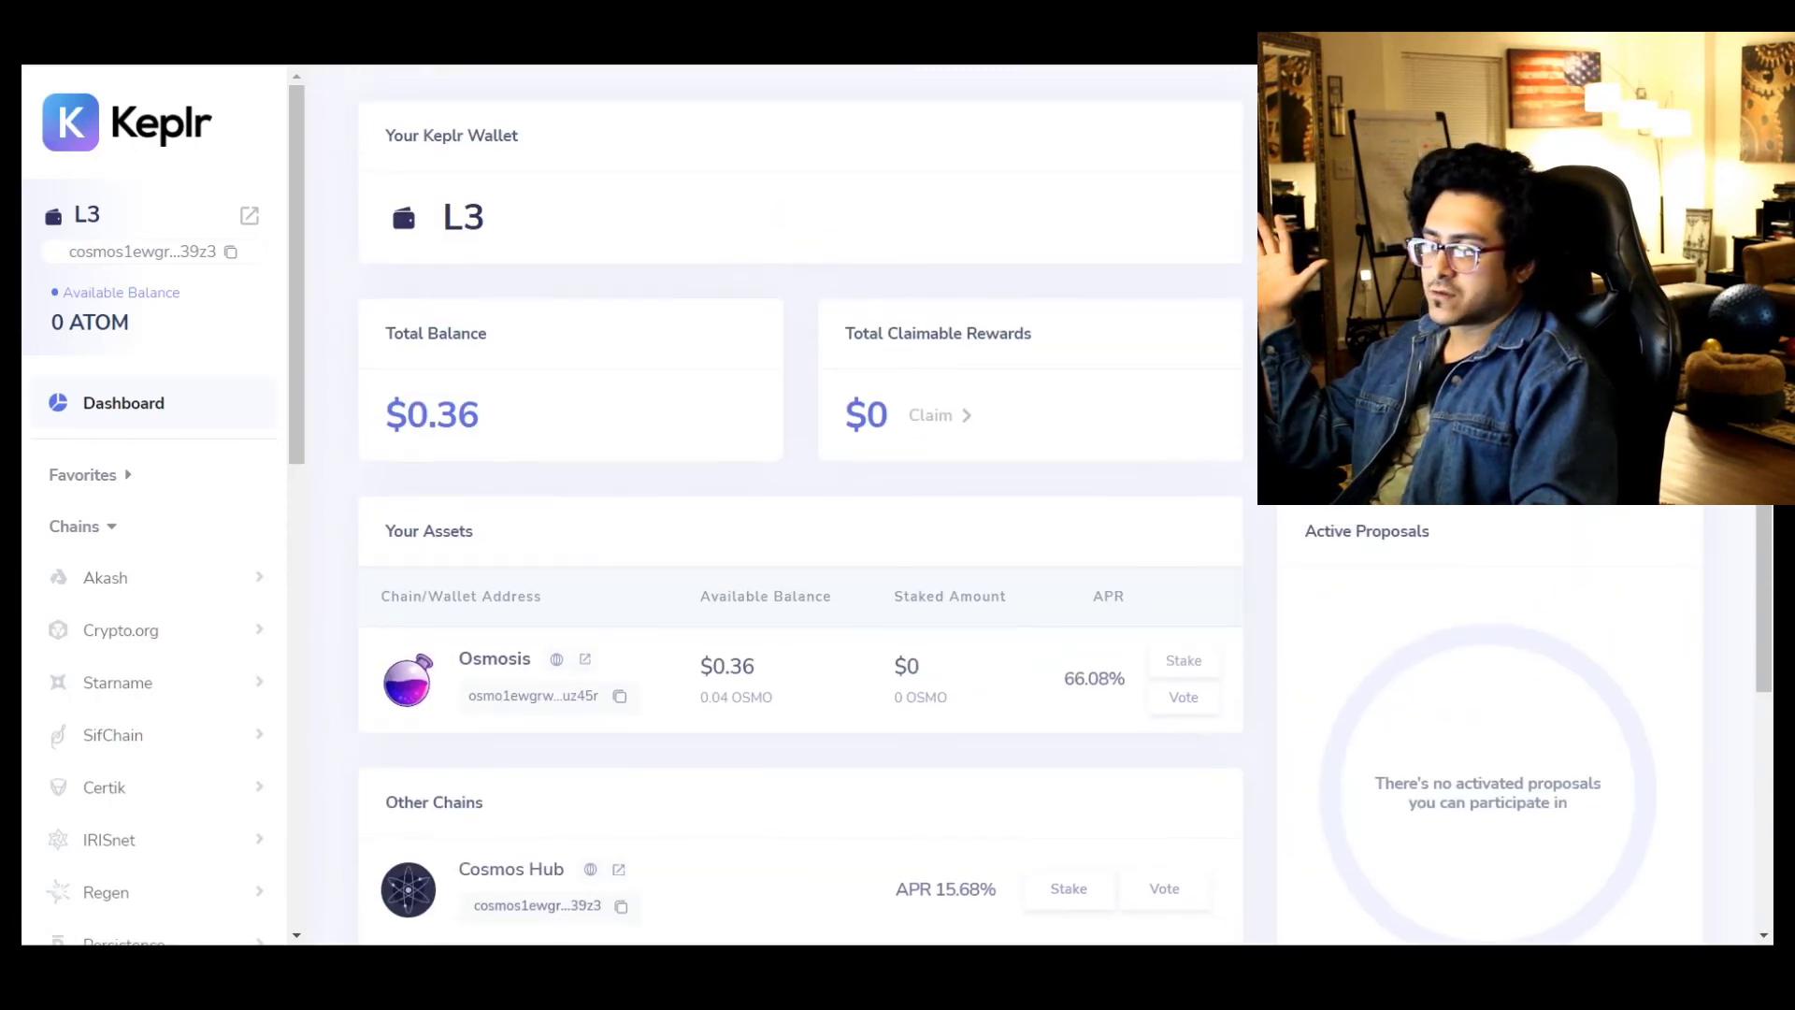
scroll("down", 3)
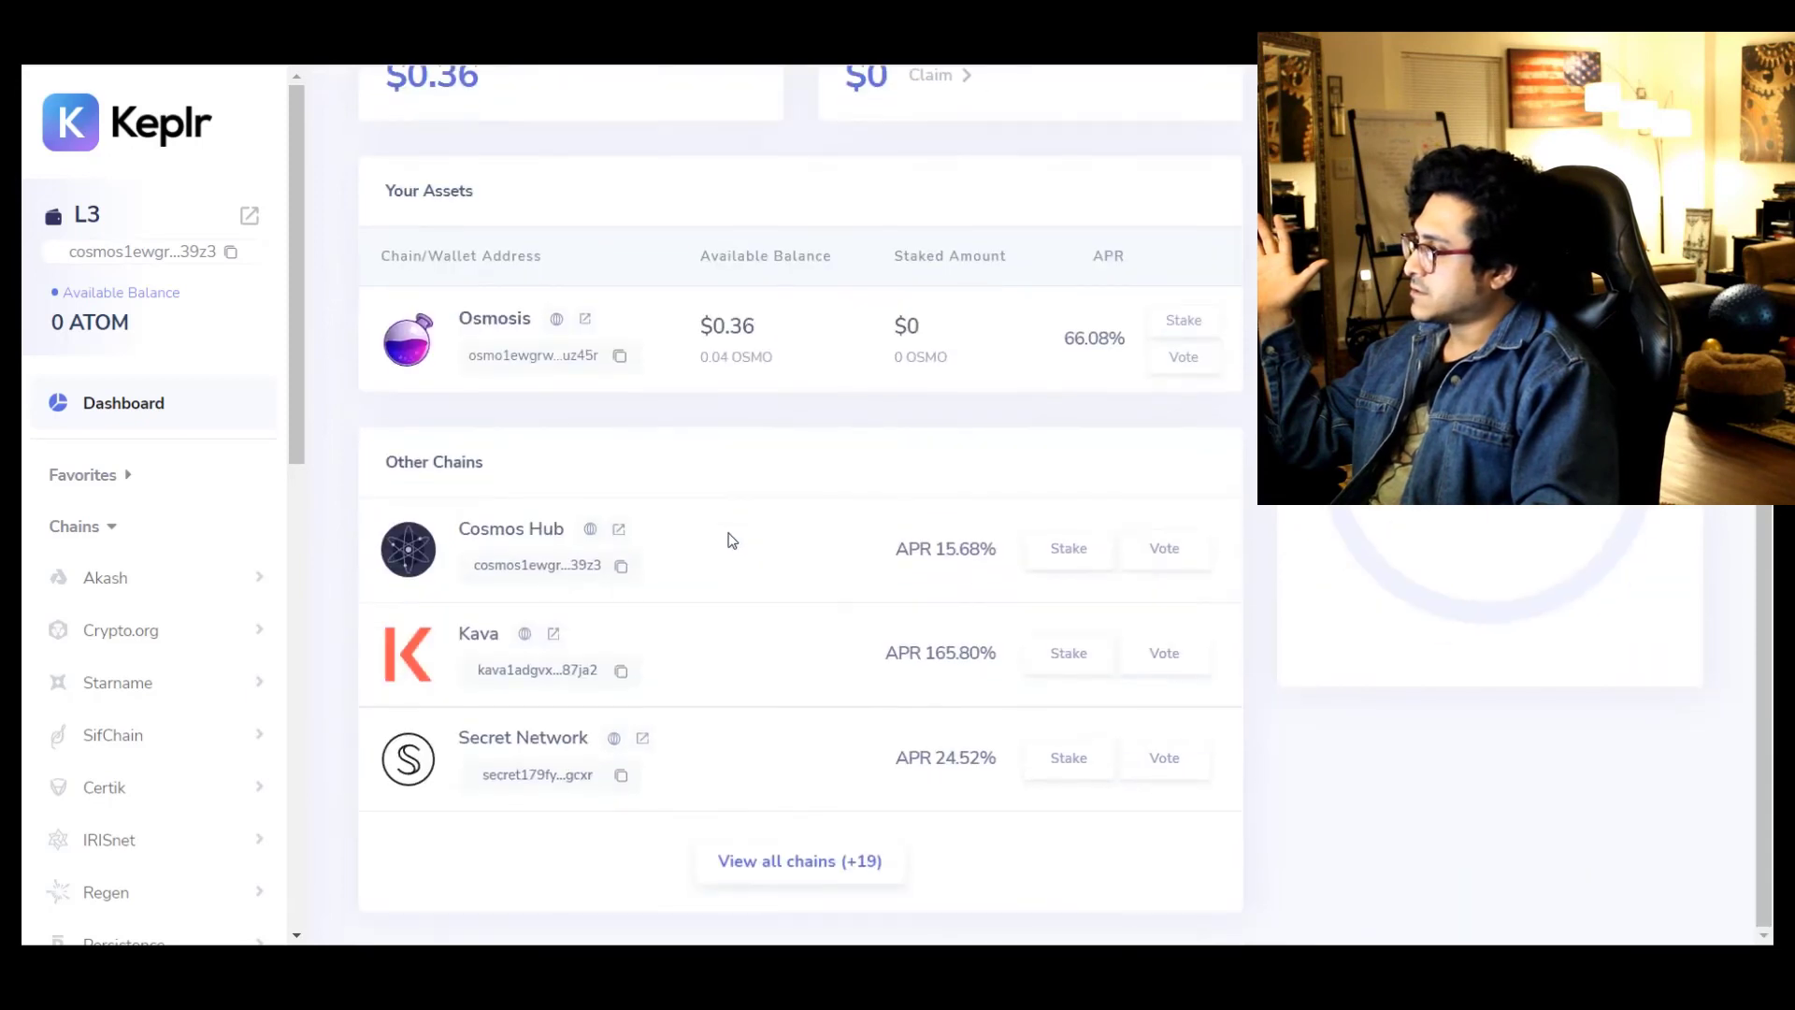
scroll("down", 3)
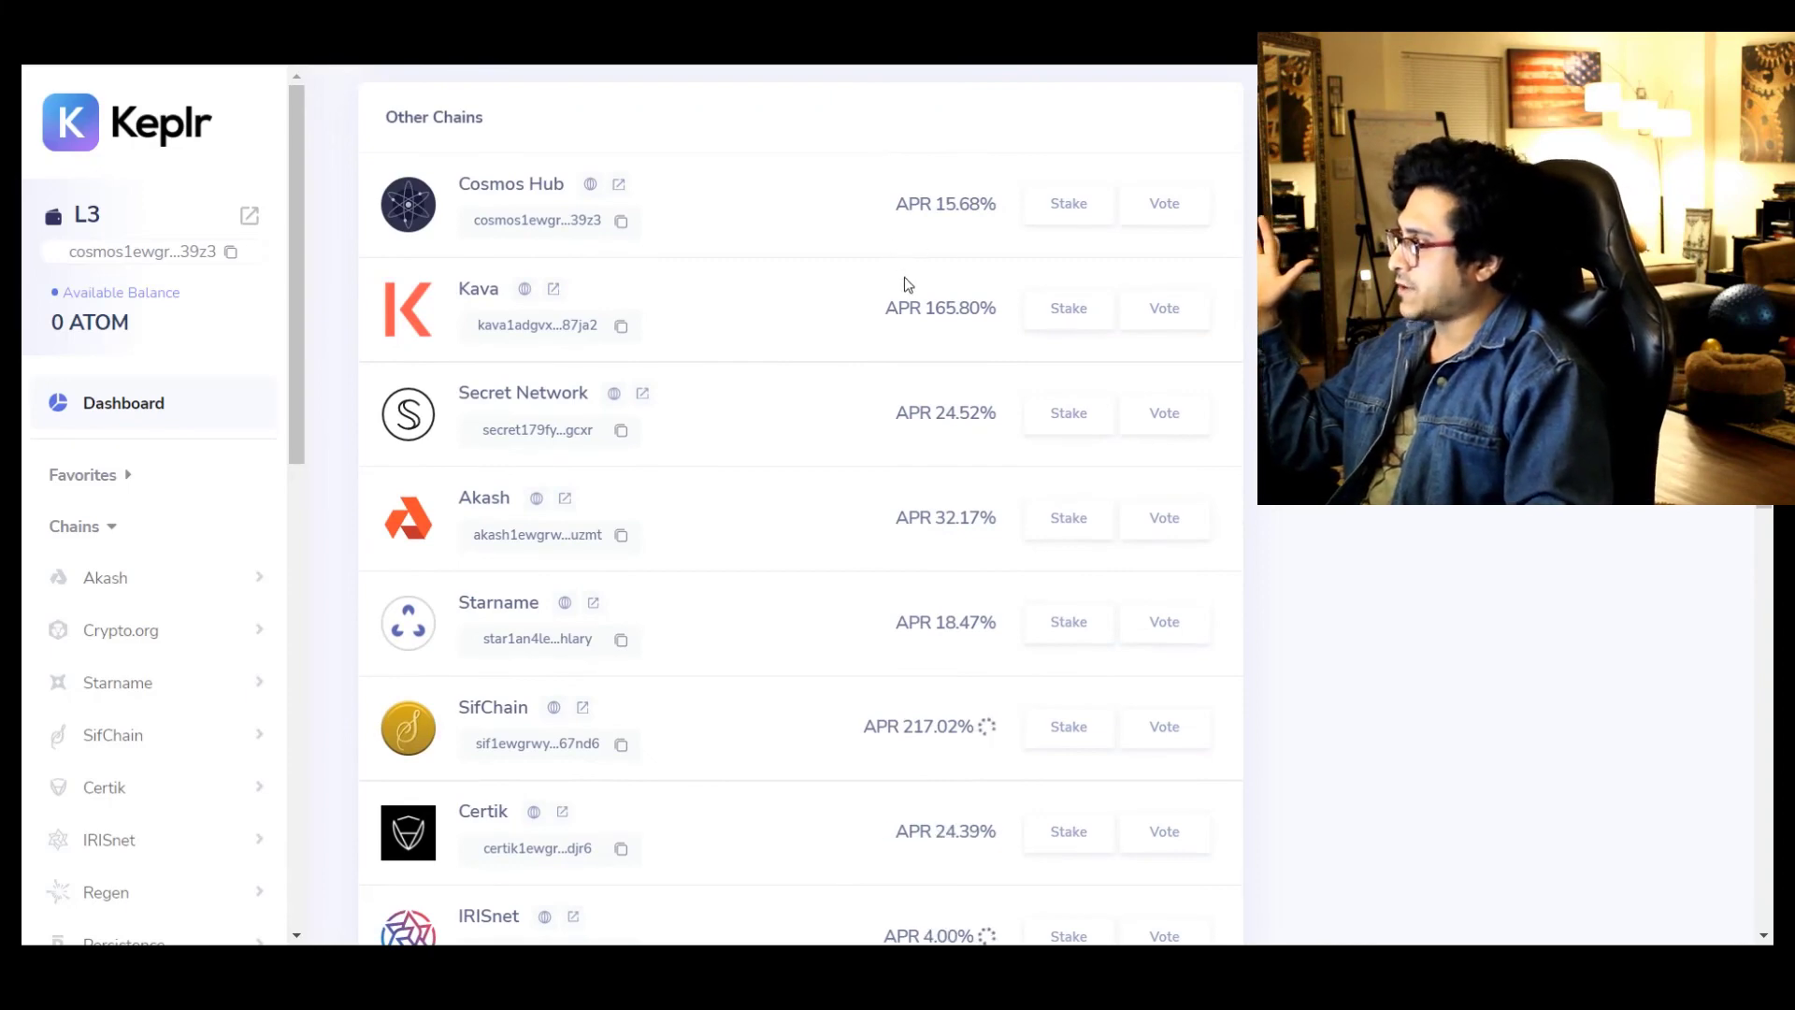
scroll("up", 3)
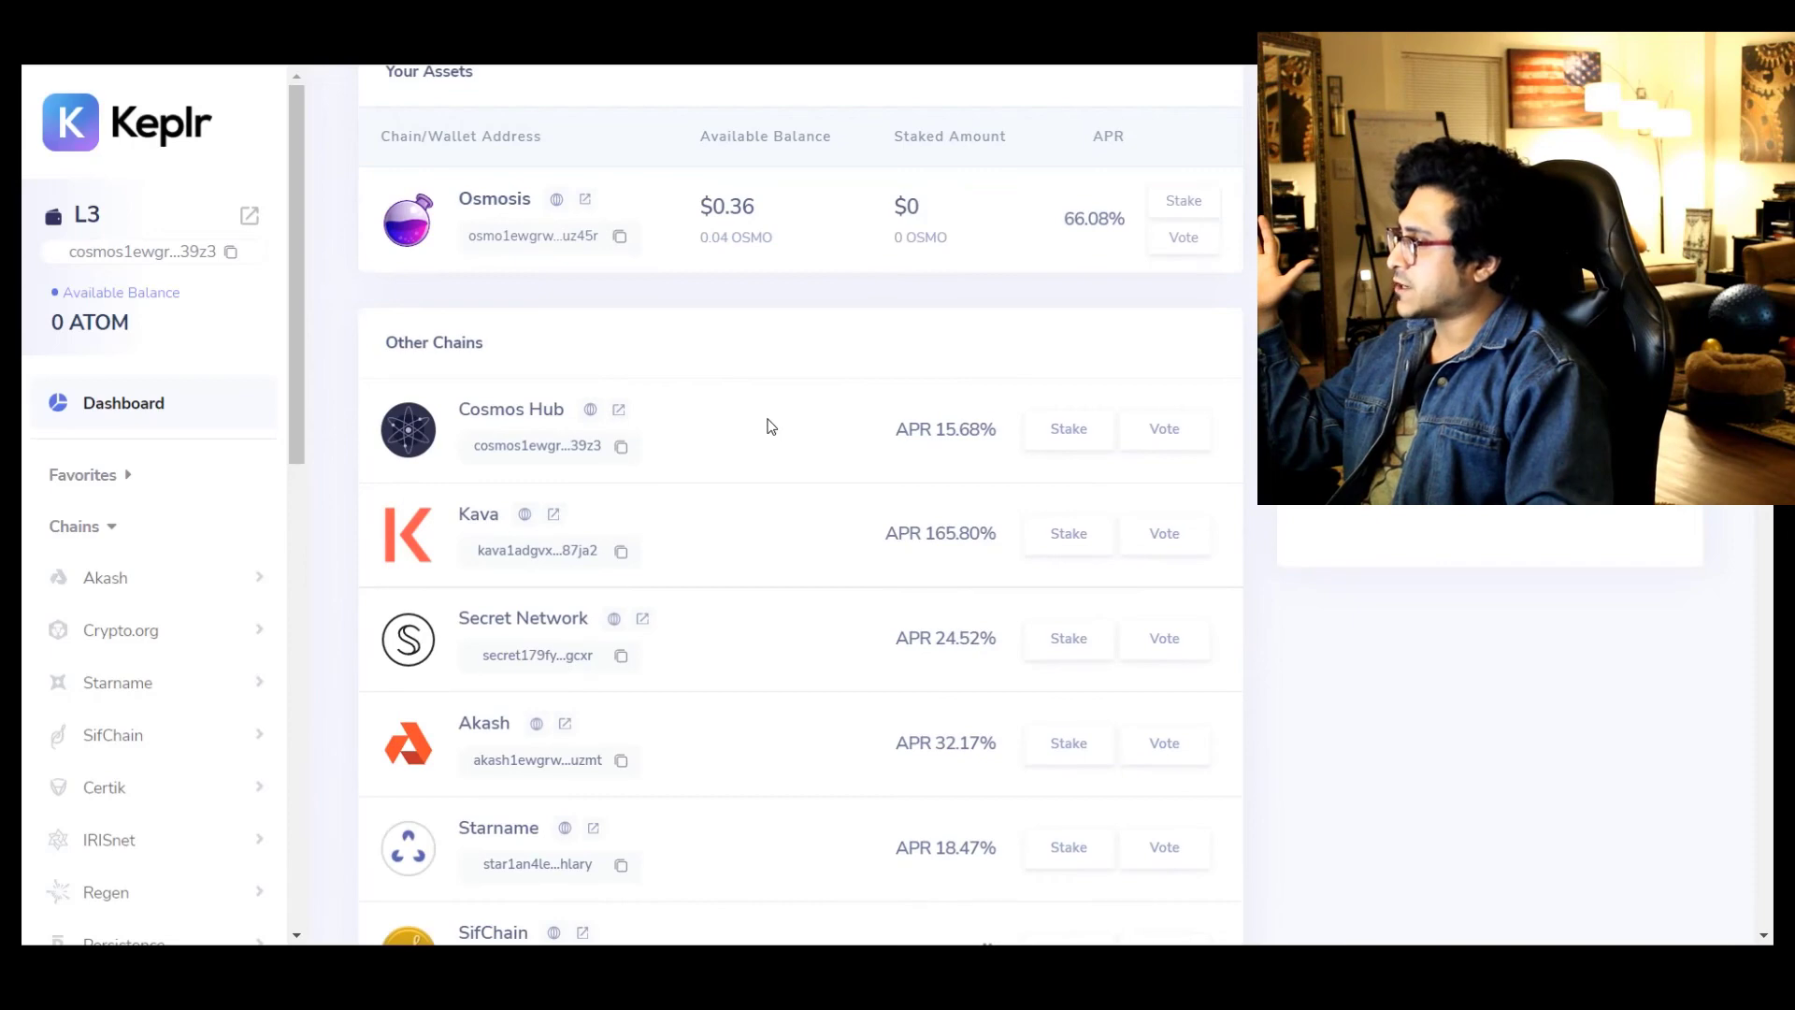
mouse_move(774, 430)
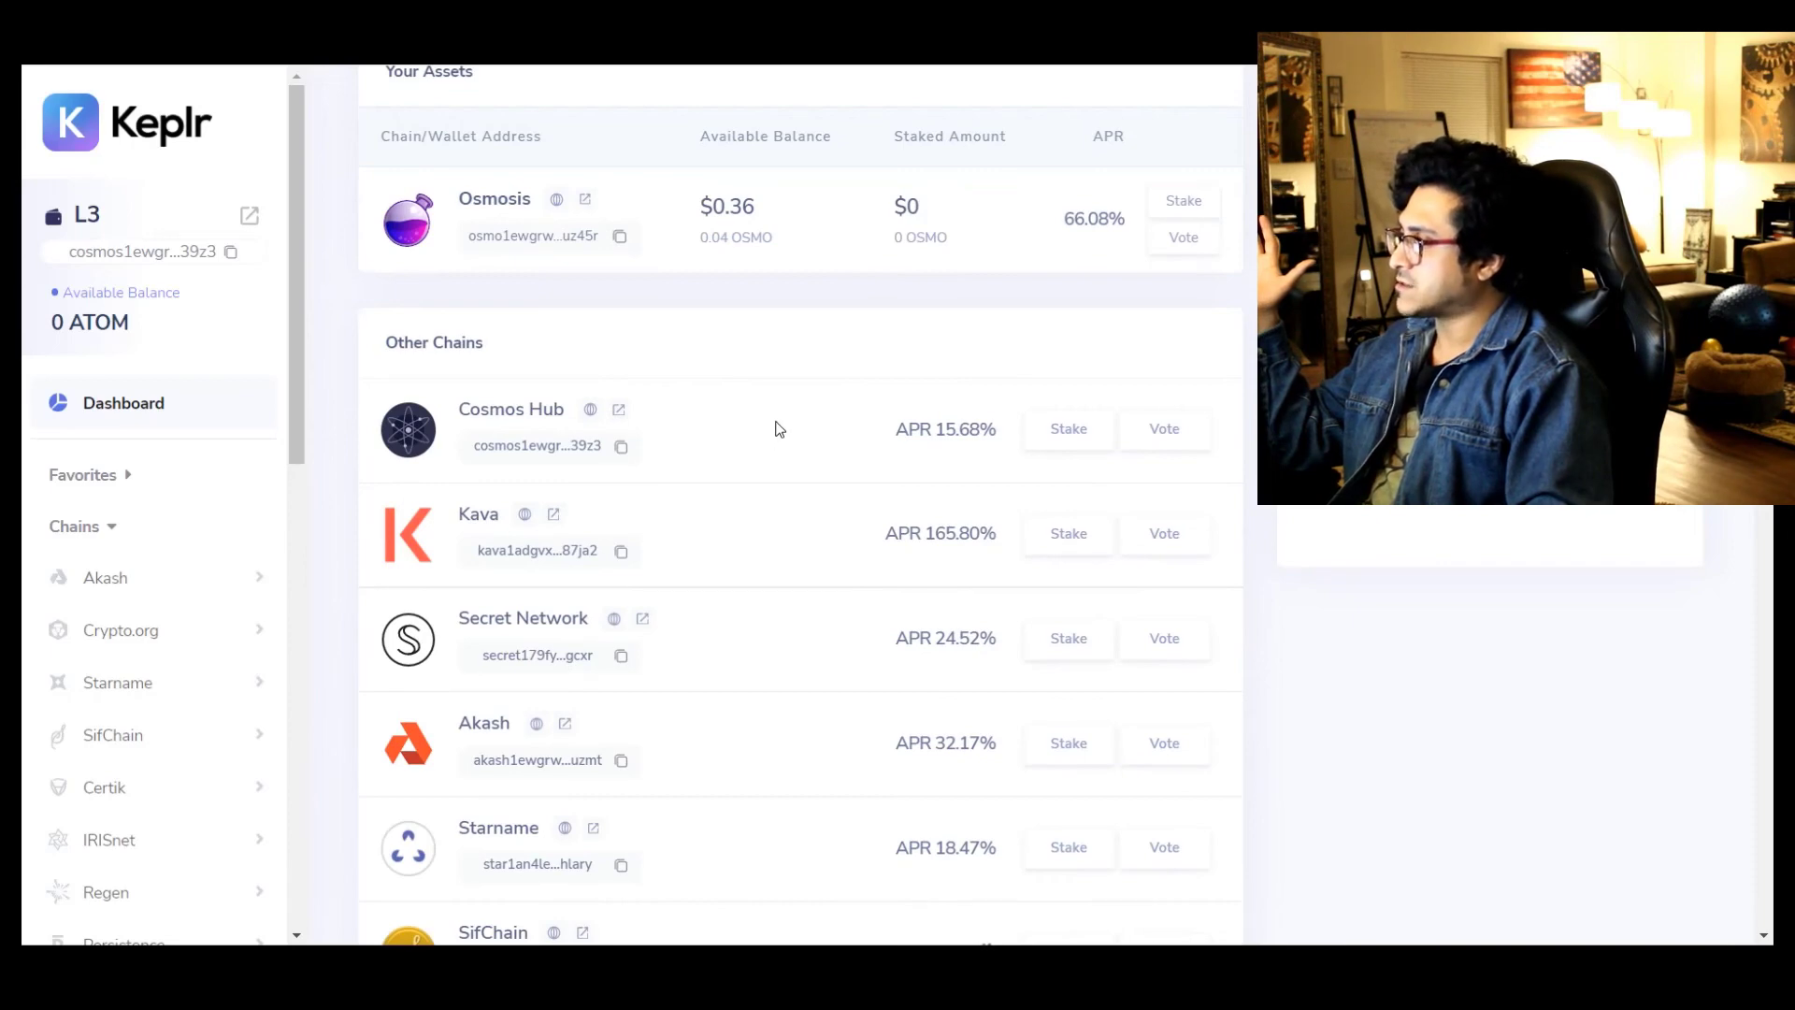
scroll("down", 3)
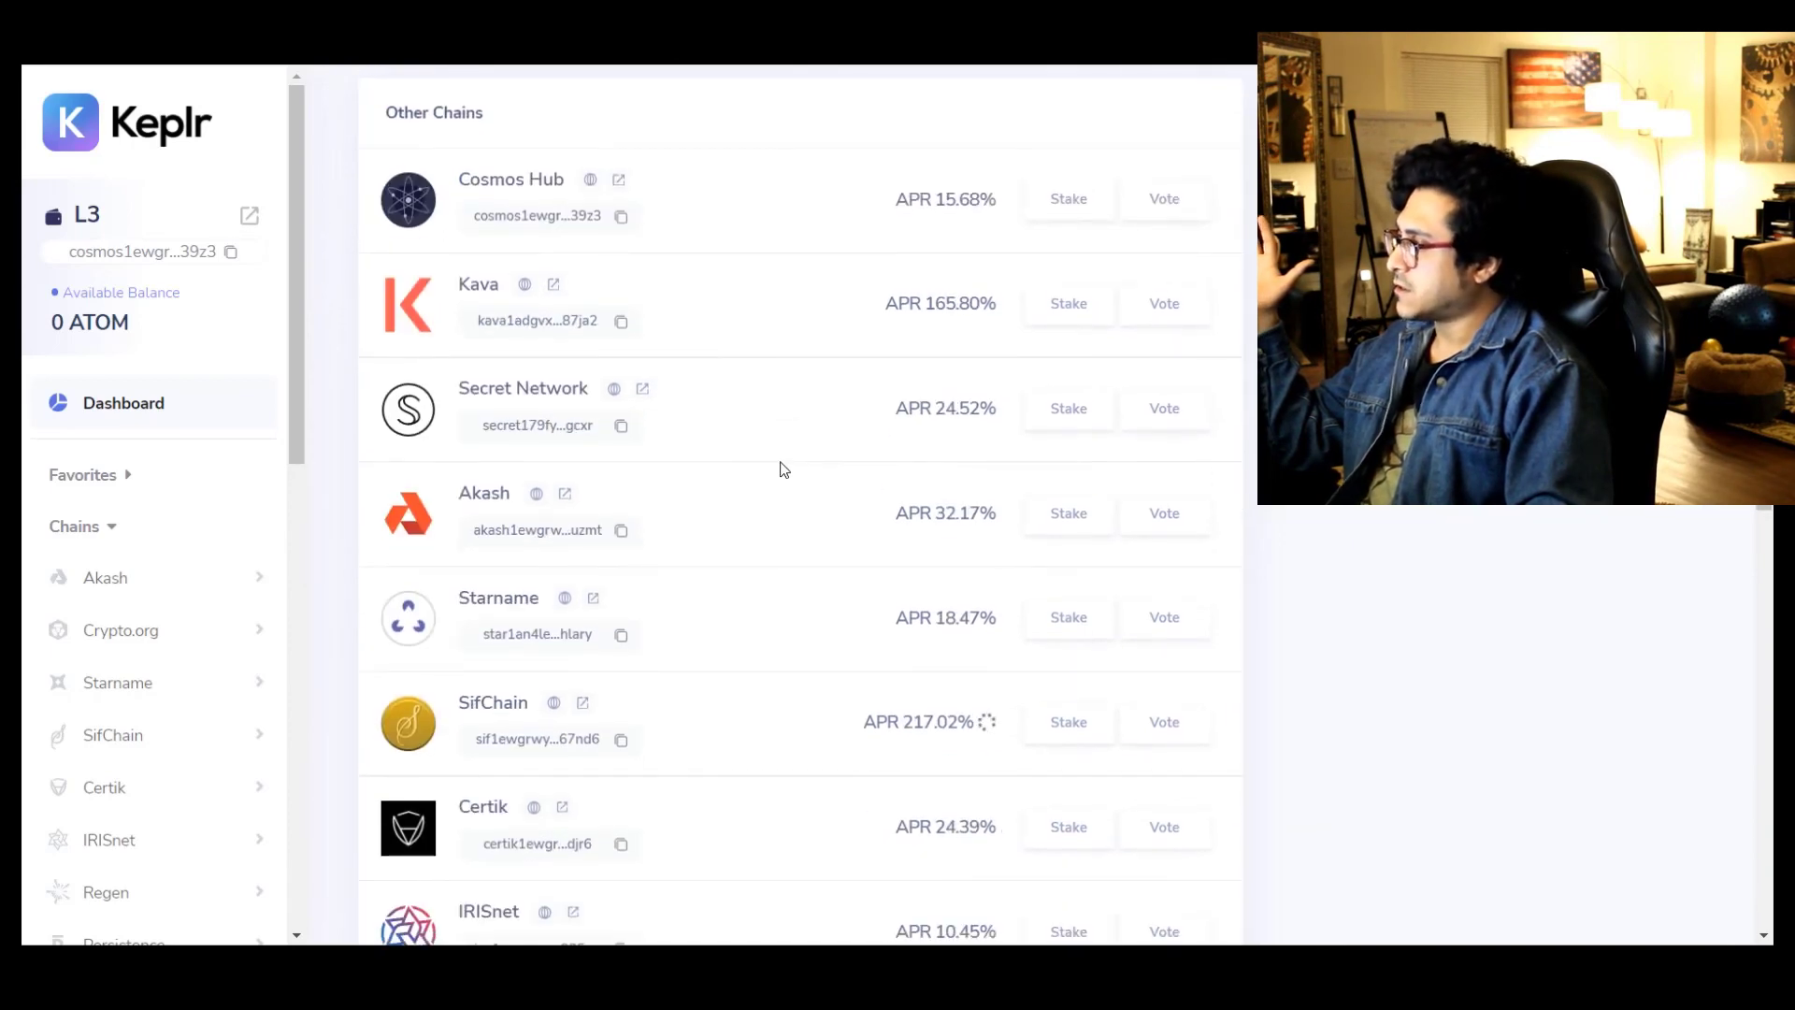
scroll("down", 3)
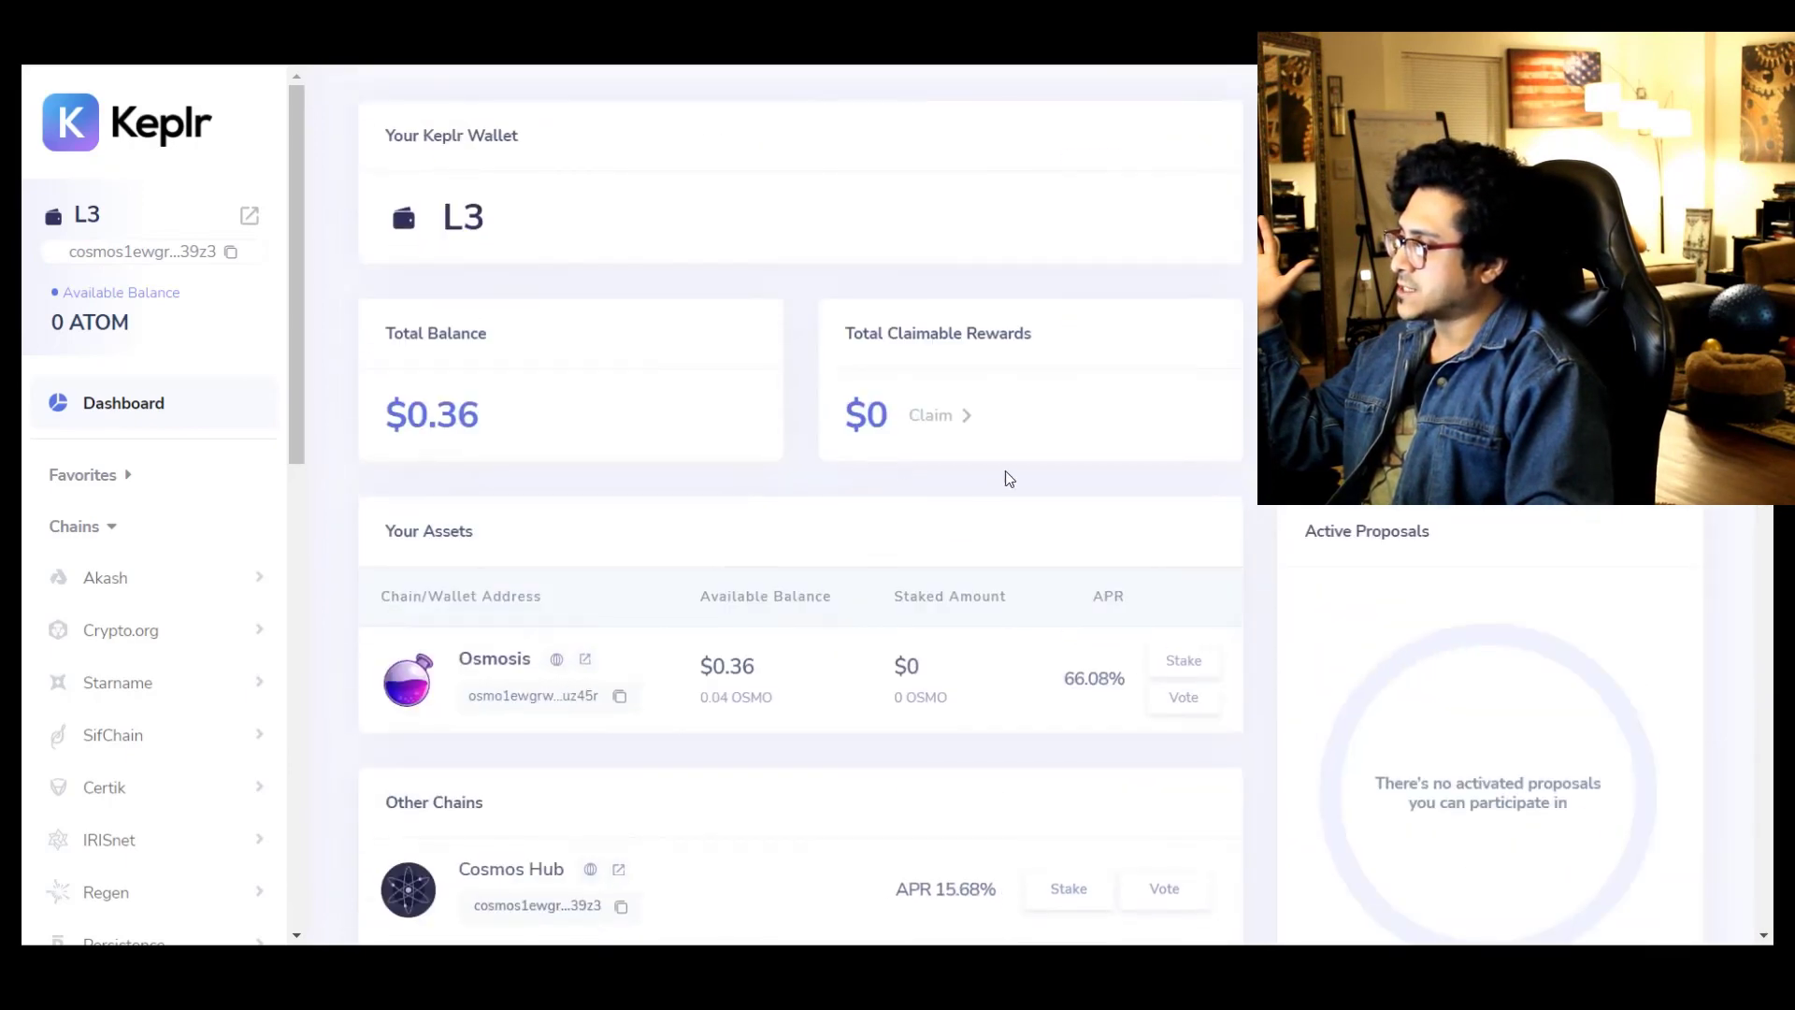
scroll("down", 3)
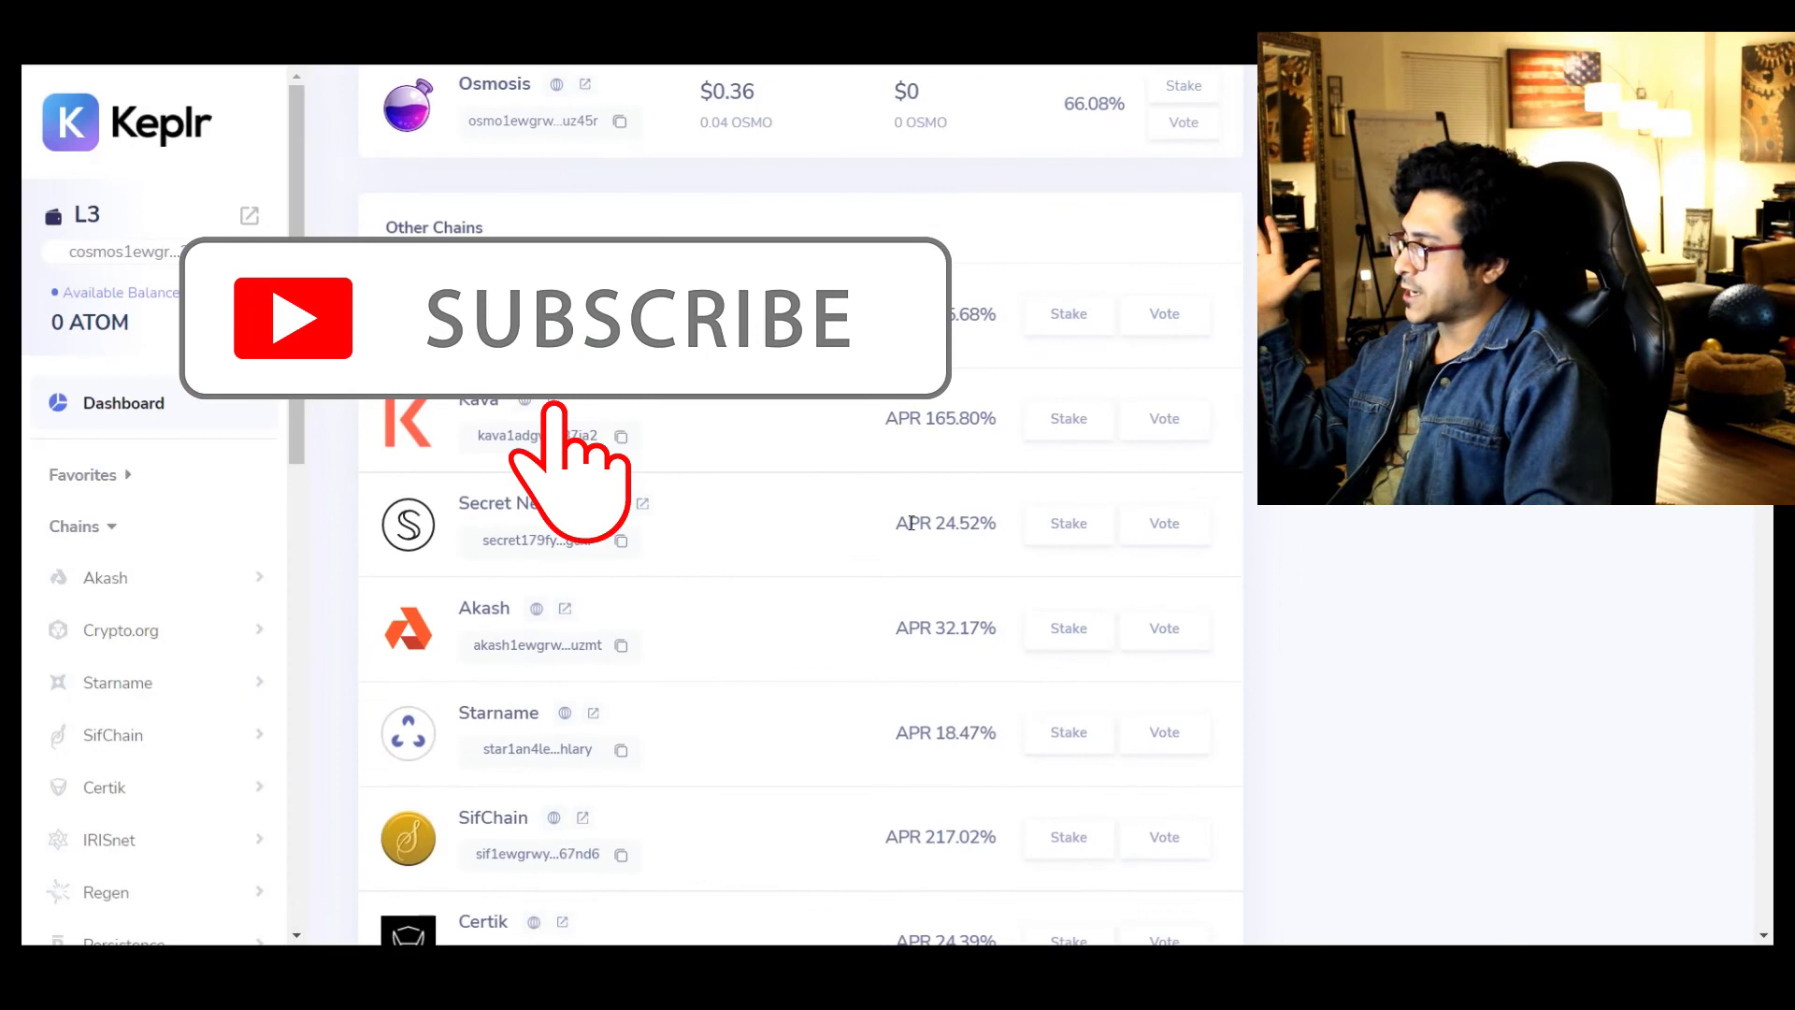
scroll("up", 3)
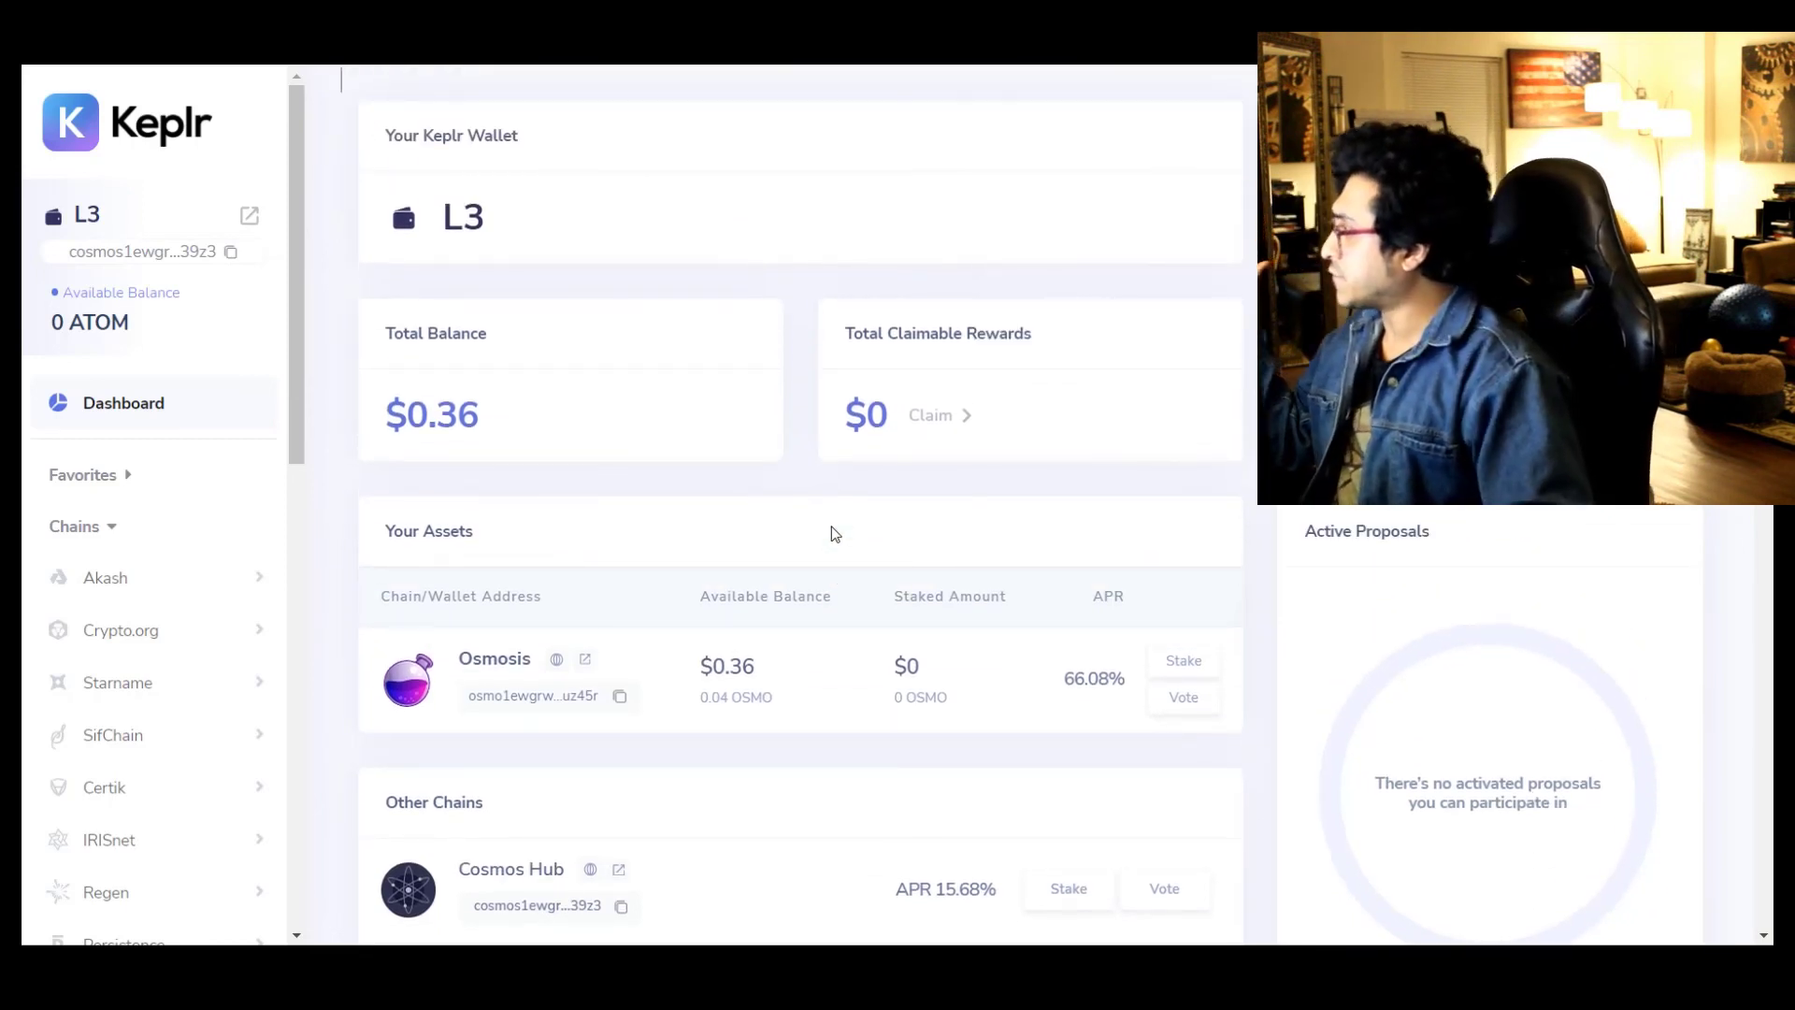
mouse_move(862, 538)
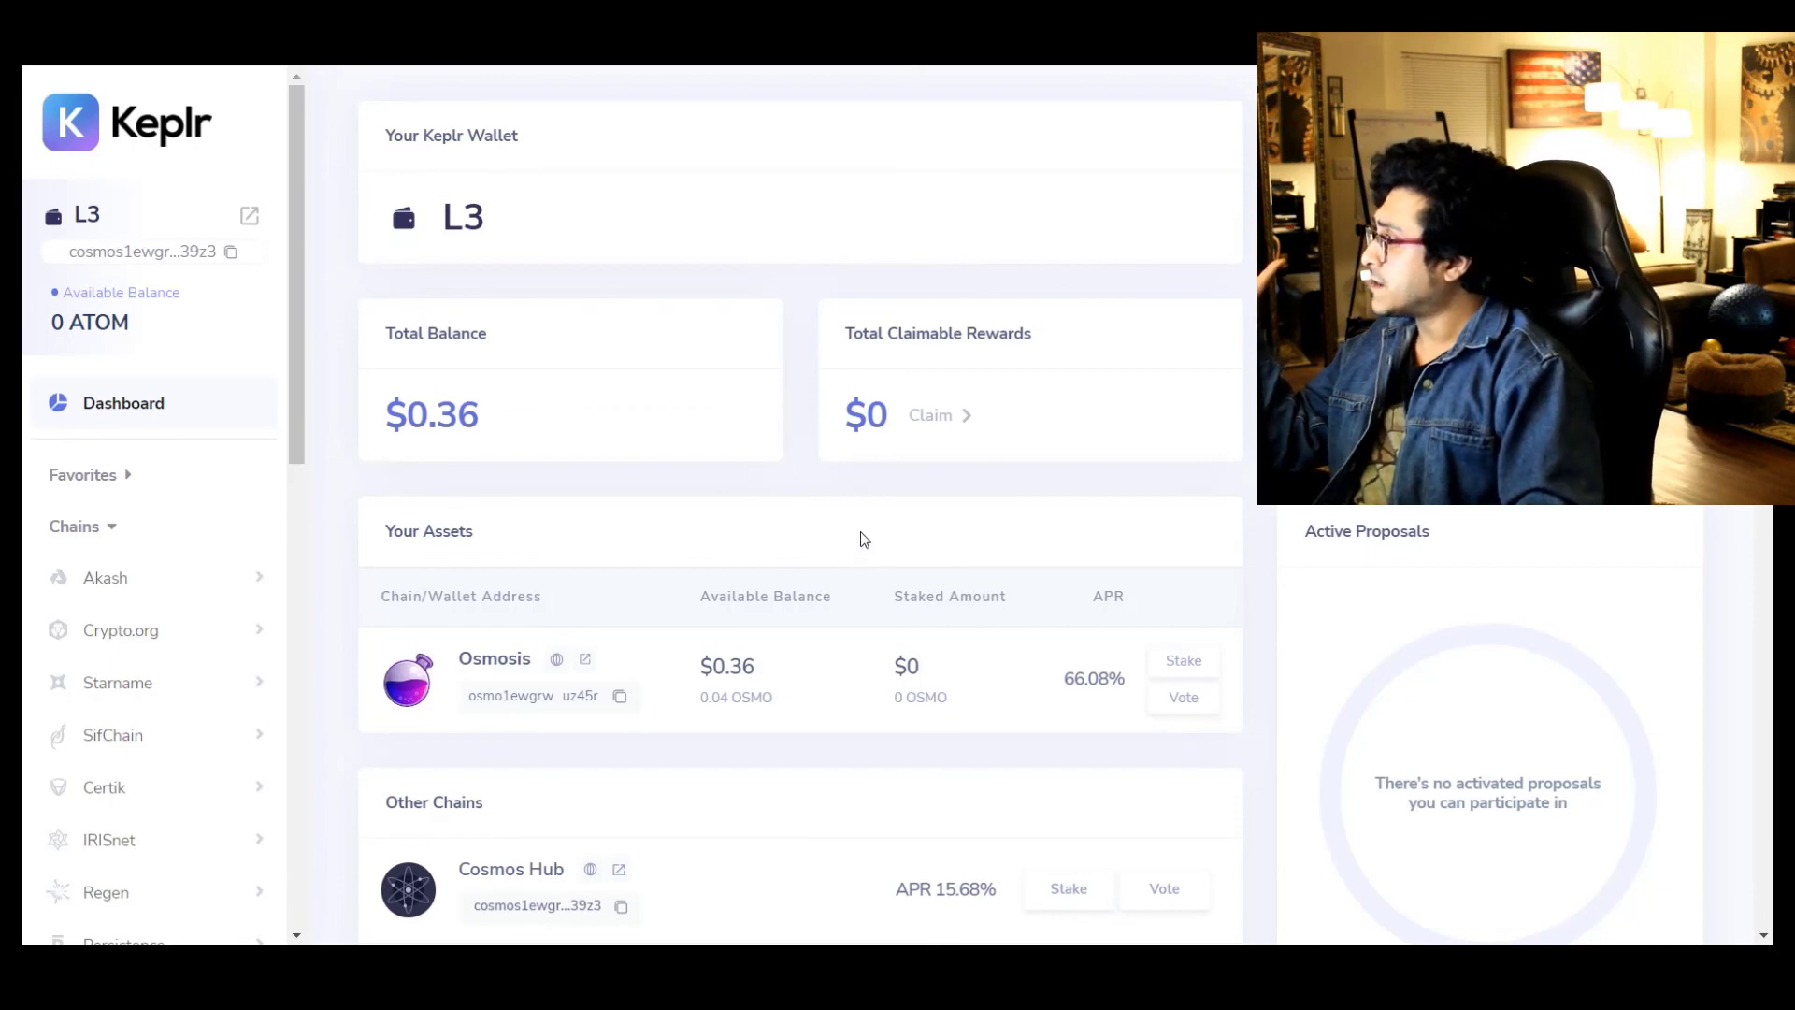
mouse_move(1129, 529)
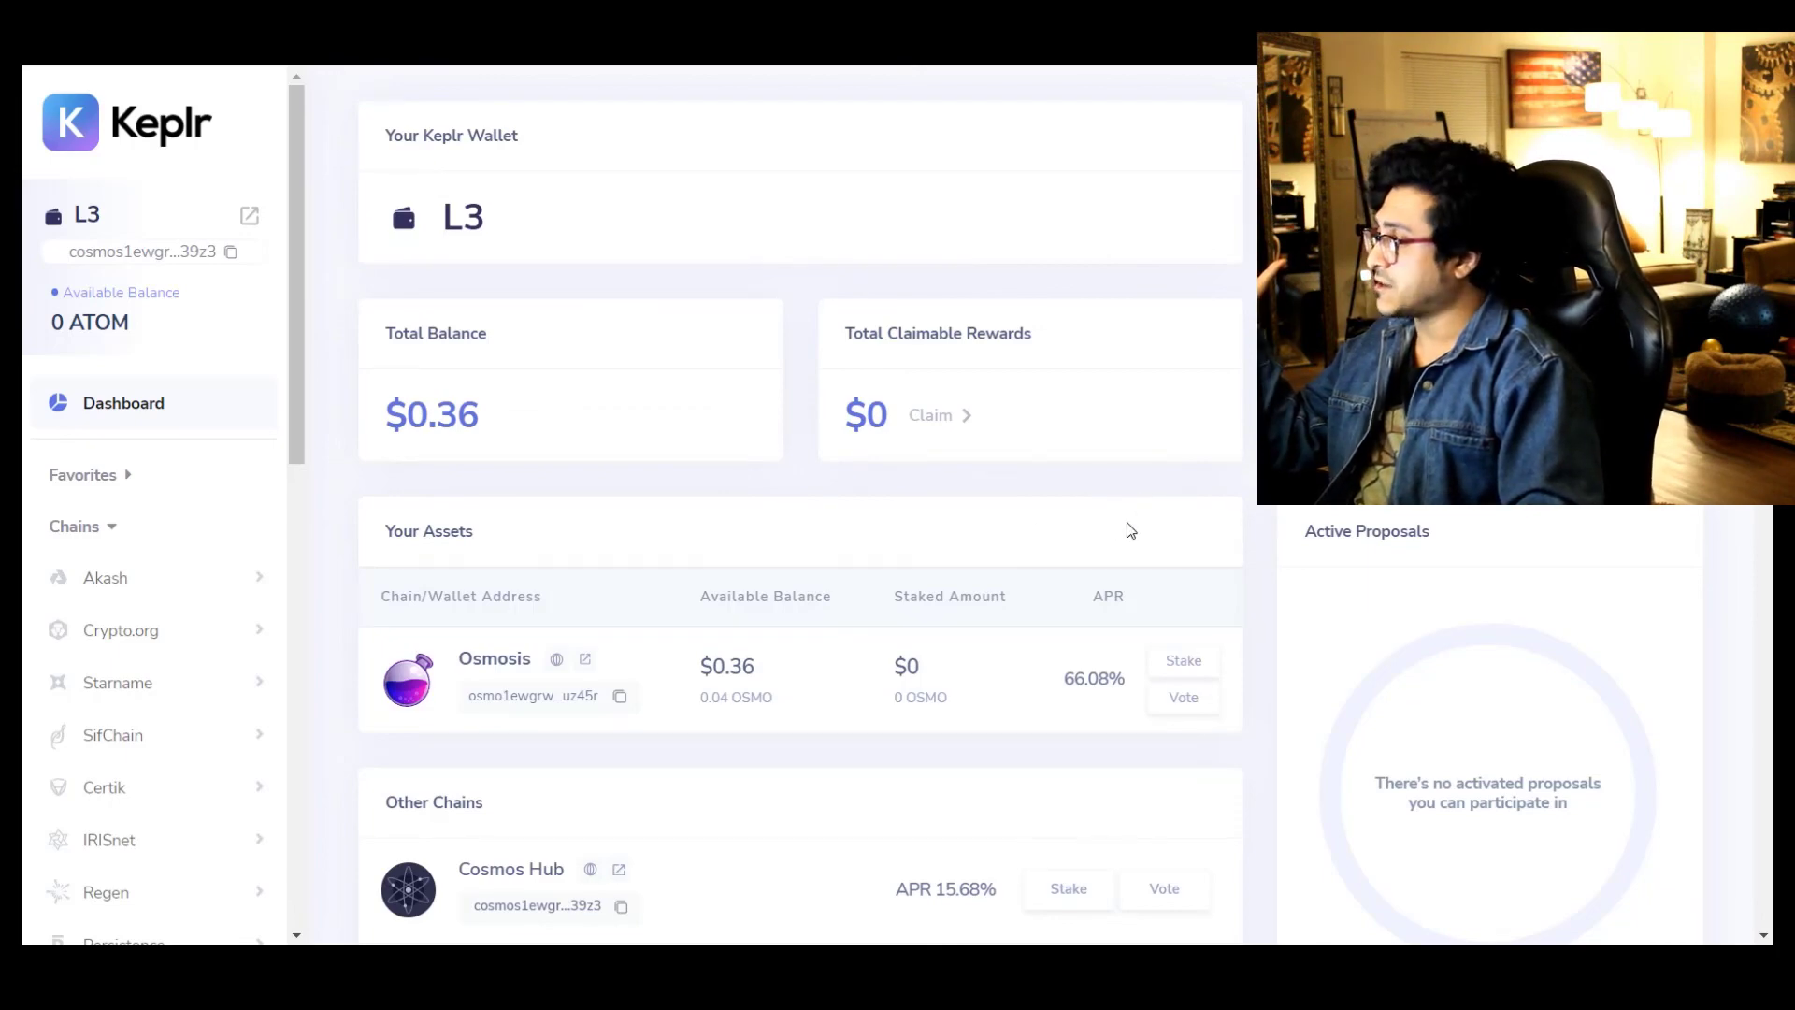